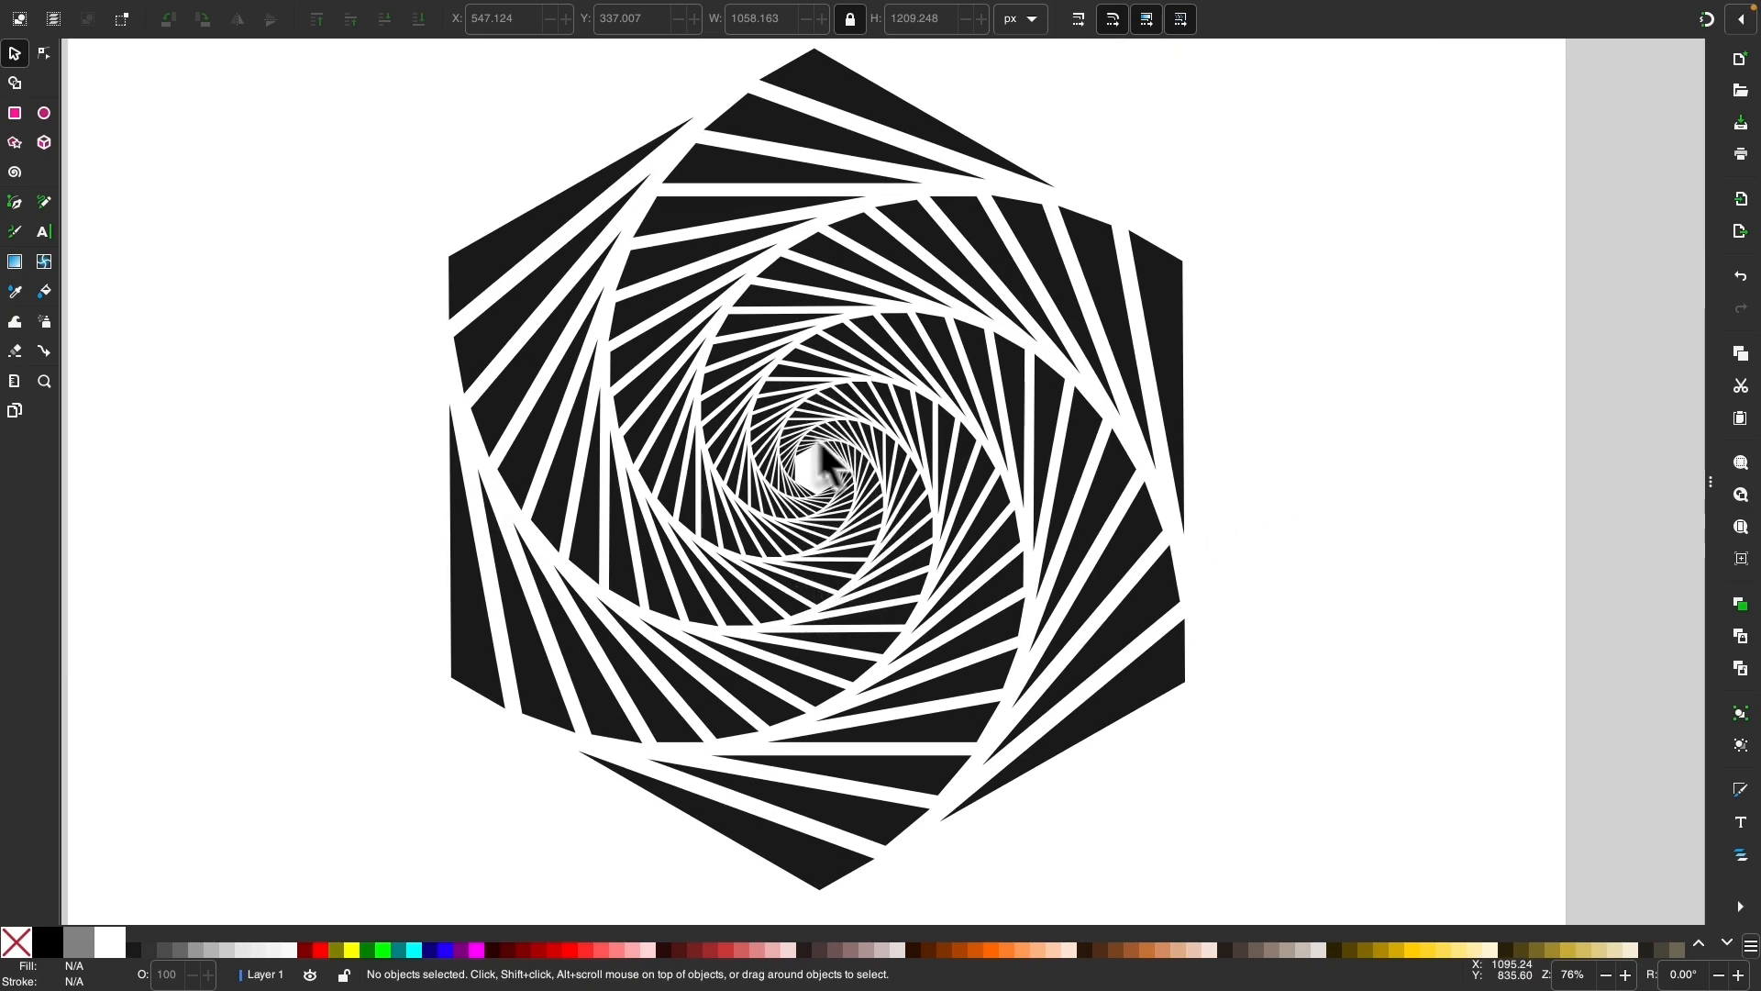
Select and deselect the cartoon face group, then bring up Object > Transform.
{"action": "scroll", "scroll_direction": "down", "scroll_amount": 3}
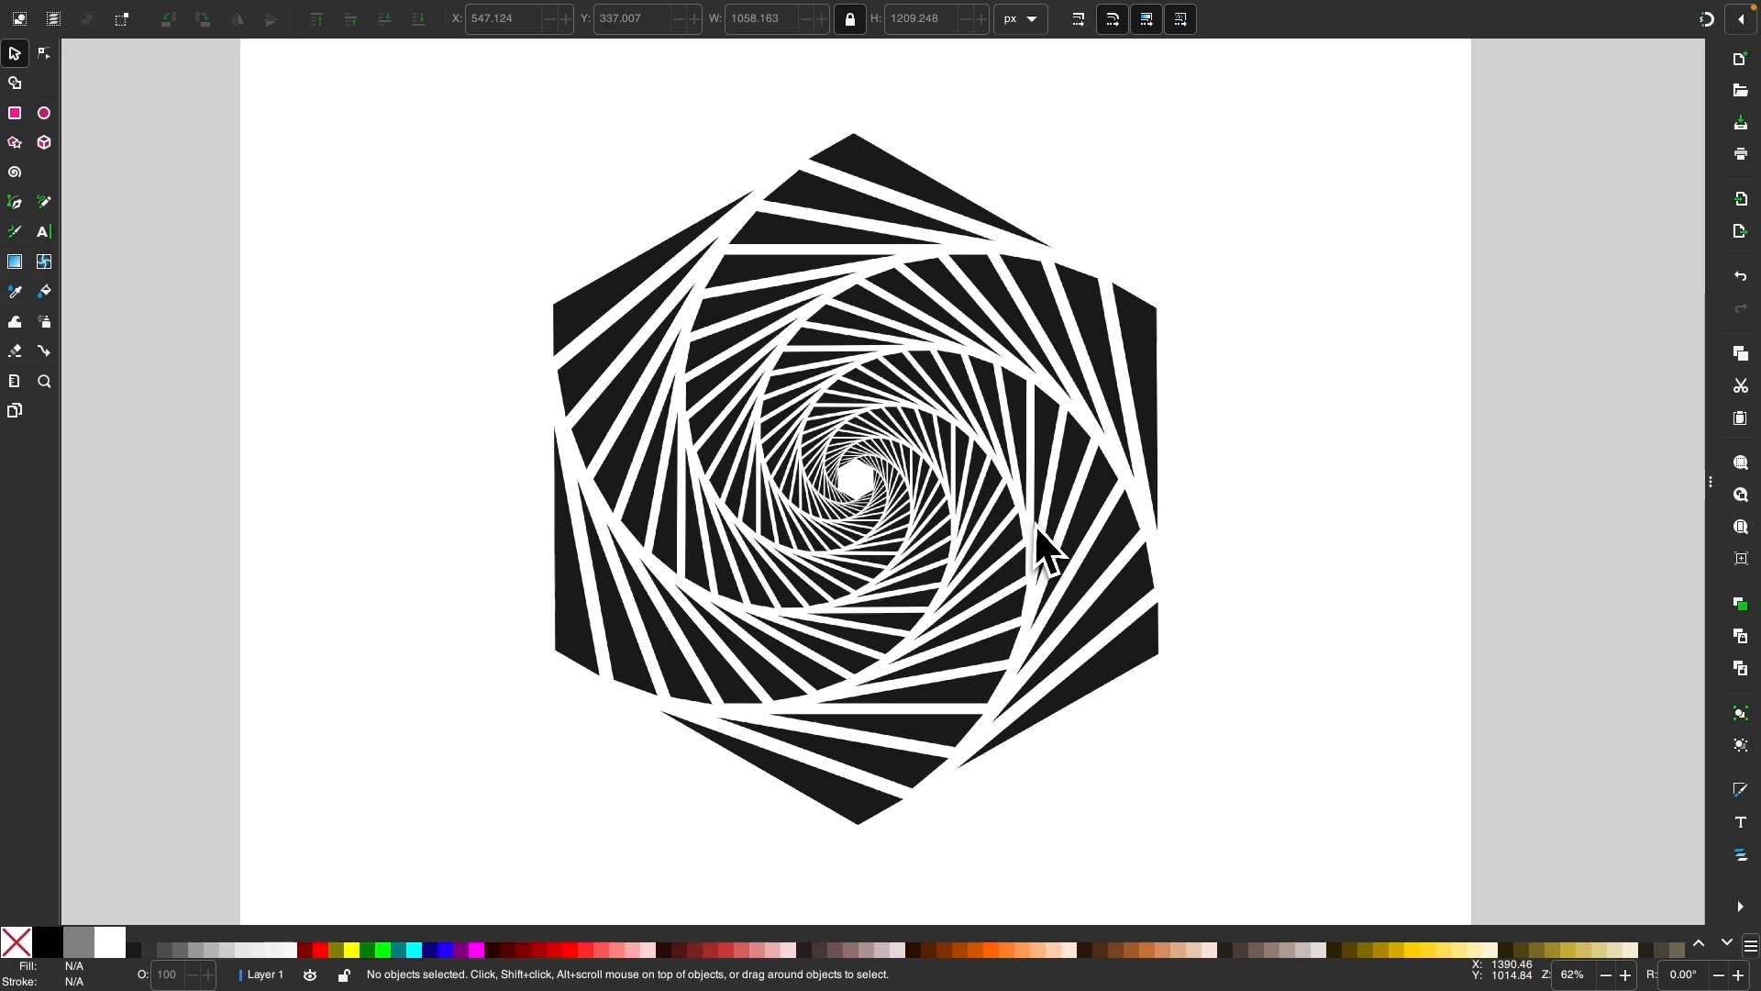
{"action": "scroll", "scroll_direction": "down", "scroll_amount": 3}
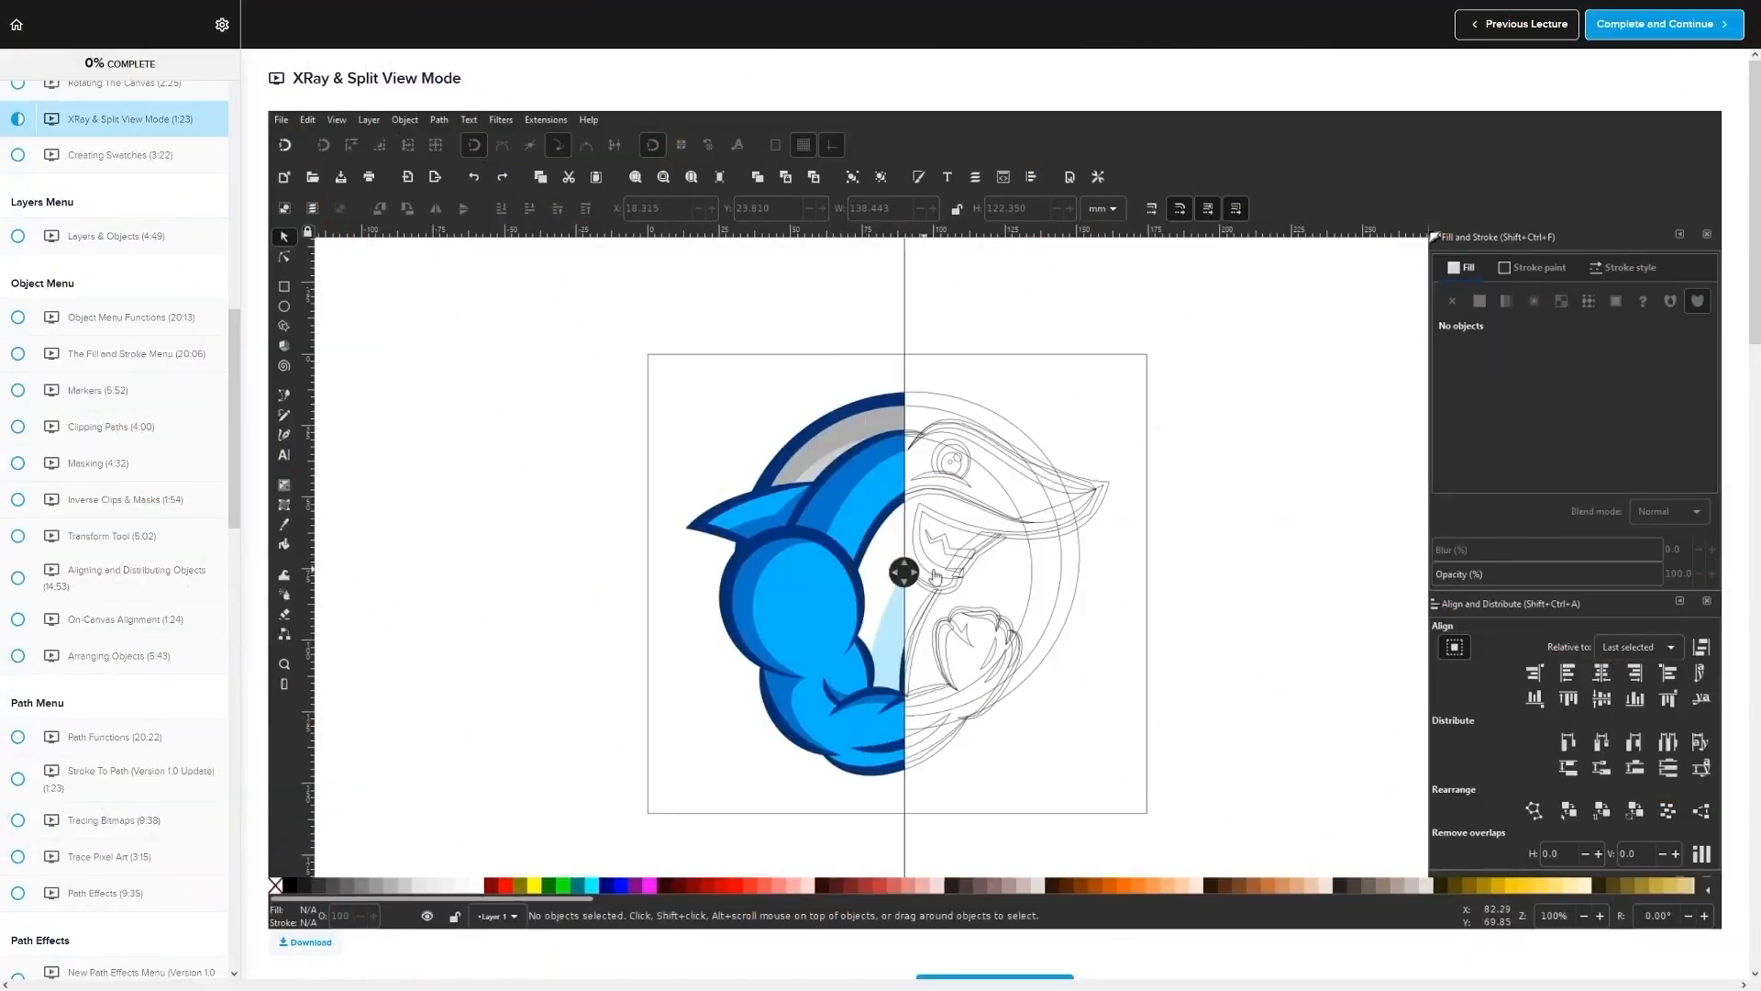
{"action": "left_click_drag", "start_coordinate": [901, 573], "coordinate": [756, 559]}
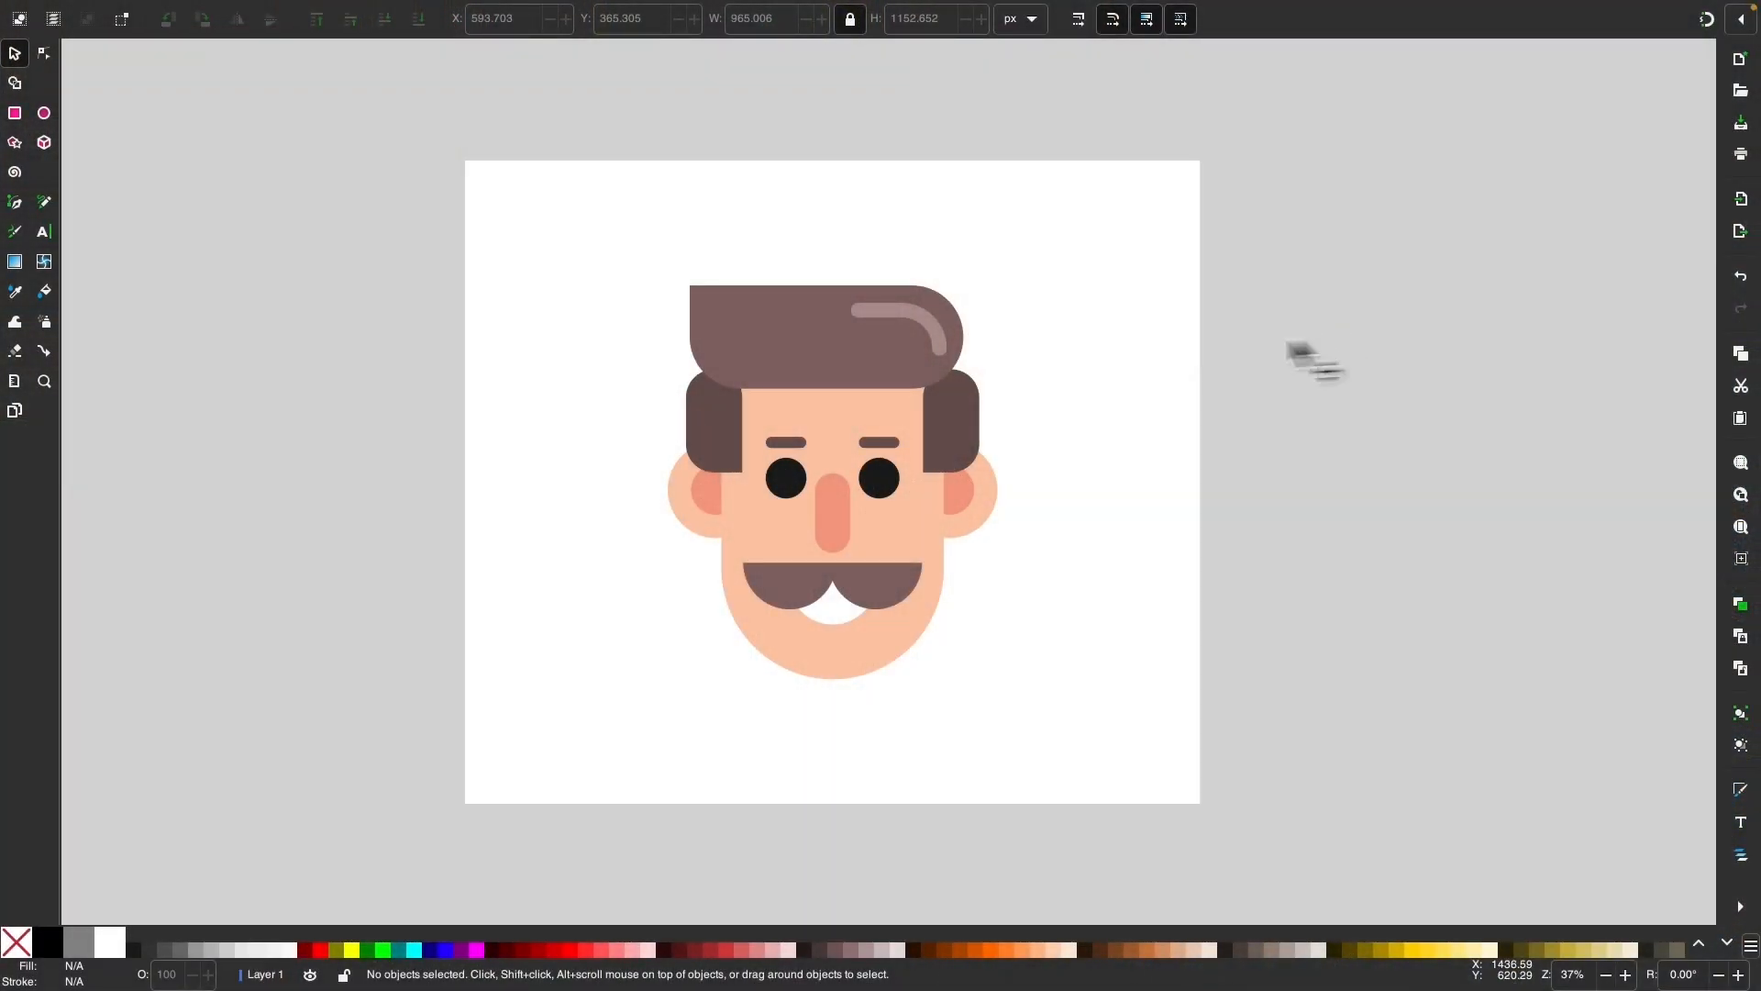
{"action": "left_click", "coordinate": [831, 484]}
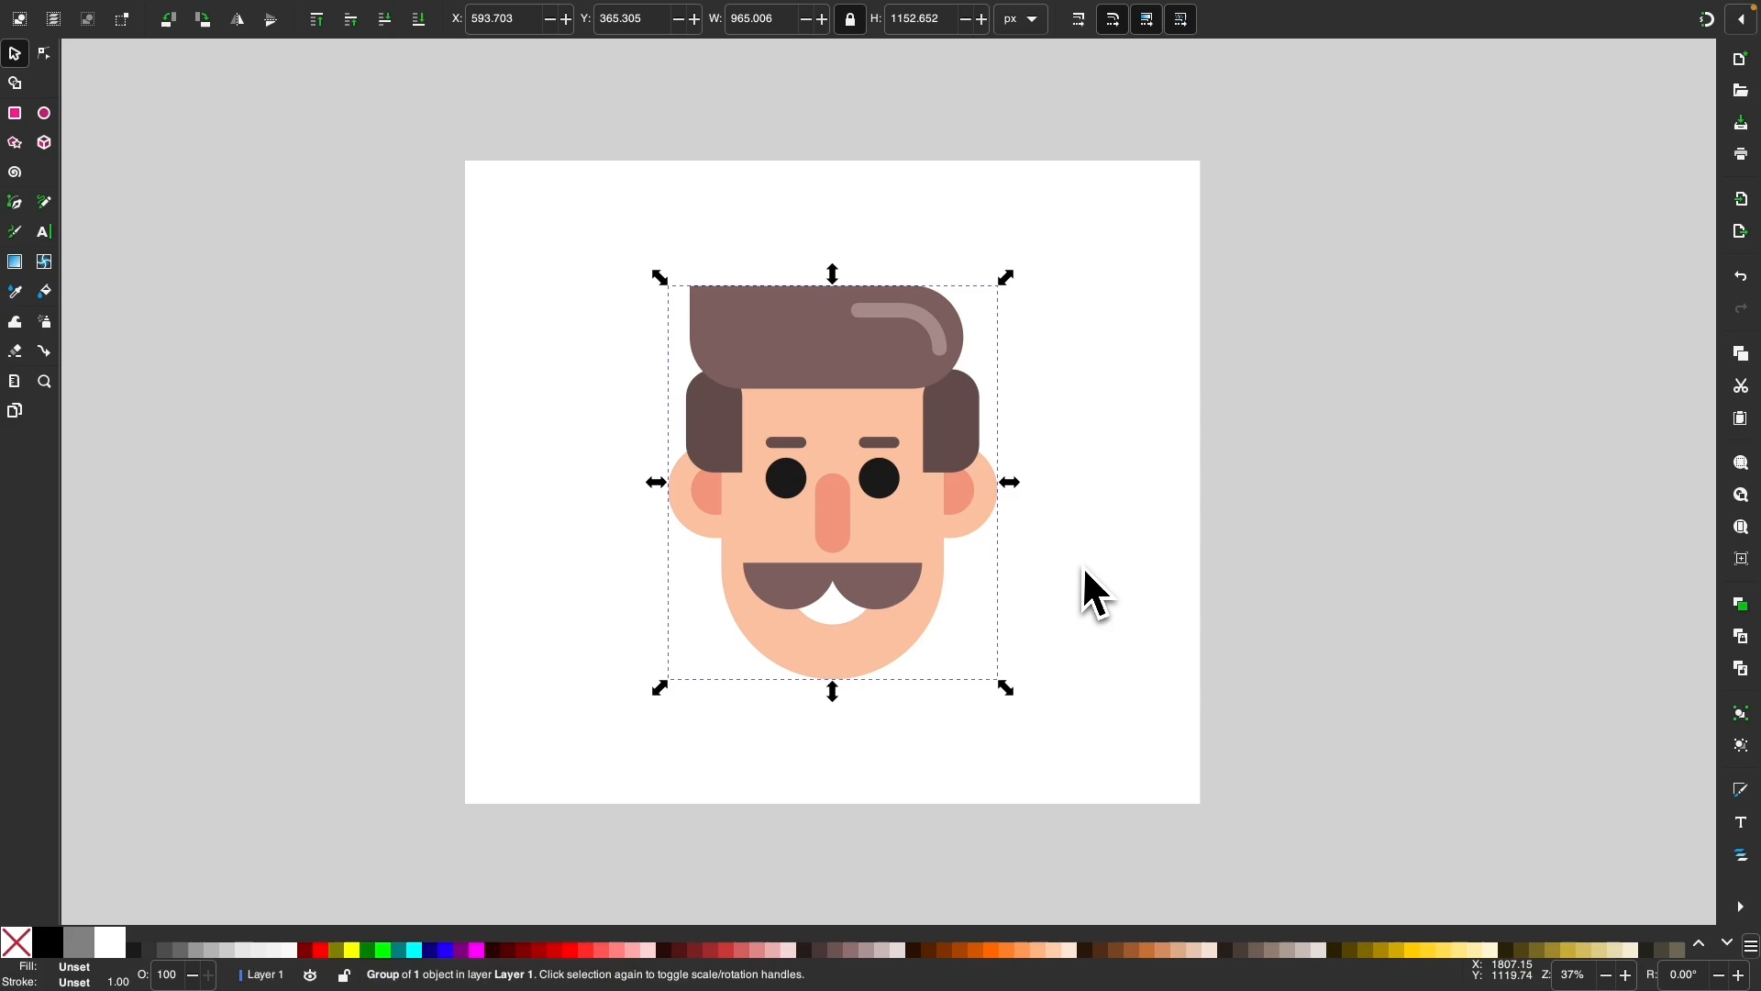
{"action": "left_click", "coordinate": [1072, 556]}
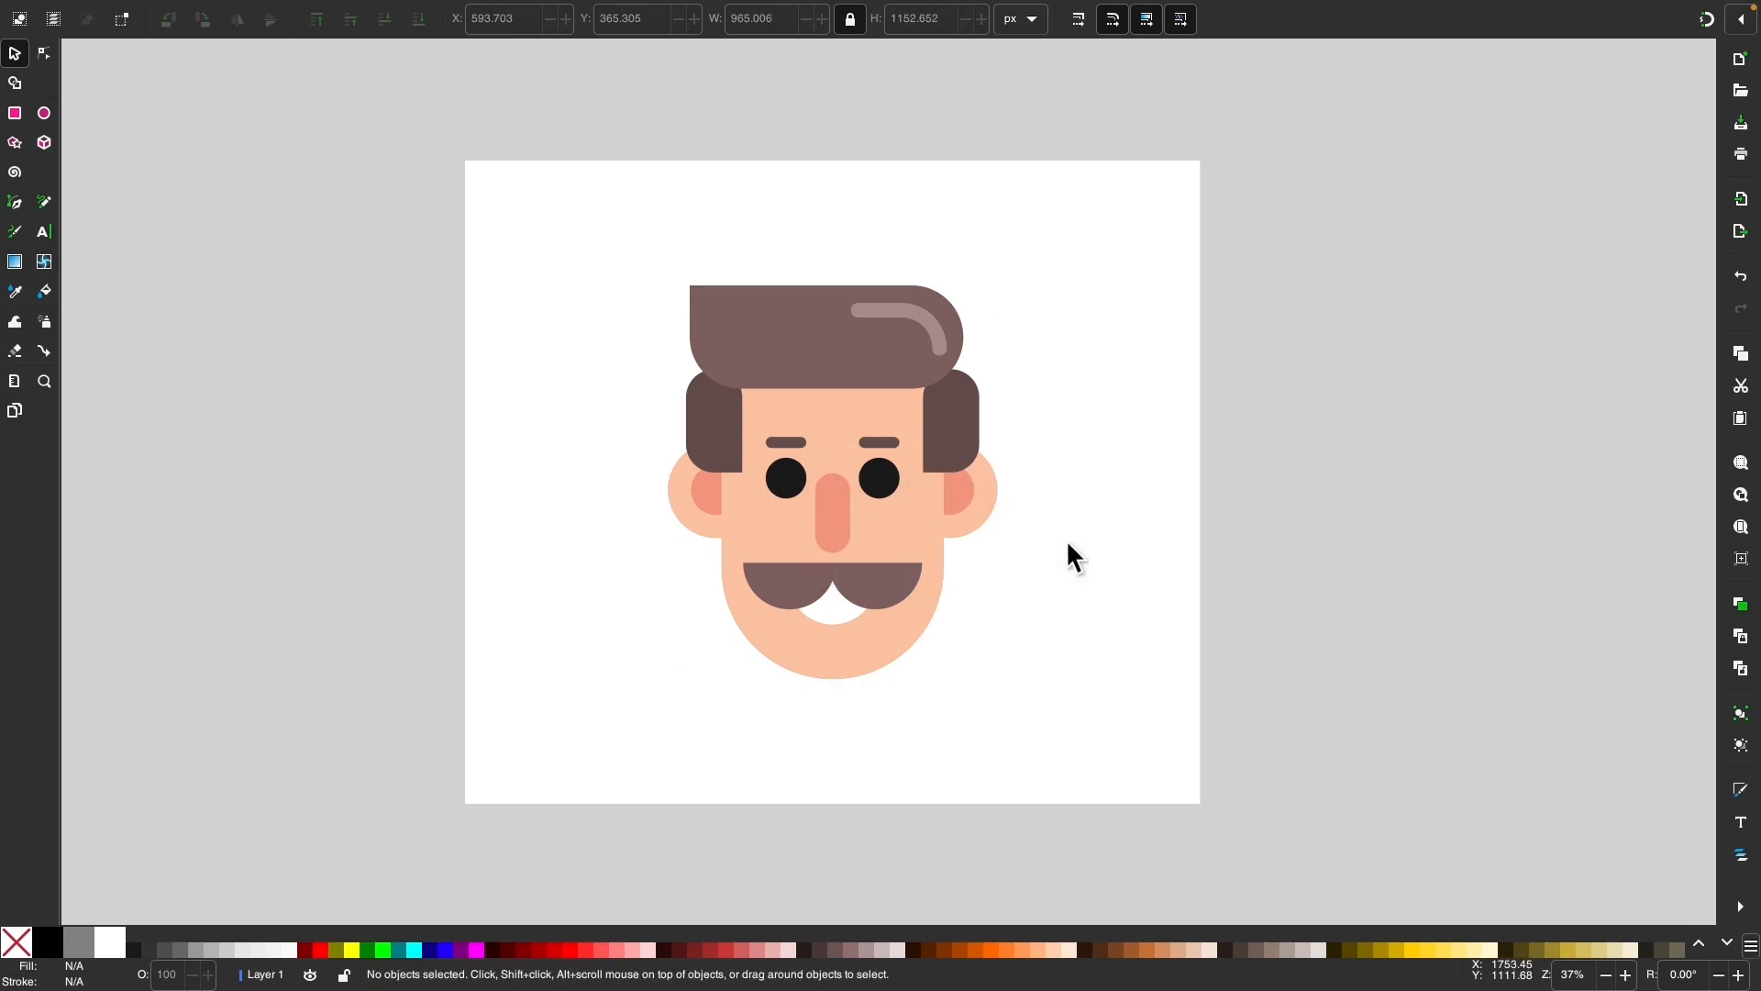
{"action": "left_click", "coordinate": [486, 15]}
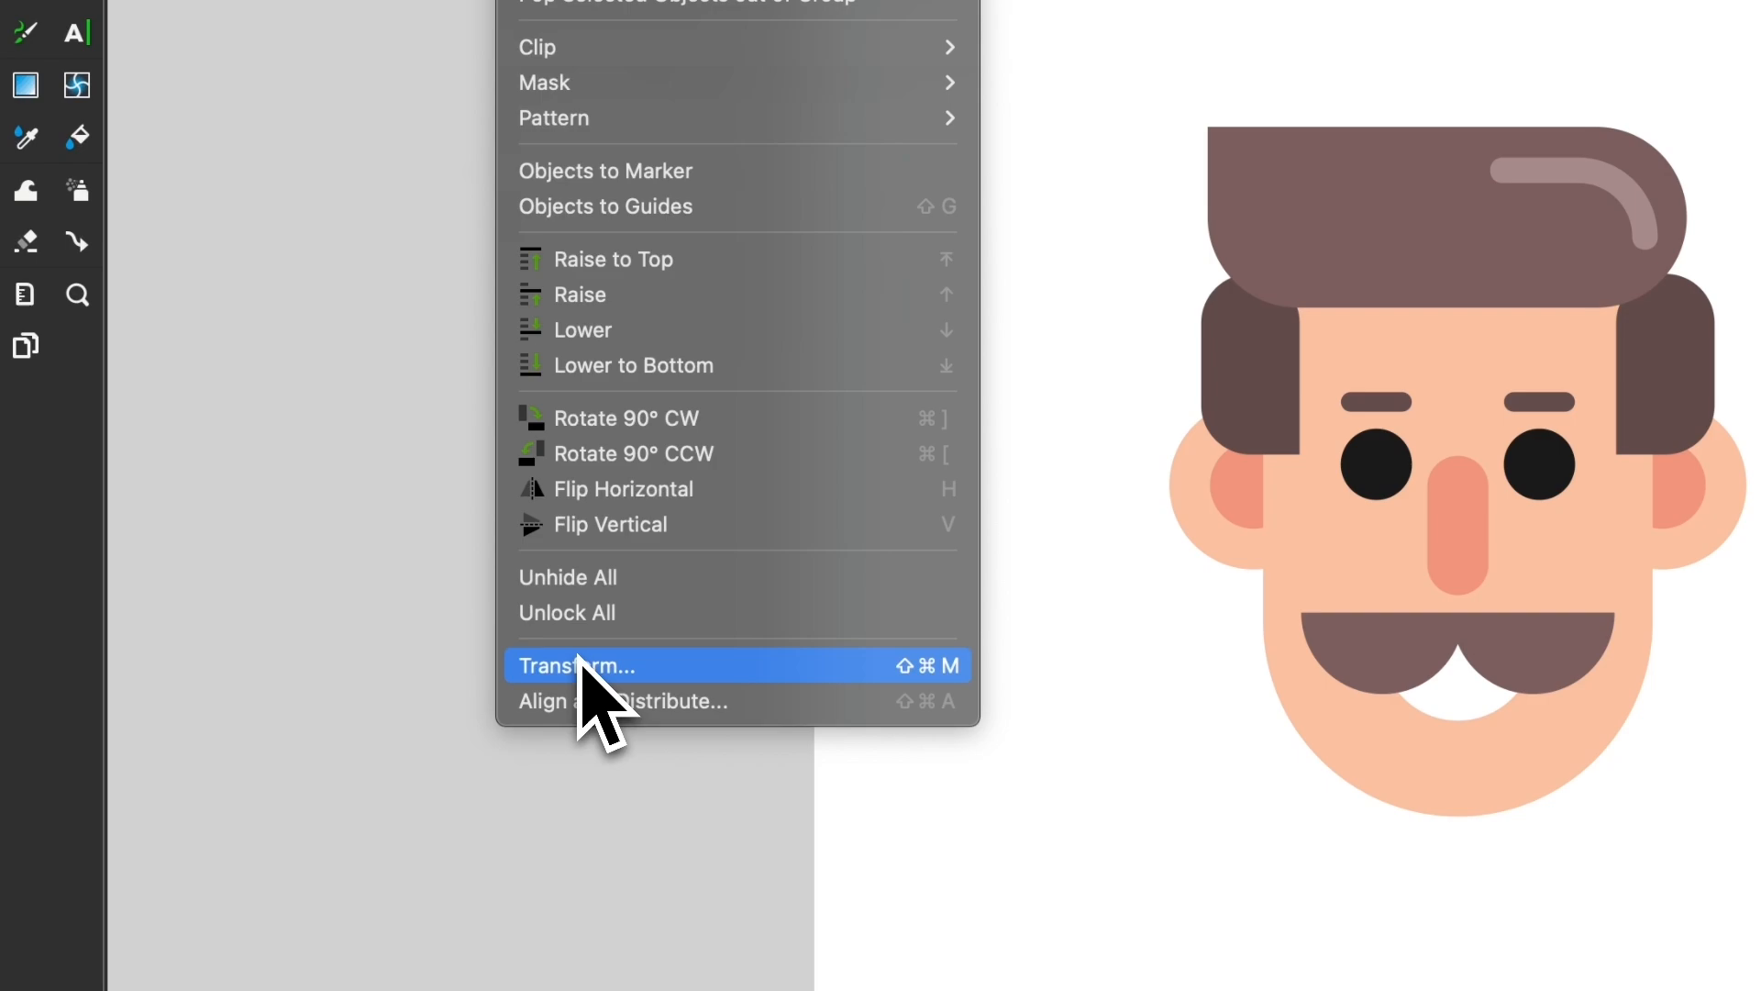
{"action": "left_click", "coordinate": [576, 665]}
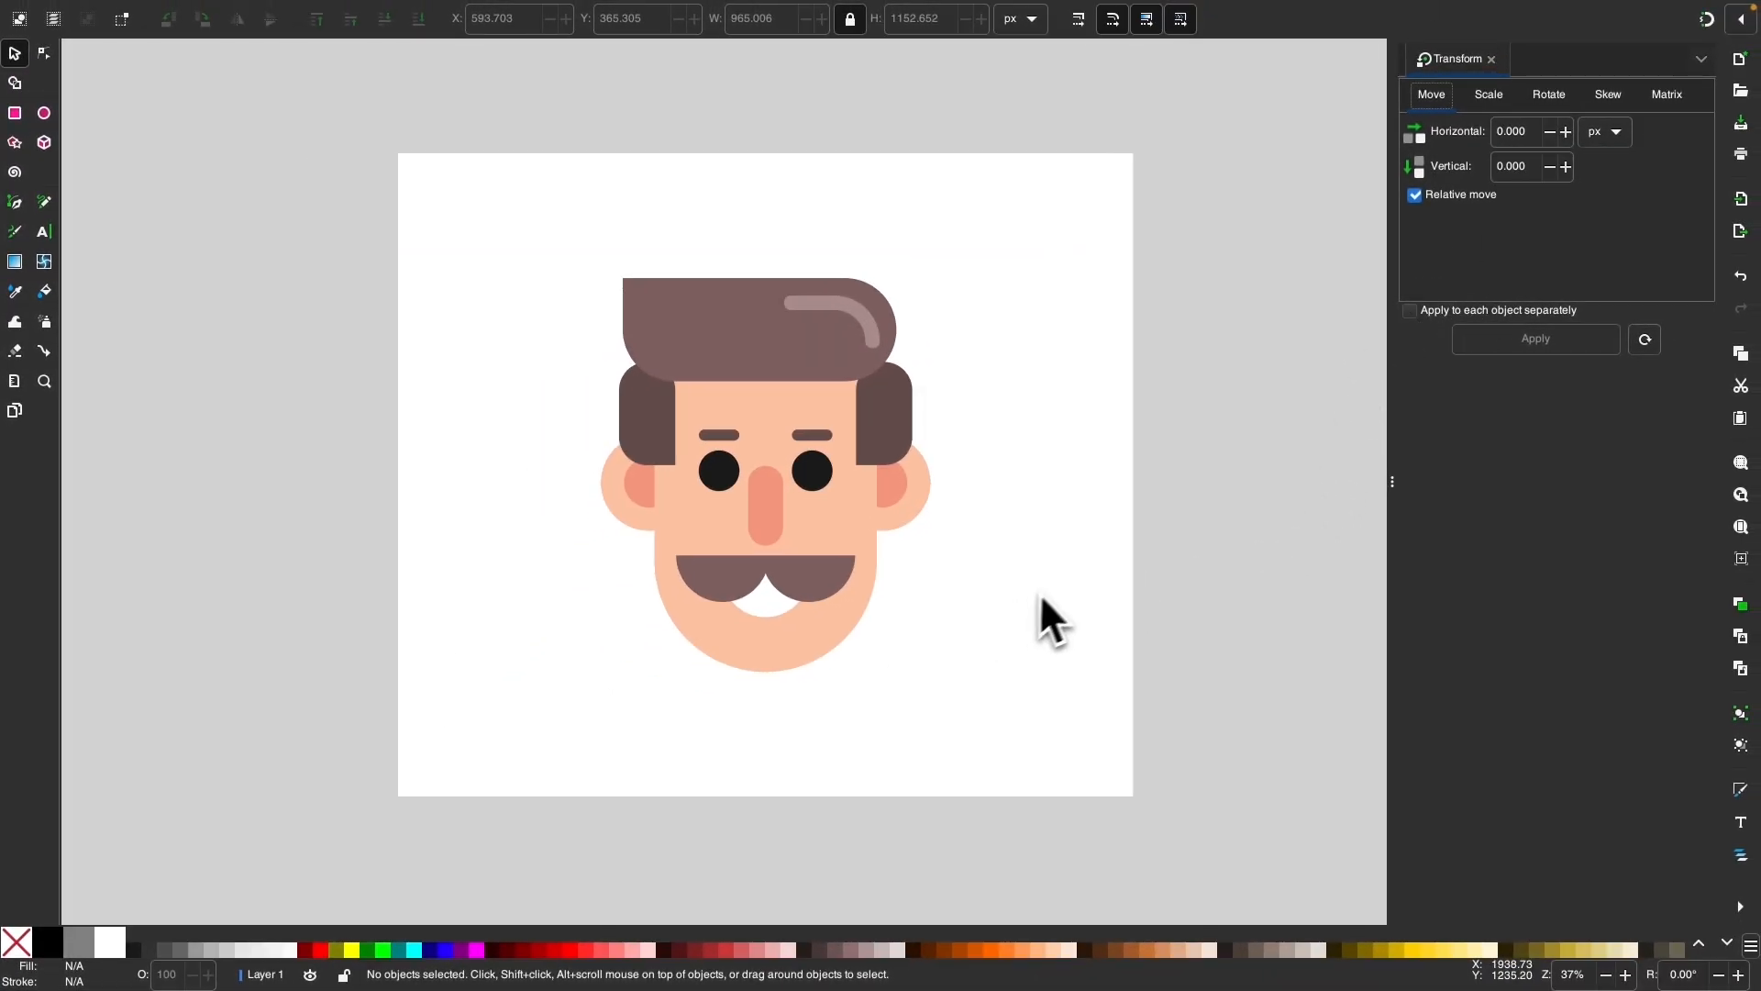
{"action": "mouse_move", "coordinate": [1475, 382]}
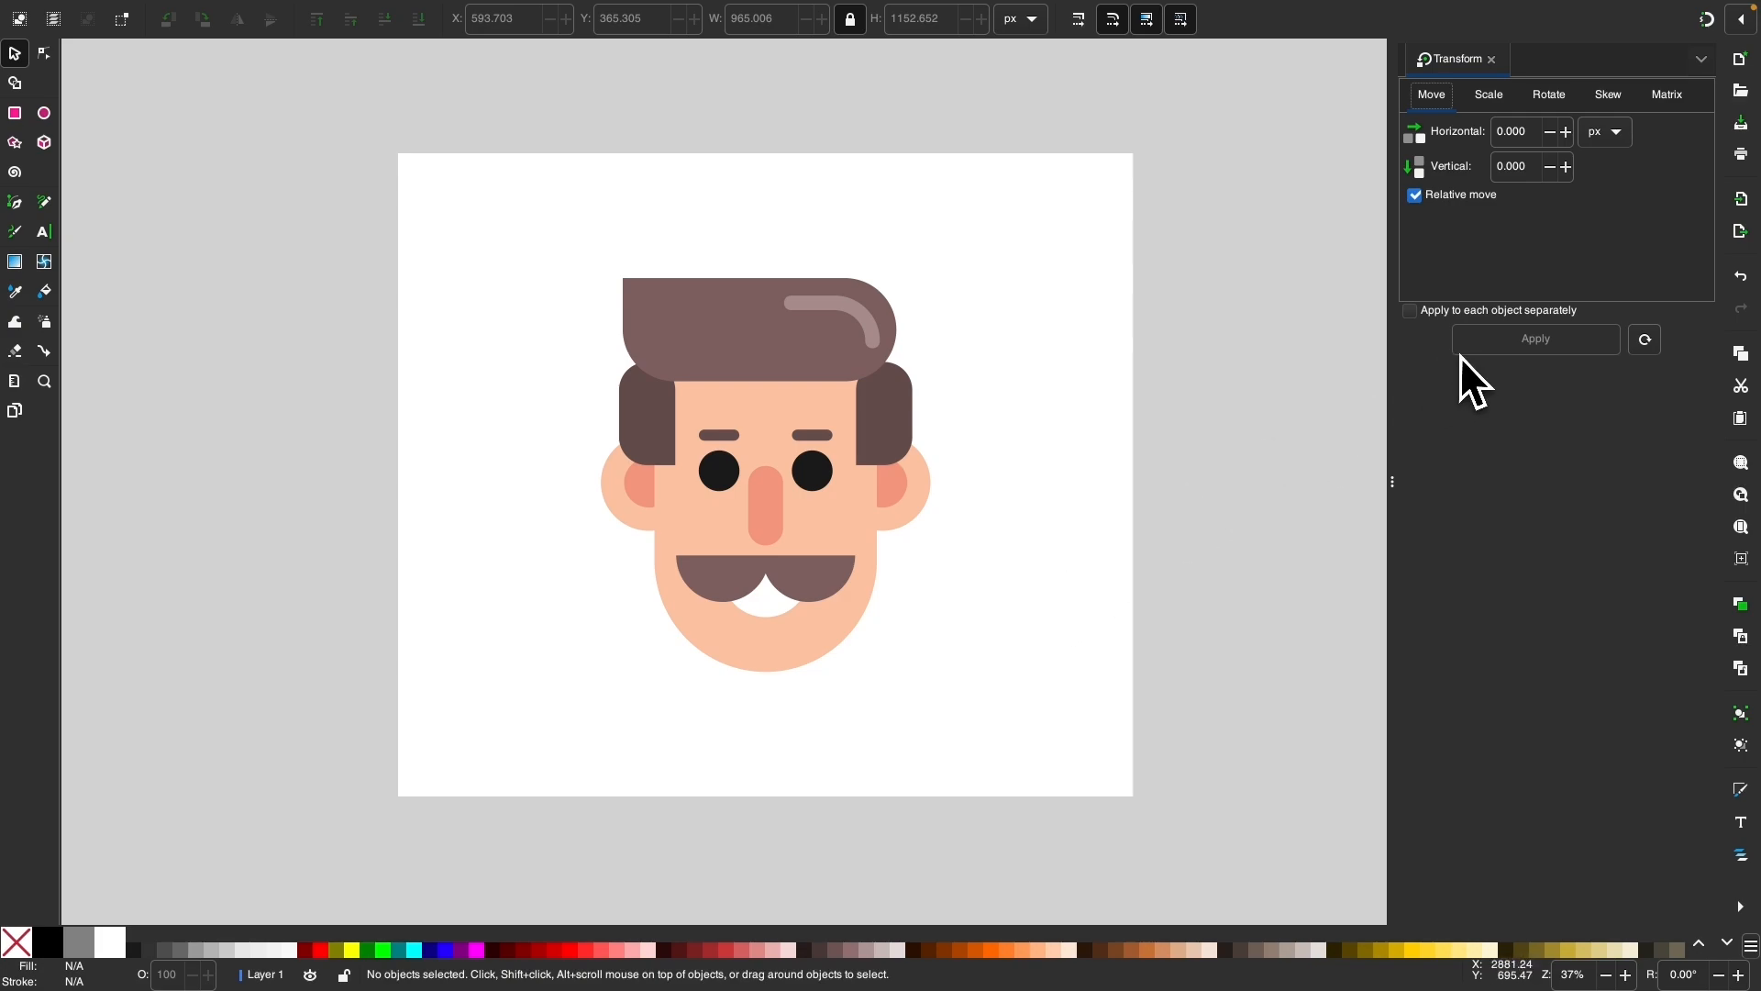
{"action": "mouse_move", "coordinate": [1156, 506]}
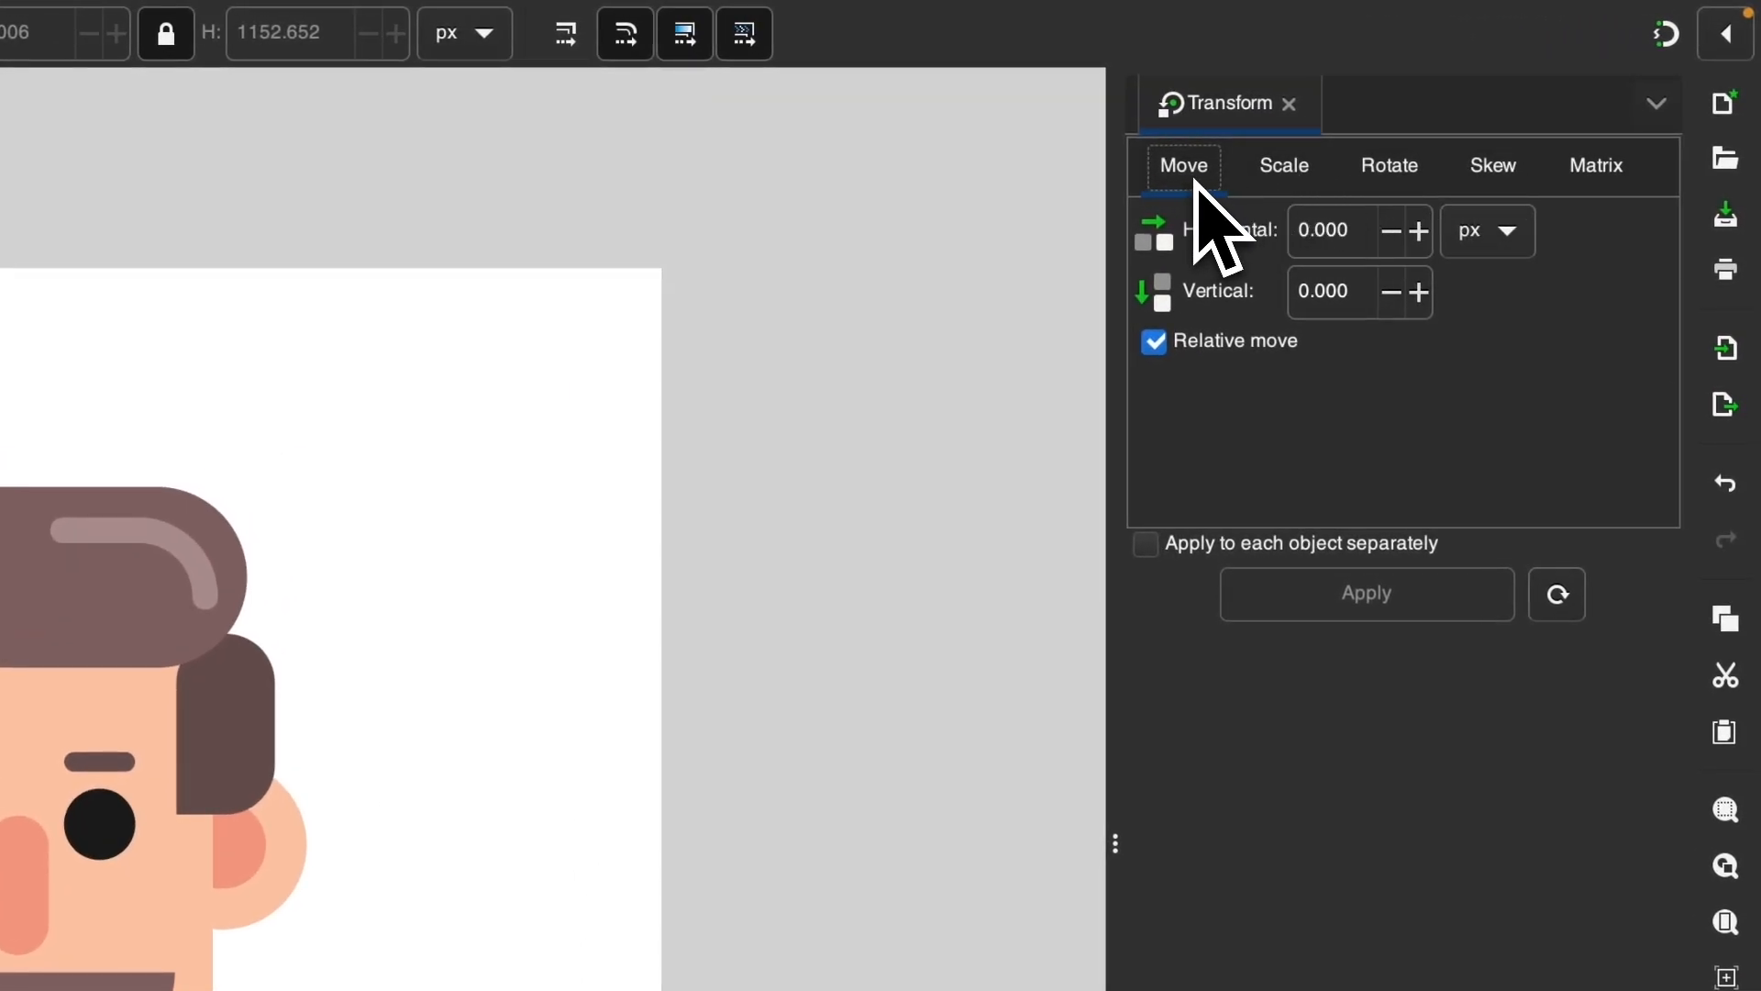
Browse the Transform dialog's Move, Rotate and Matrix tabs.
{"action": "left_click", "coordinate": [1388, 165]}
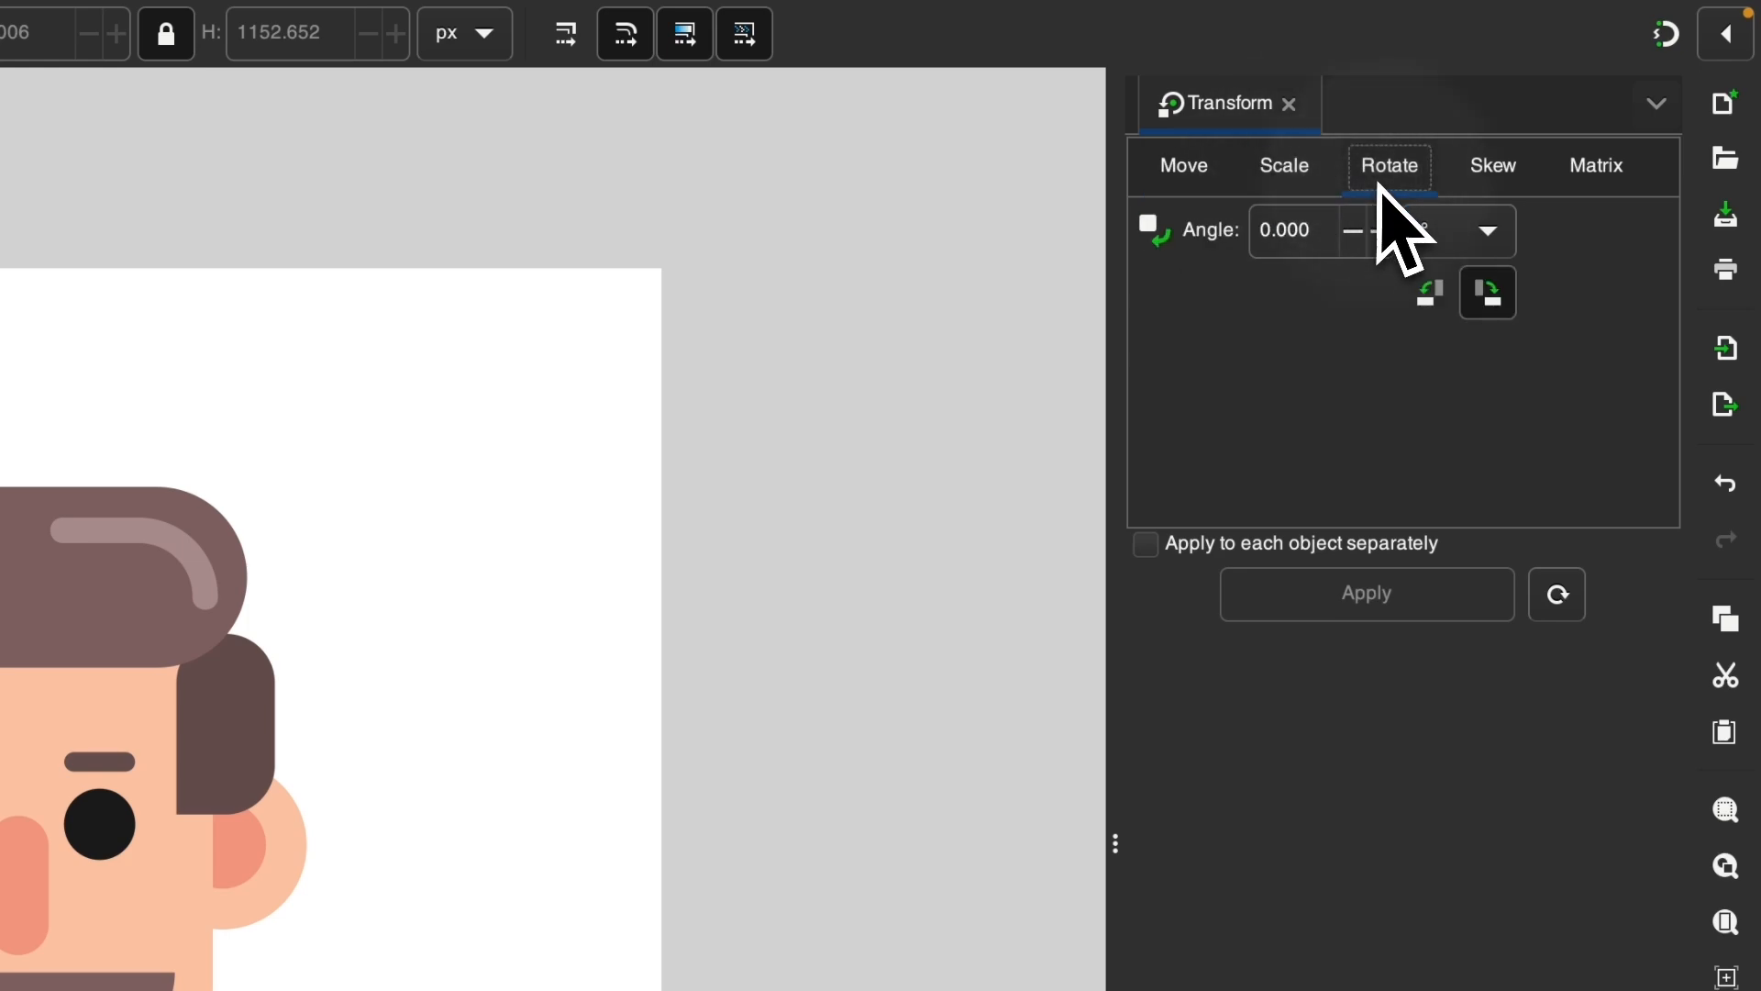
{"action": "left_click", "coordinate": [1594, 165]}
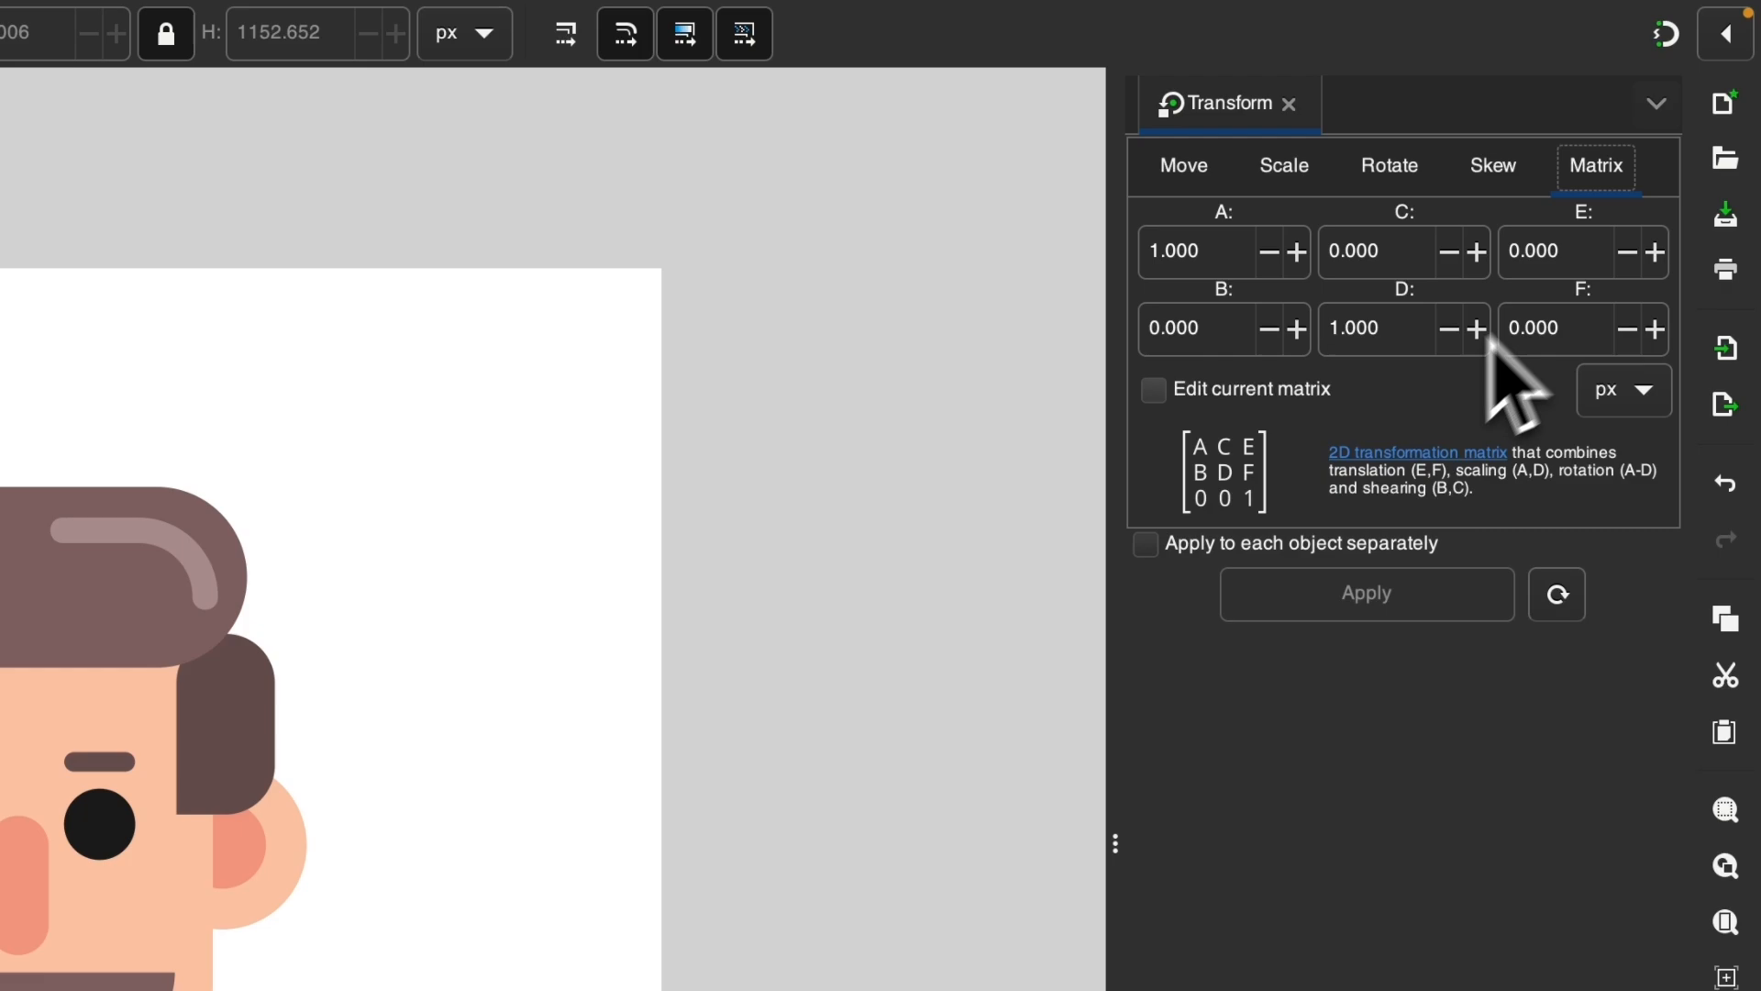
{"action": "left_click", "coordinate": [1181, 166]}
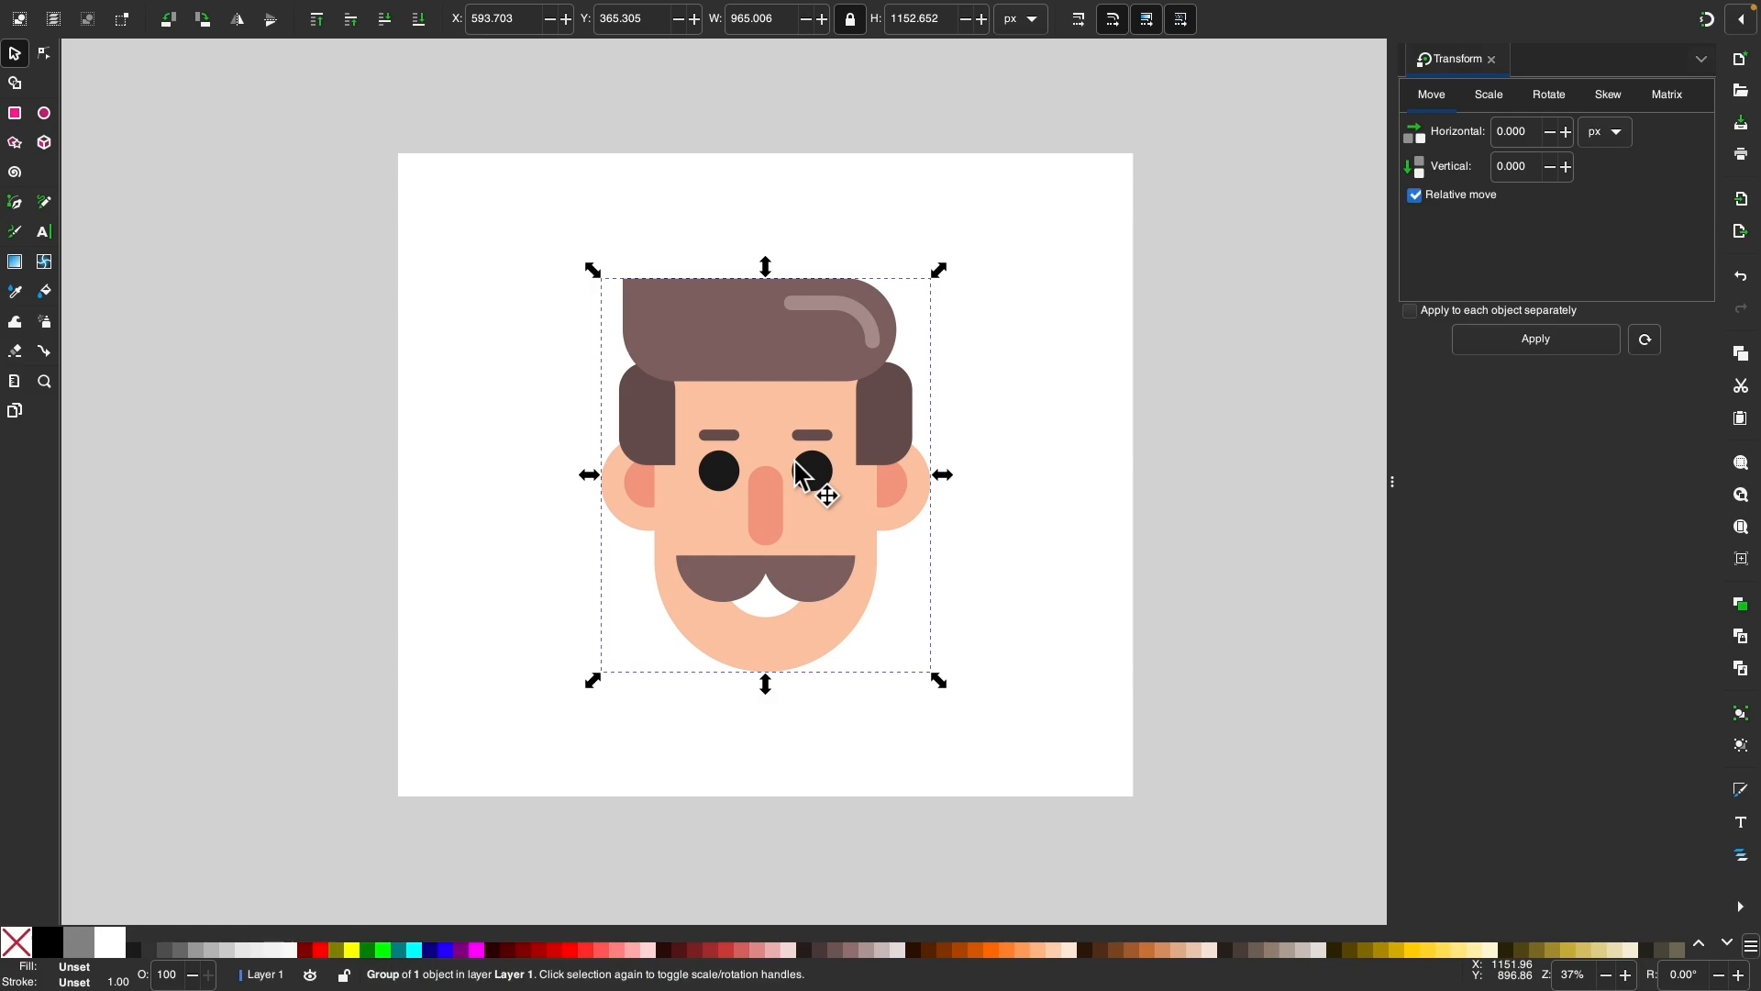
Shift the cartoon face 50 px horizontally with Transform Move, then undo the shift.
{"action": "left_click_drag", "start_coordinate": [764, 471], "coordinate": [830, 468]}
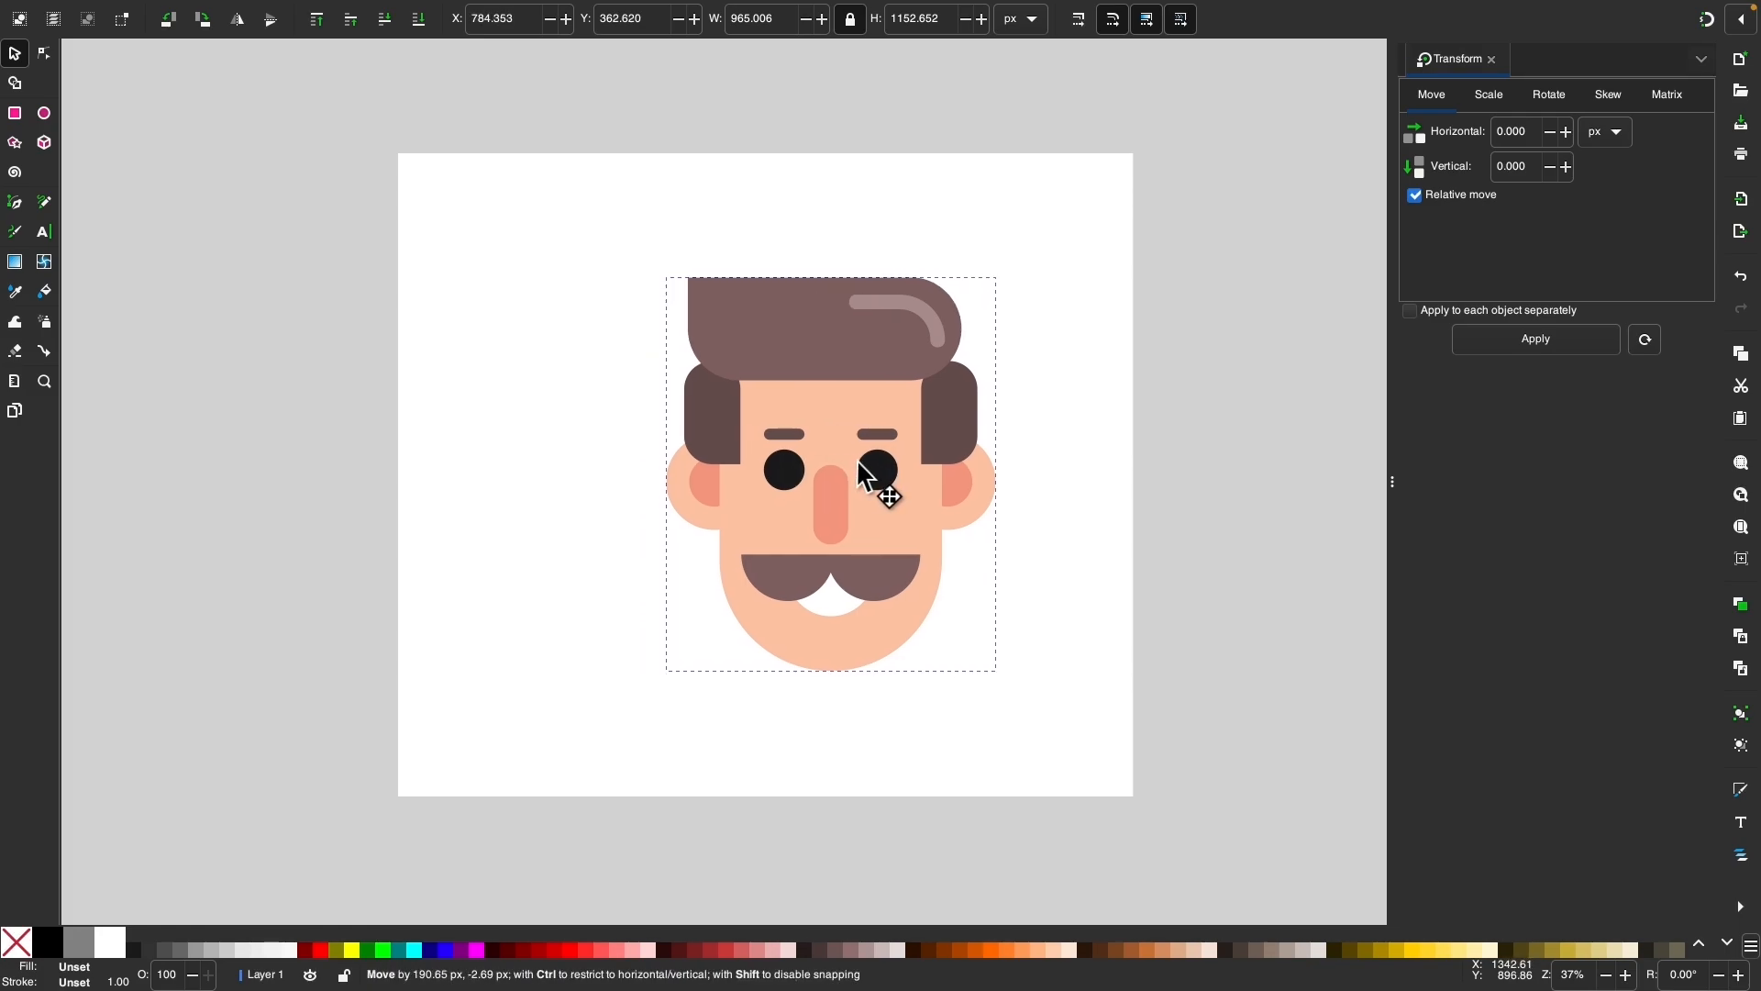
{"action": "left_click_drag", "start_coordinate": [871, 470], "coordinate": [915, 511]}
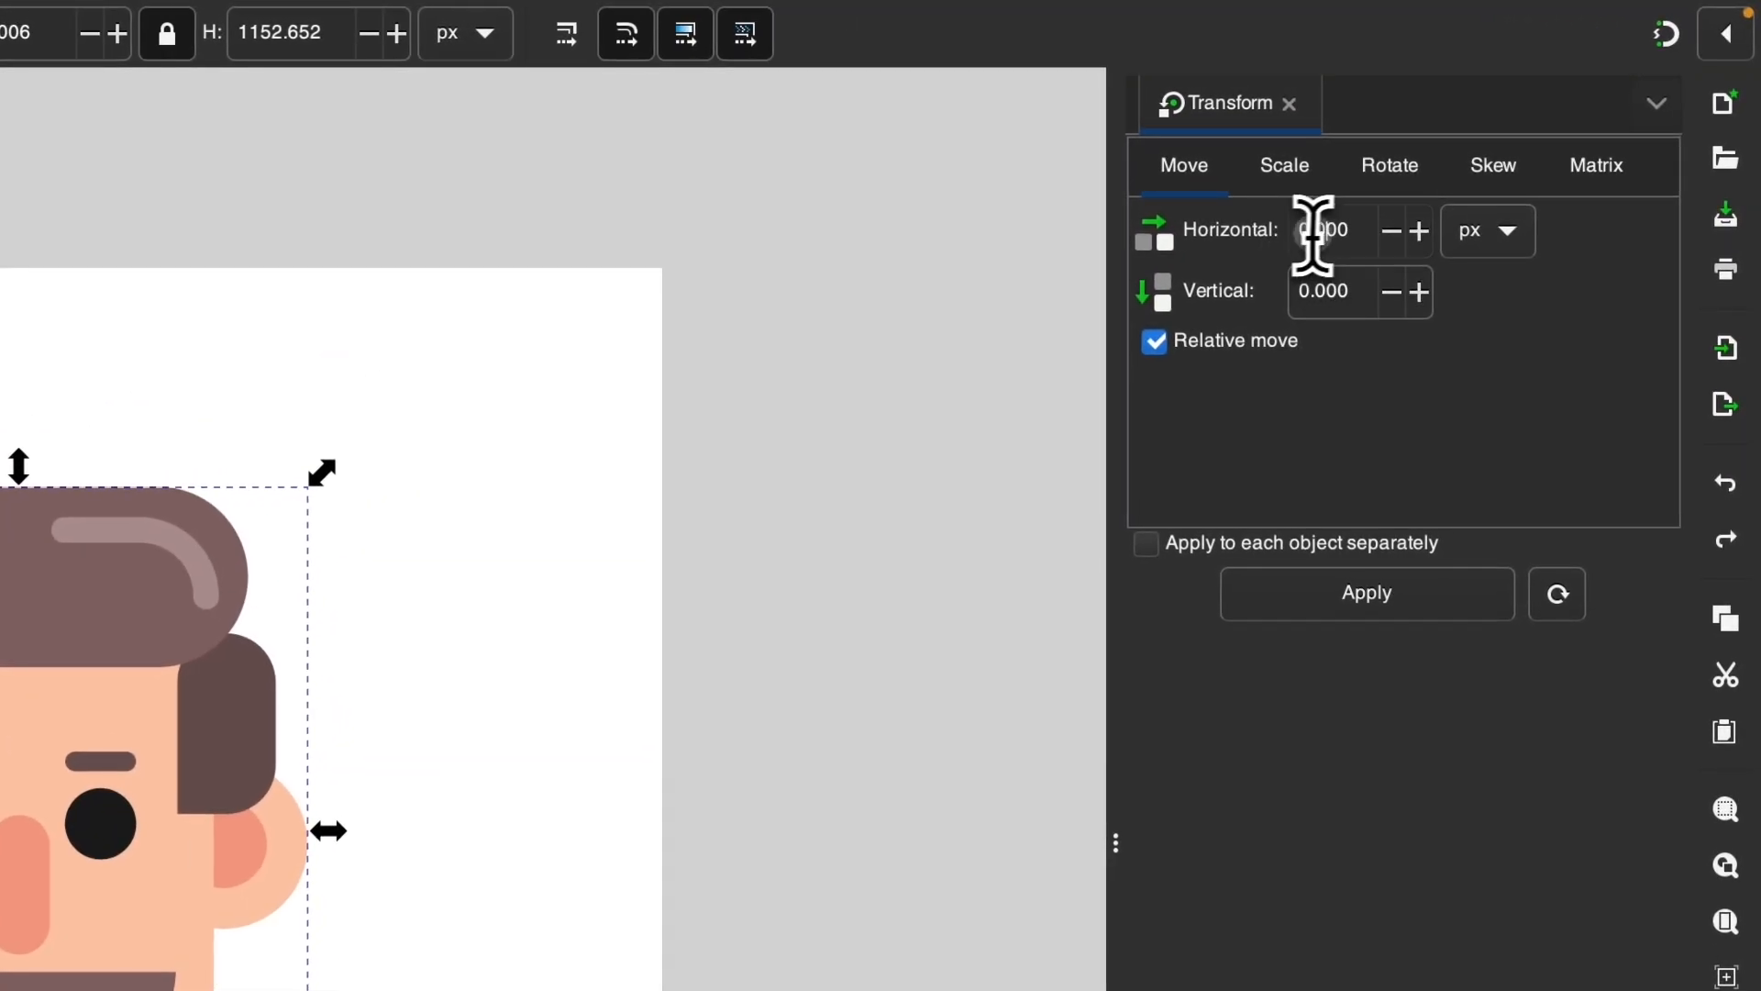
{"action": "type", "text": "50"}
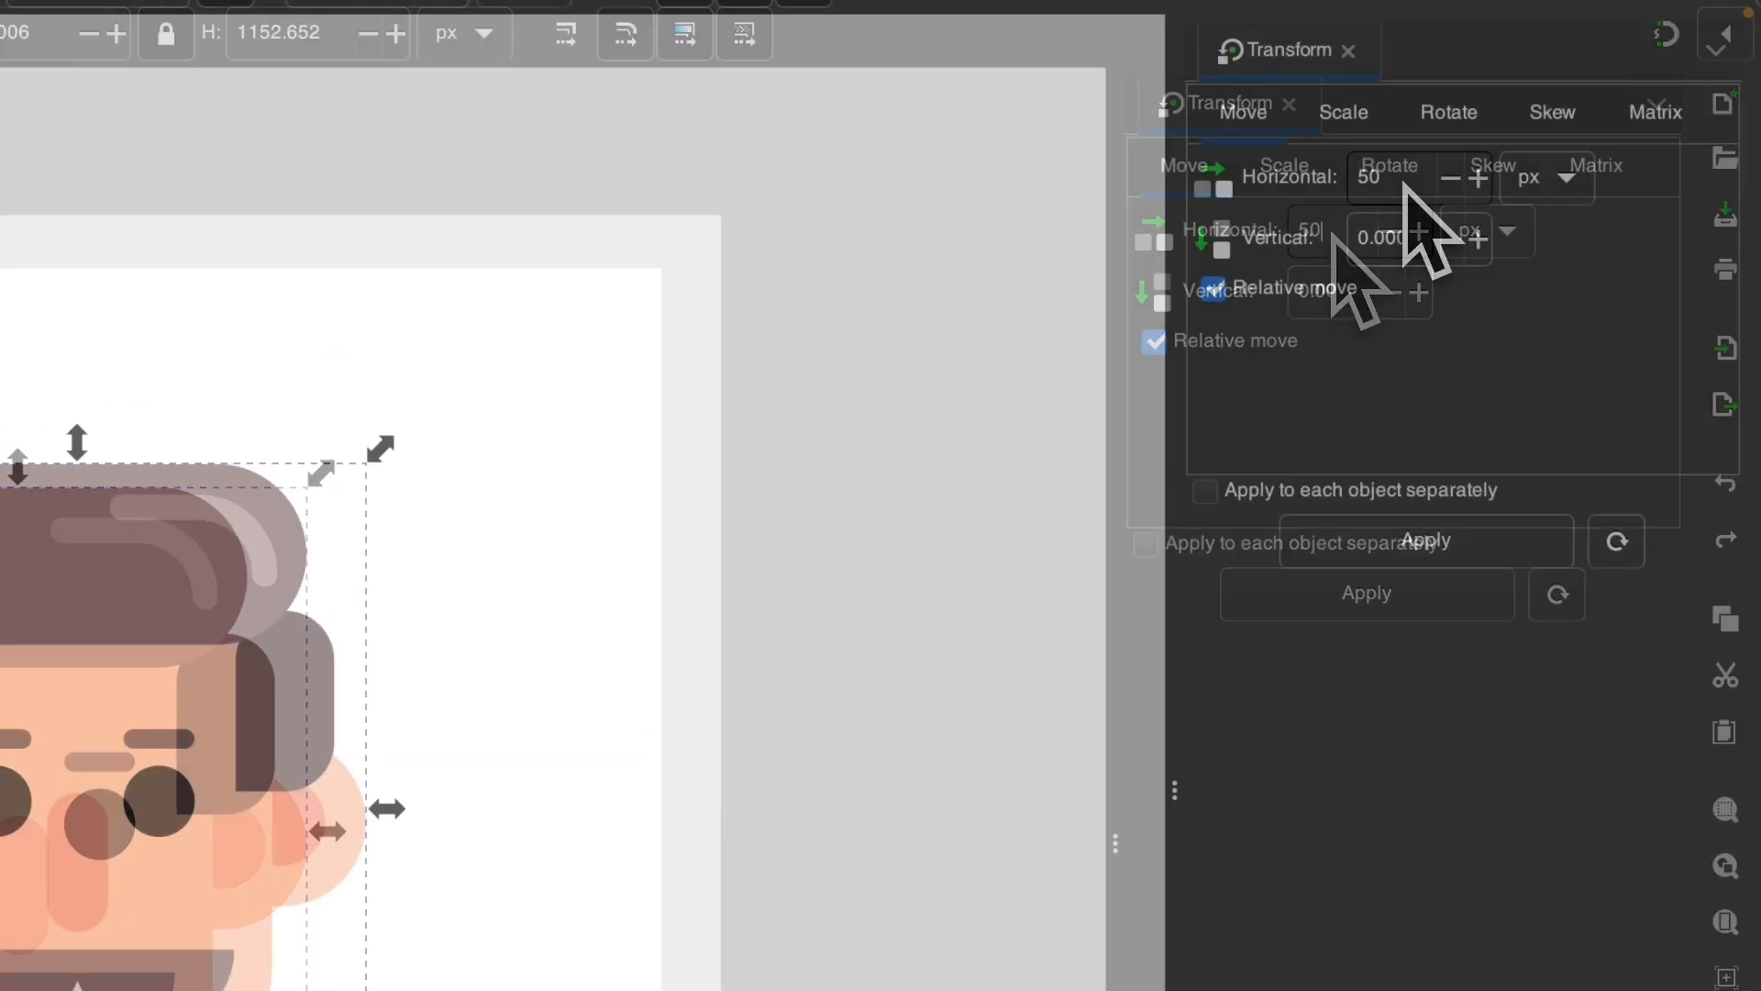
{"action": "left_click", "coordinate": [1425, 540]}
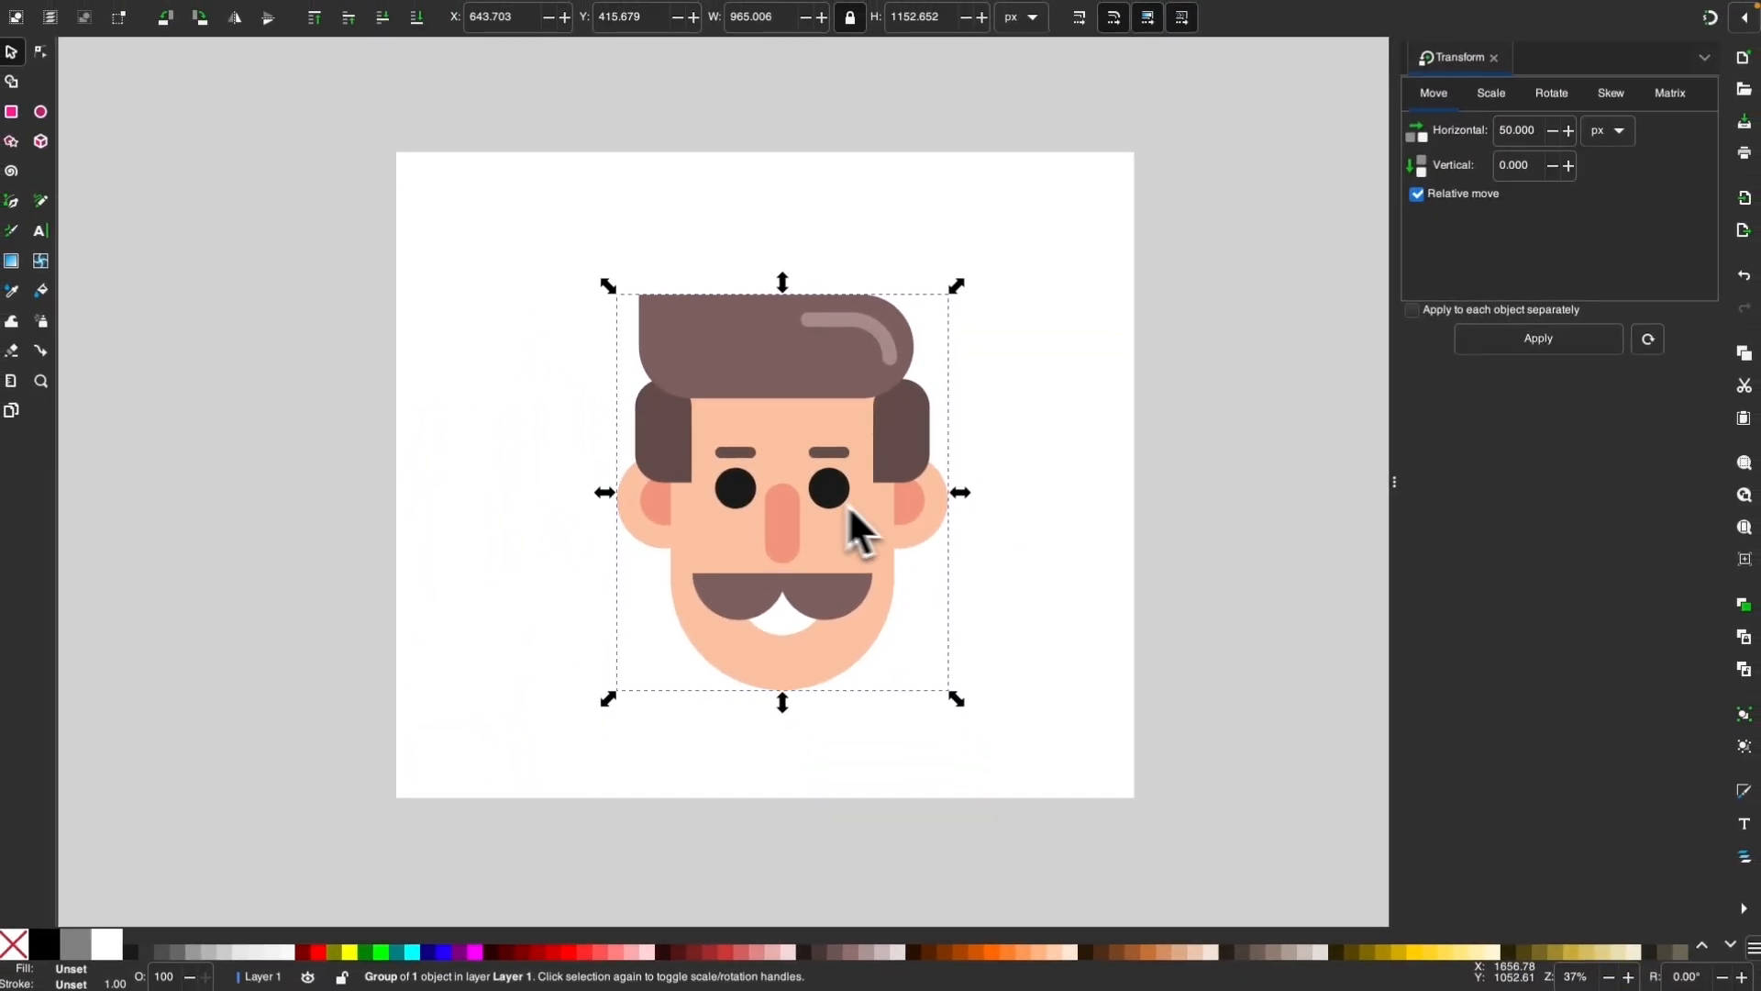
{"action": "key", "text": "cmd+z"}
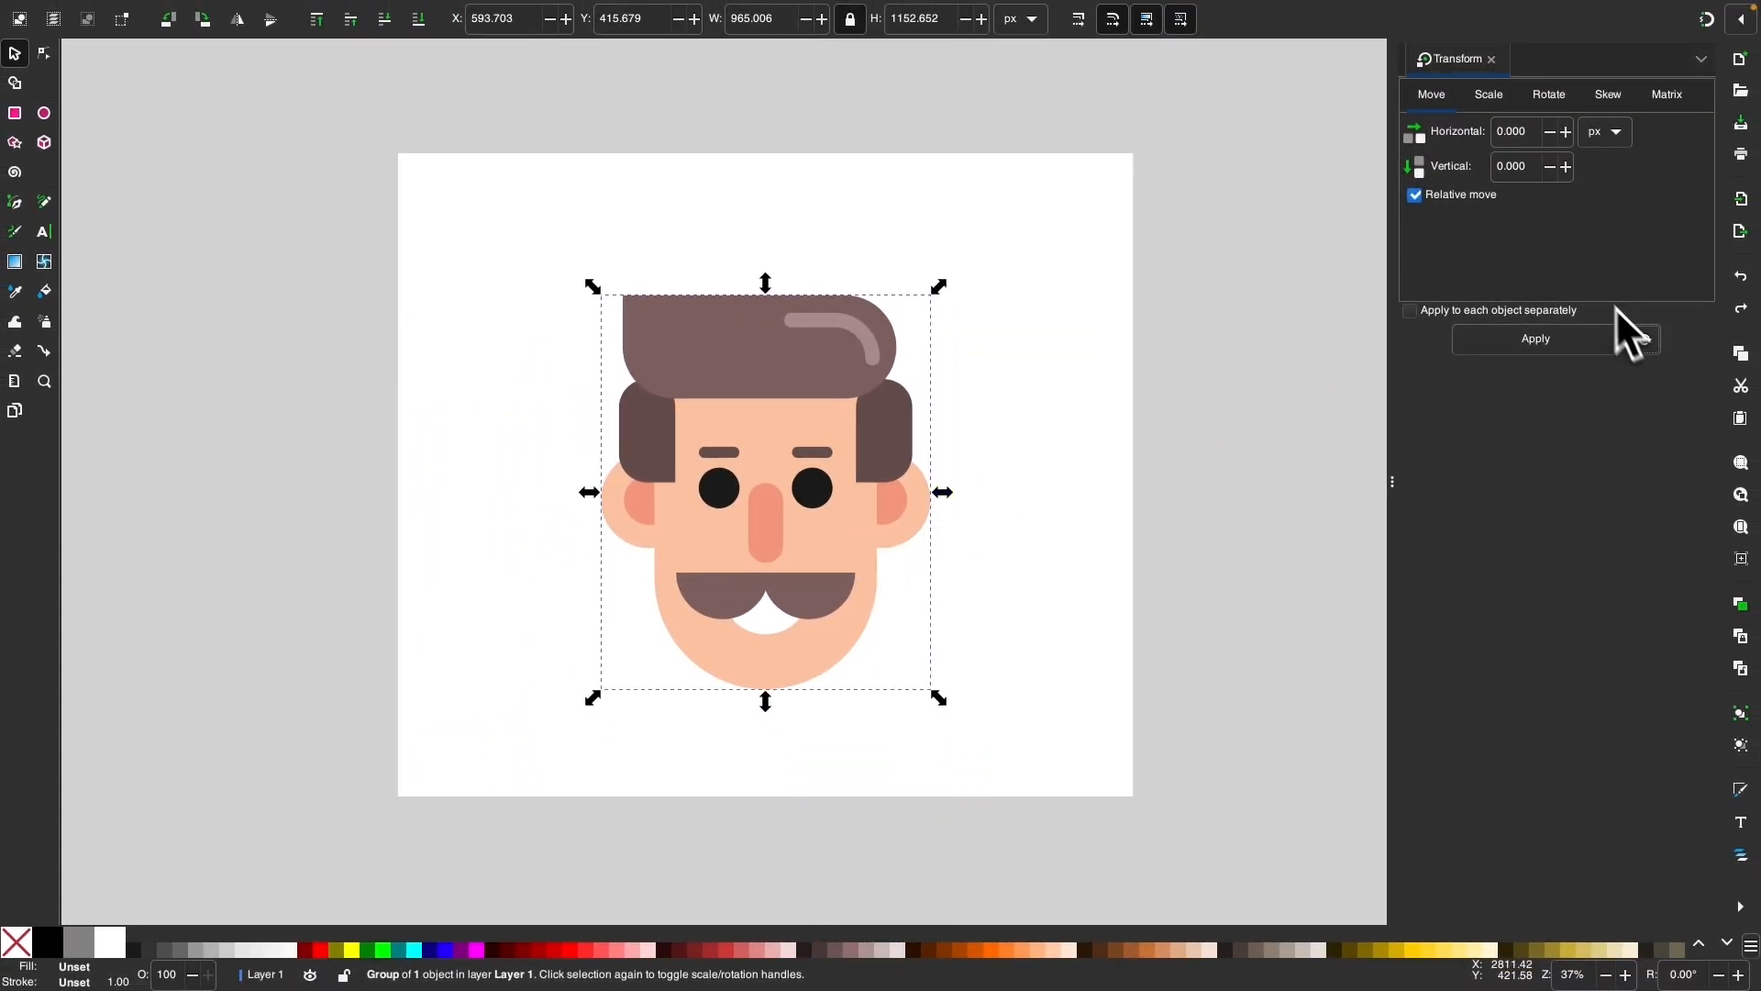
Resize the cartoon face to 400 px wide via the toolbar W field, then undo.
{"action": "left_click", "coordinate": [1487, 95]}
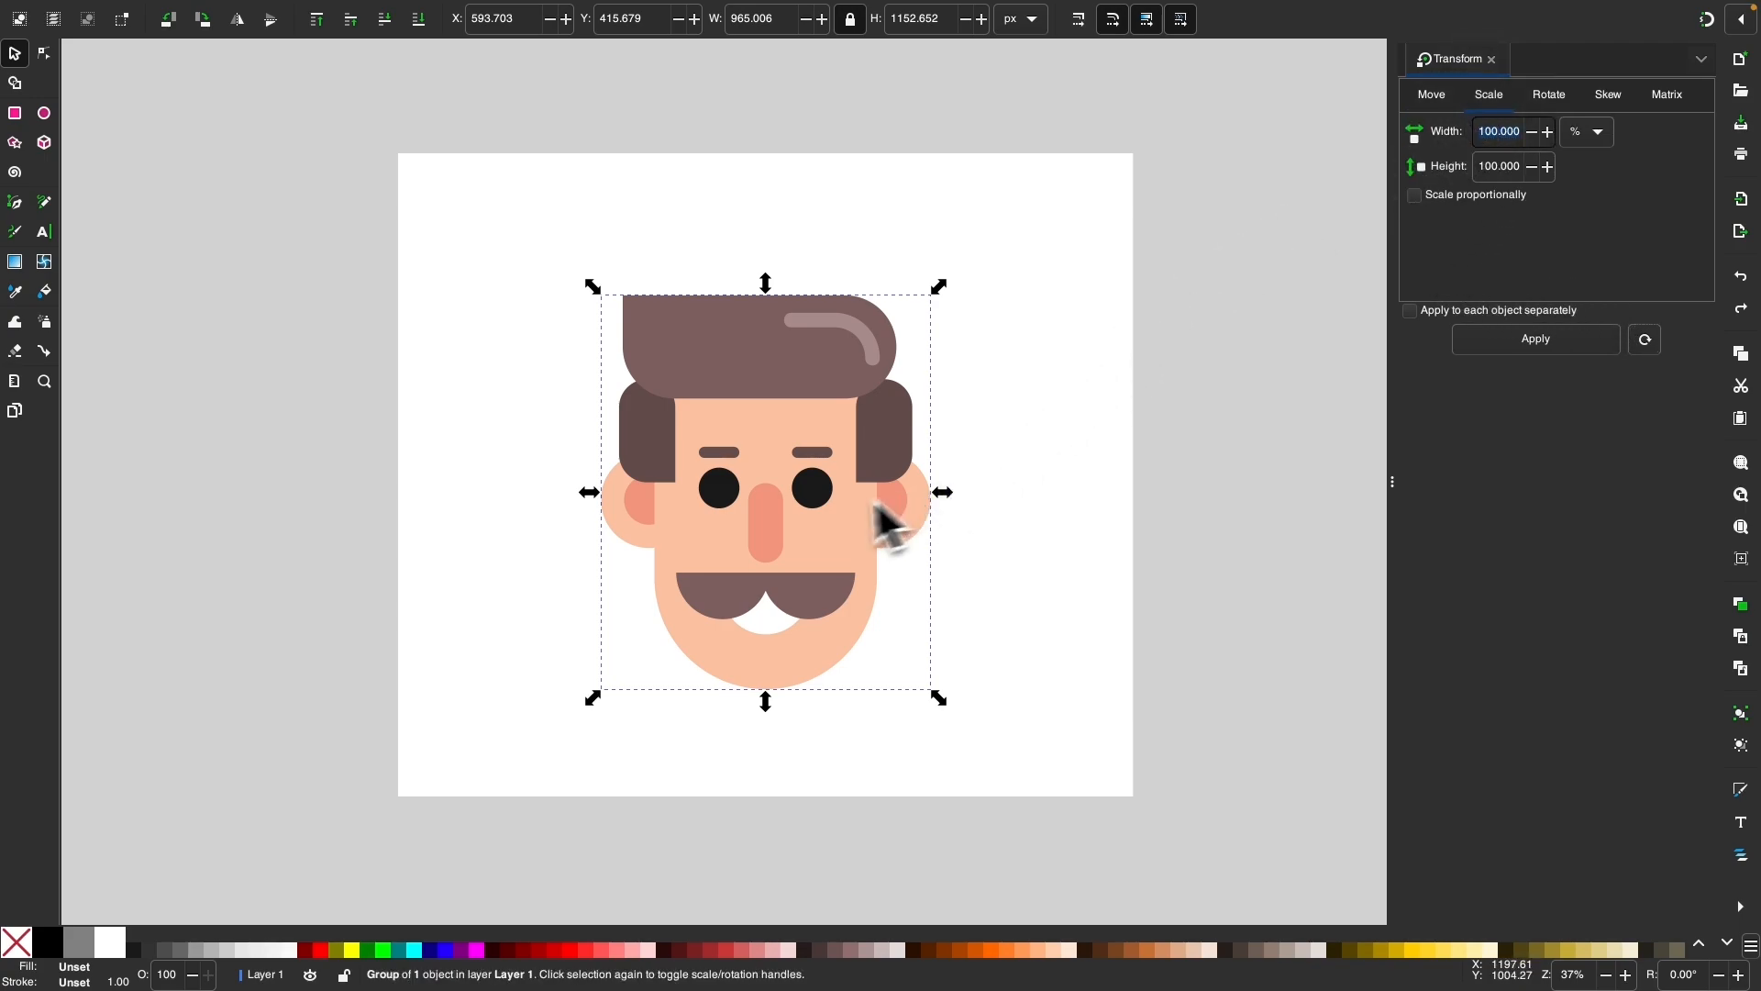
{"action": "mouse_move", "coordinate": [865, 515]}
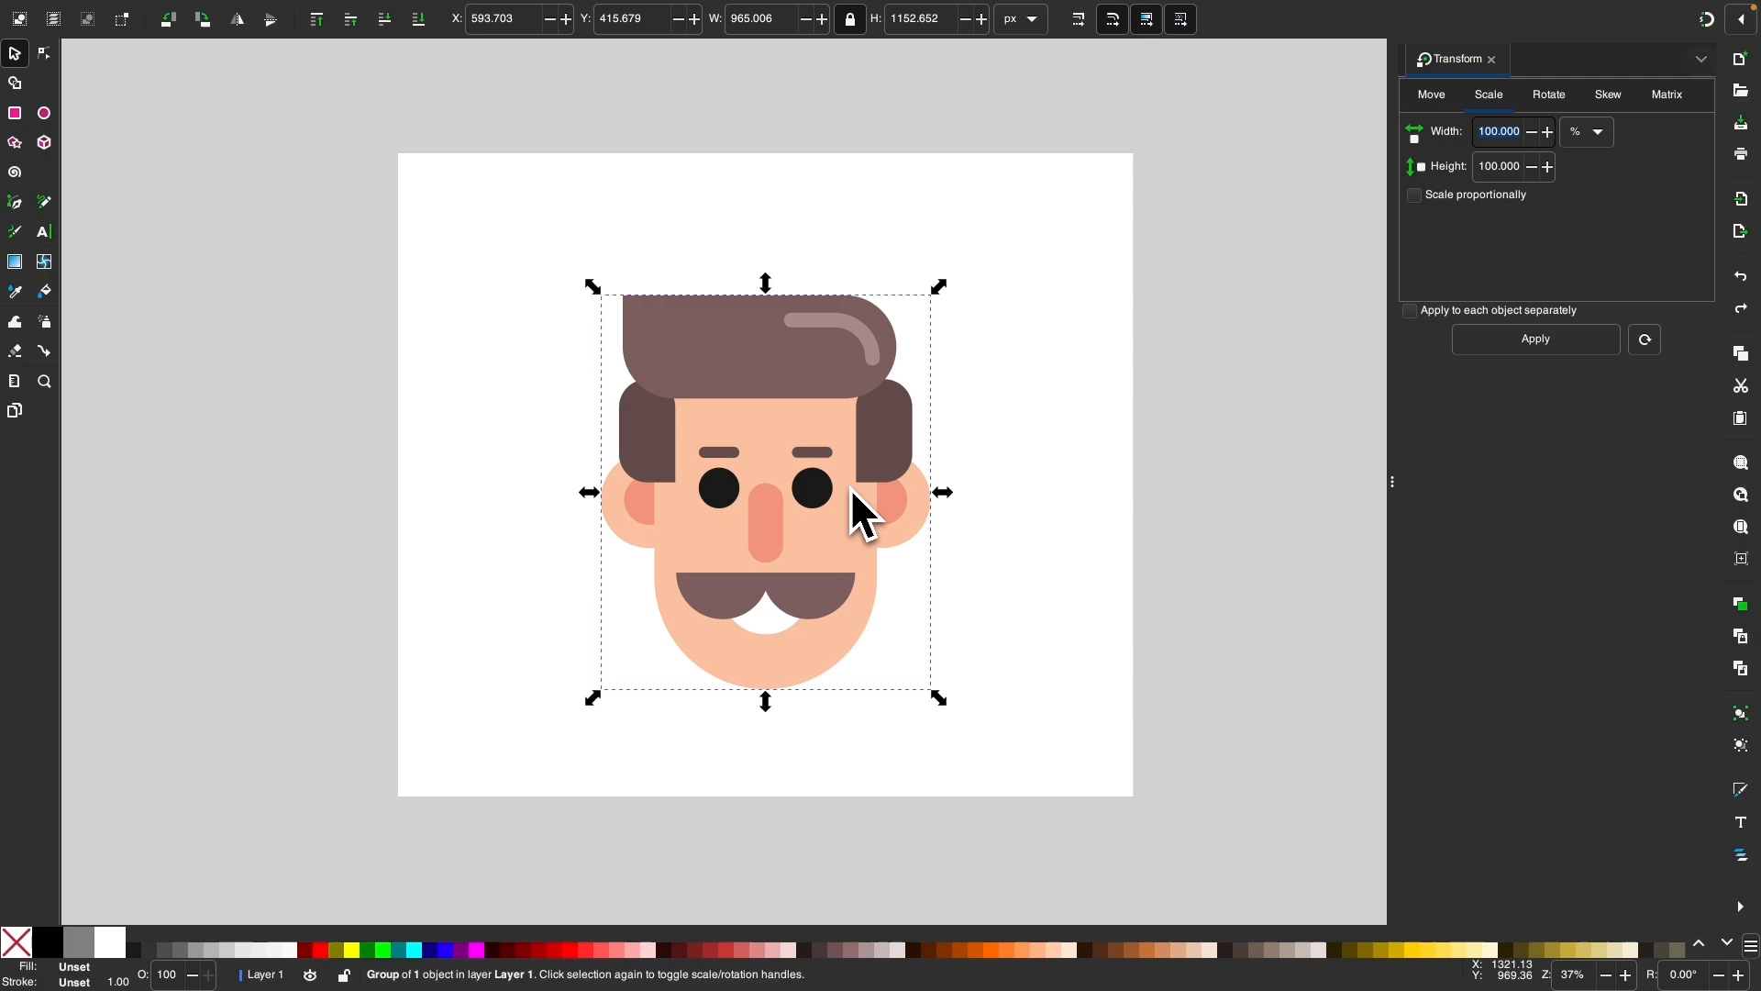
{"action": "mouse_move", "coordinate": [809, 325]}
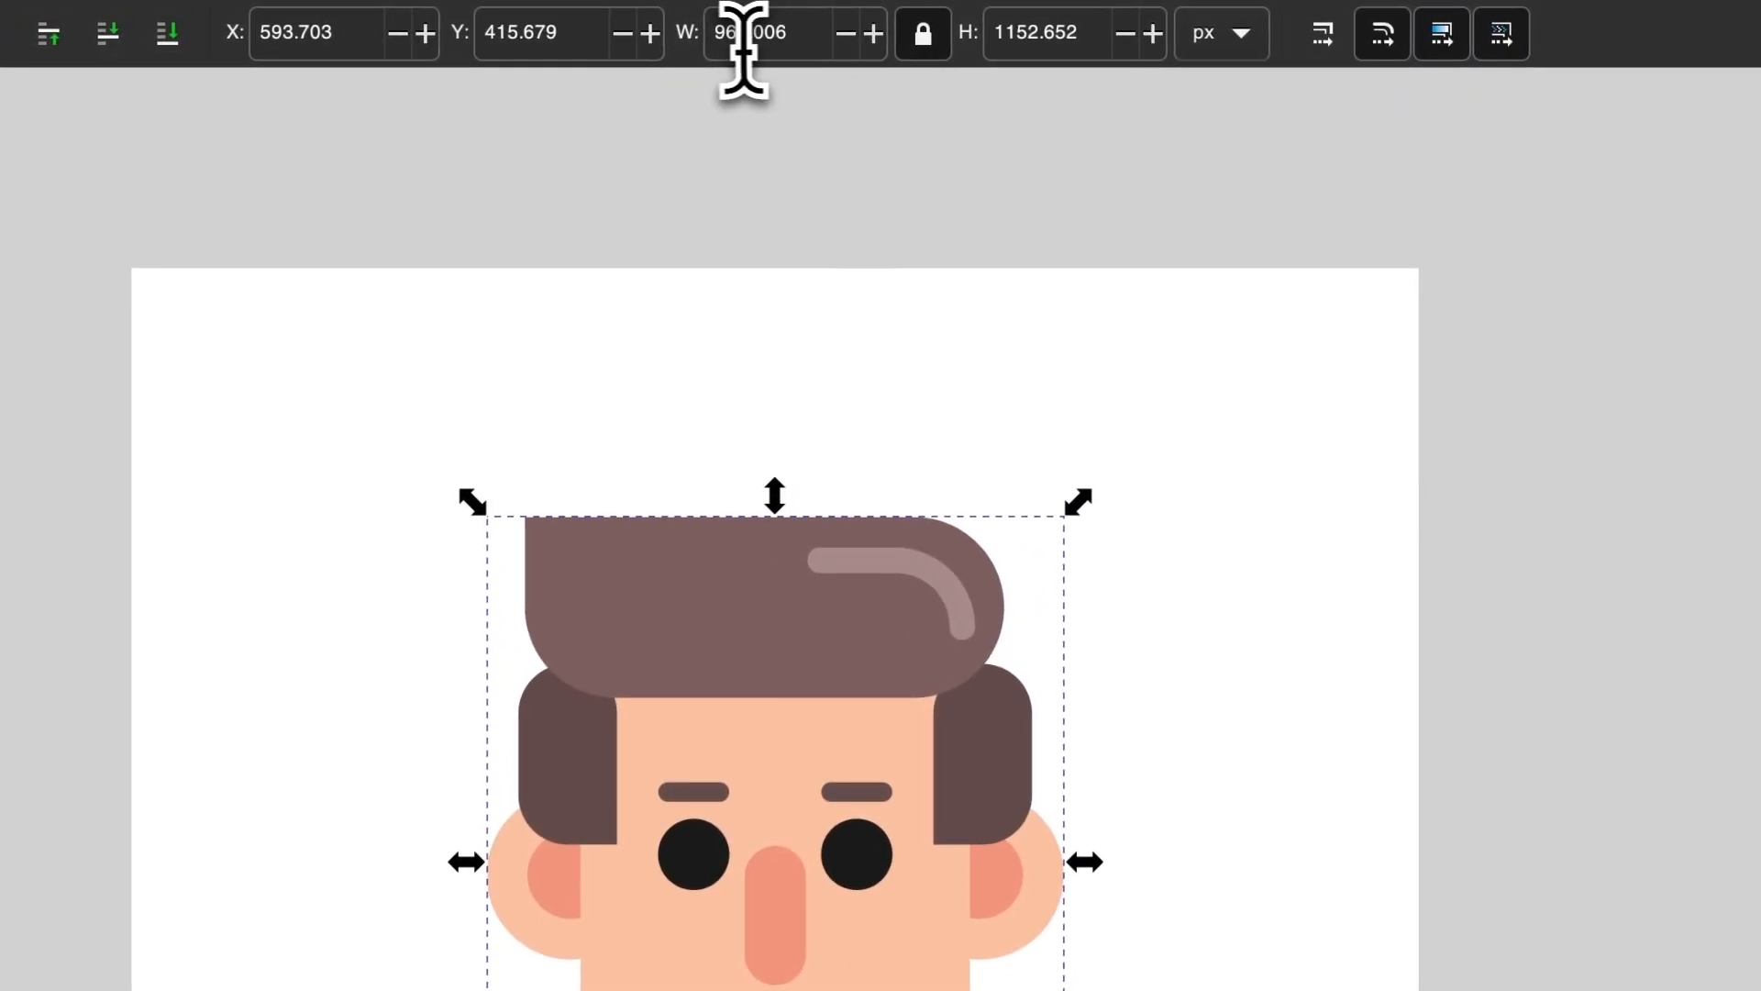
{"action": "left_click", "coordinate": [750, 33]}
{"action": "type", "text": "400.000"}
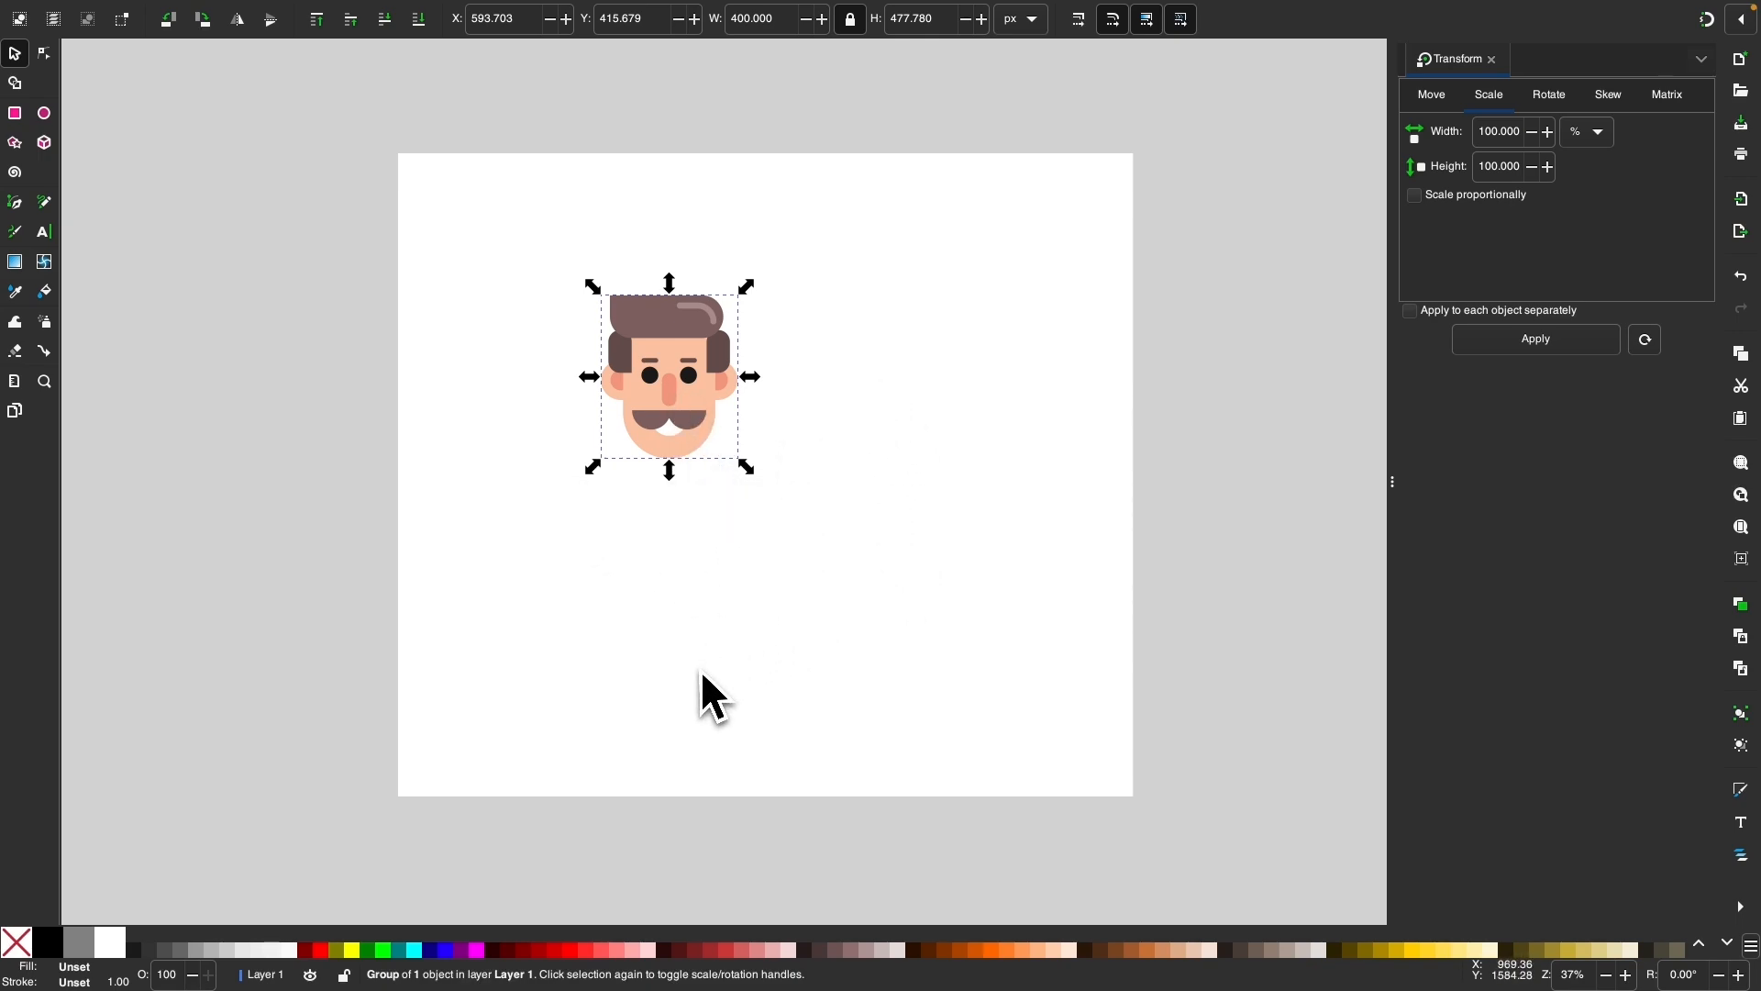
{"action": "mouse_move", "coordinate": [710, 587]}
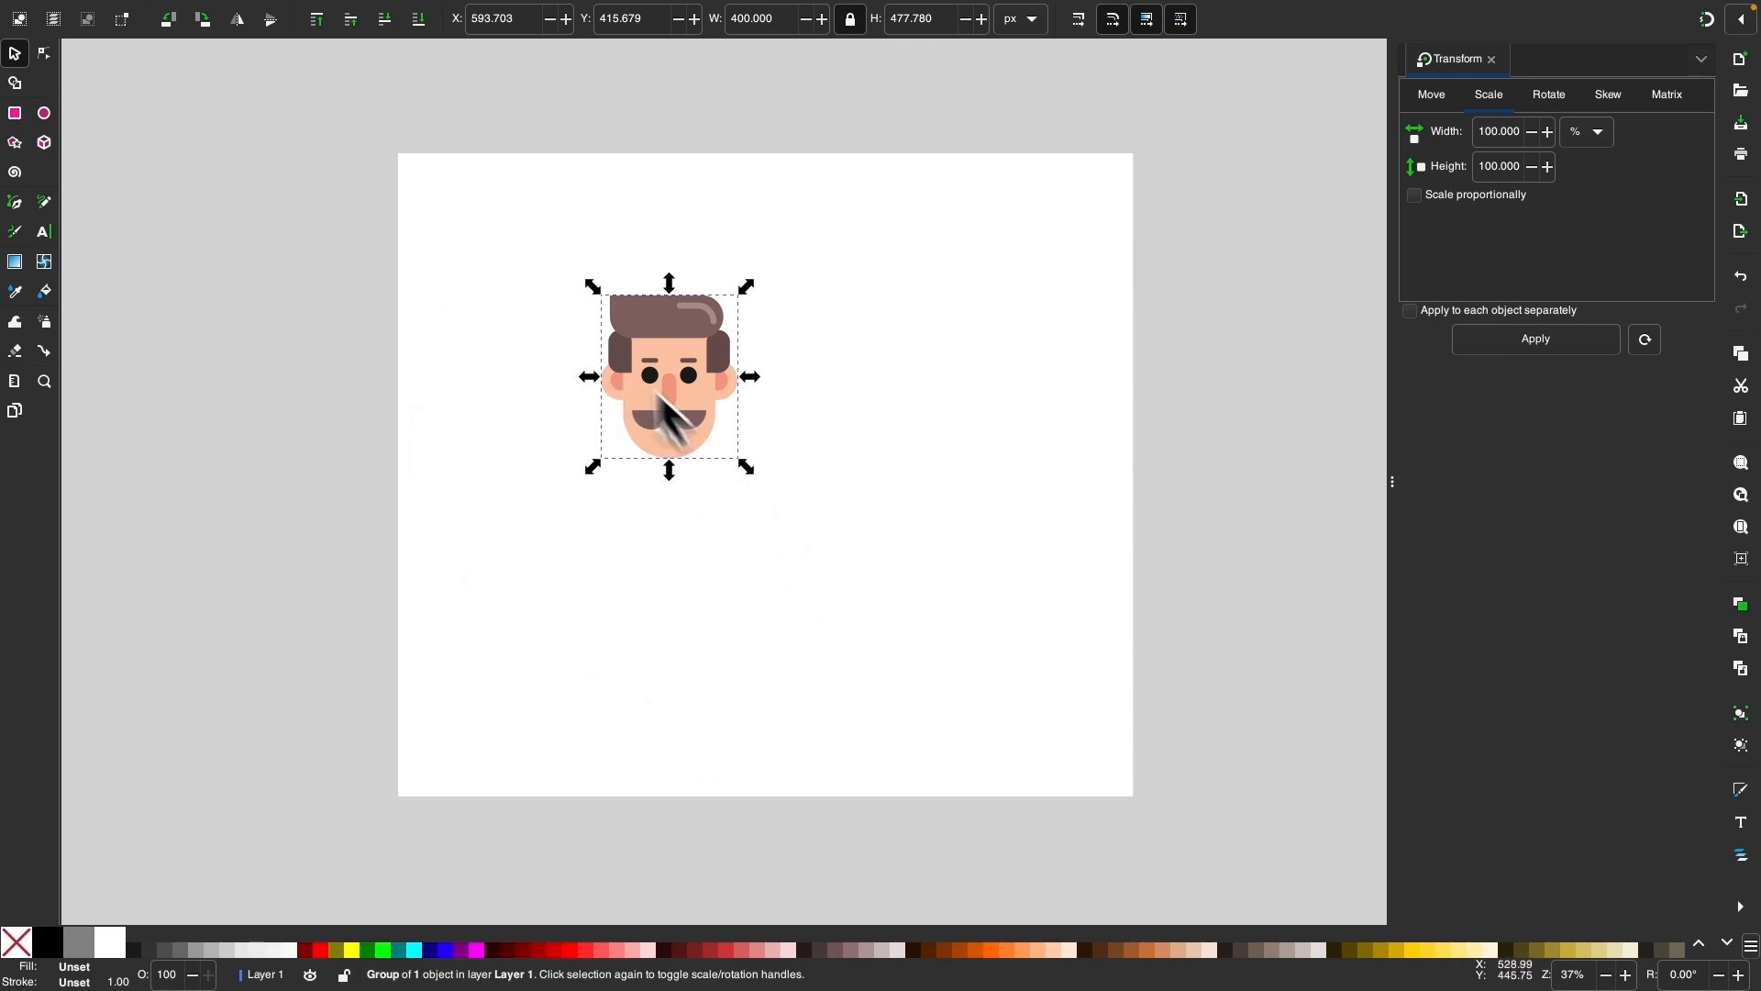
{"action": "mouse_move", "coordinate": [872, 51]}
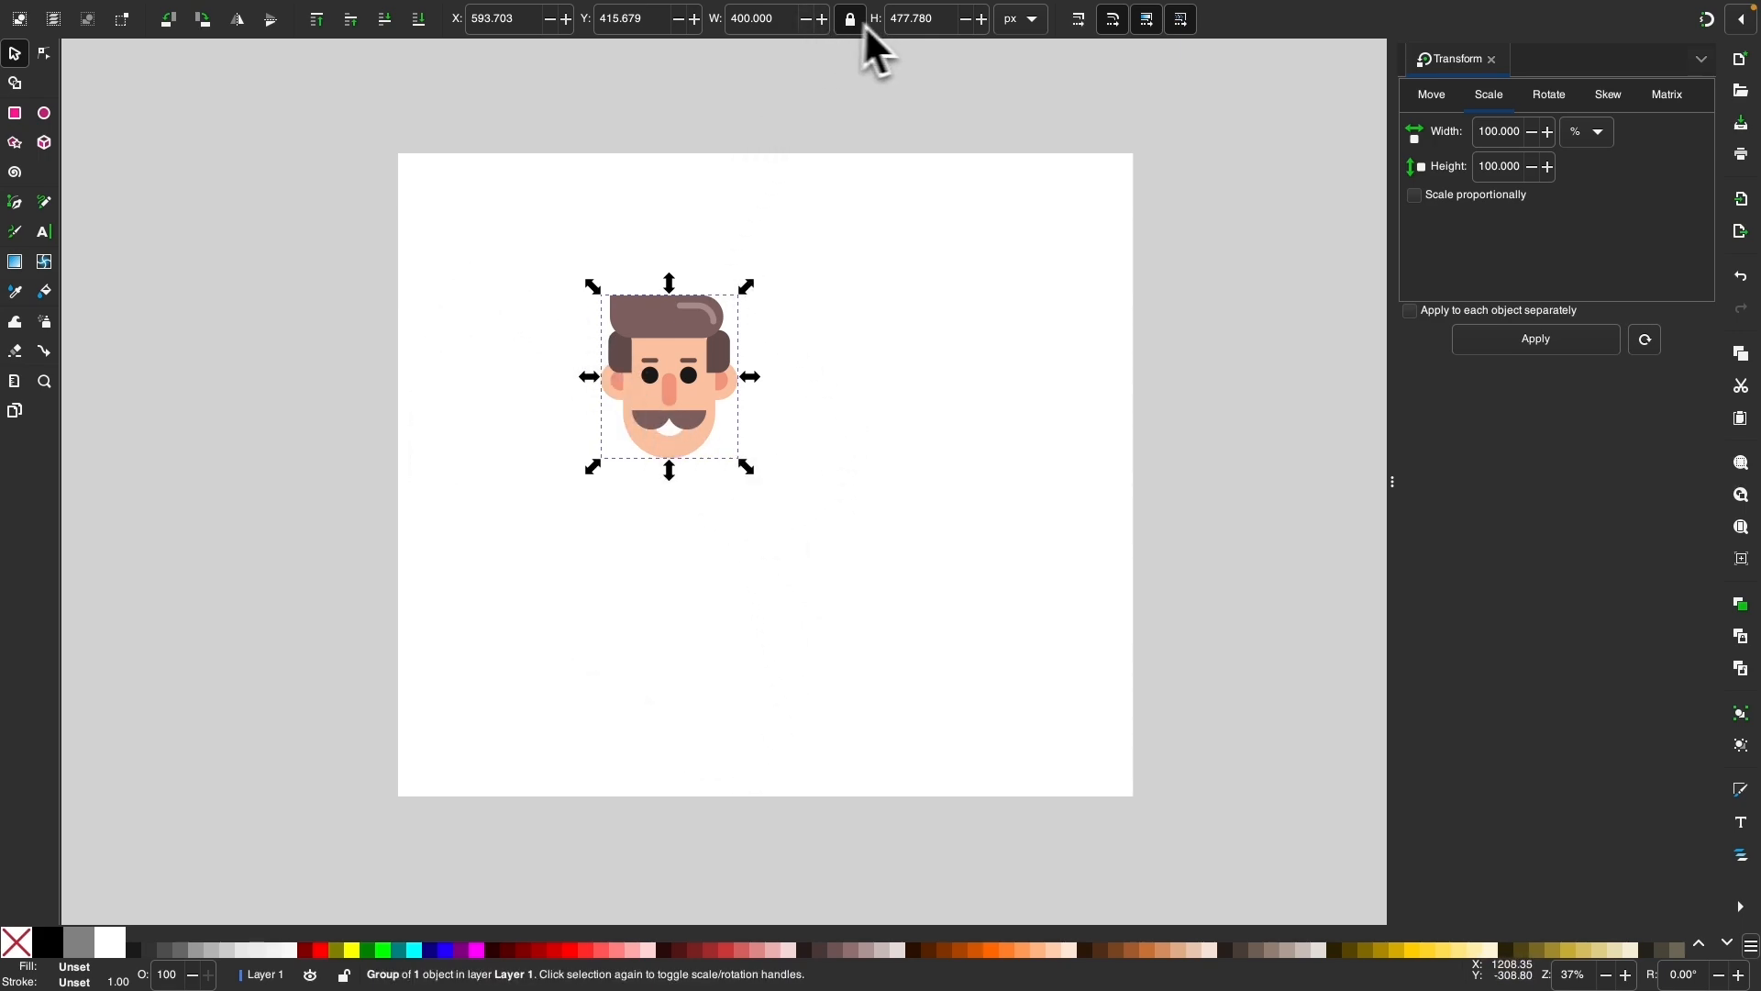
{"action": "mouse_move", "coordinate": [914, 626]}
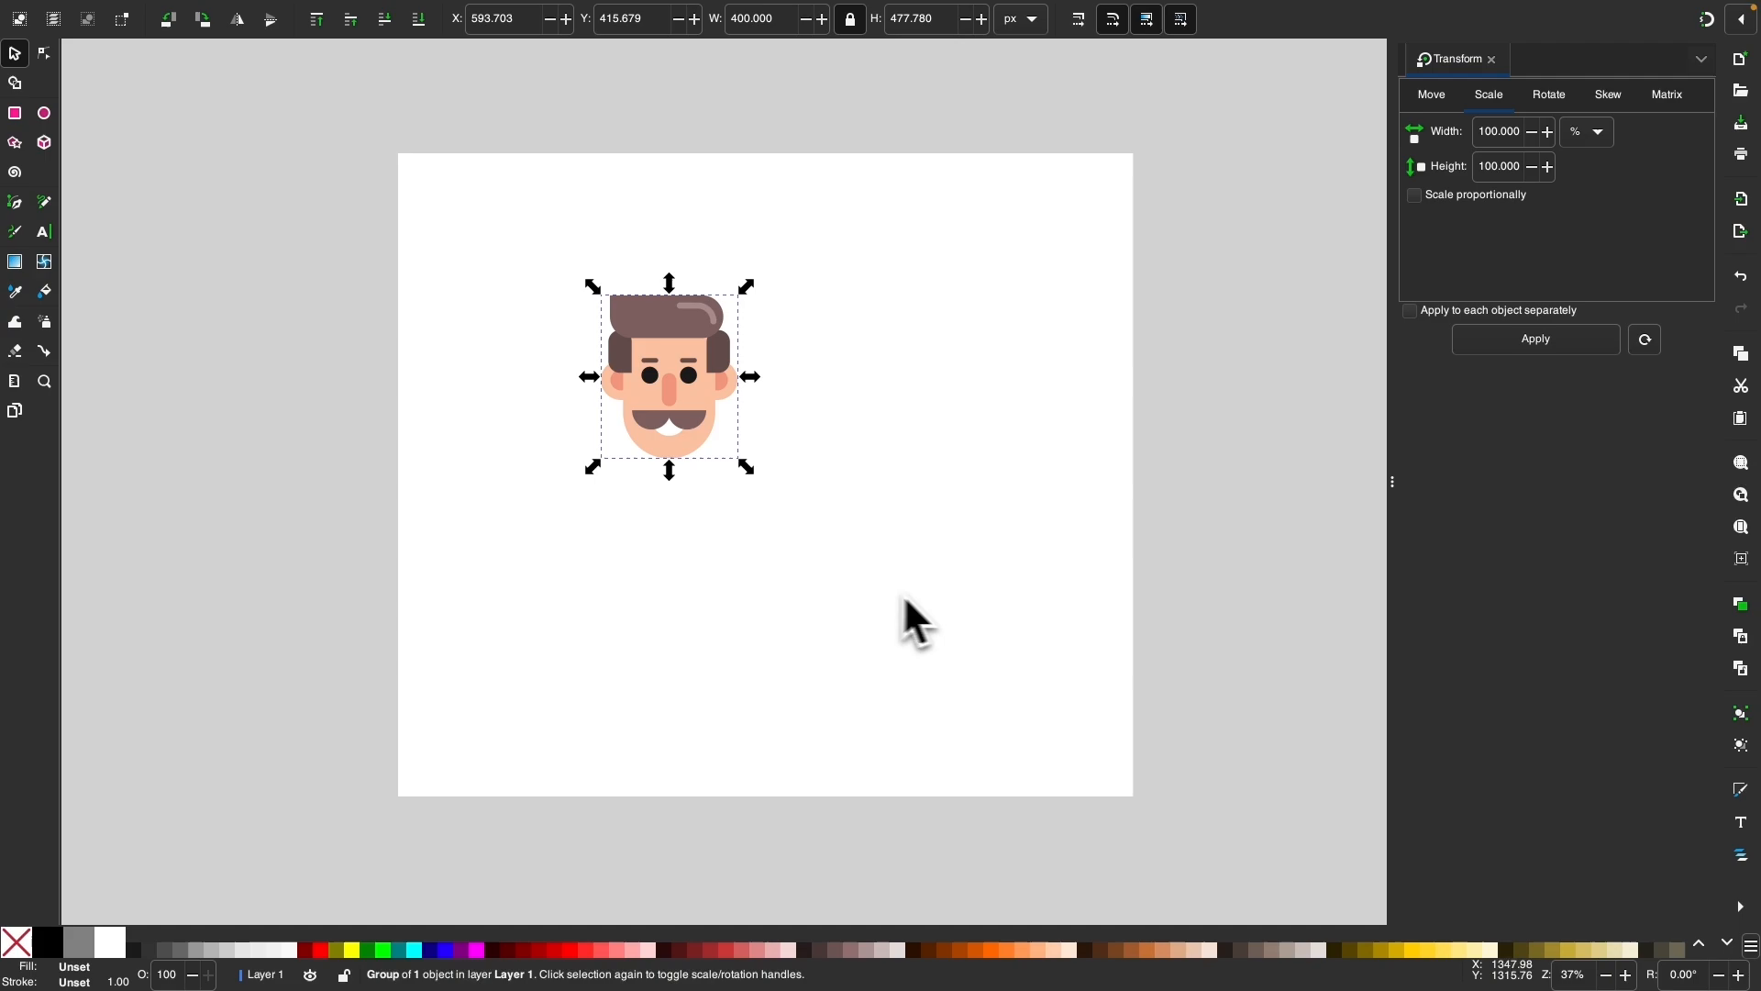
{"action": "mouse_move", "coordinate": [641, 365]}
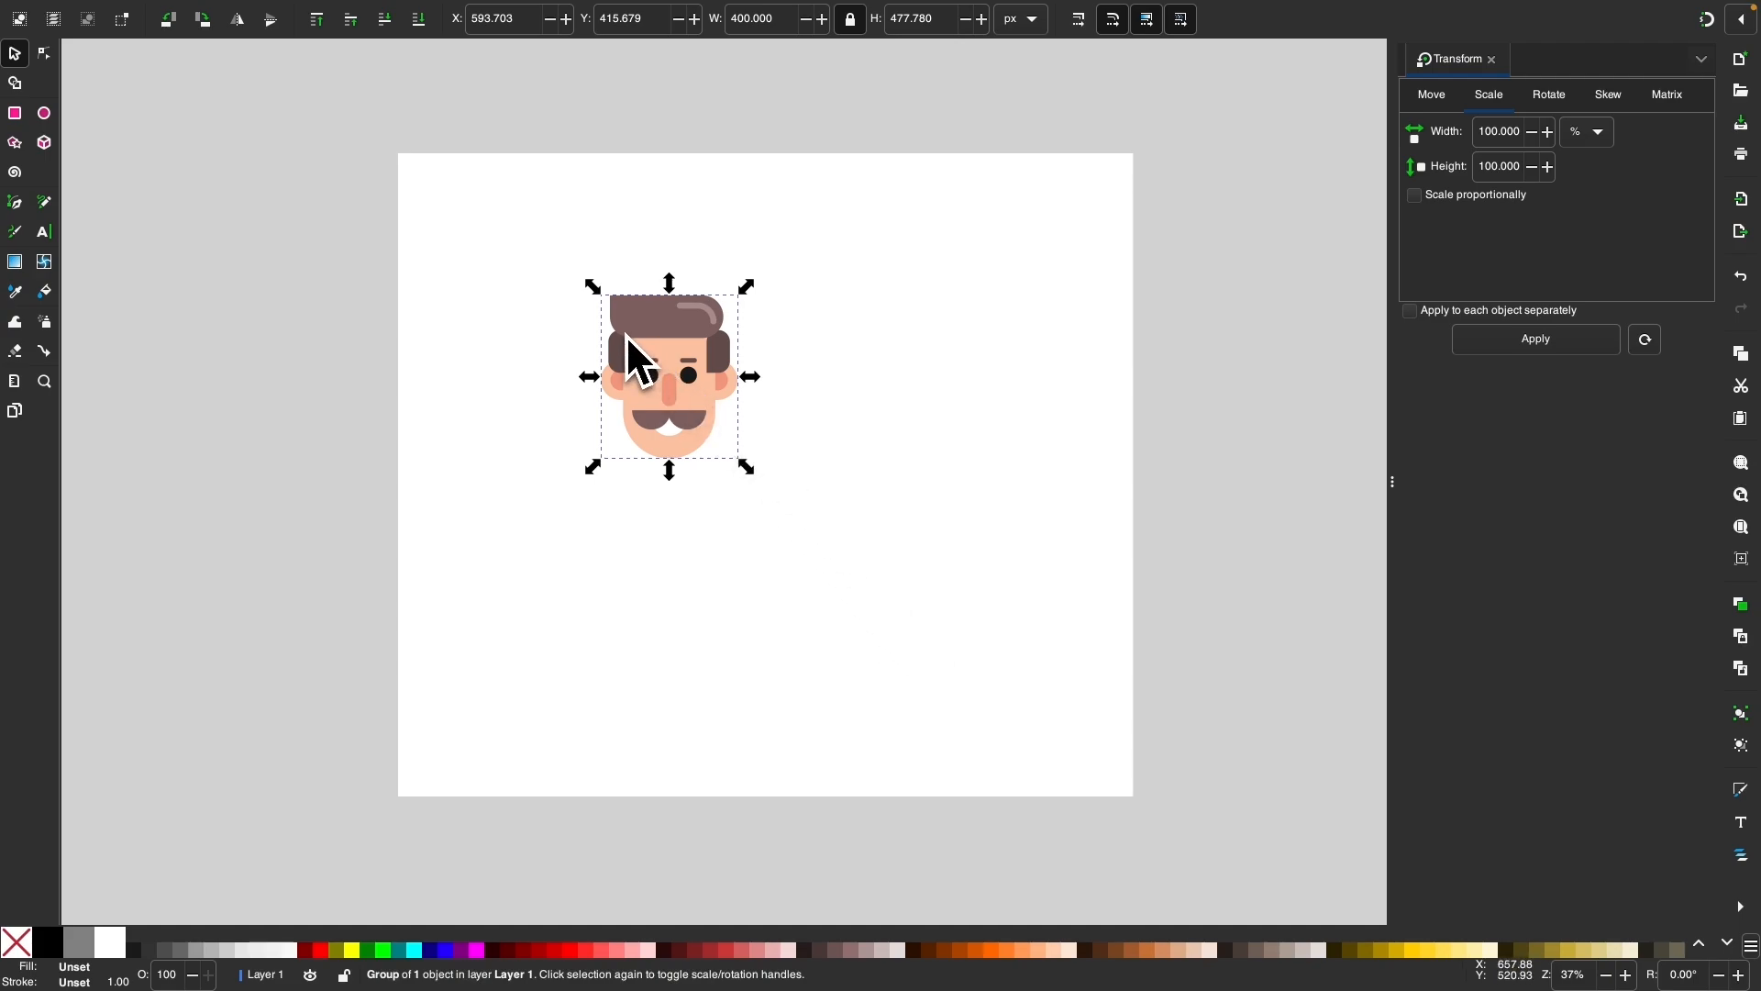
{"action": "key", "text": "cmd+z"}
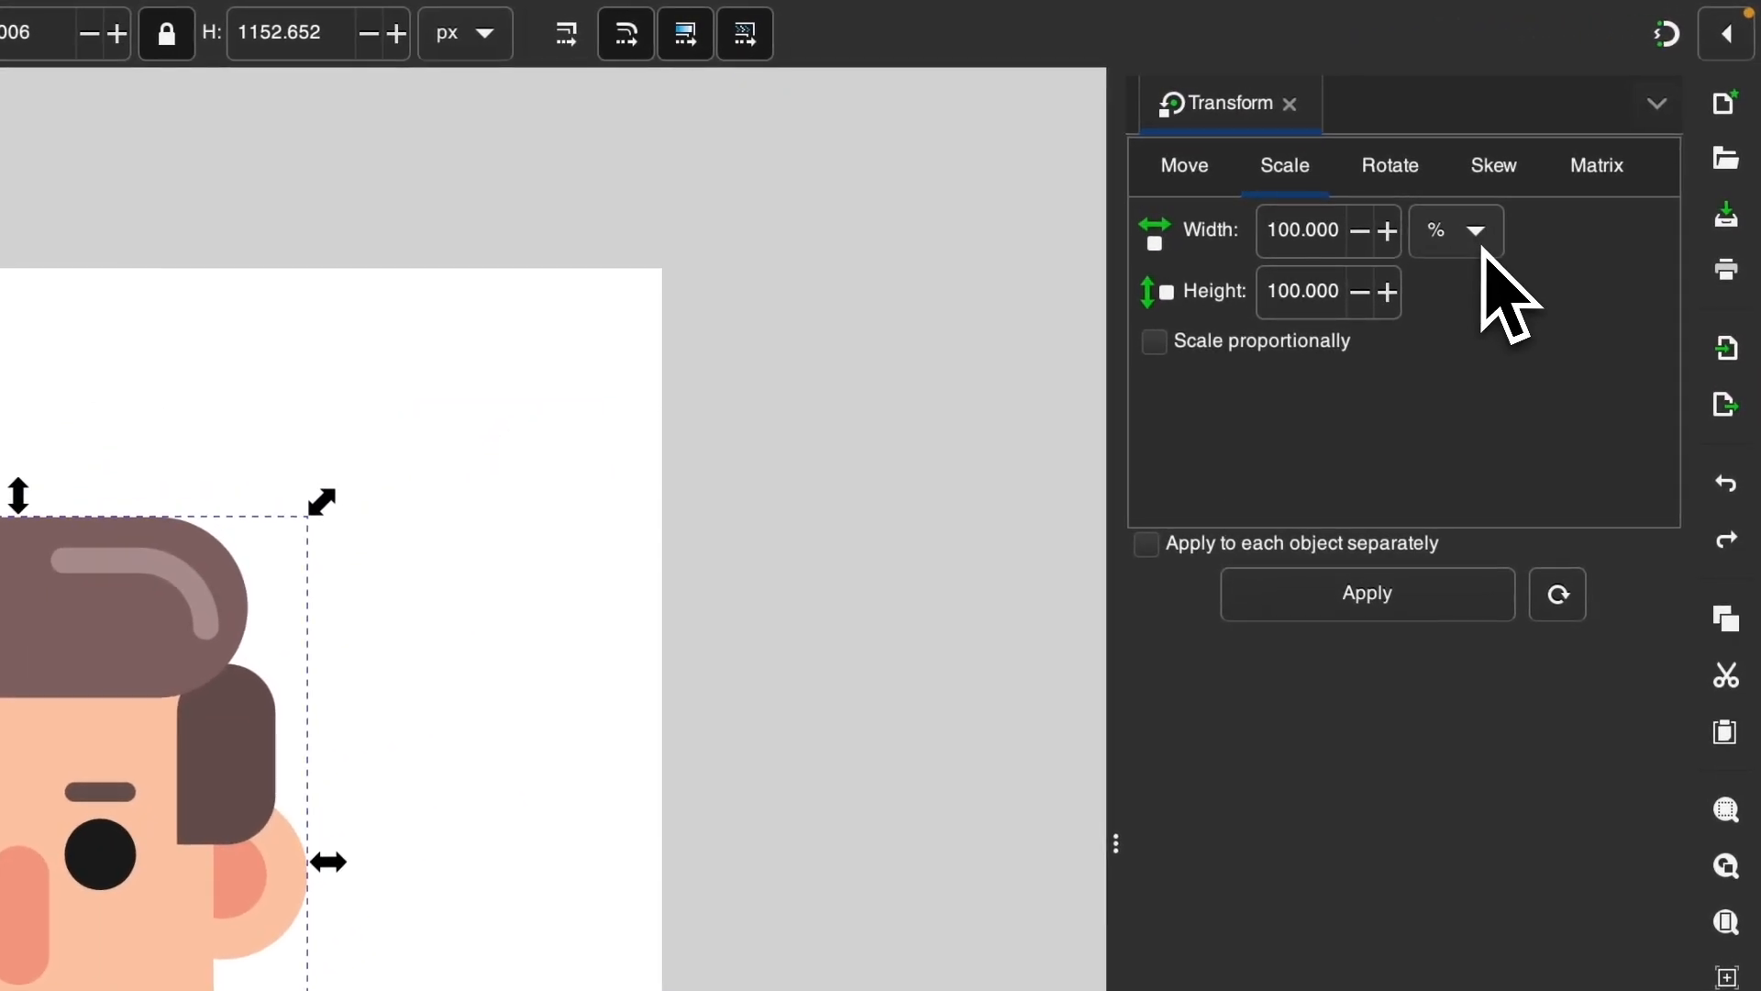
Keep percent as the scale unit and enter a 50% width for the face.
{"action": "left_click", "coordinate": [1453, 229]}
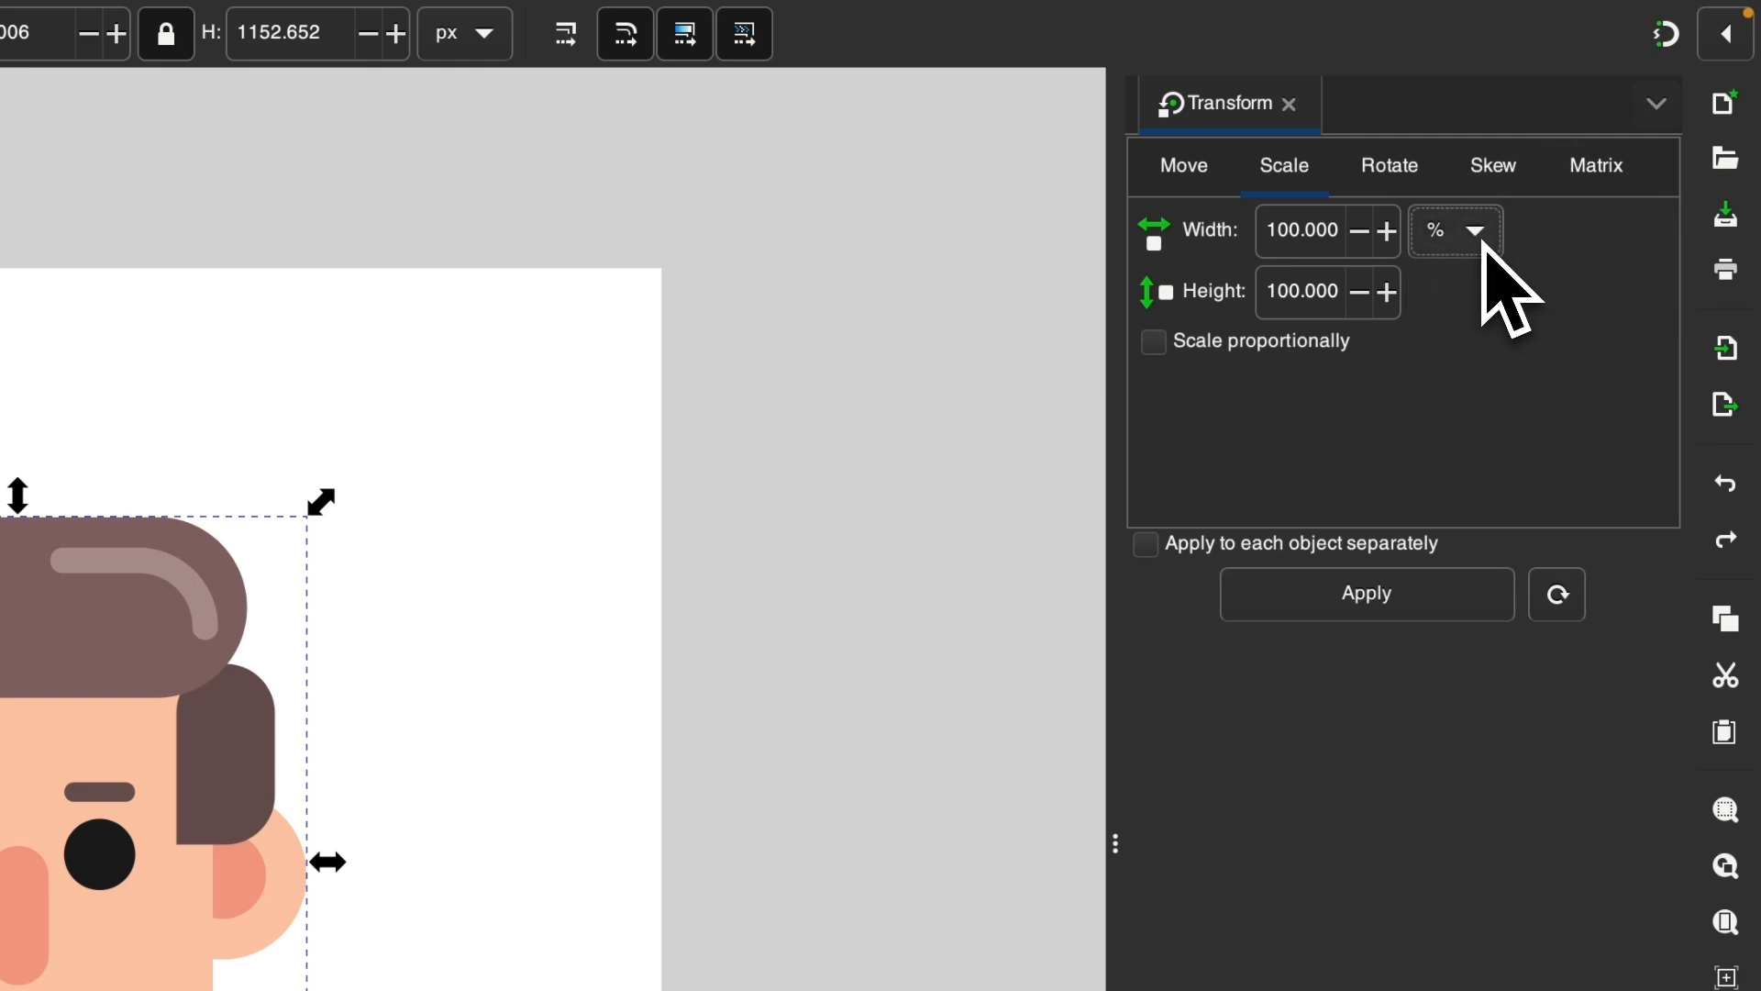
{"action": "left_click", "coordinate": [1302, 230]}
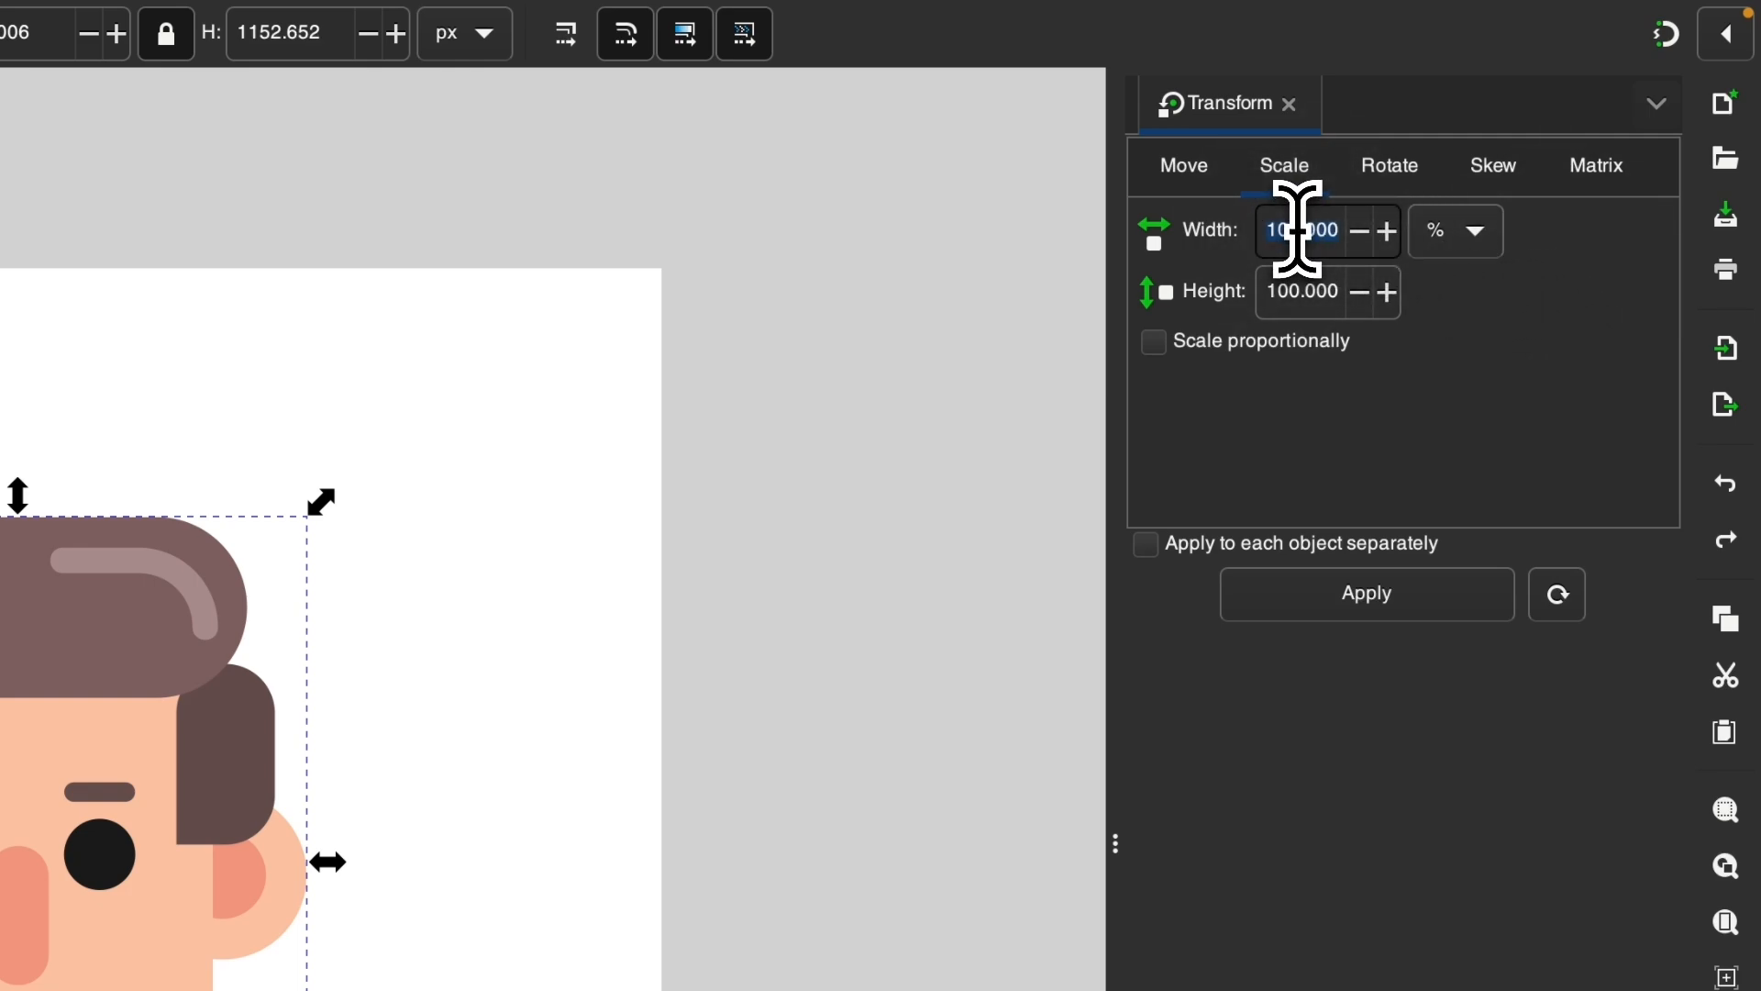
{"action": "left_click", "coordinate": [1154, 341]}
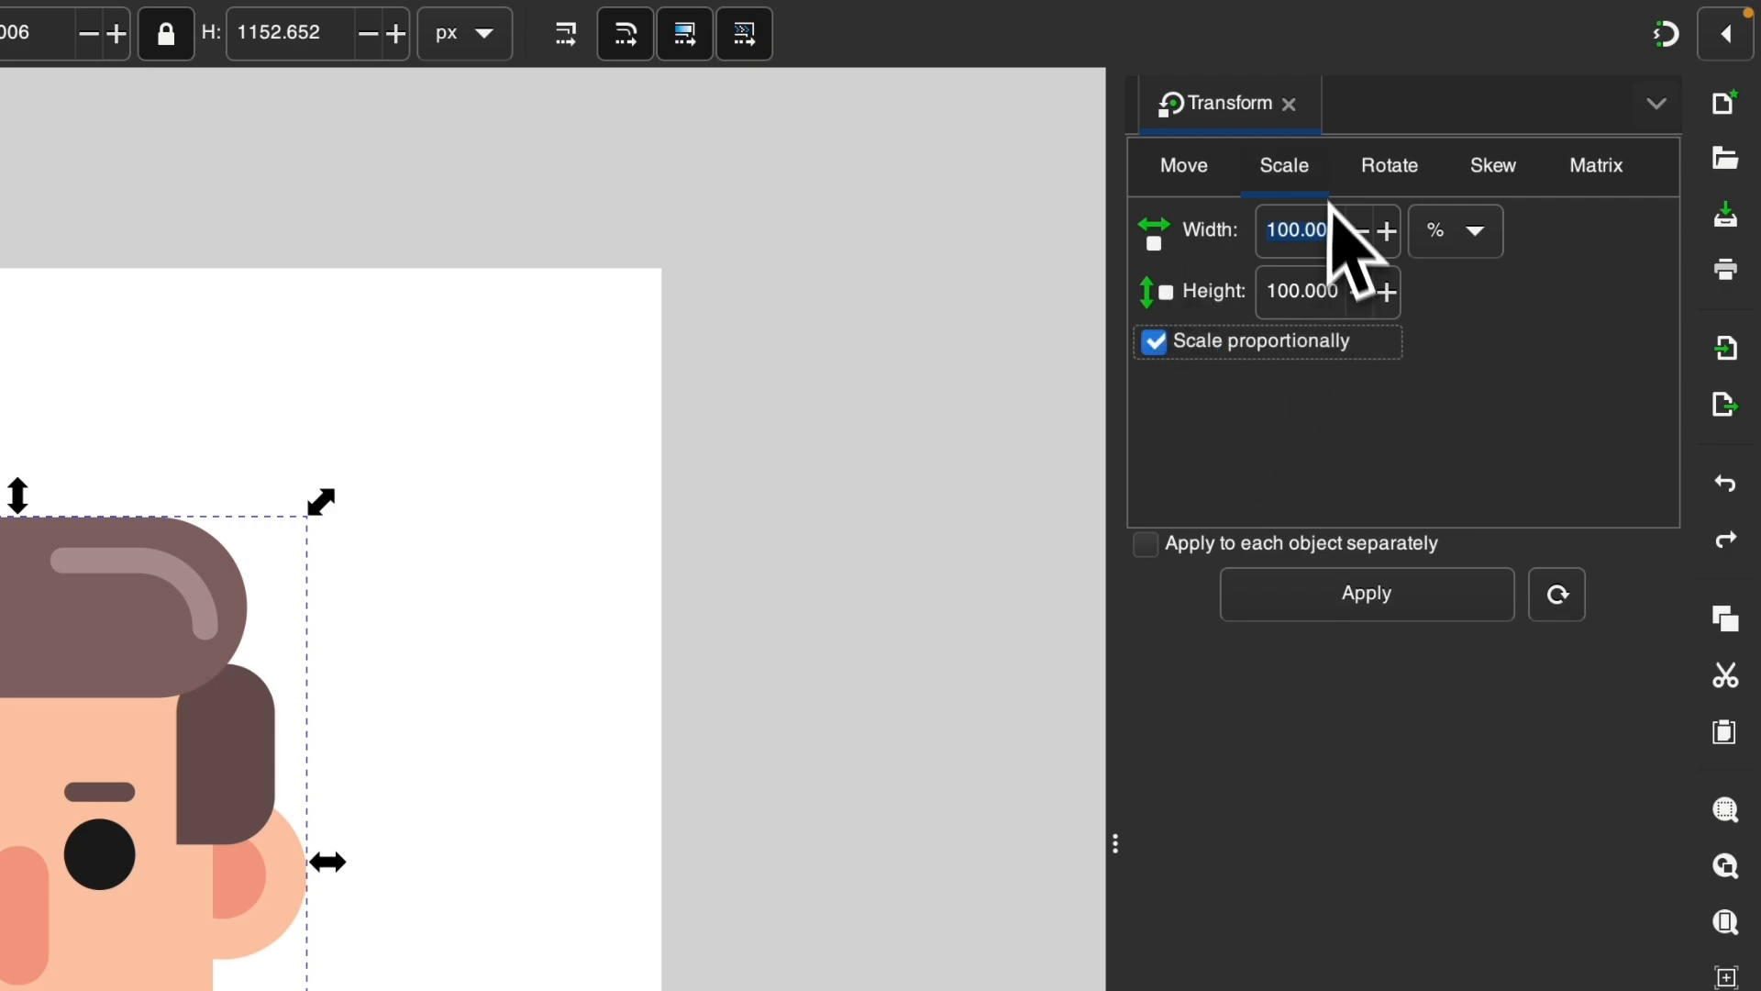
{"action": "type", "text": "50"}
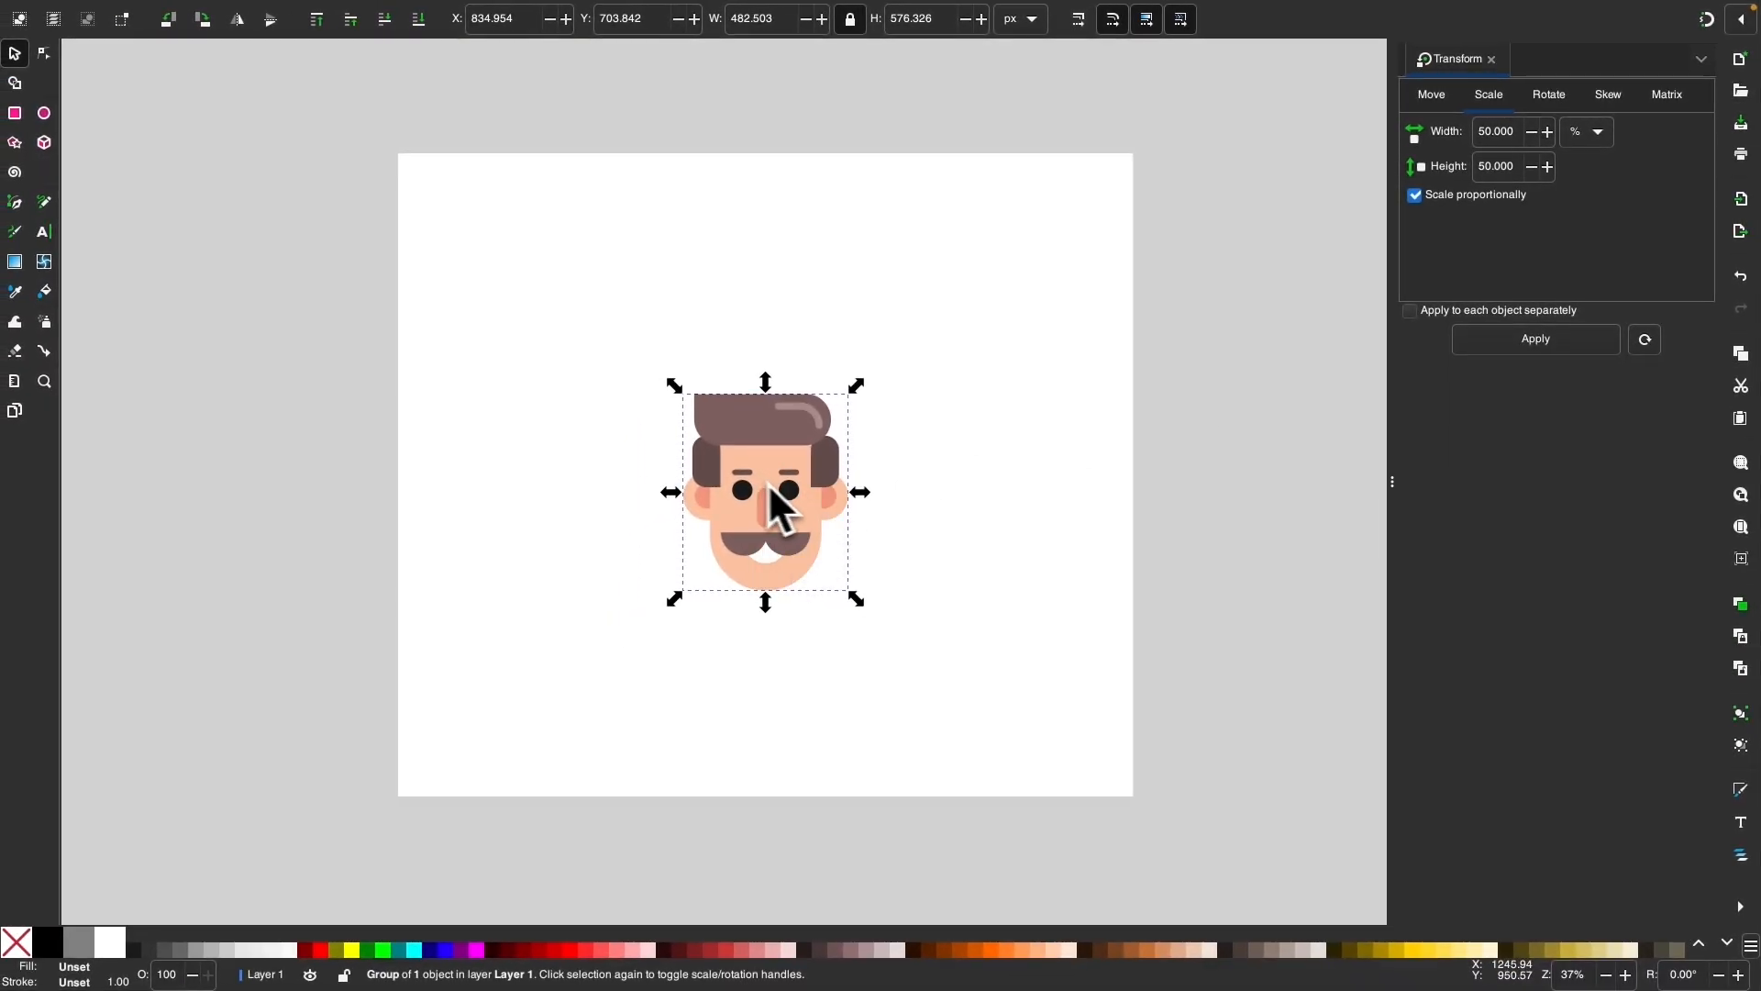
{"action": "mouse_move", "coordinate": [921, 503]}
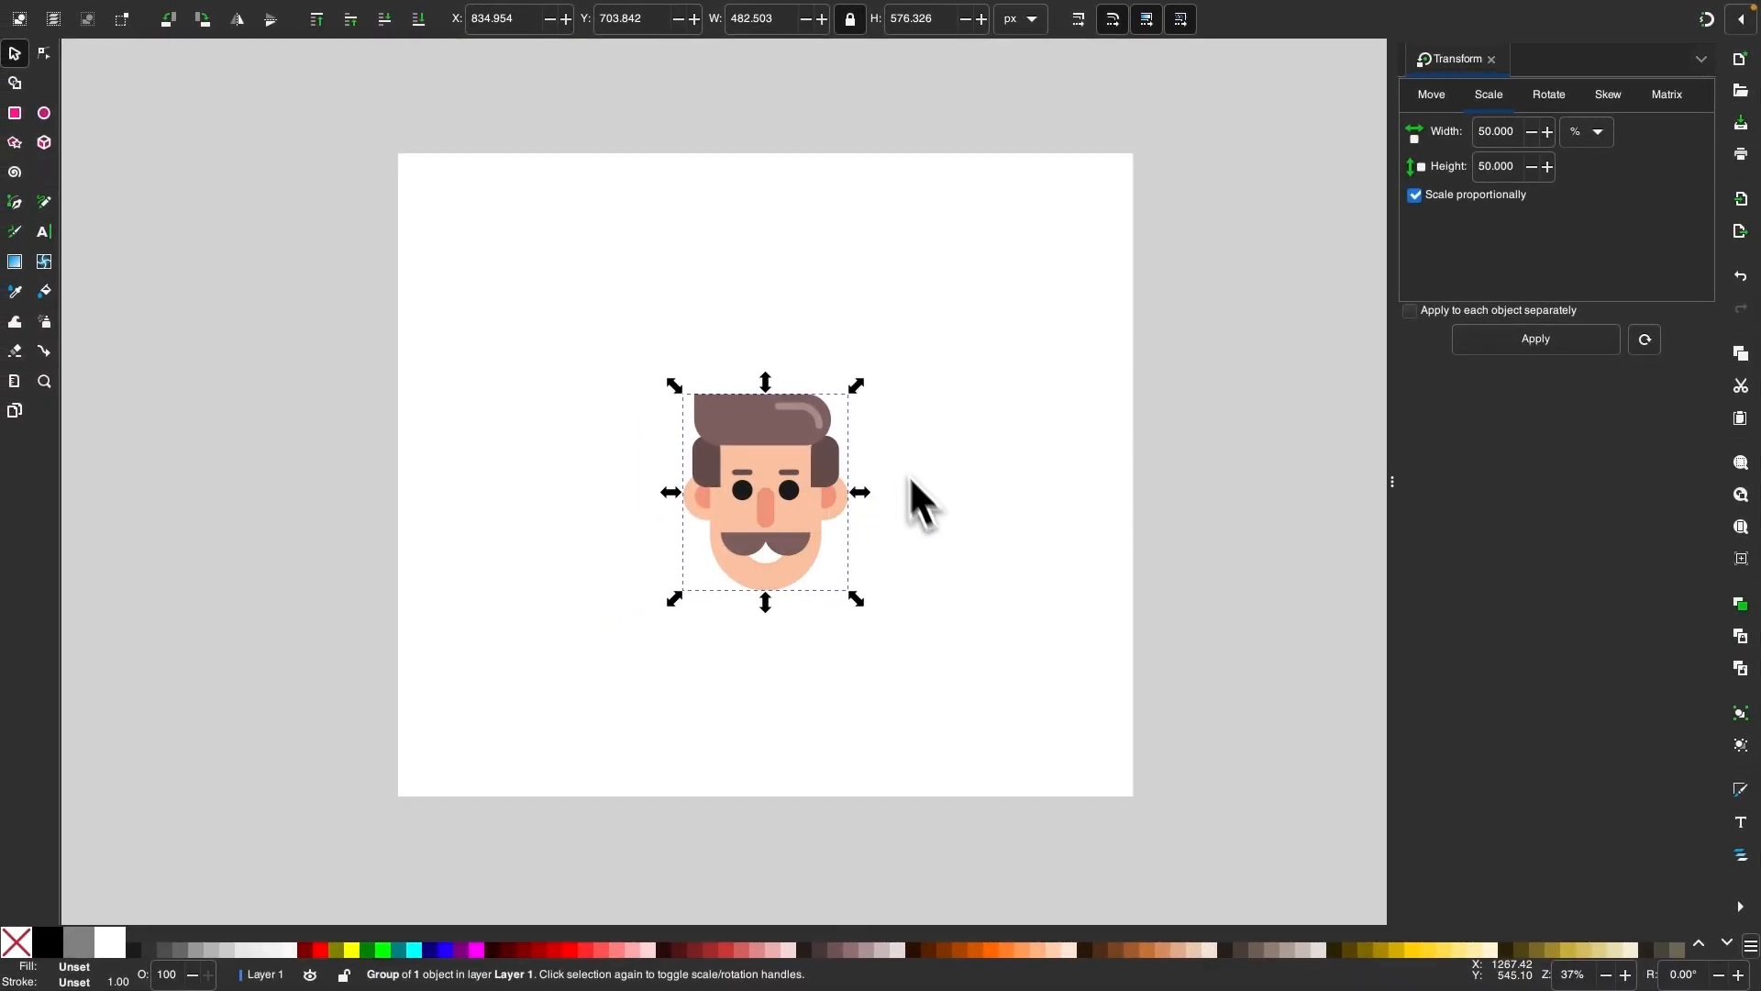
{"action": "mouse_move", "coordinate": [651, 342]}
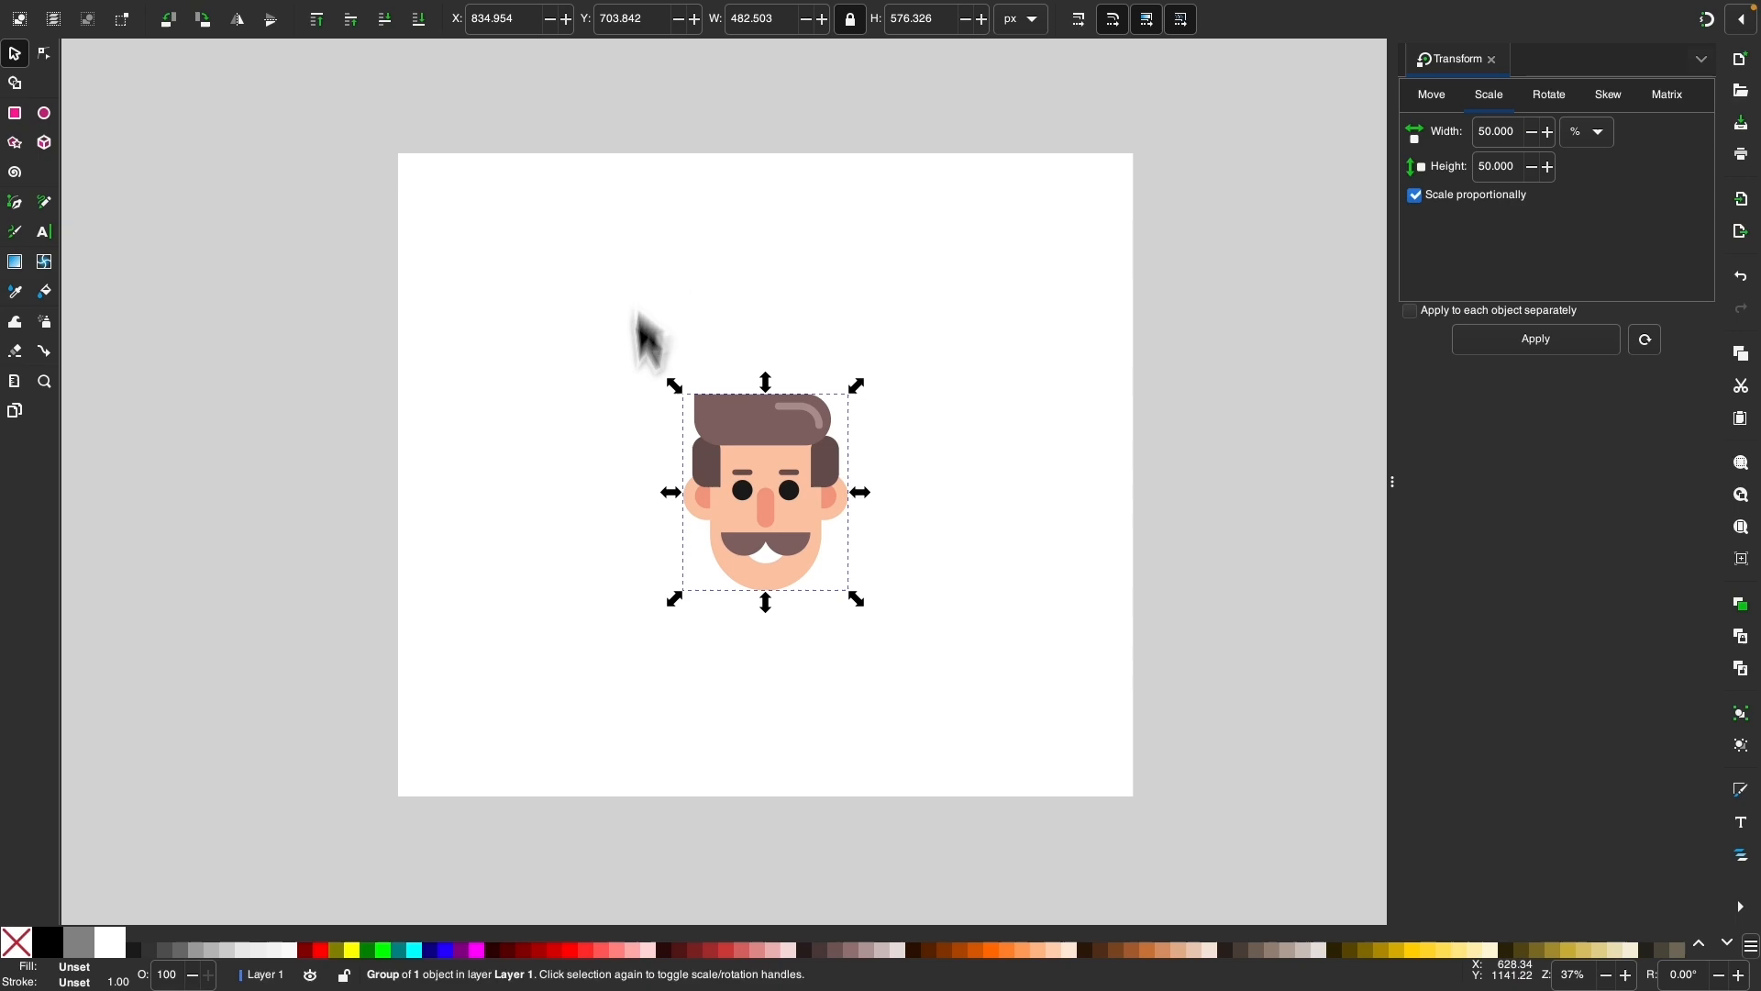
{"action": "left_click", "coordinate": [1547, 95]}
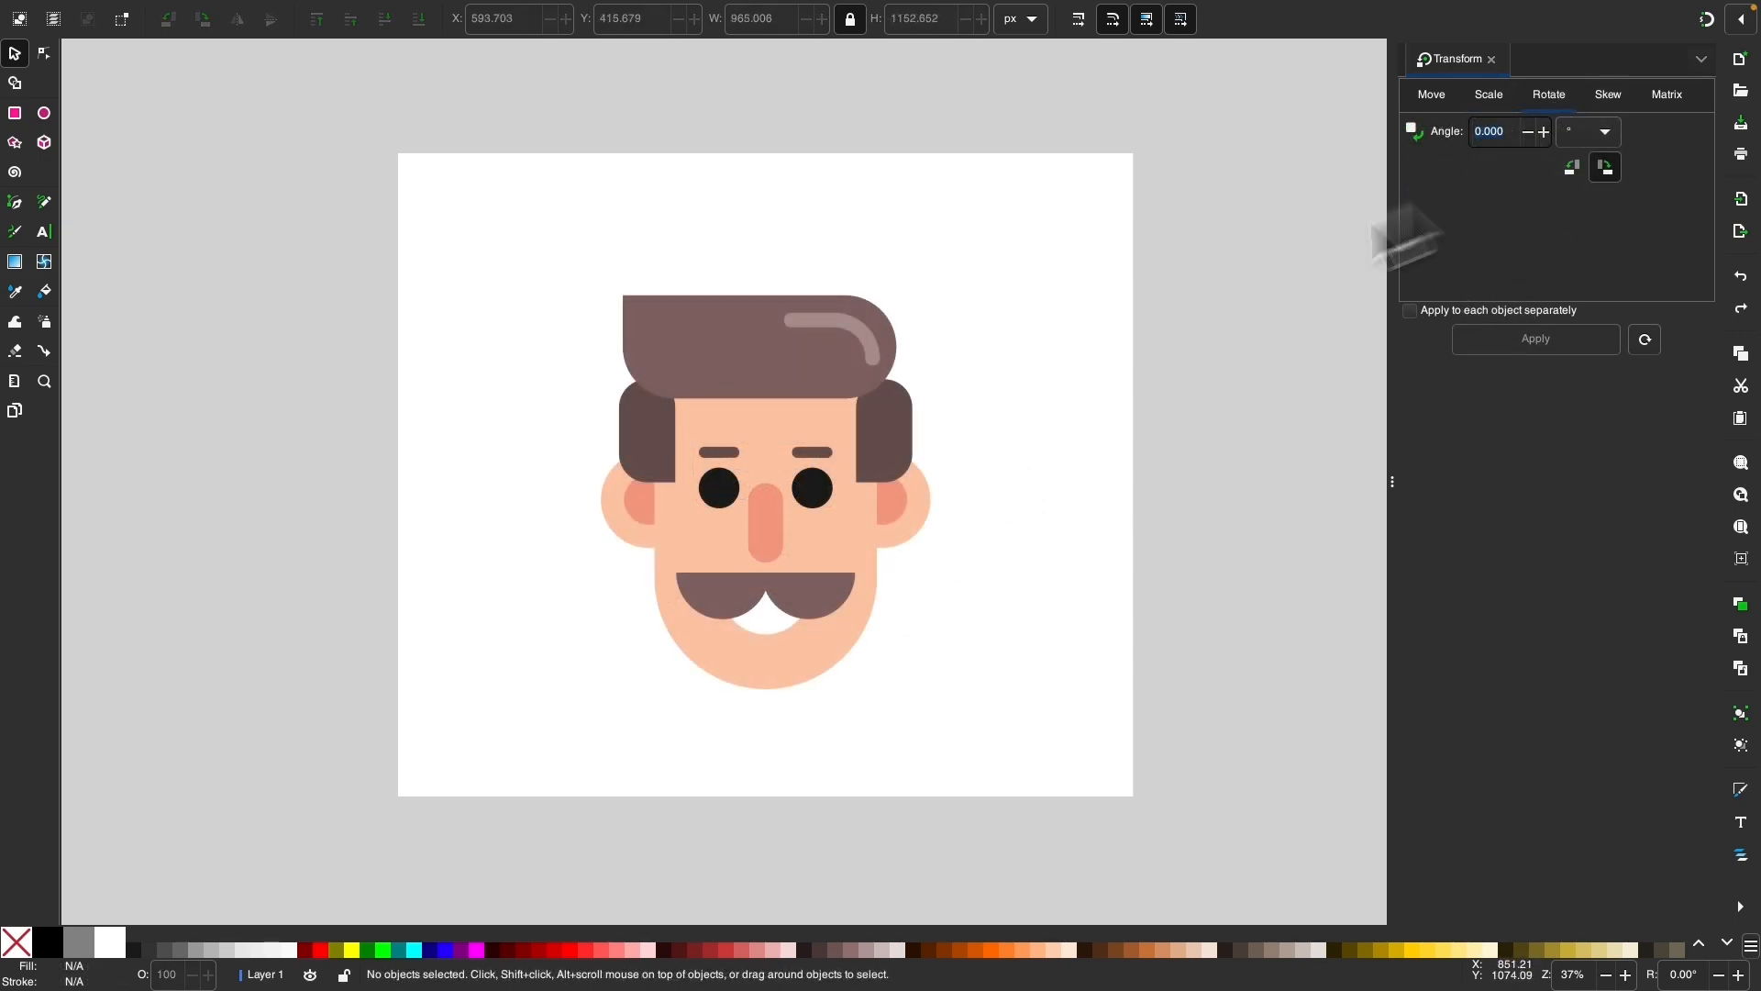
{"action": "left_click", "coordinate": [765, 491]}
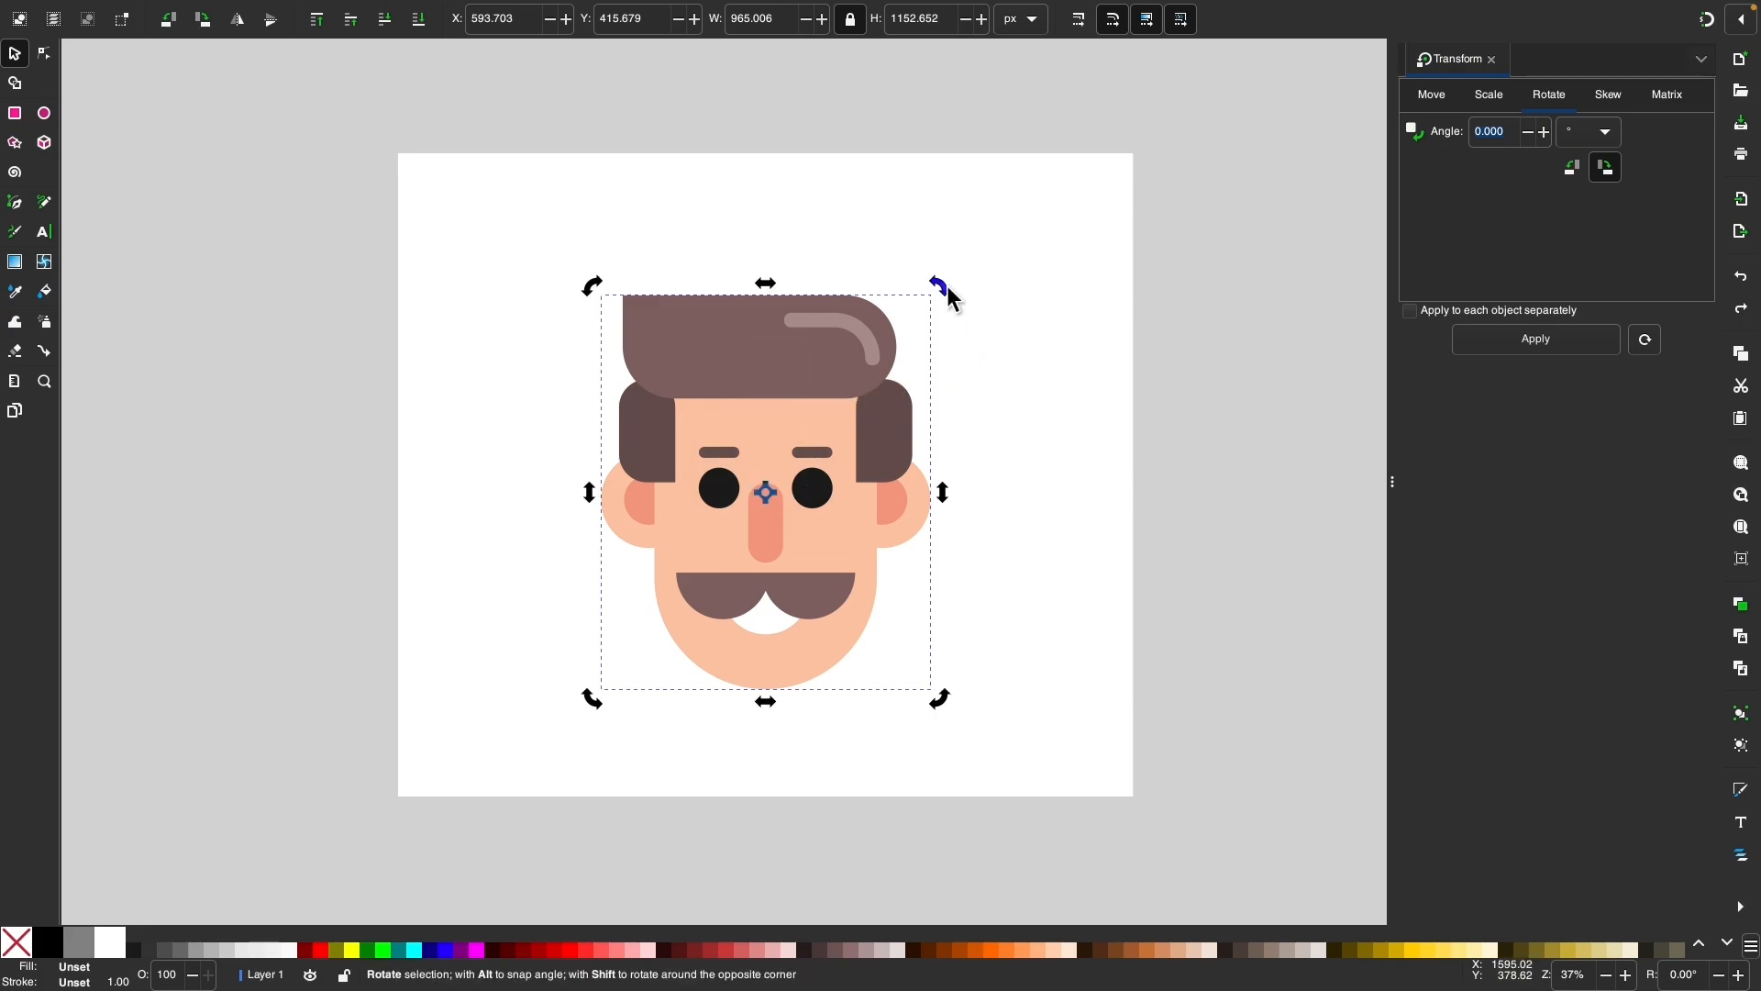
{"action": "left_click_drag", "start_coordinate": [935, 284], "coordinate": [890, 270]}
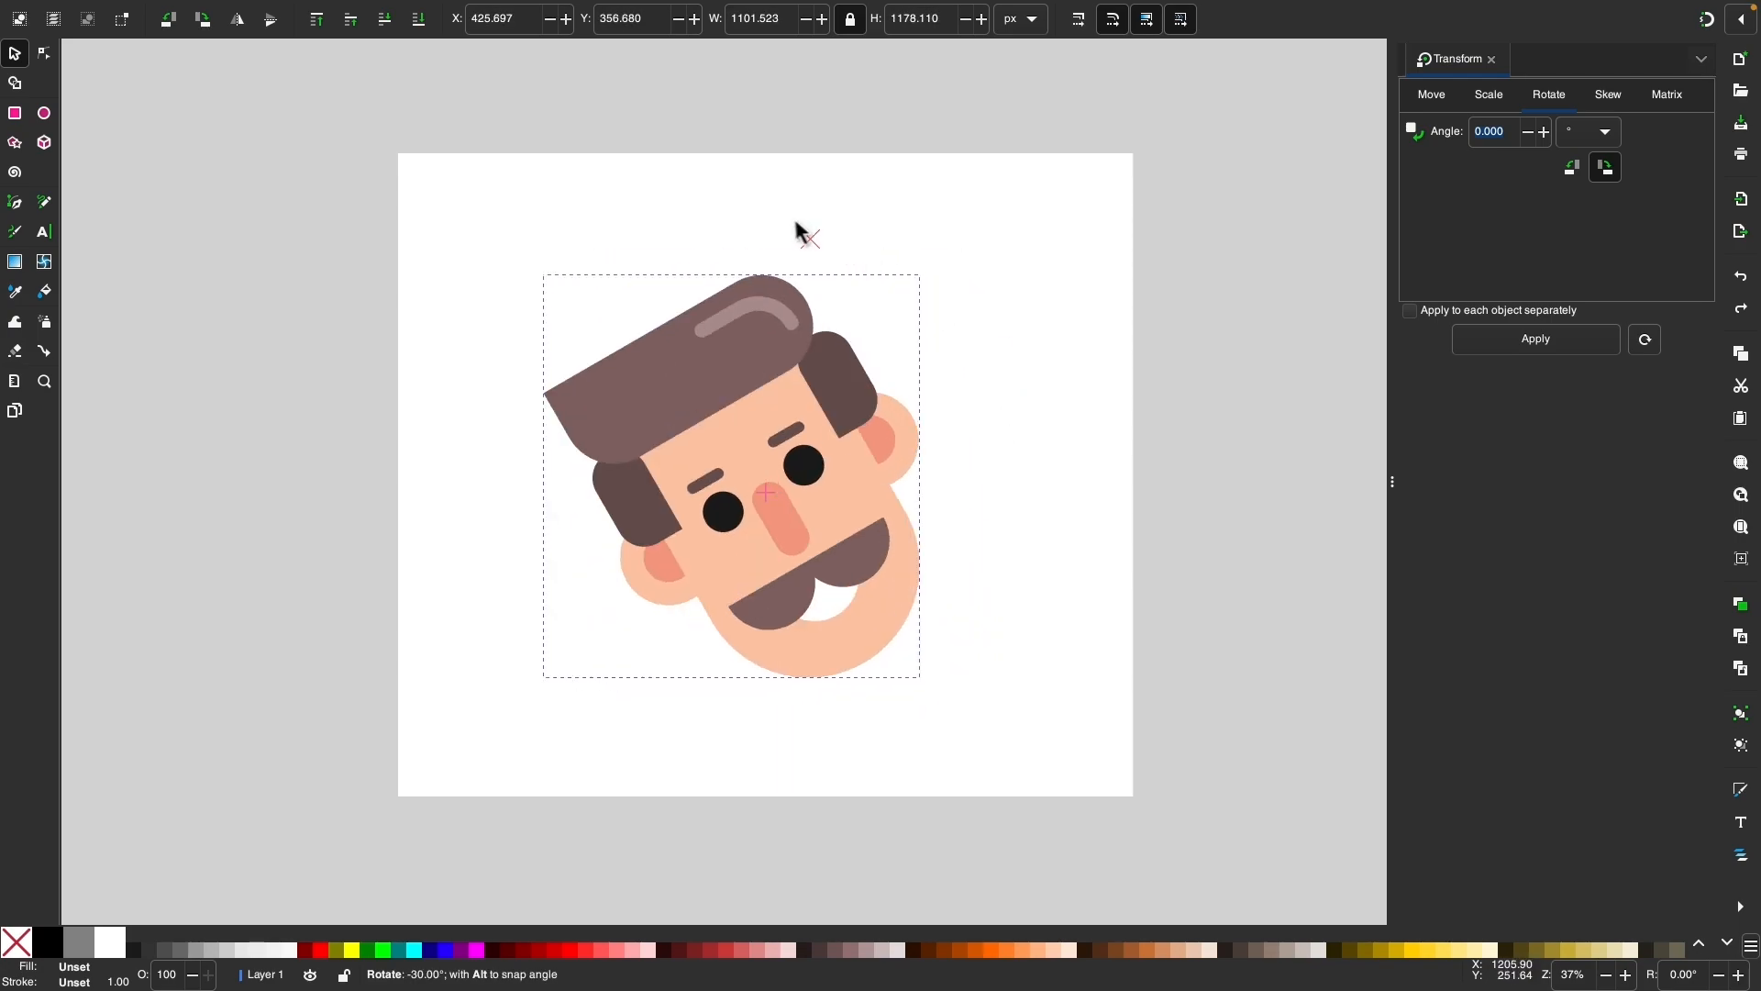
{"action": "key", "text": "cmd+z"}
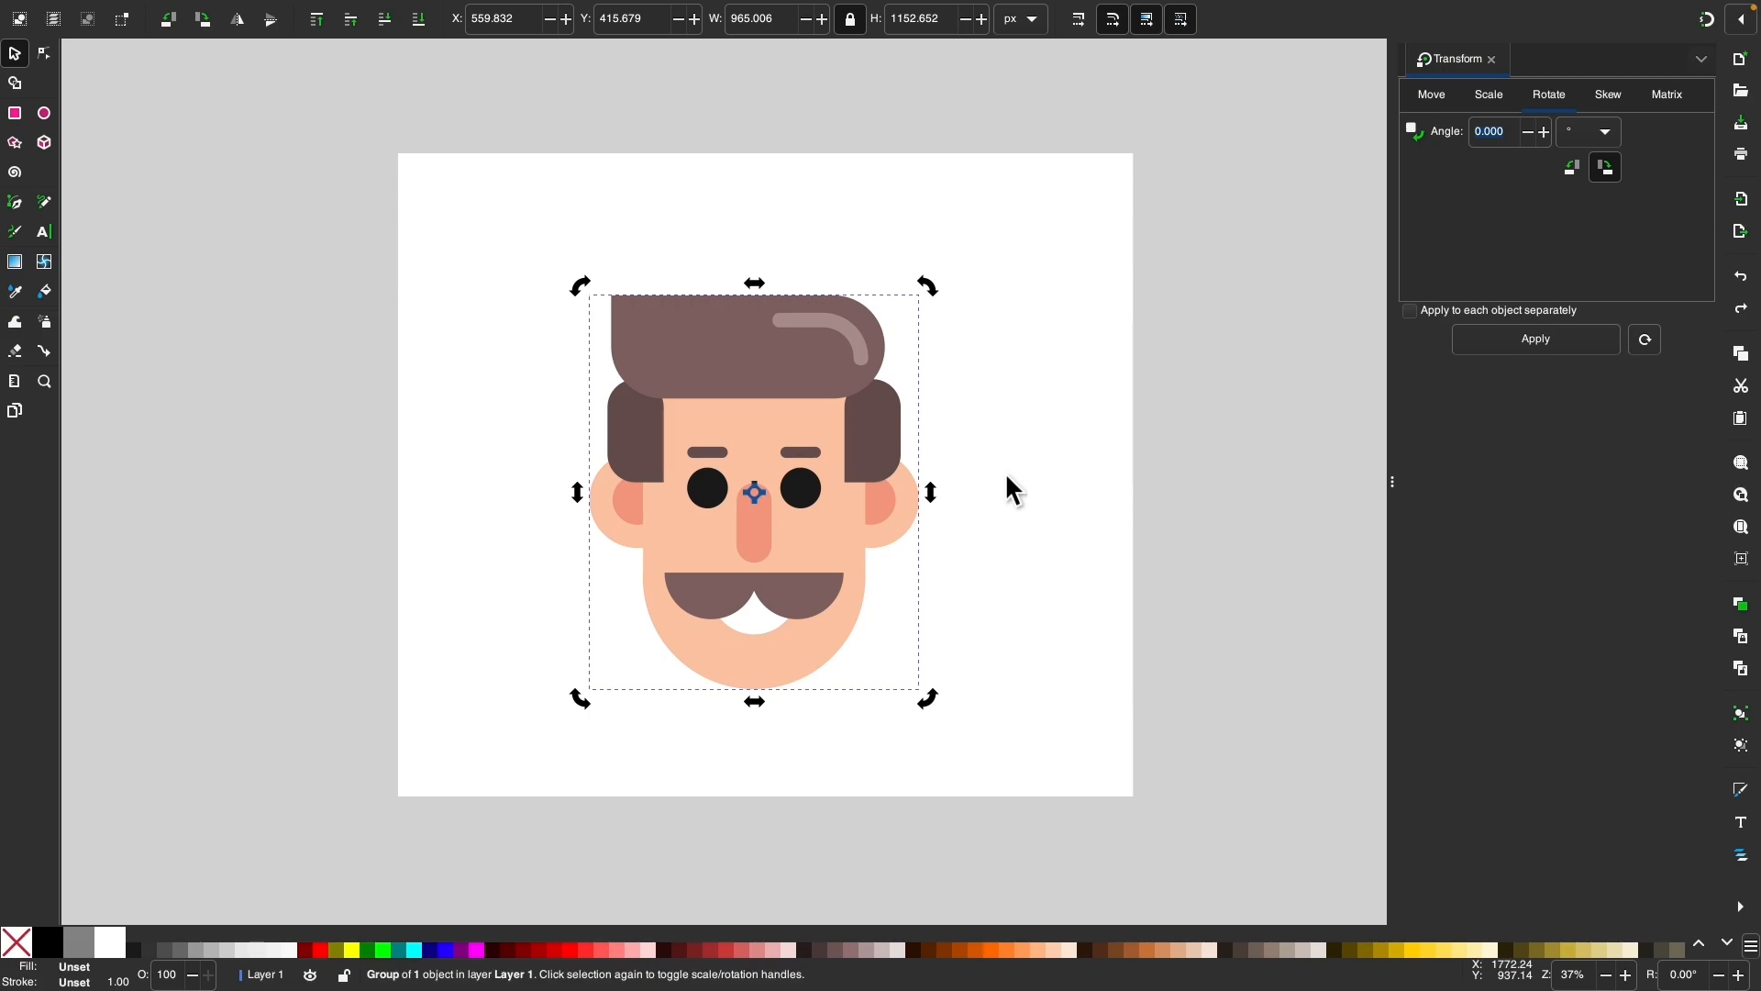
{"action": "left_click_drag", "start_coordinate": [926, 284], "coordinate": [944, 318]}
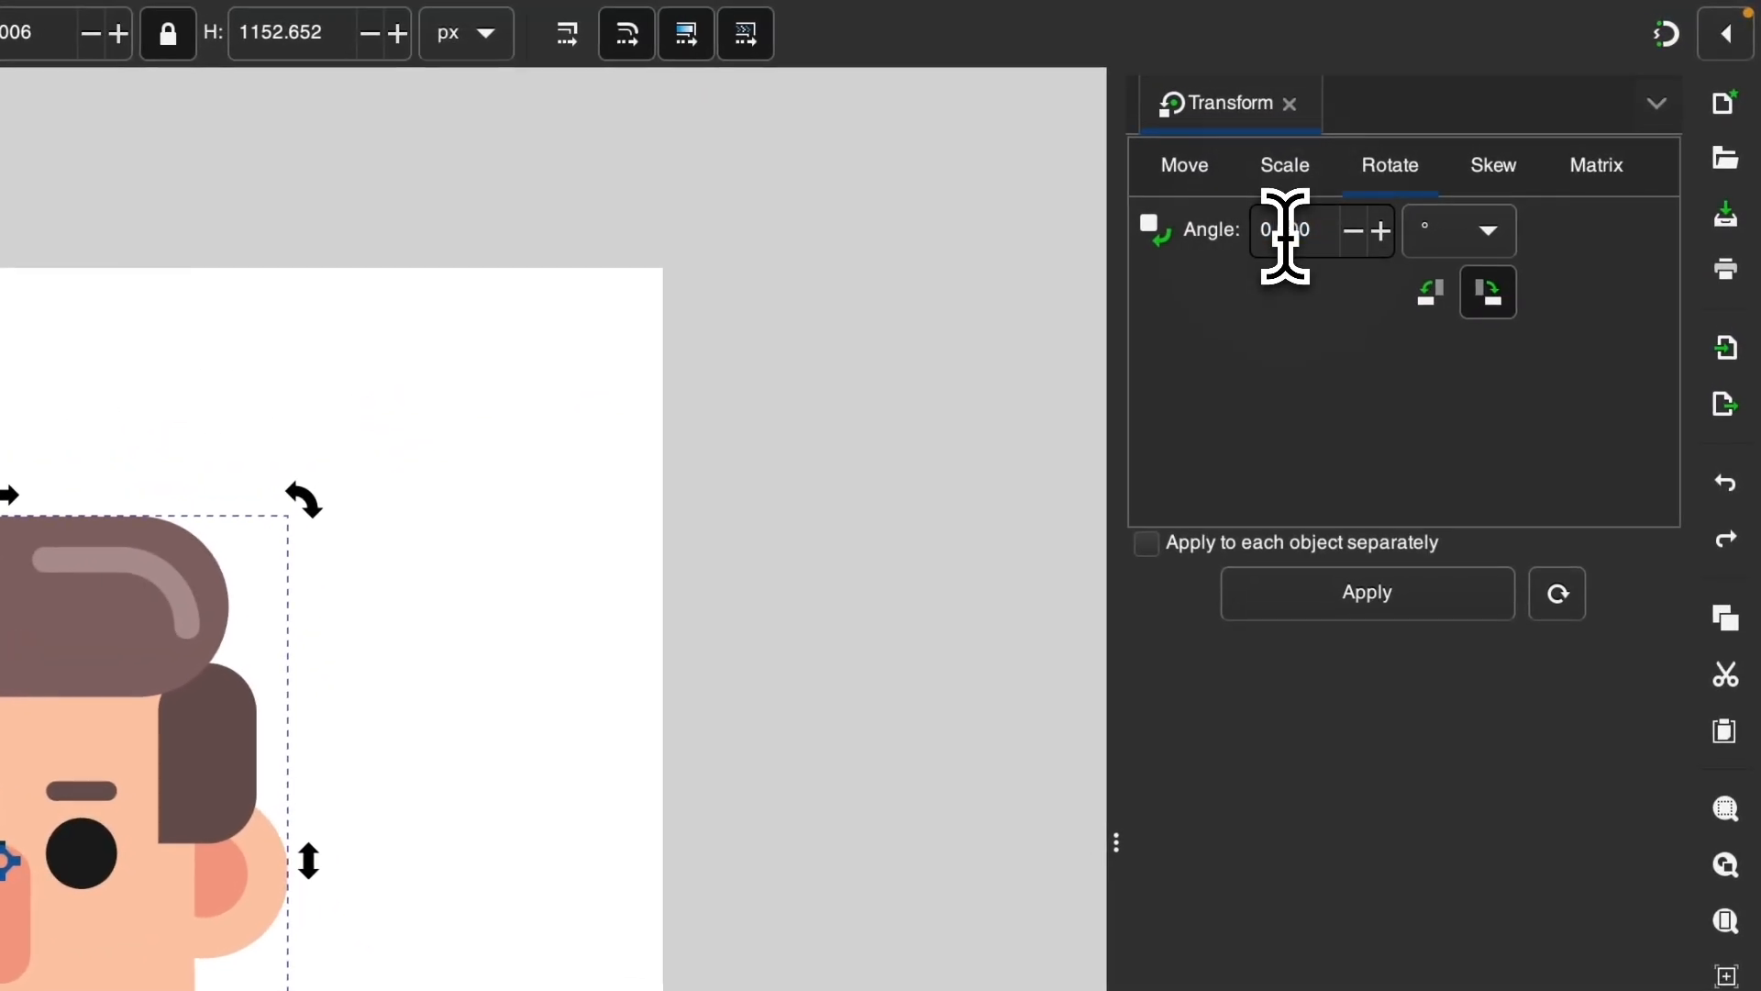
Enter a 26° rotation angle and apply it six times to the cartoon head.
{"action": "left_click", "coordinate": [1285, 230]}
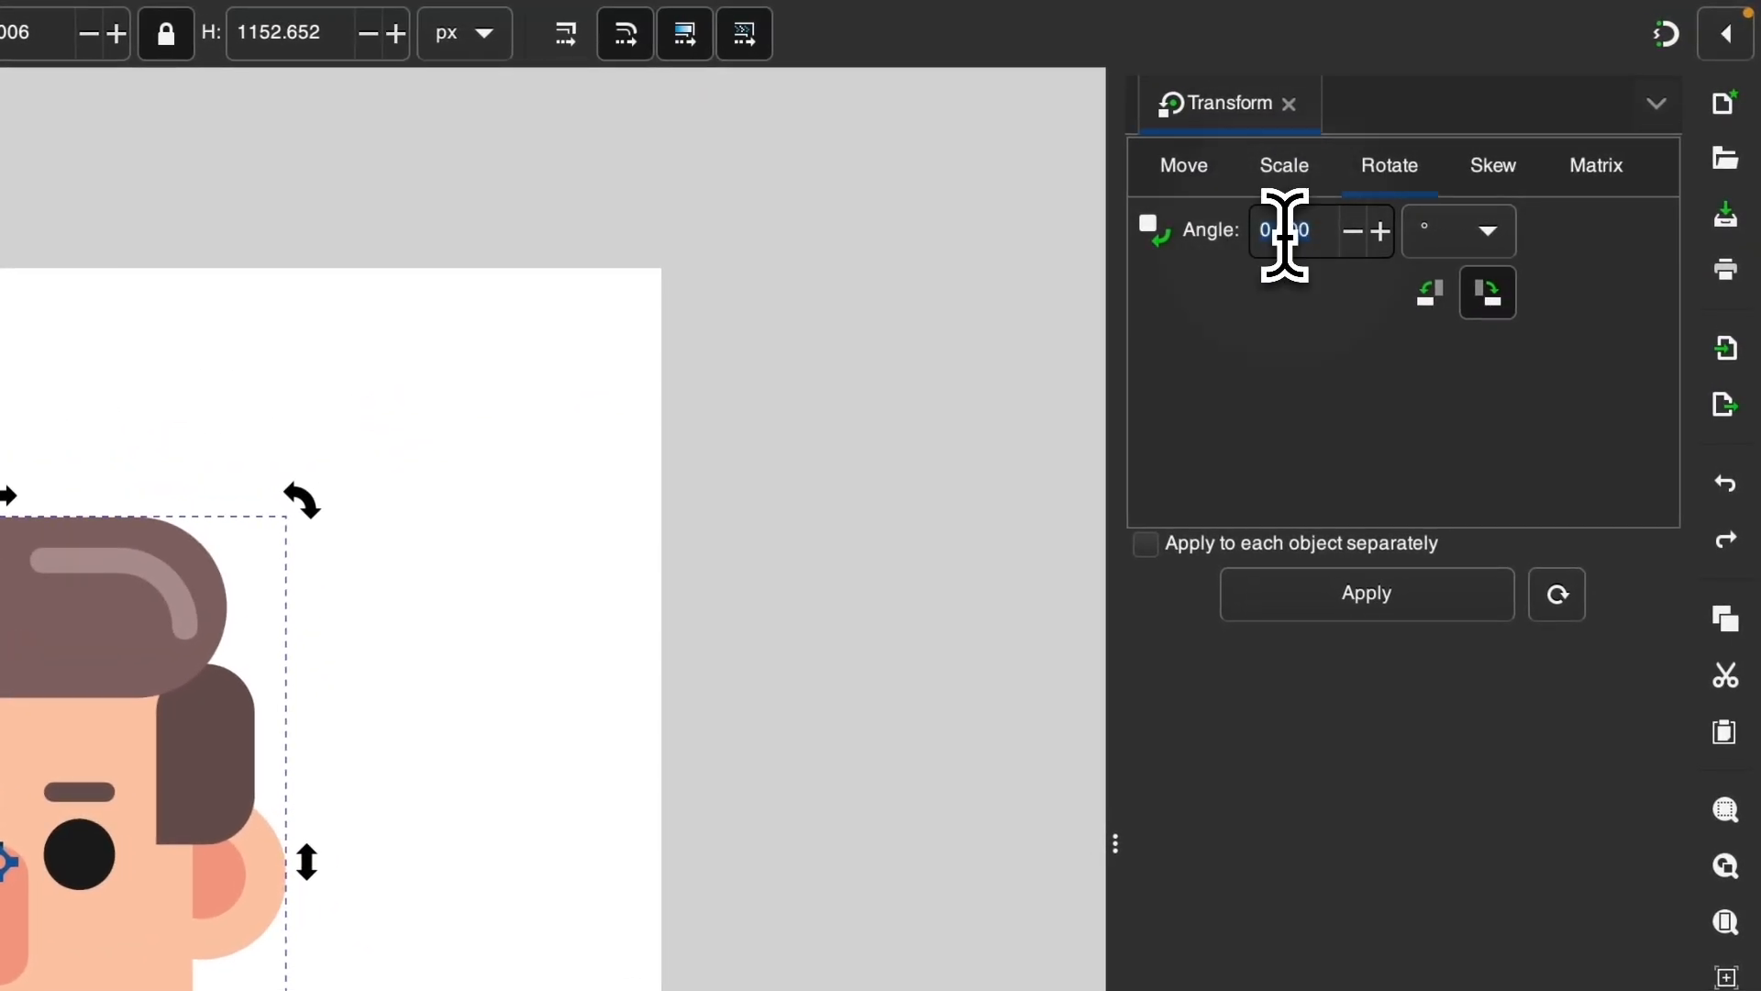
{"action": "type", "text": "26"}
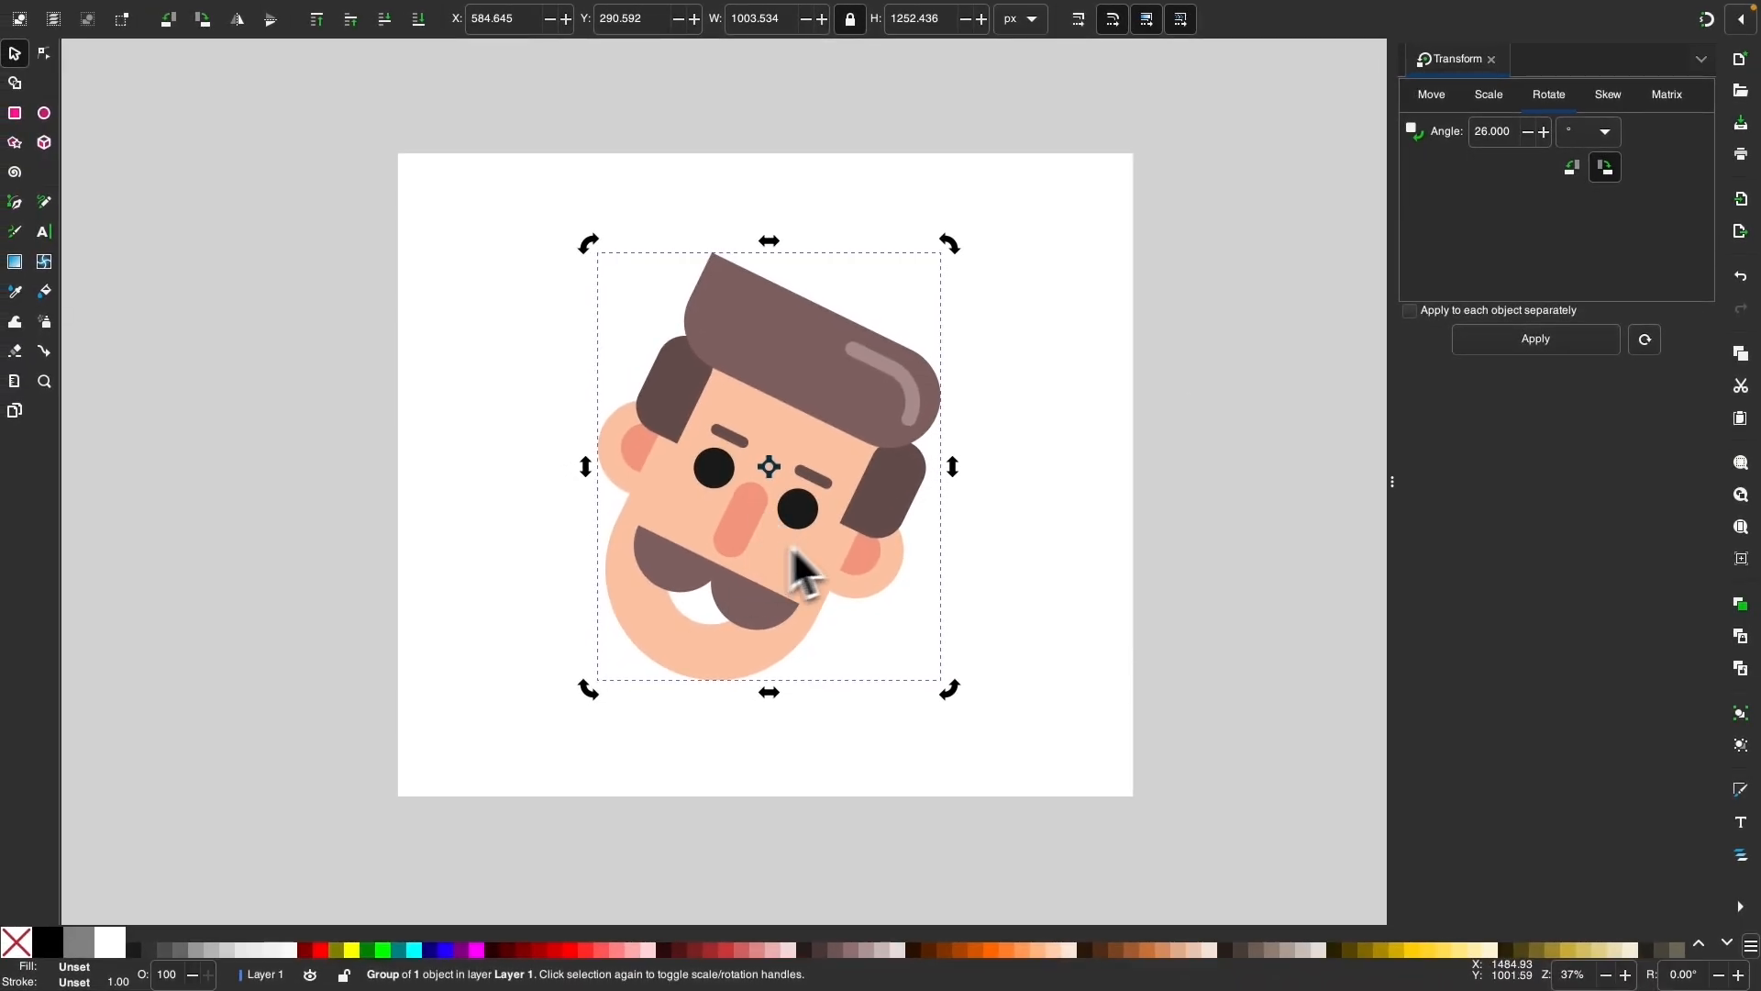
{"action": "mouse_move", "coordinate": [1494, 219]}
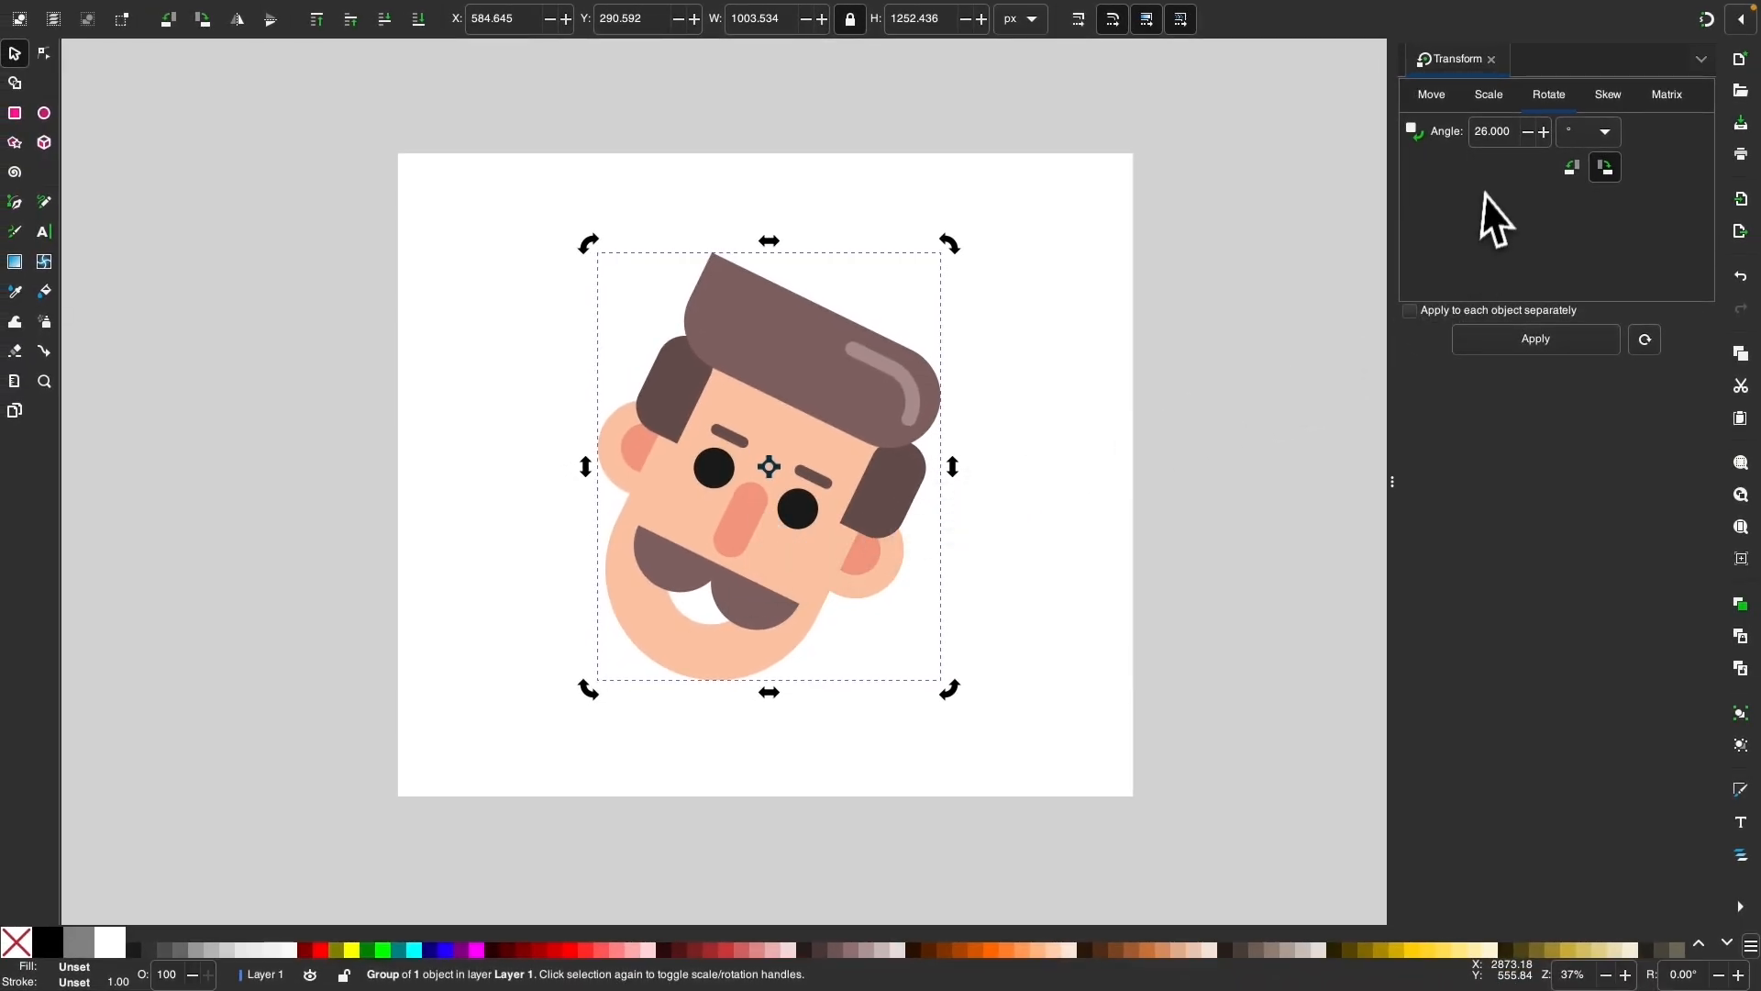
{"action": "mouse_move", "coordinate": [1561, 270]}
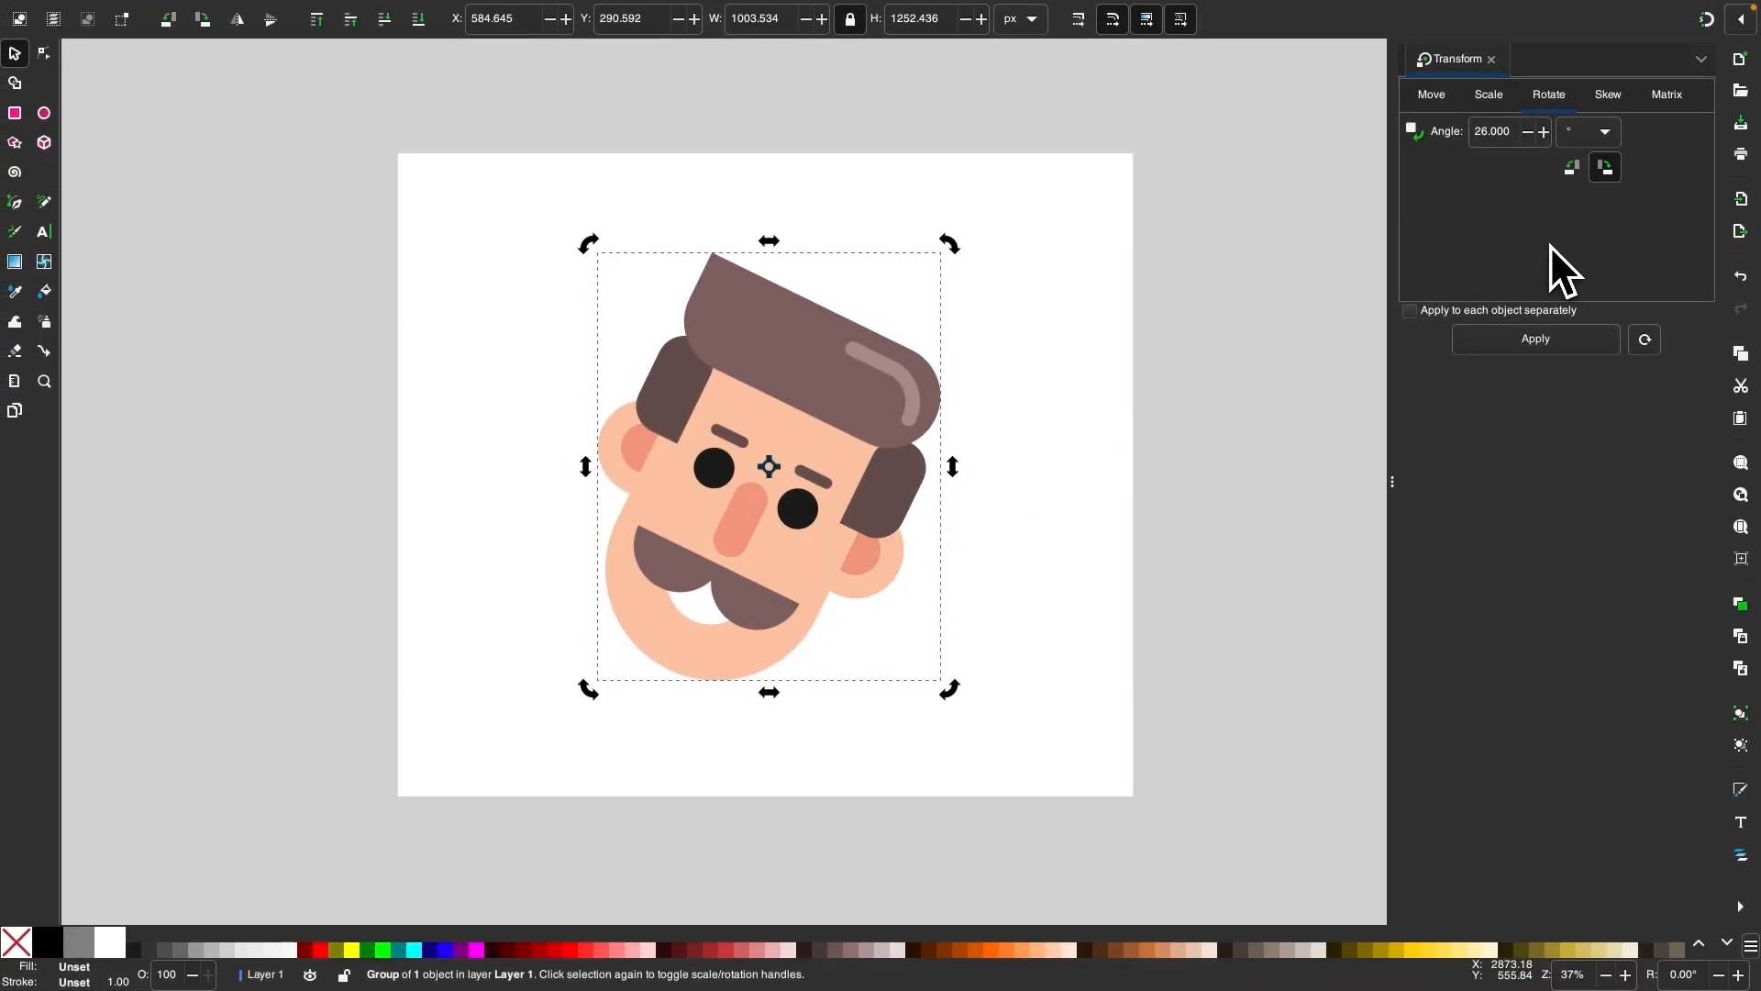
{"action": "left_click", "coordinate": [1532, 338]}
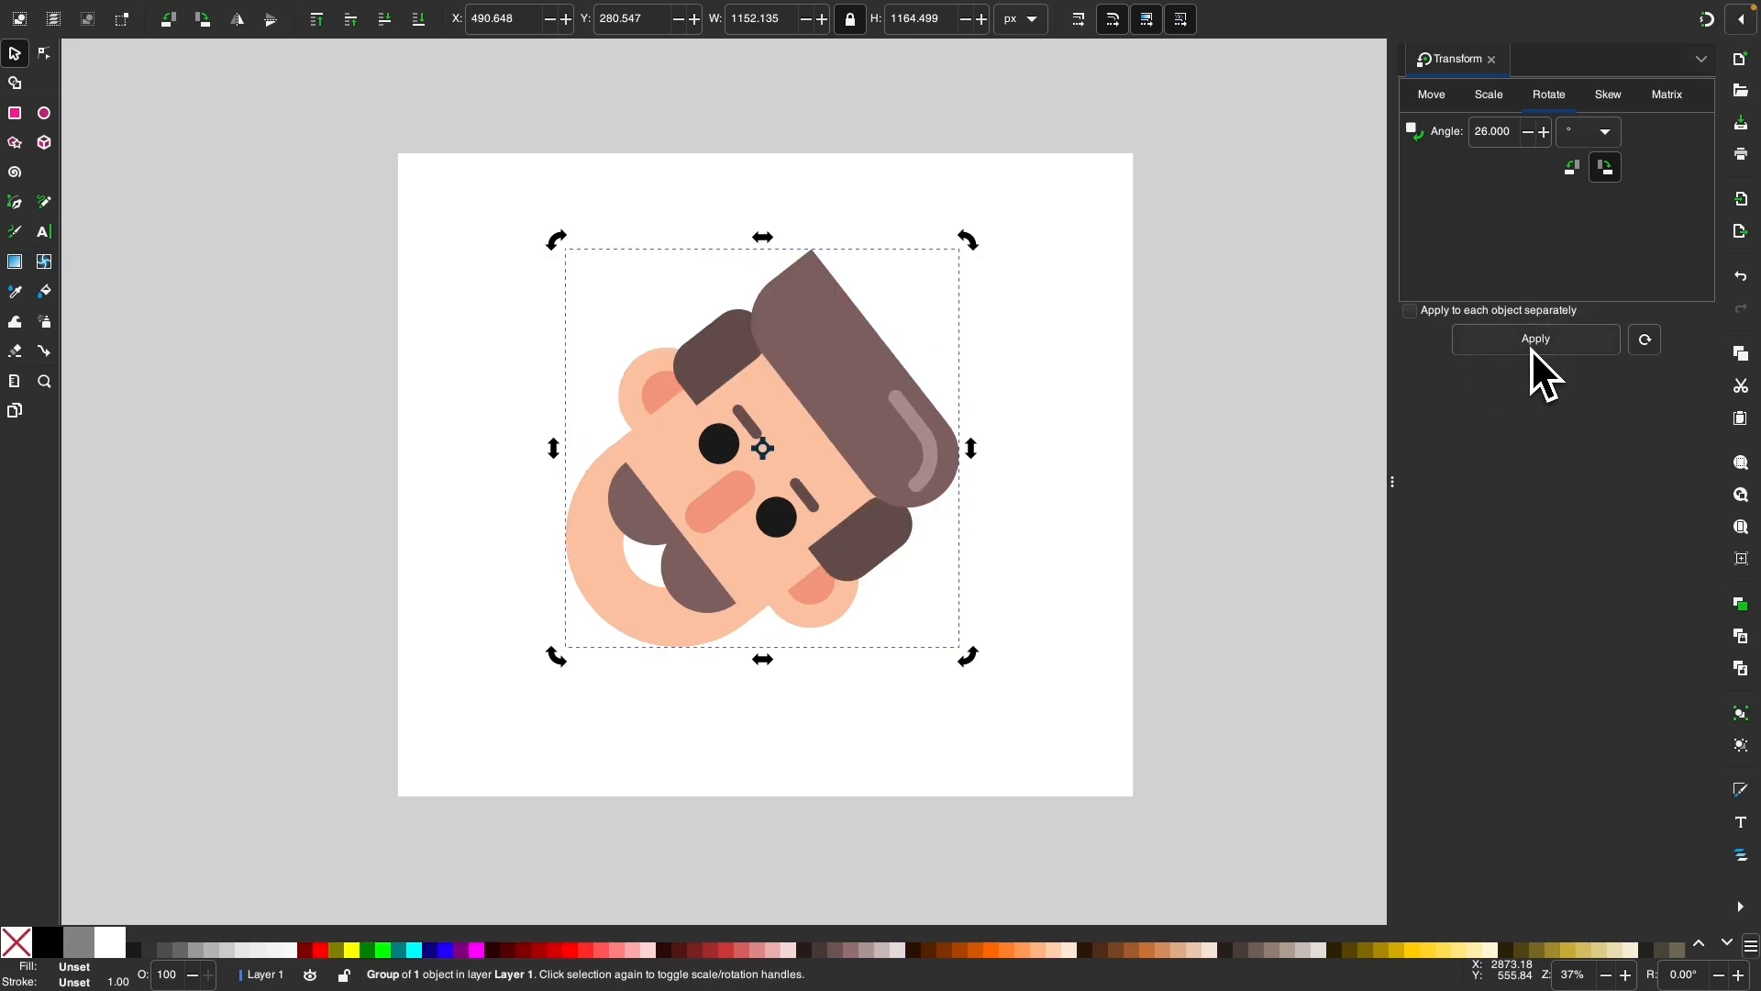
{"action": "left_click", "coordinate": [1534, 338]}
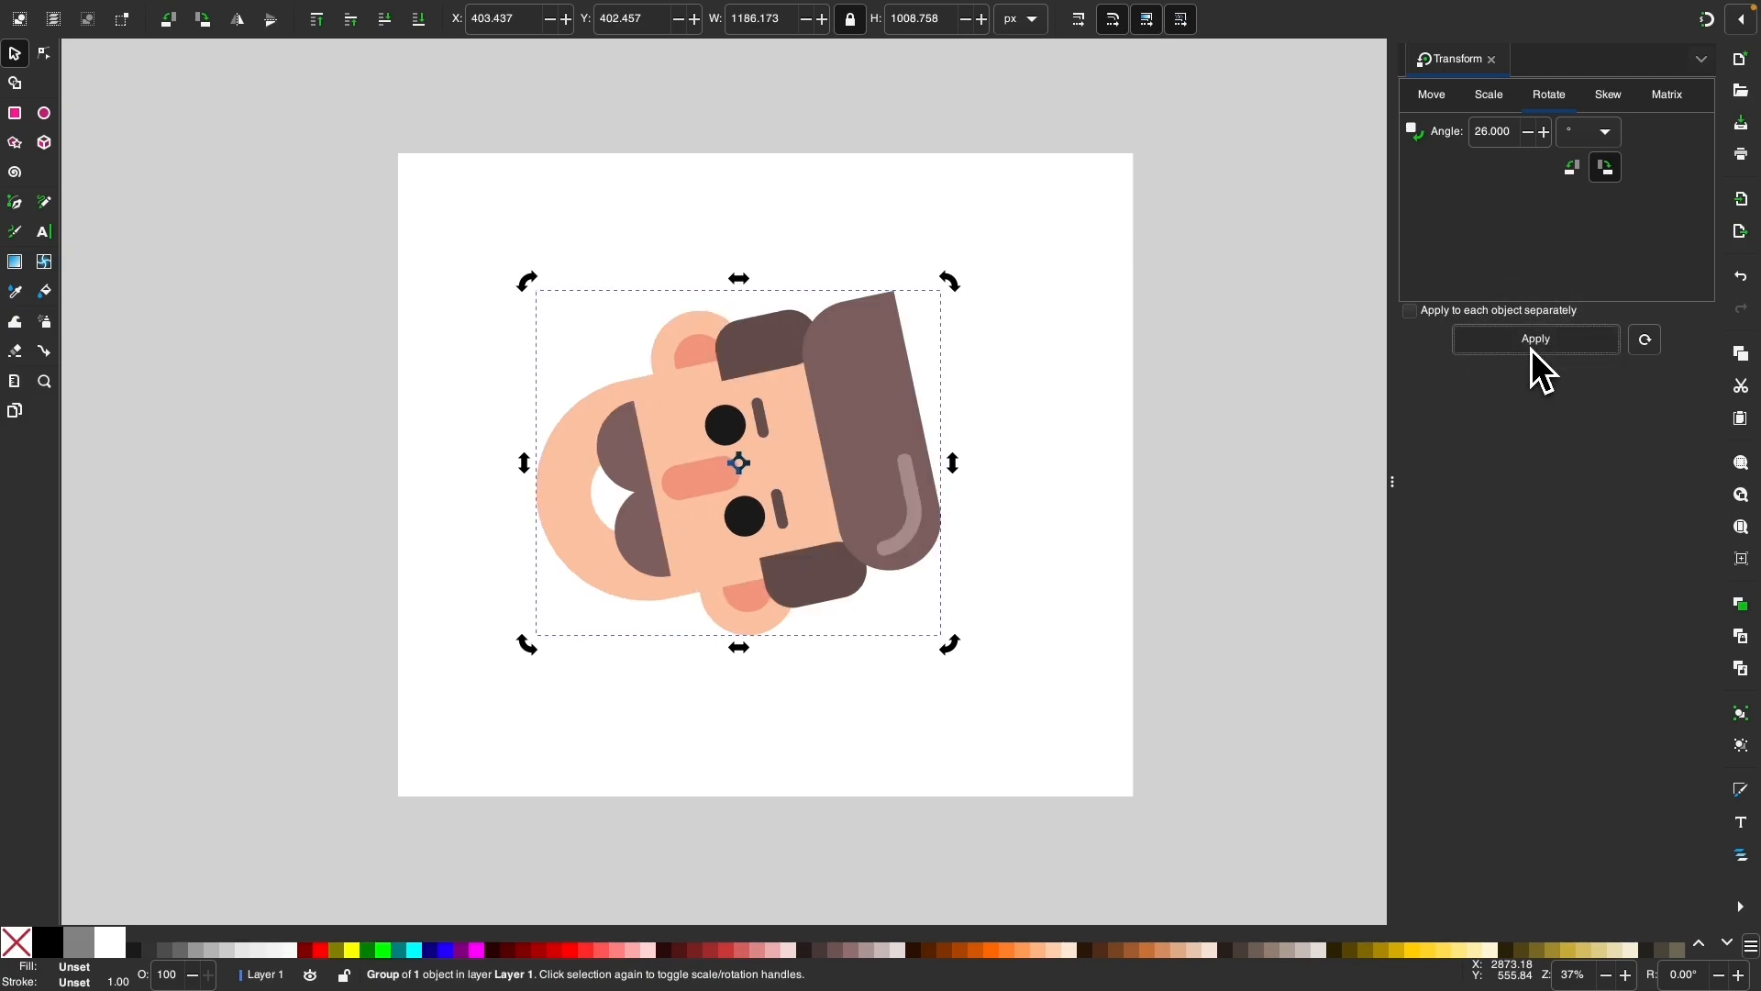
{"action": "left_click", "coordinate": [1535, 340]}
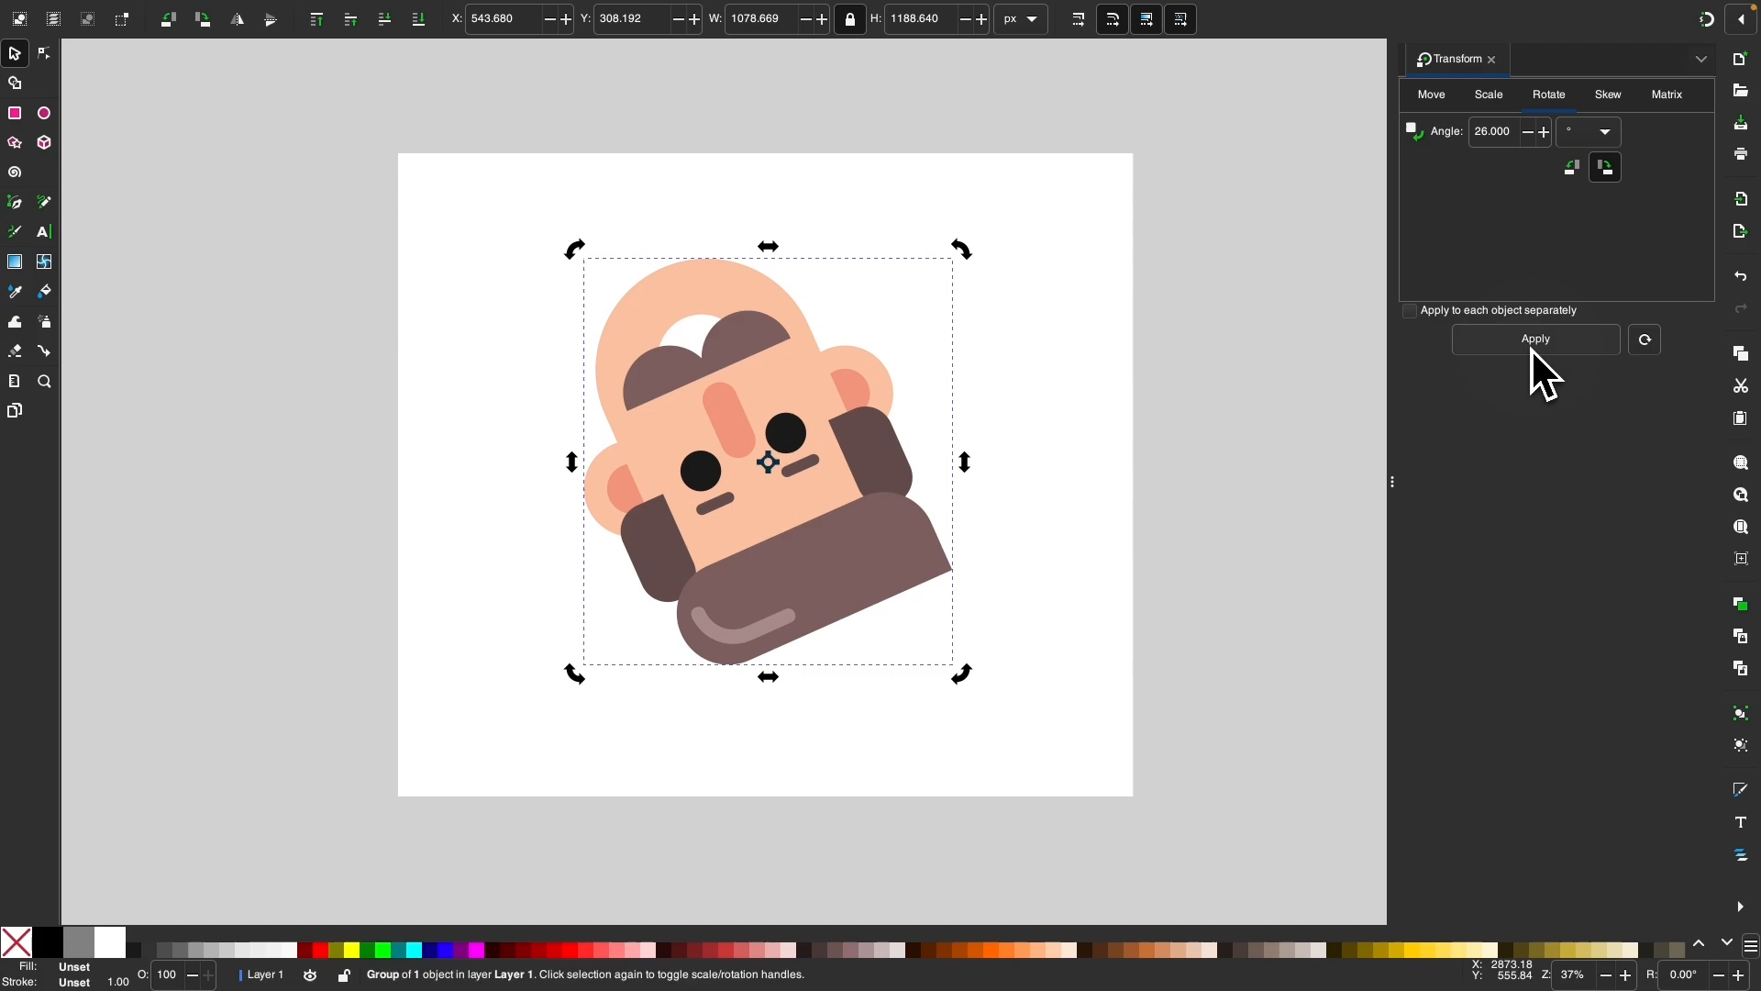
{"action": "left_click", "coordinate": [1535, 339]}
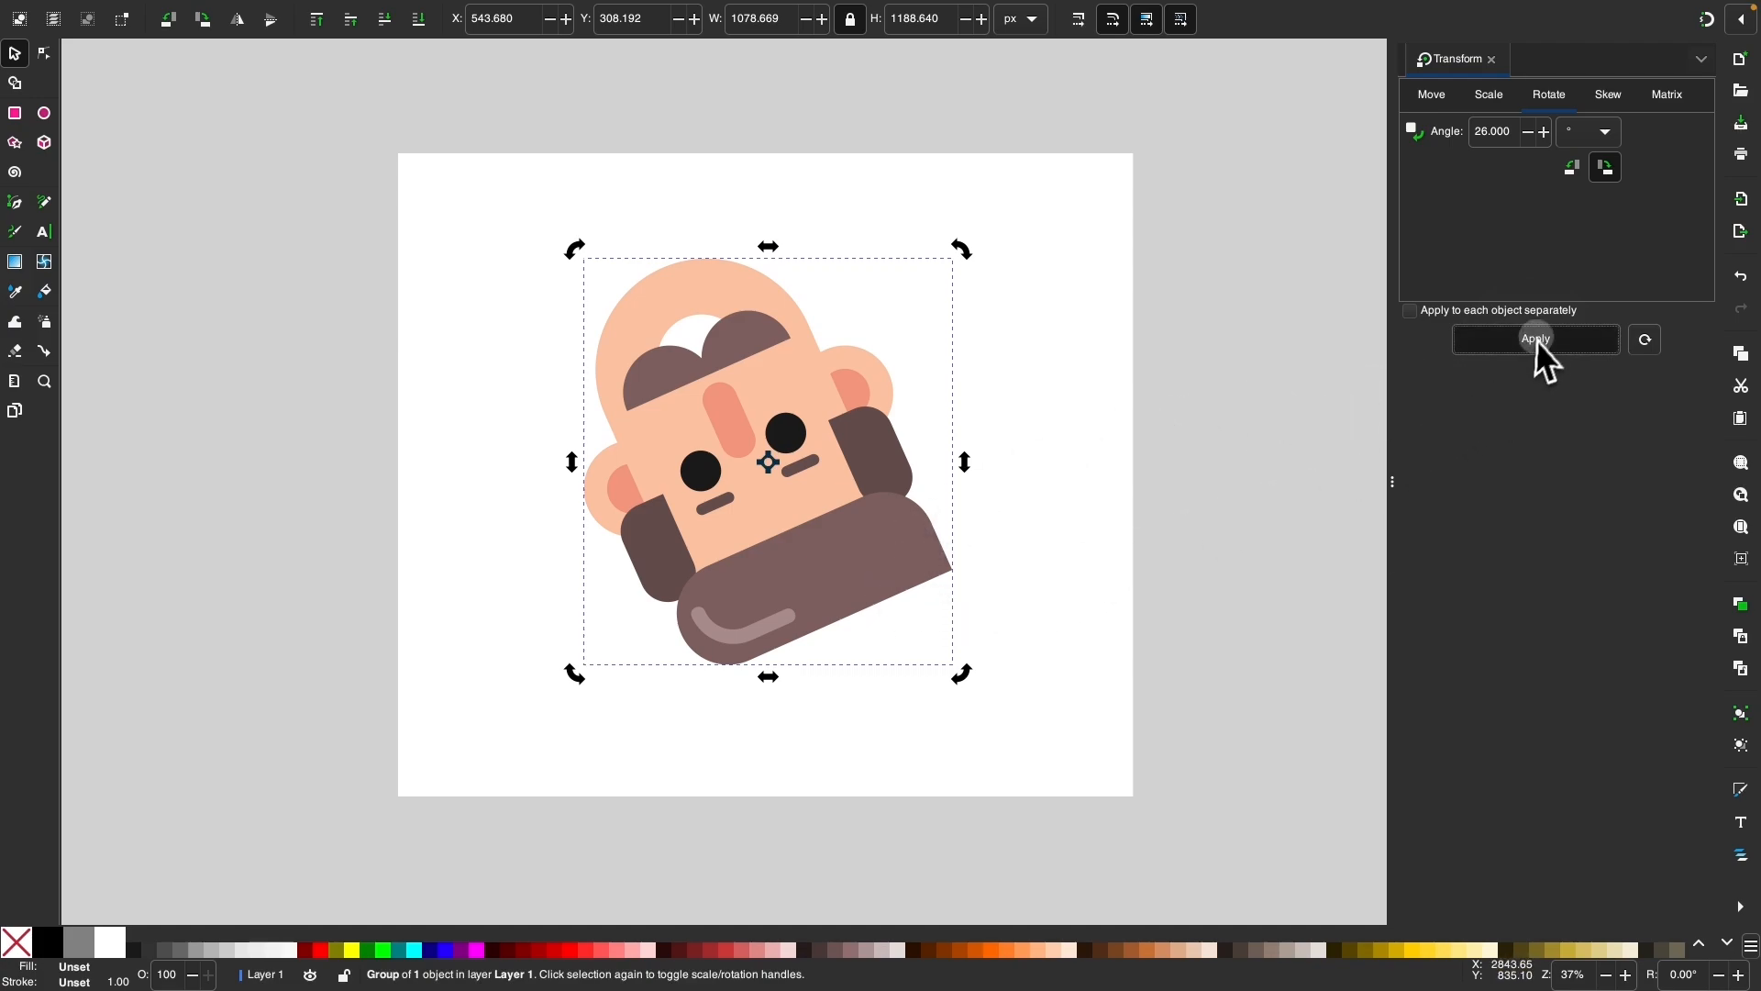
{"action": "left_click", "coordinate": [1534, 340]}
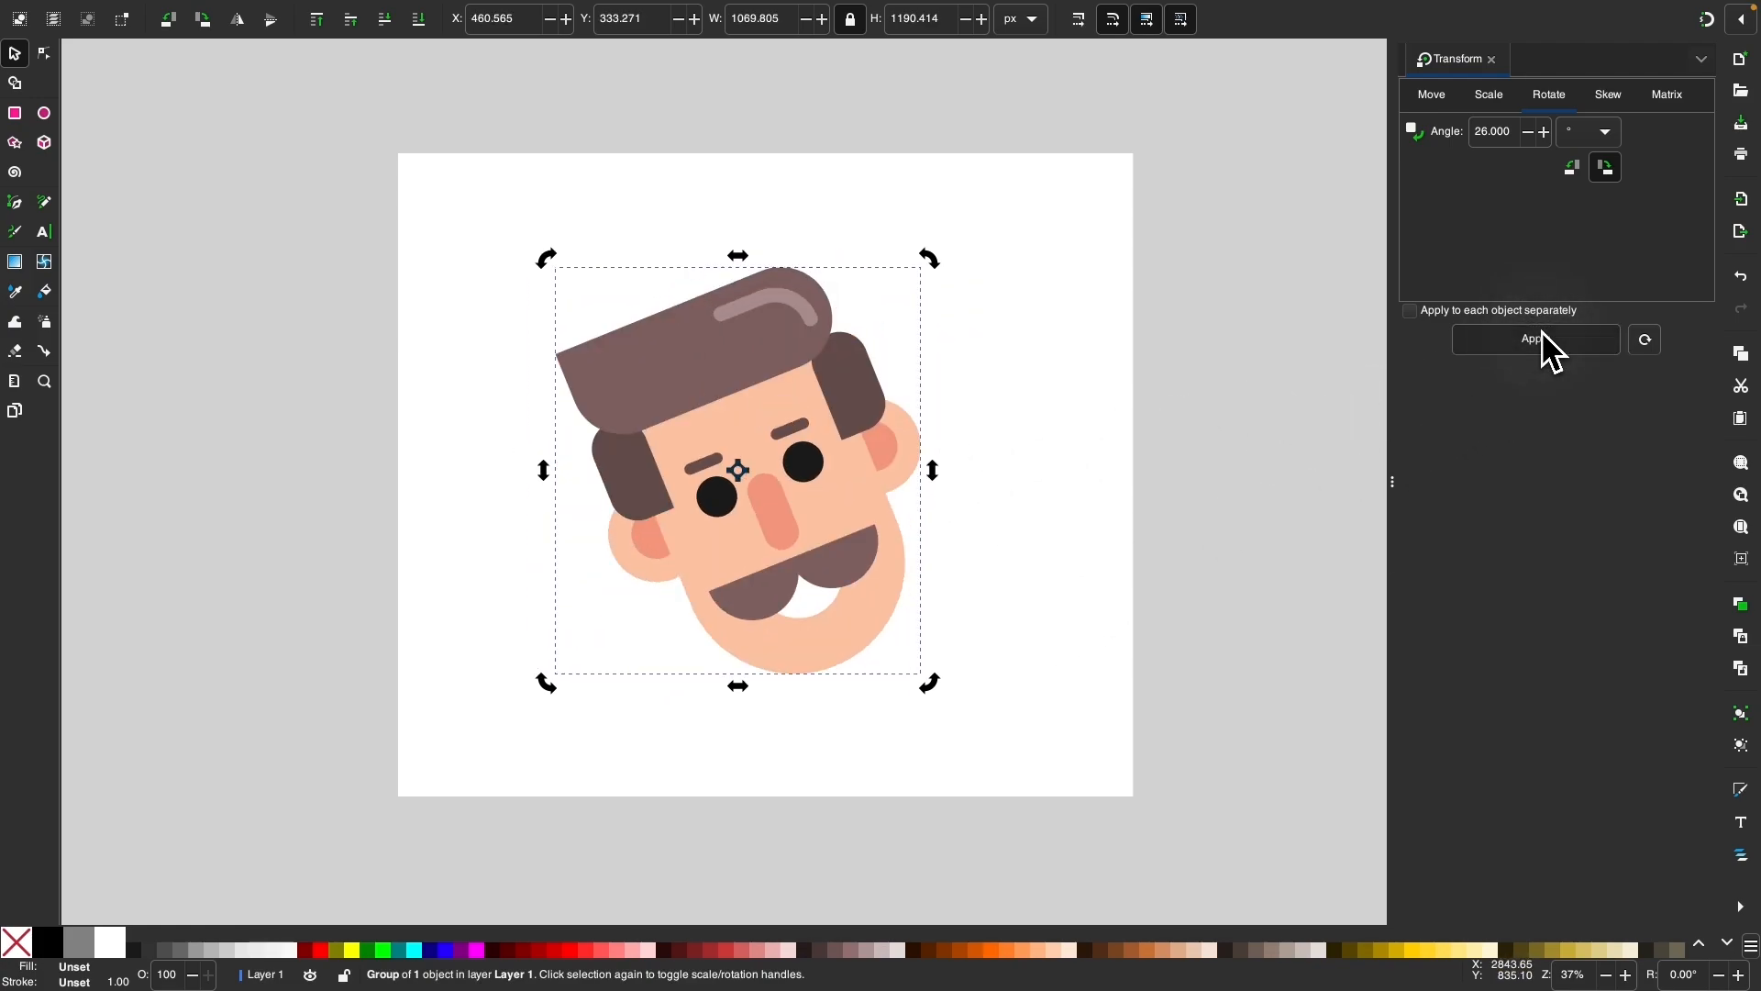
{"action": "left_click", "coordinate": [1534, 338]}
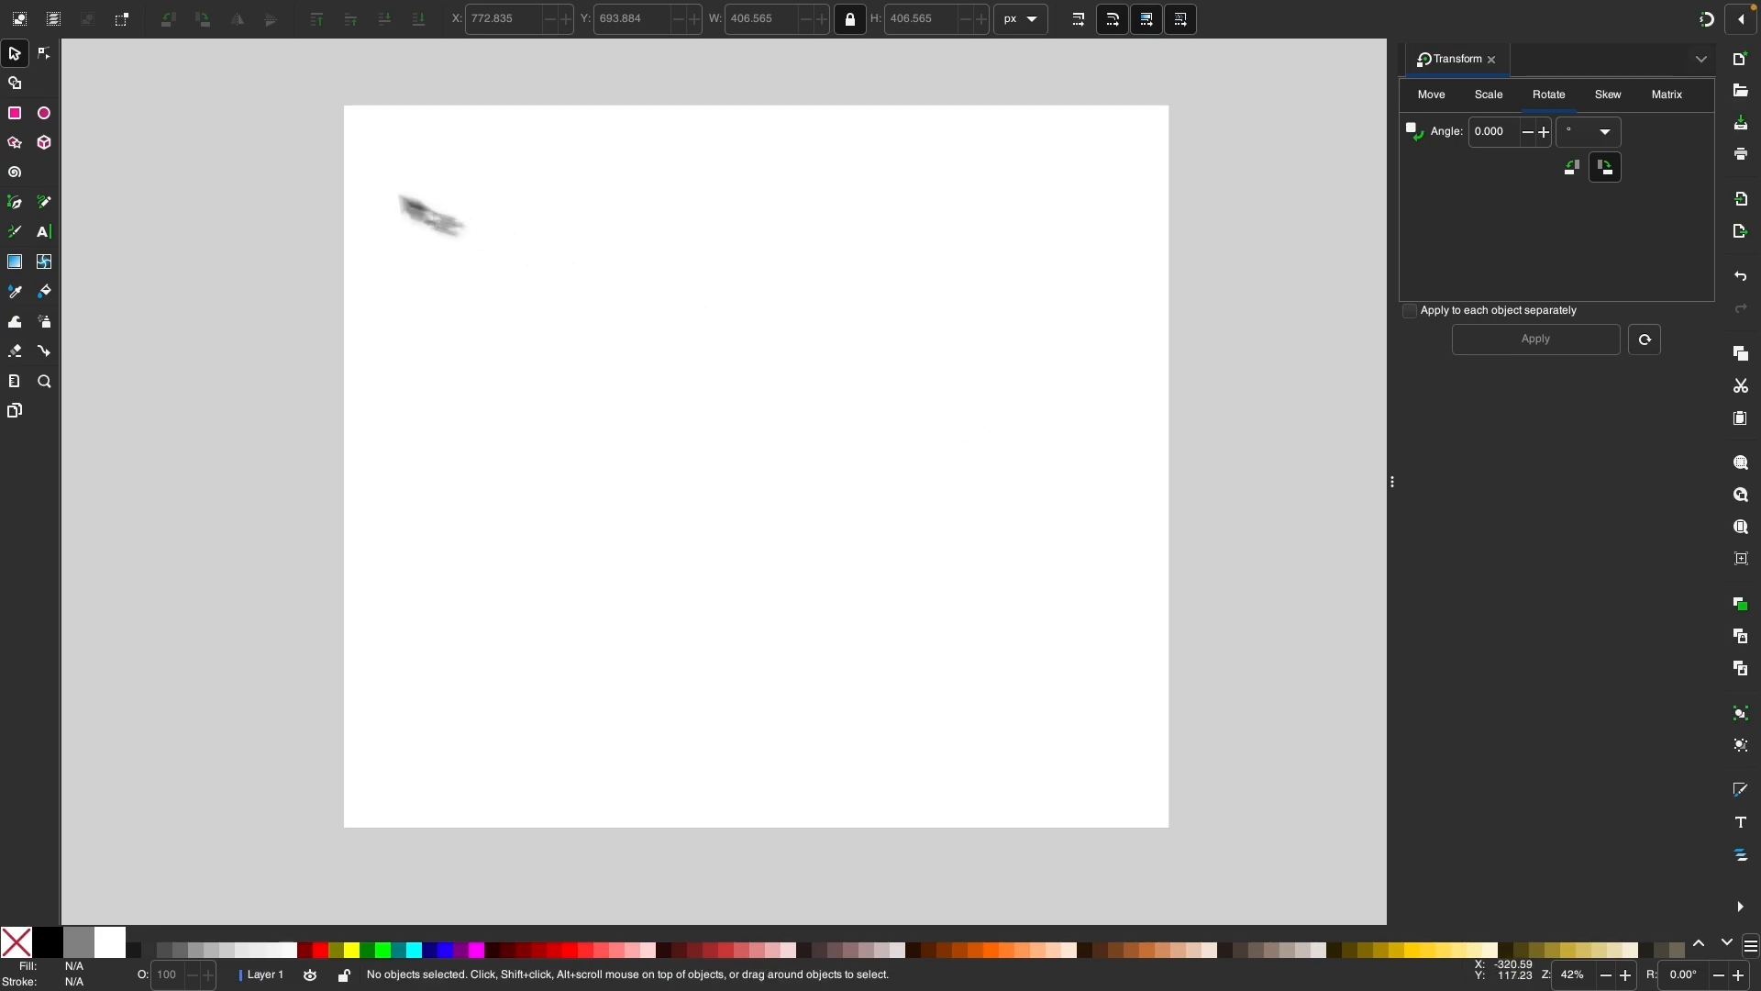
Draw a 6-corner black hexagon near the page centre with the Star/Polygon tool.
{"action": "left_click", "coordinate": [24, 249]}
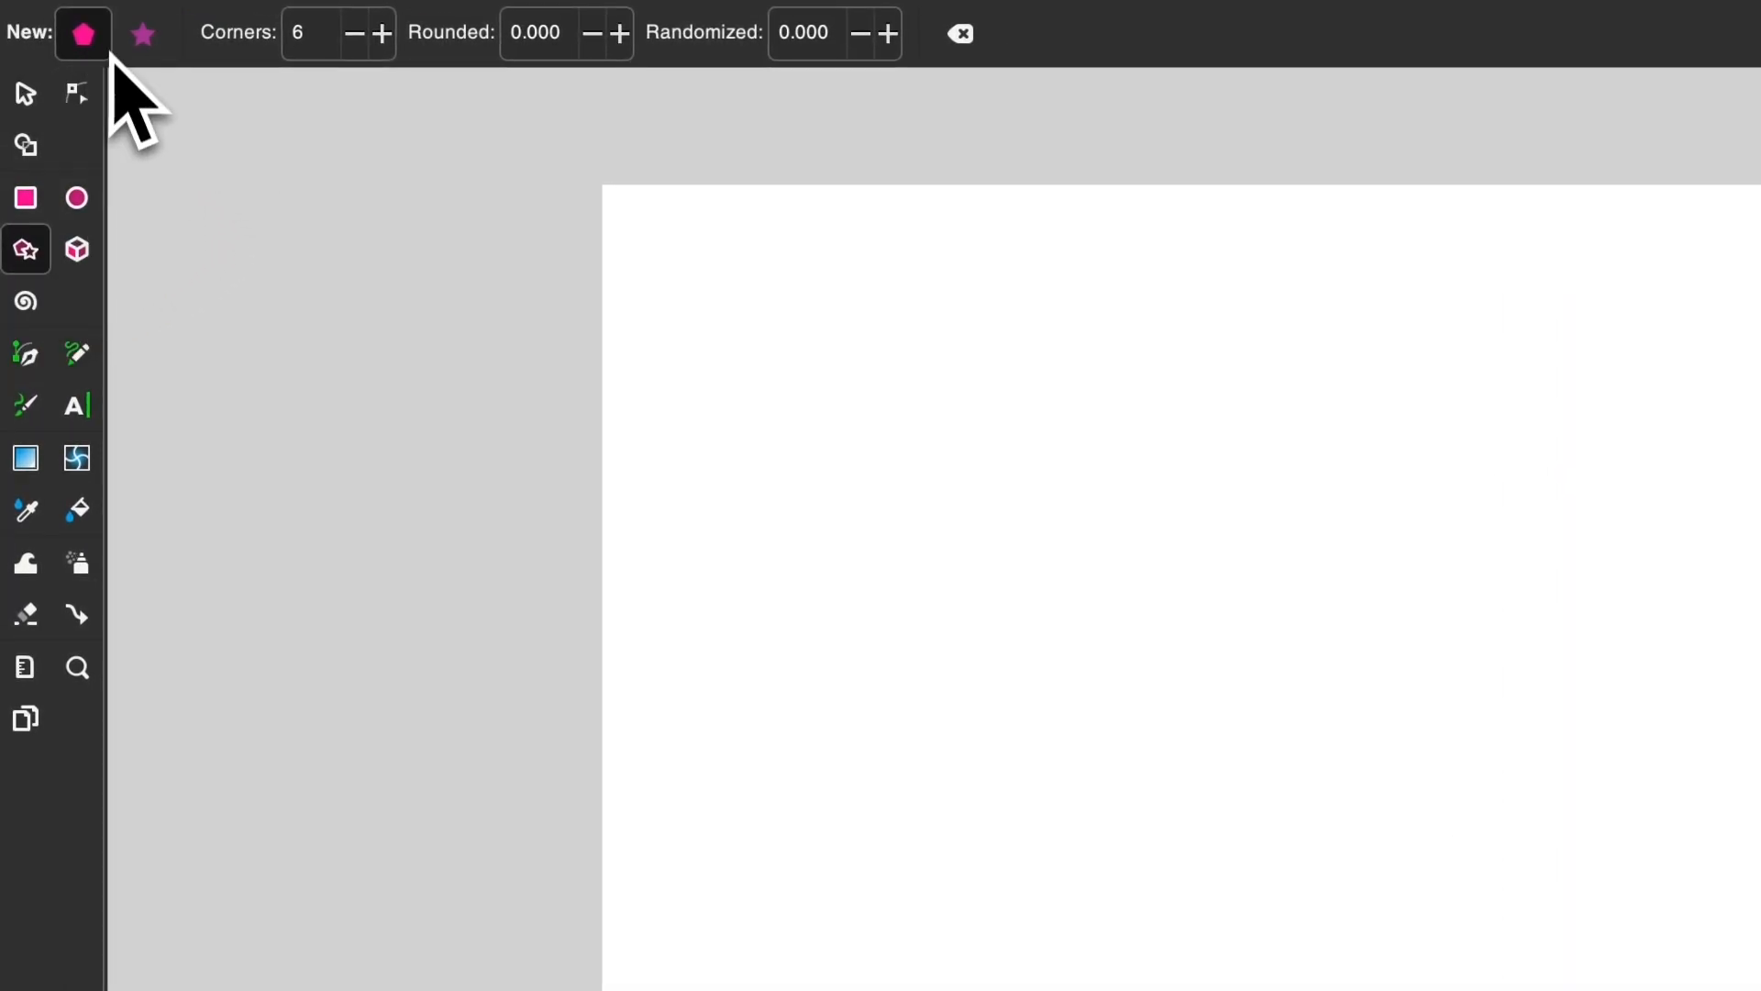
{"action": "mouse_move", "coordinate": [325, 34]}
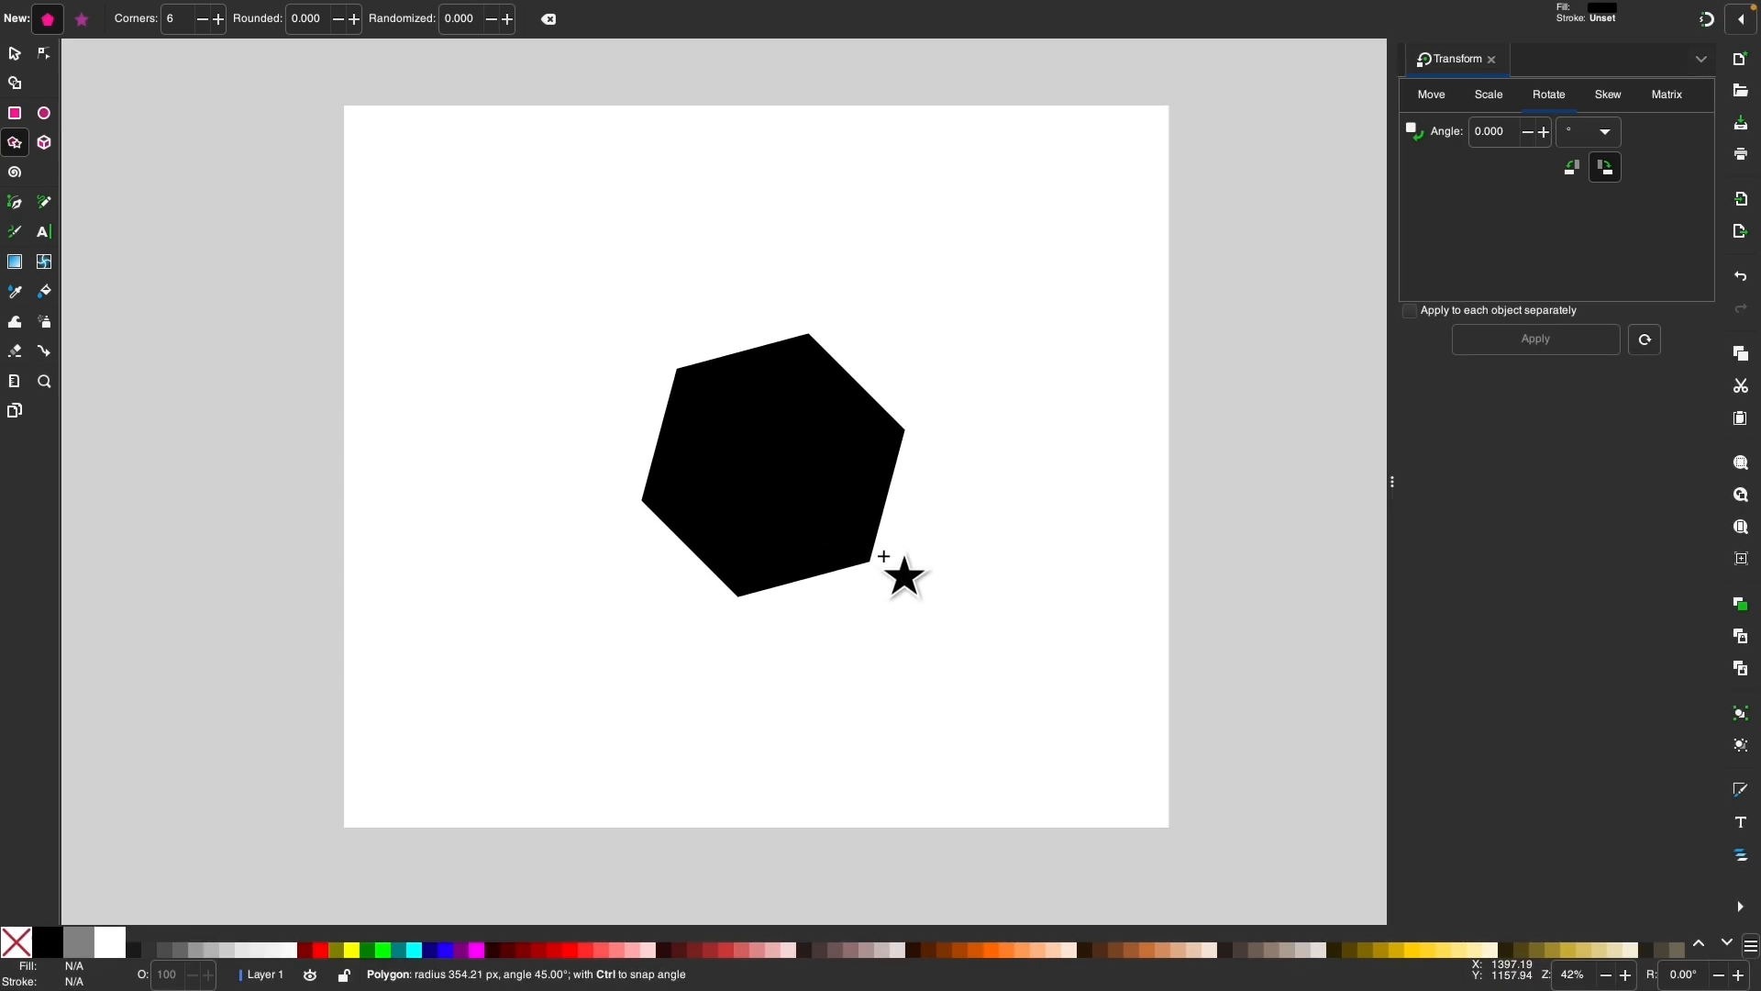
{"action": "left_click_drag", "start_coordinate": [884, 556], "coordinate": [906, 560]}
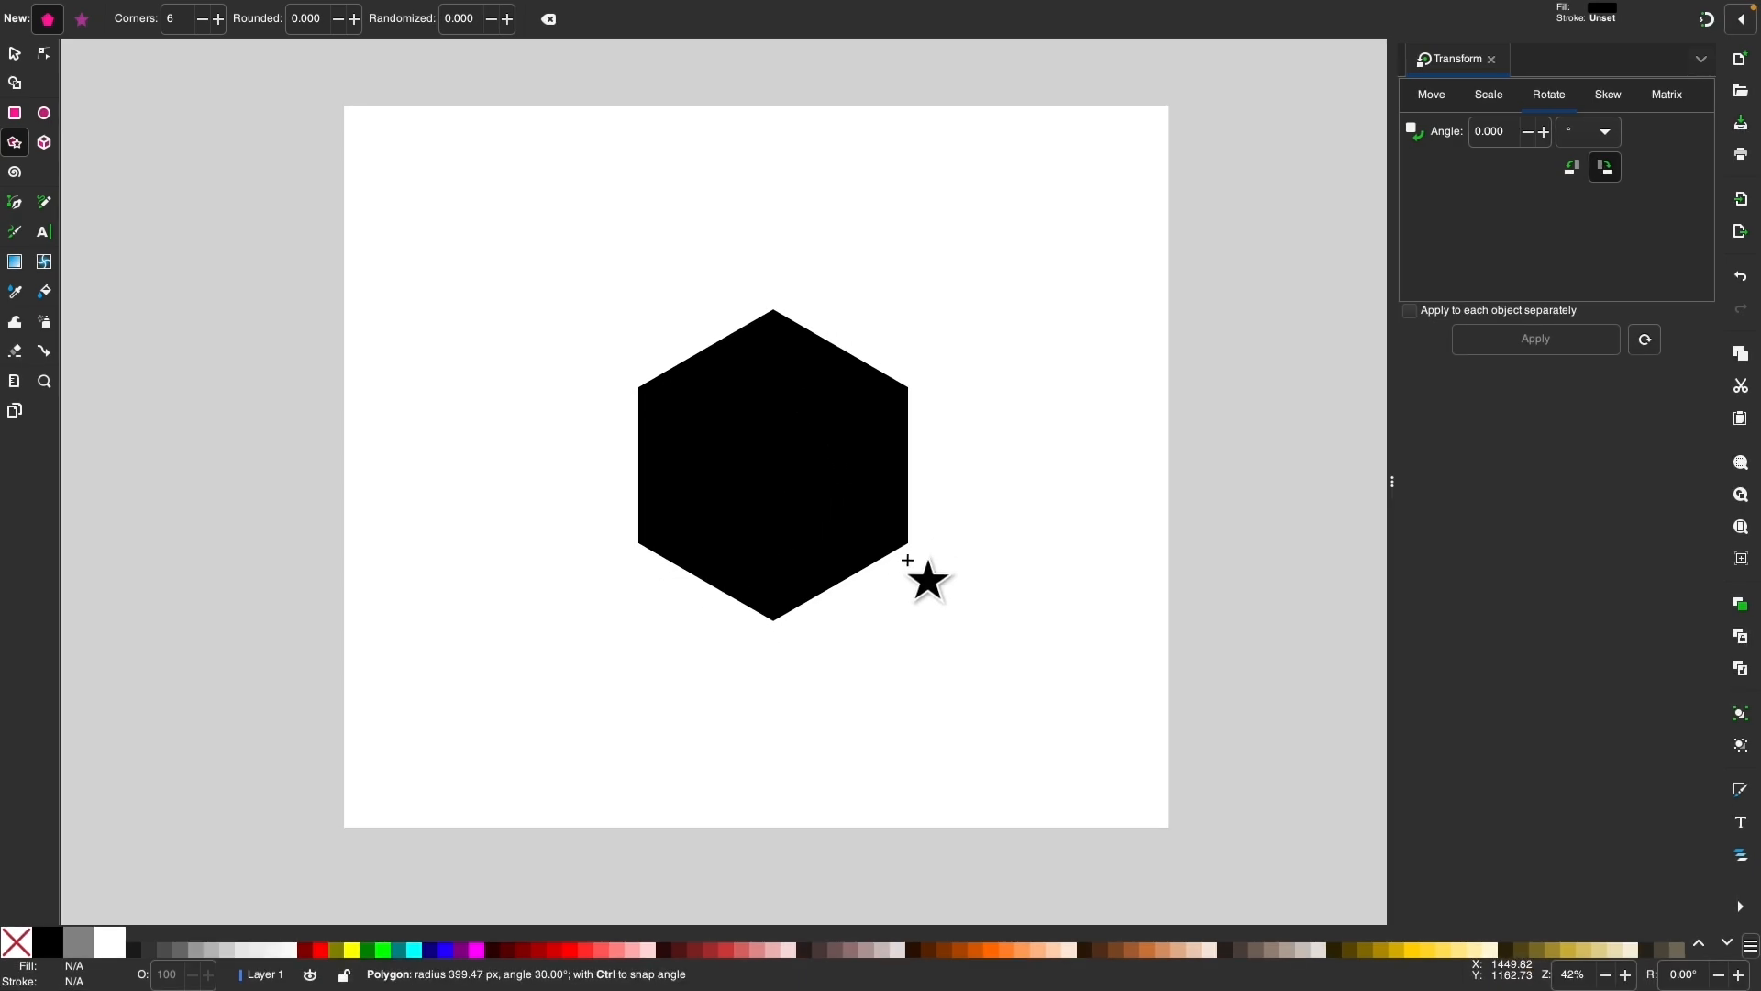
{"action": "left_click_drag", "start_coordinate": [907, 560], "coordinate": [807, 400]}
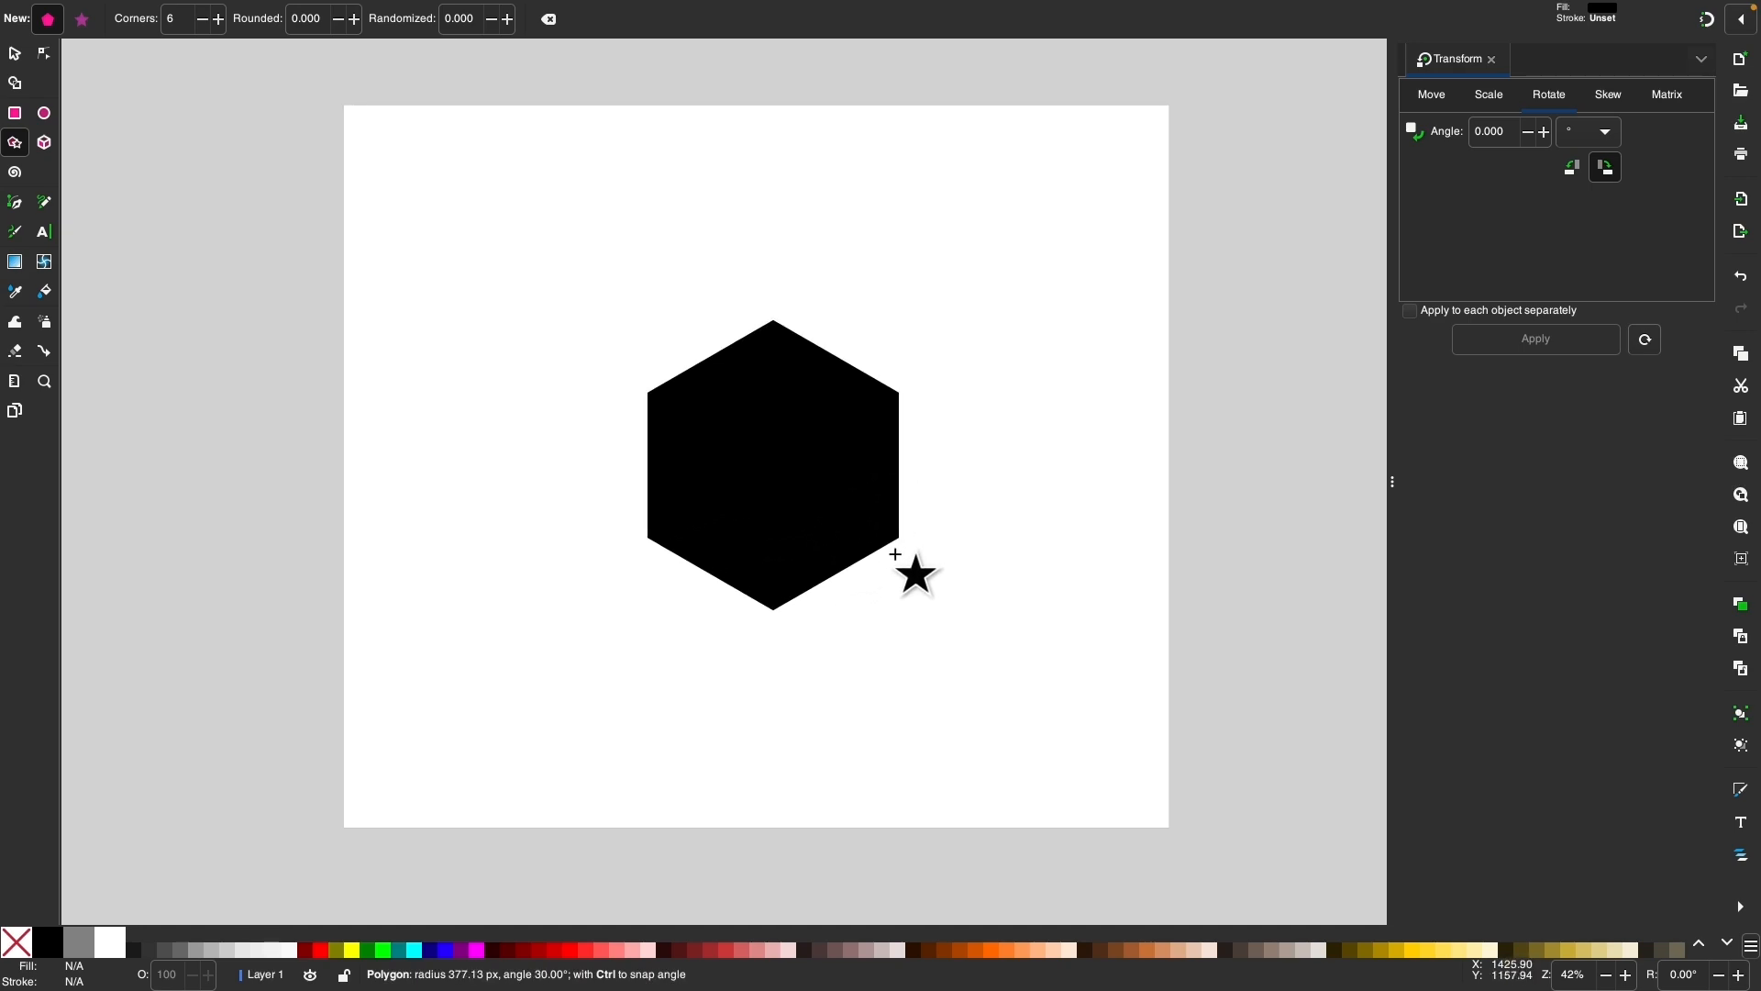
{"action": "left_click_drag", "start_coordinate": [895, 554], "coordinate": [873, 541]}
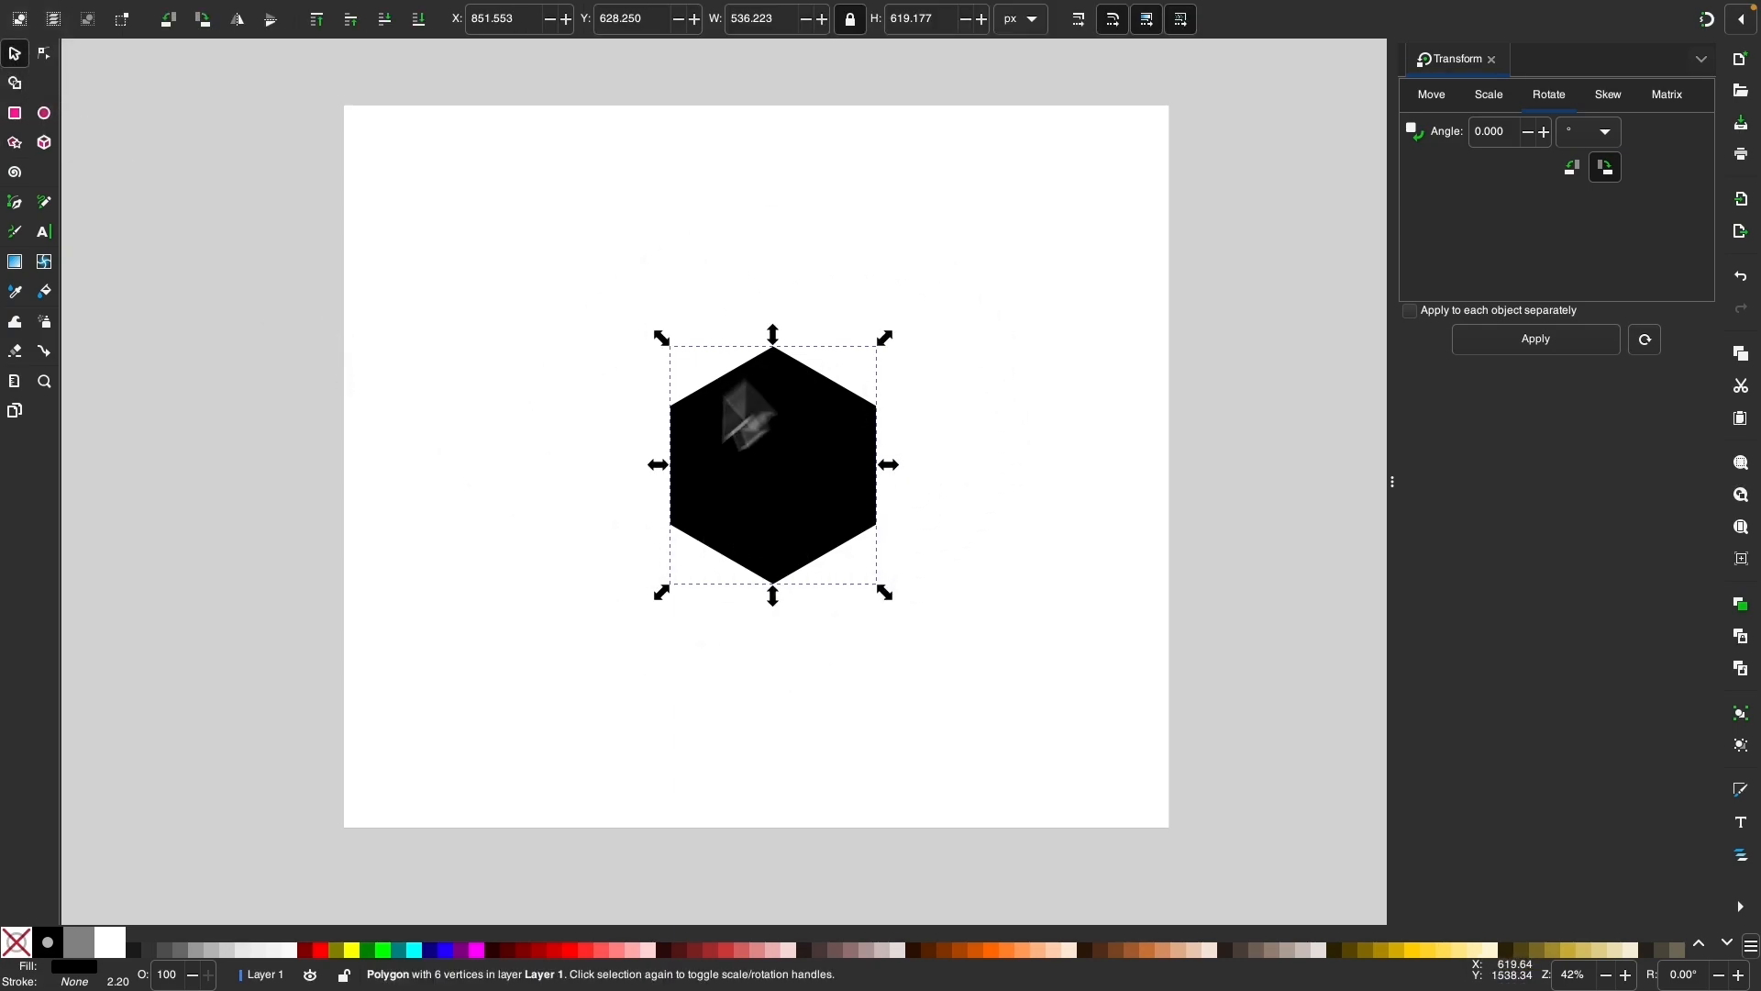
Open Align and Distribute with alignment relative to the page.
{"action": "left_click", "coordinate": [313, 10]}
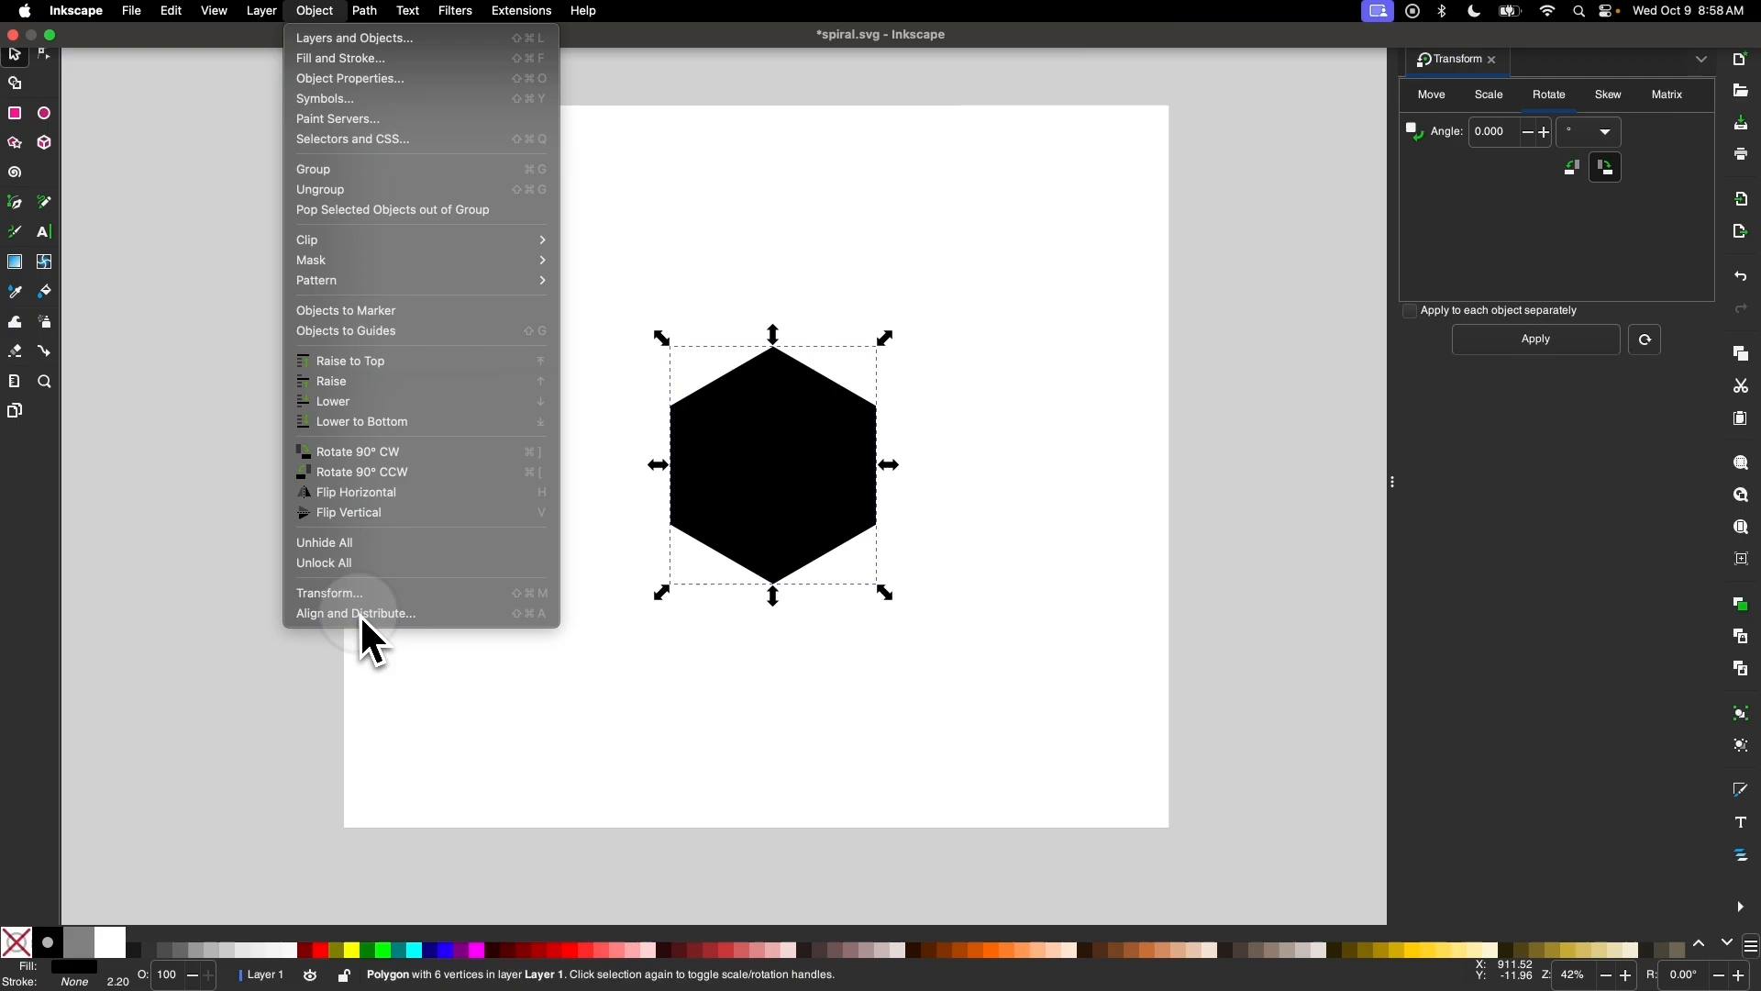
{"action": "left_click", "coordinate": [355, 611]}
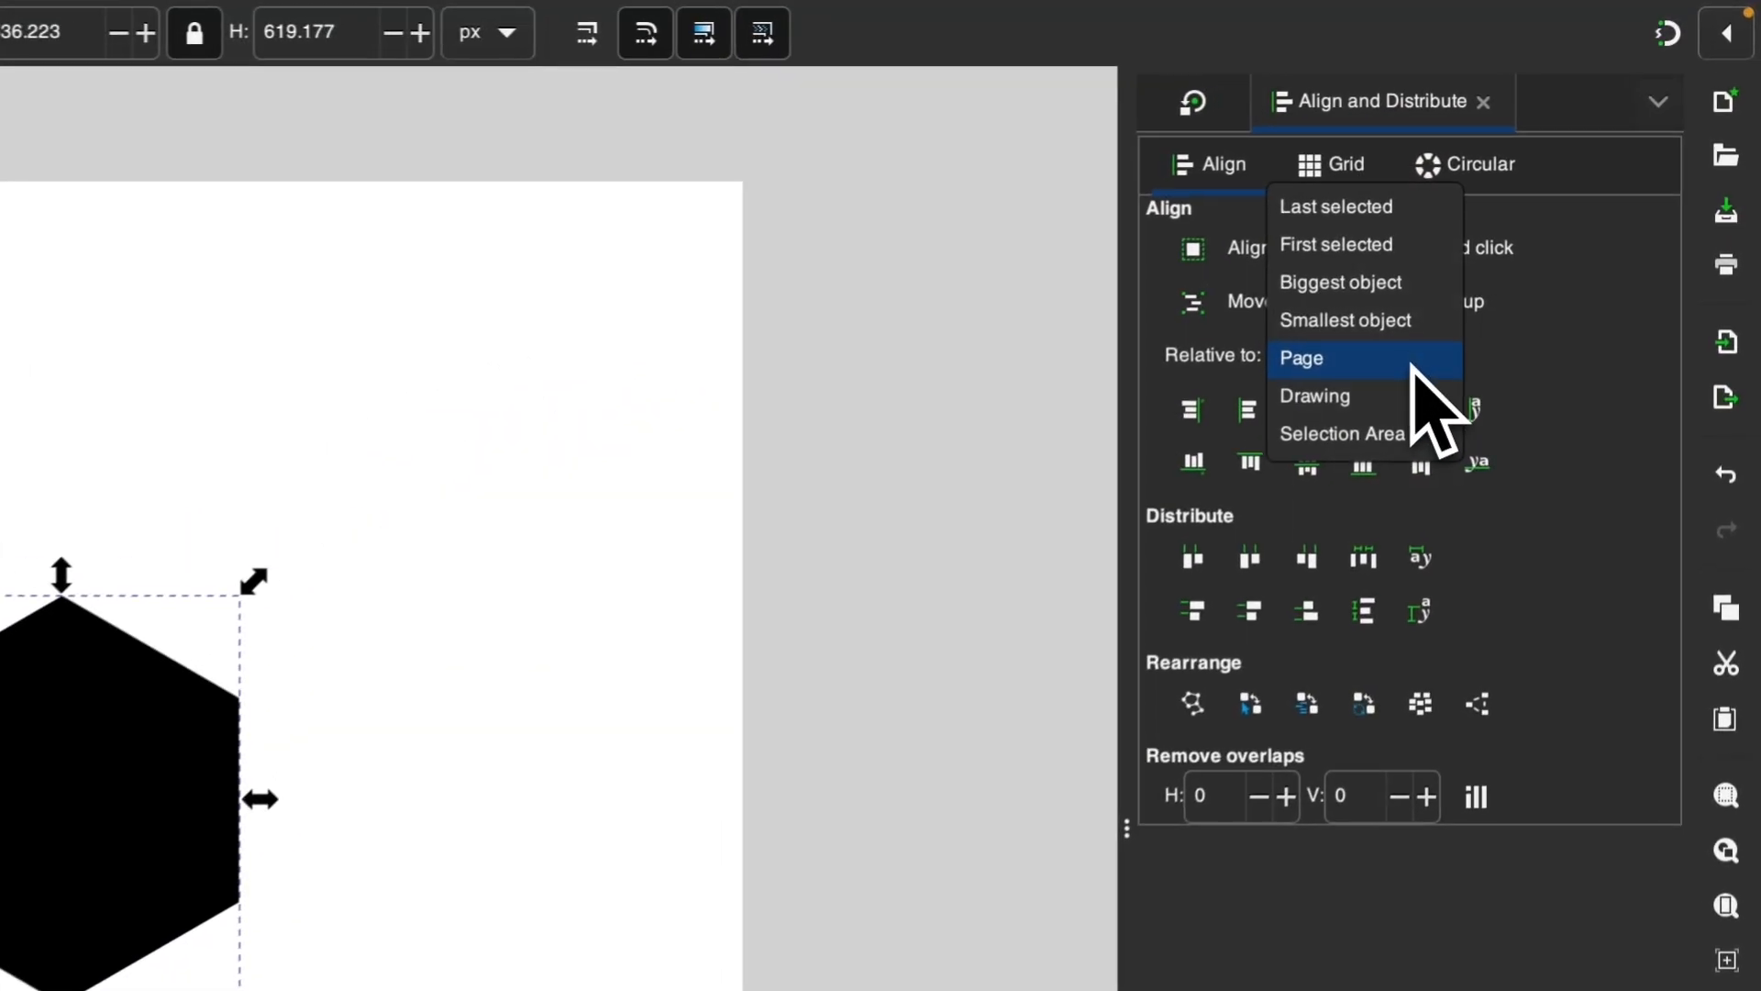
{"action": "left_click", "coordinate": [1301, 356]}
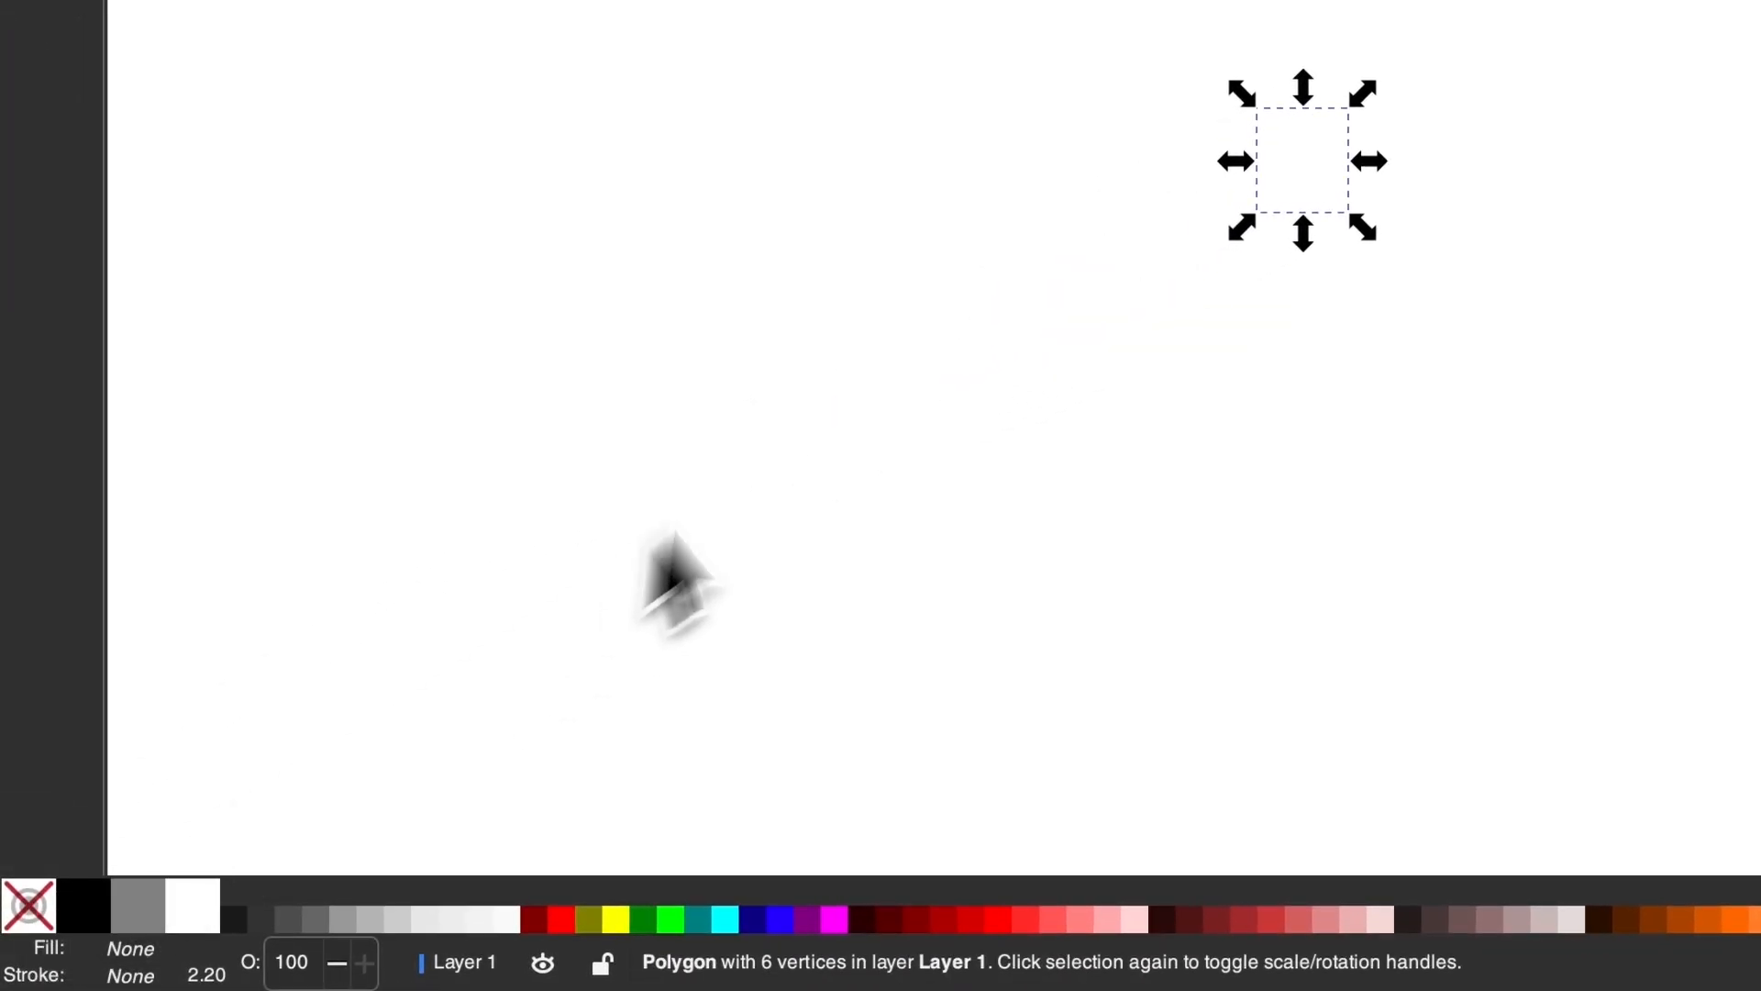
{"action": "mouse_move", "coordinate": [859, 449]}
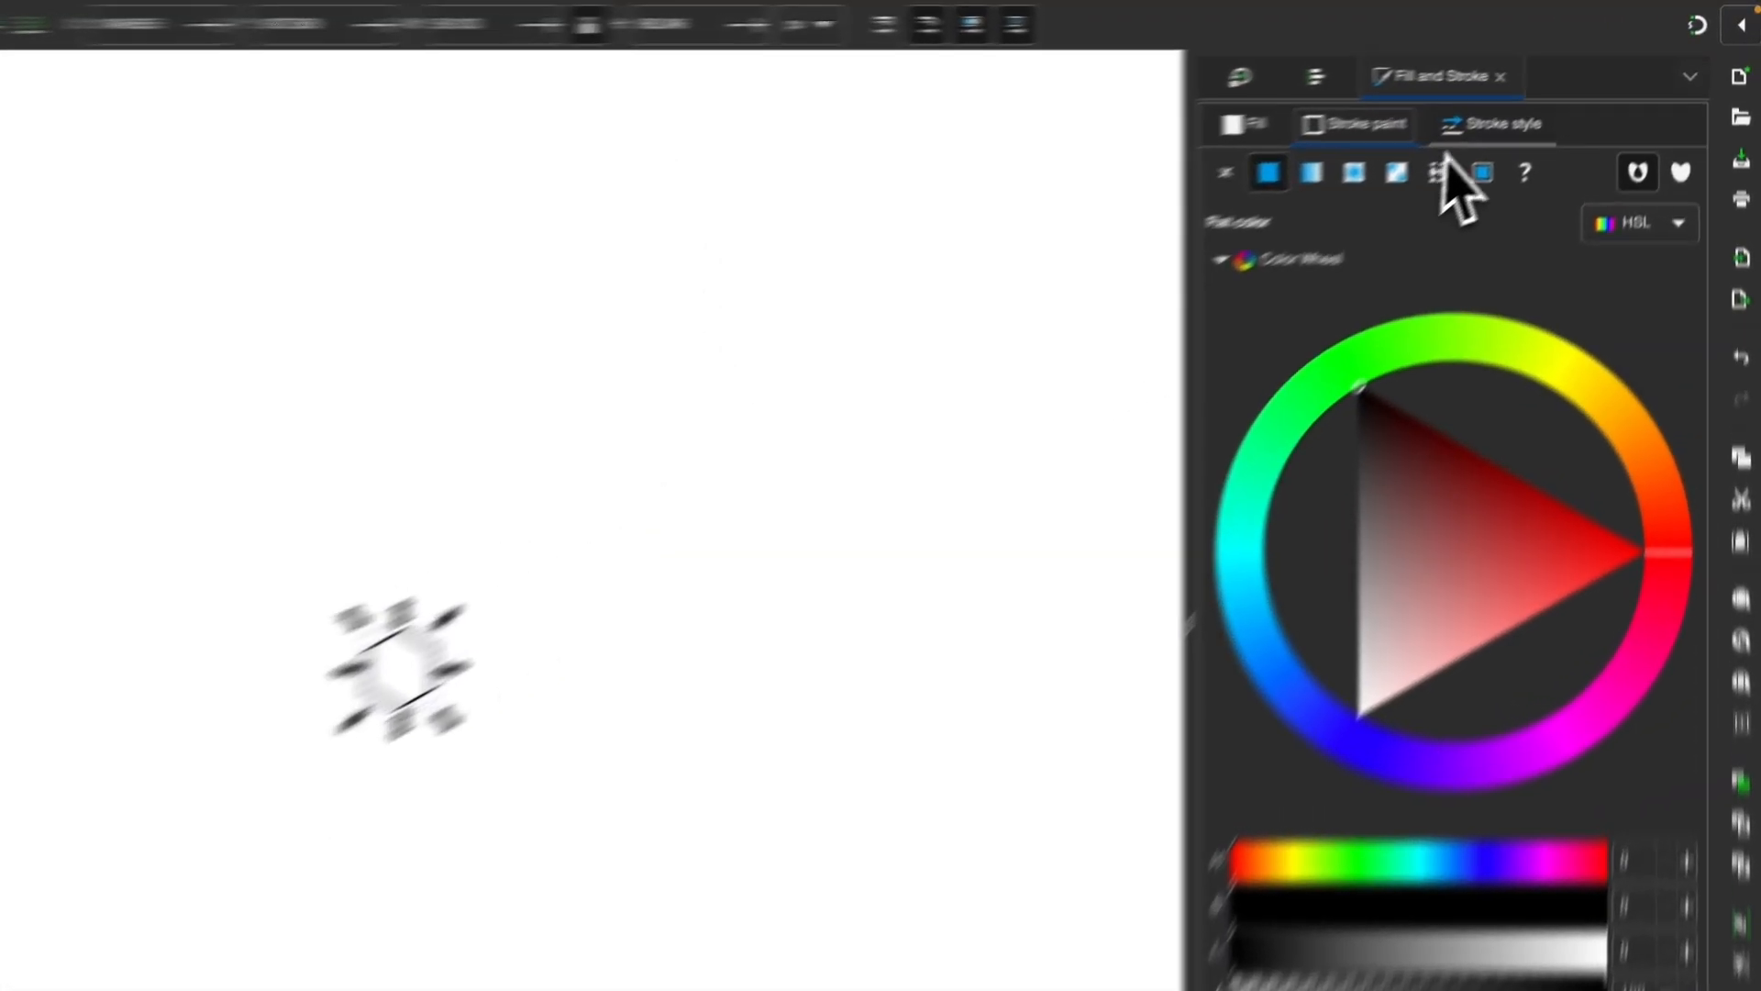
Open the hexagon's stroke width and style settings.
{"action": "left_click", "coordinate": [1505, 124]}
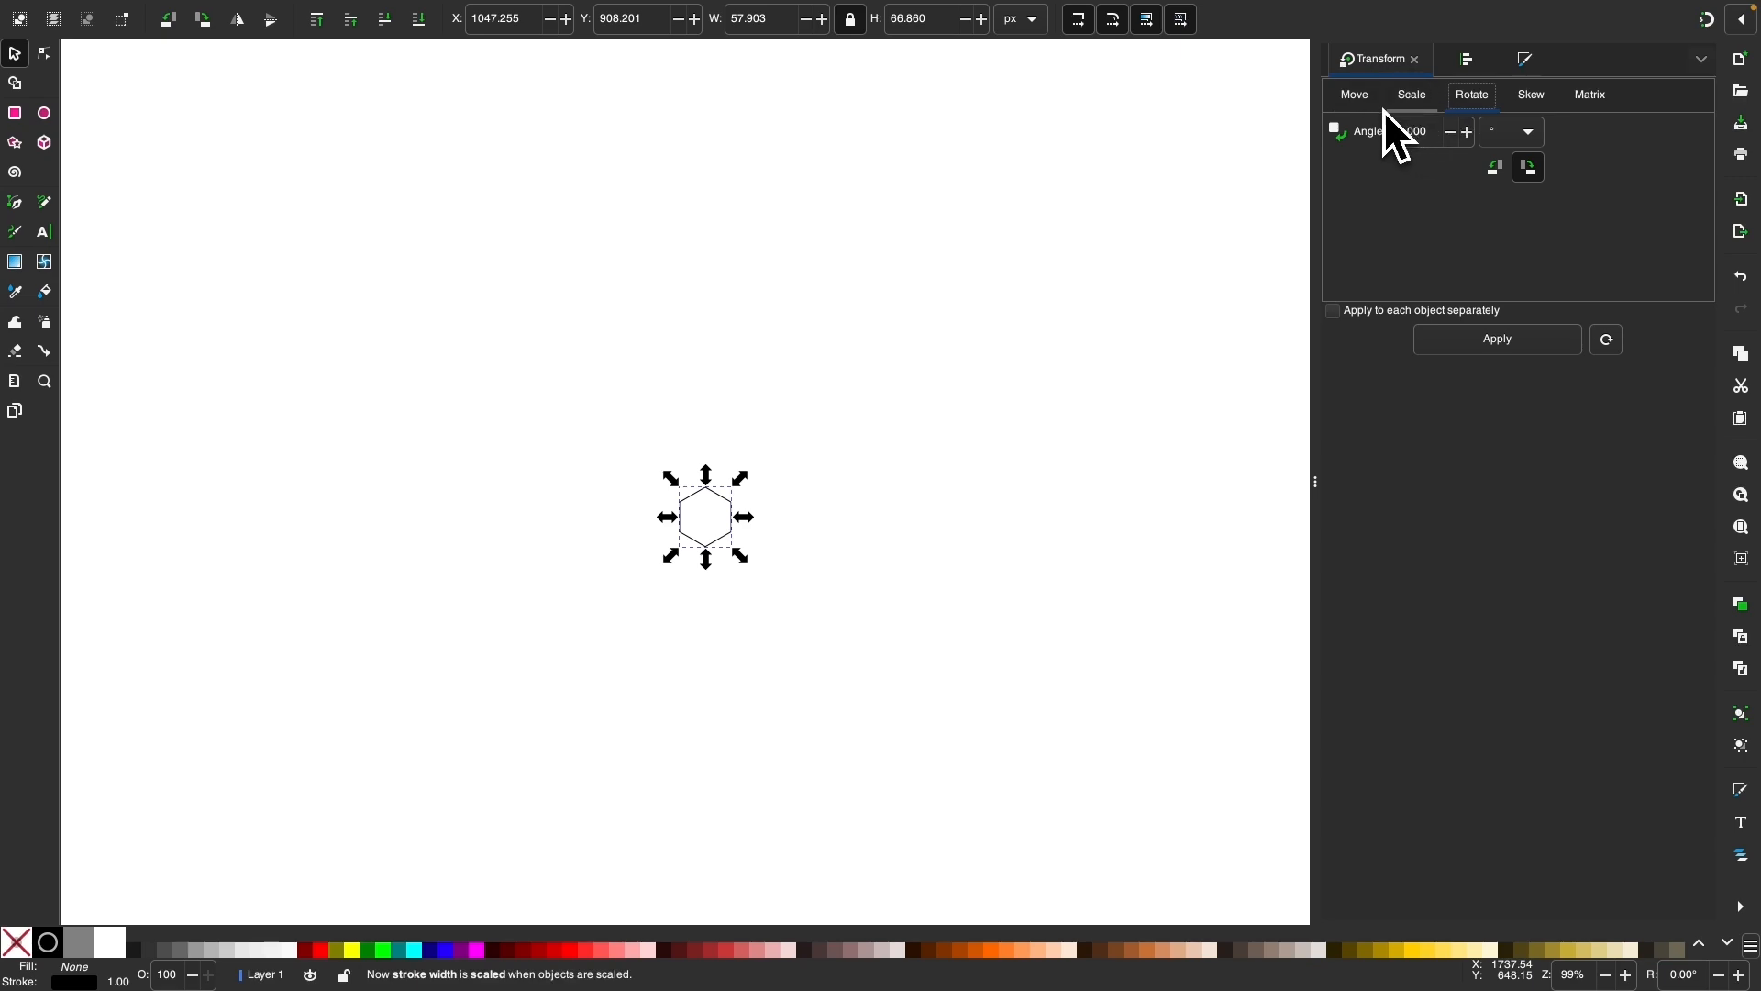
Select the Scale tab's width value, then duplicate the hexagon and undo the duplicate.
{"action": "left_click", "coordinate": [1411, 94]}
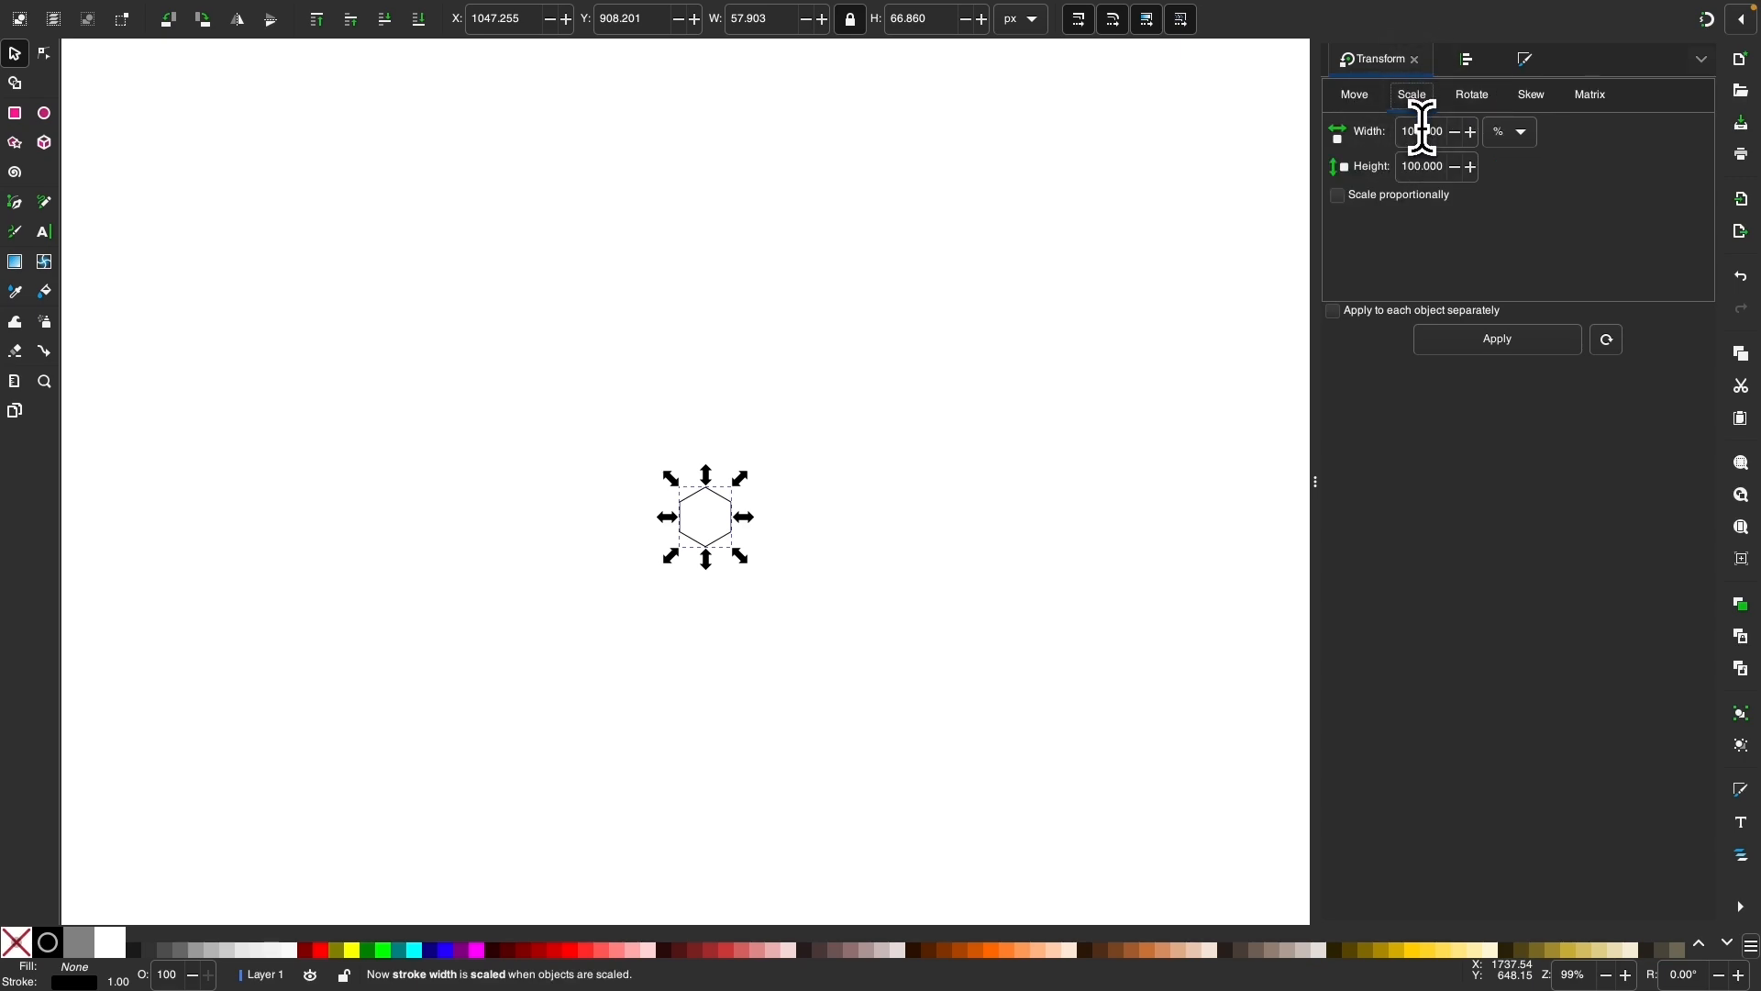
{"action": "left_click", "coordinate": [1423, 131]}
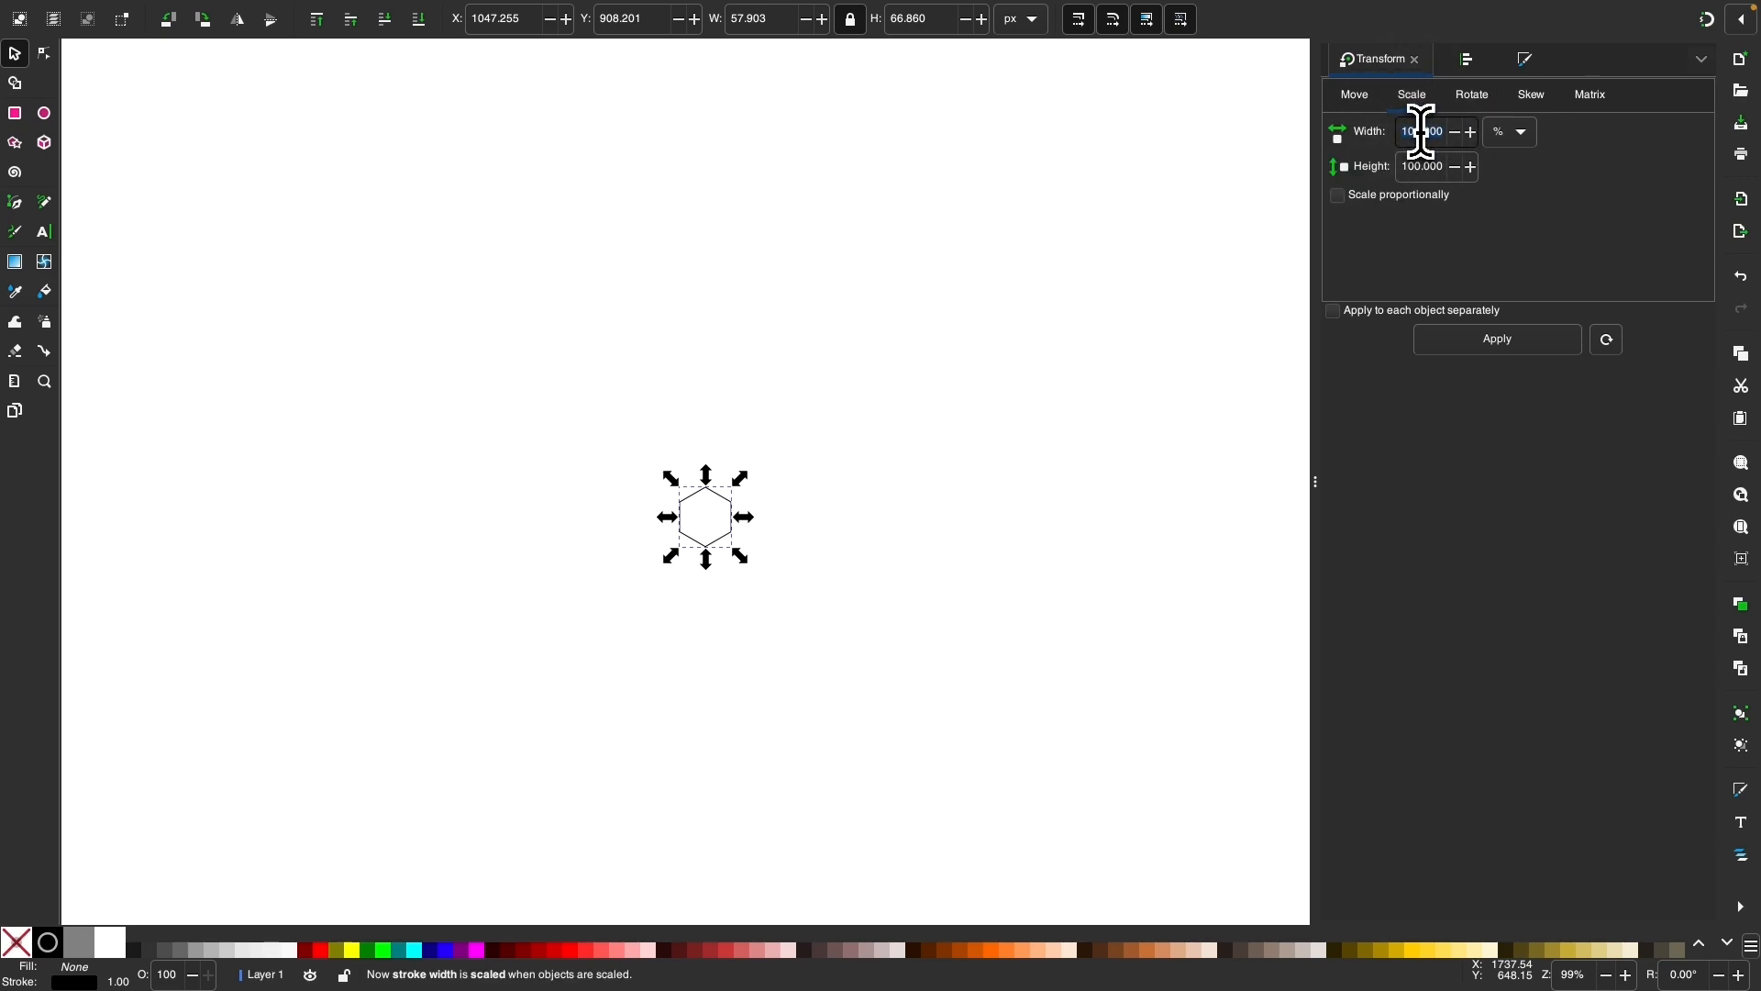
{"action": "left_click", "coordinate": [1470, 94]}
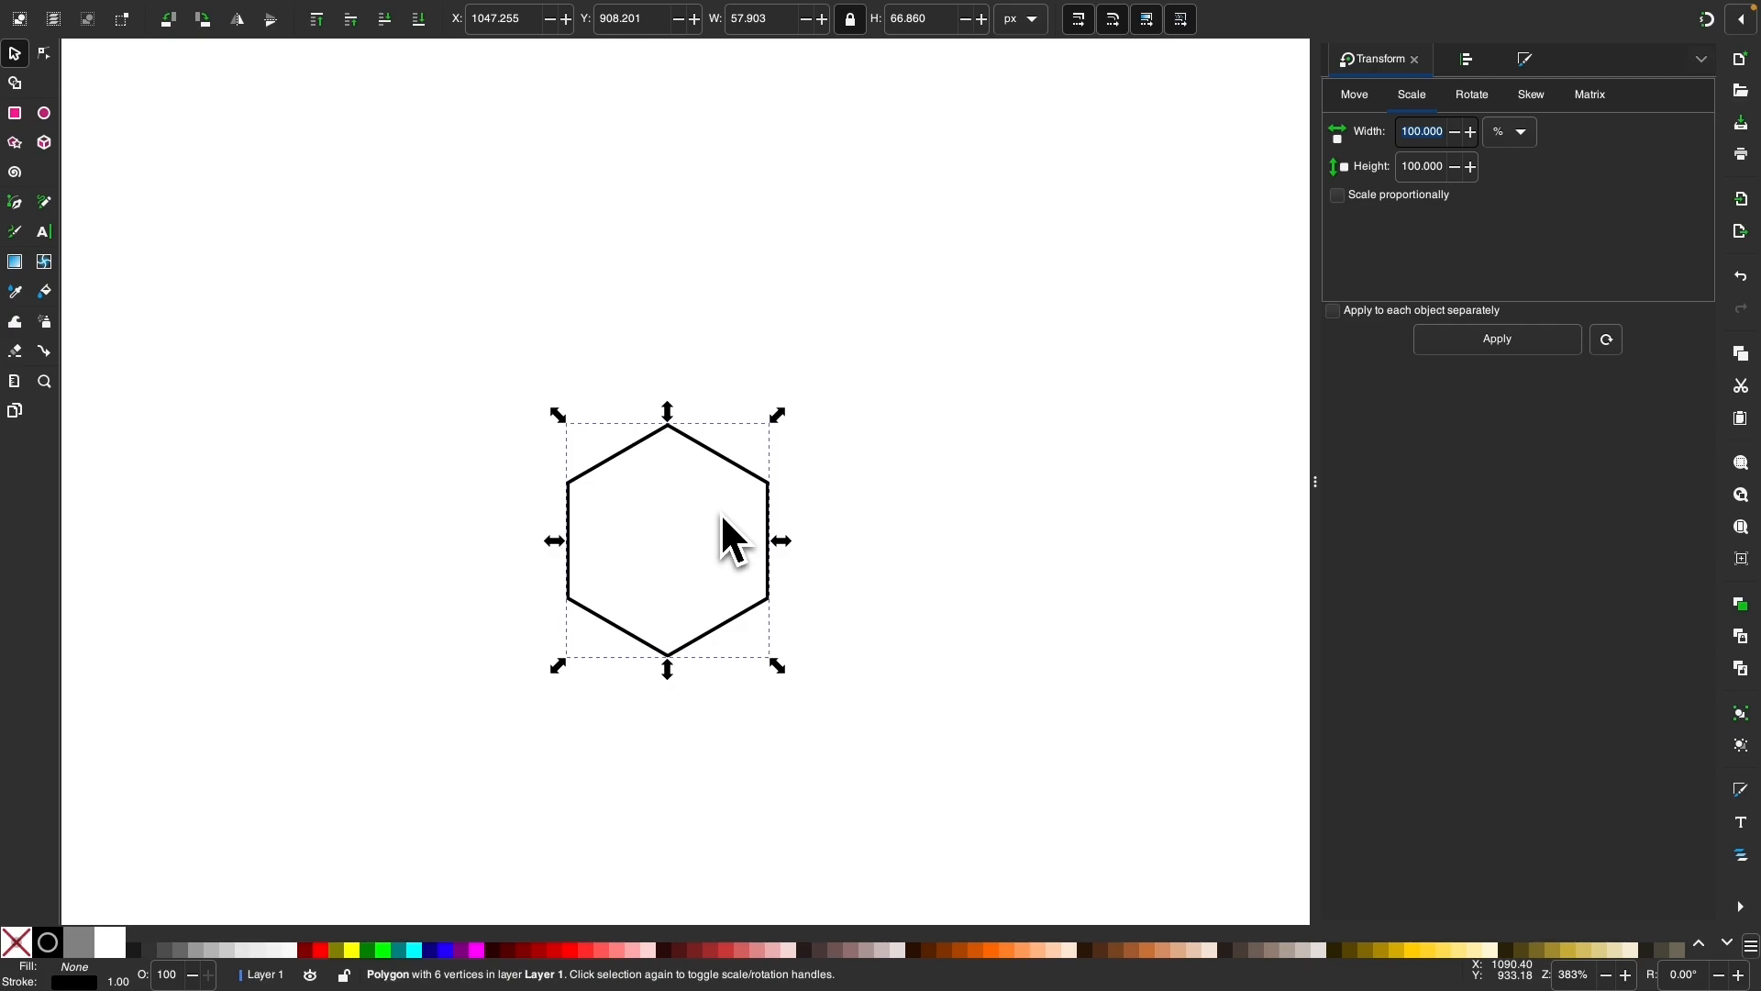
{"action": "mouse_move", "coordinate": [750, 514]}
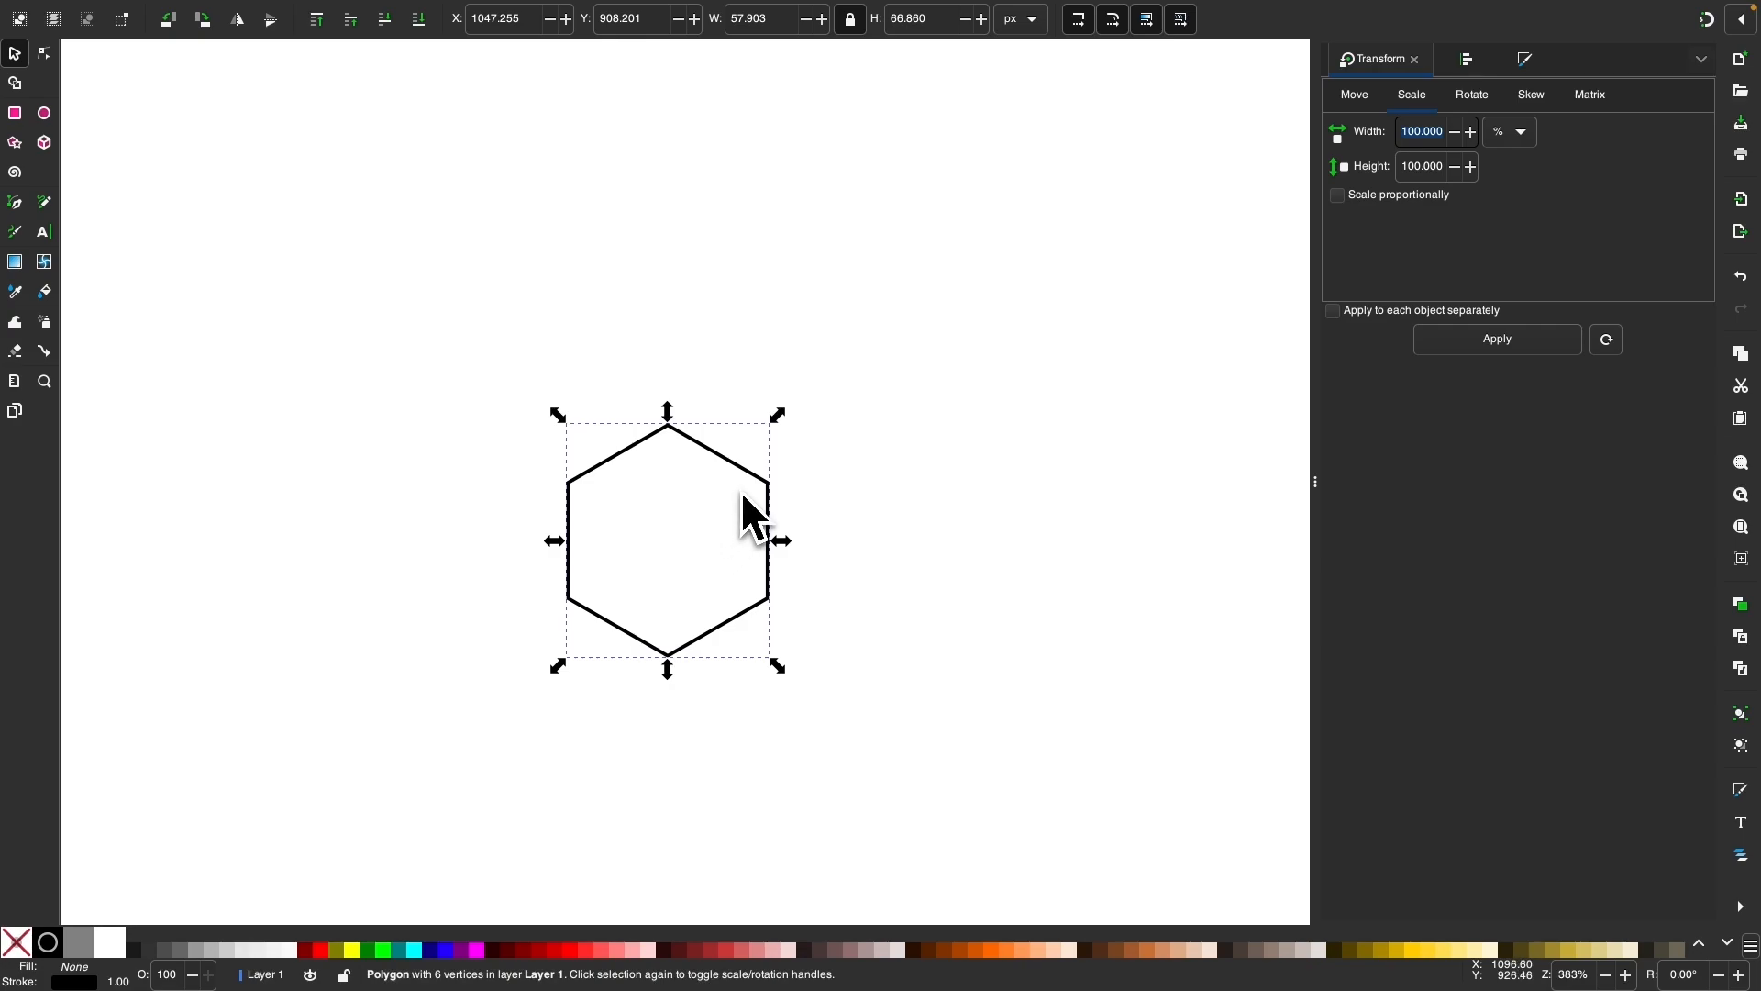
{"action": "key", "text": "cmd+d"}
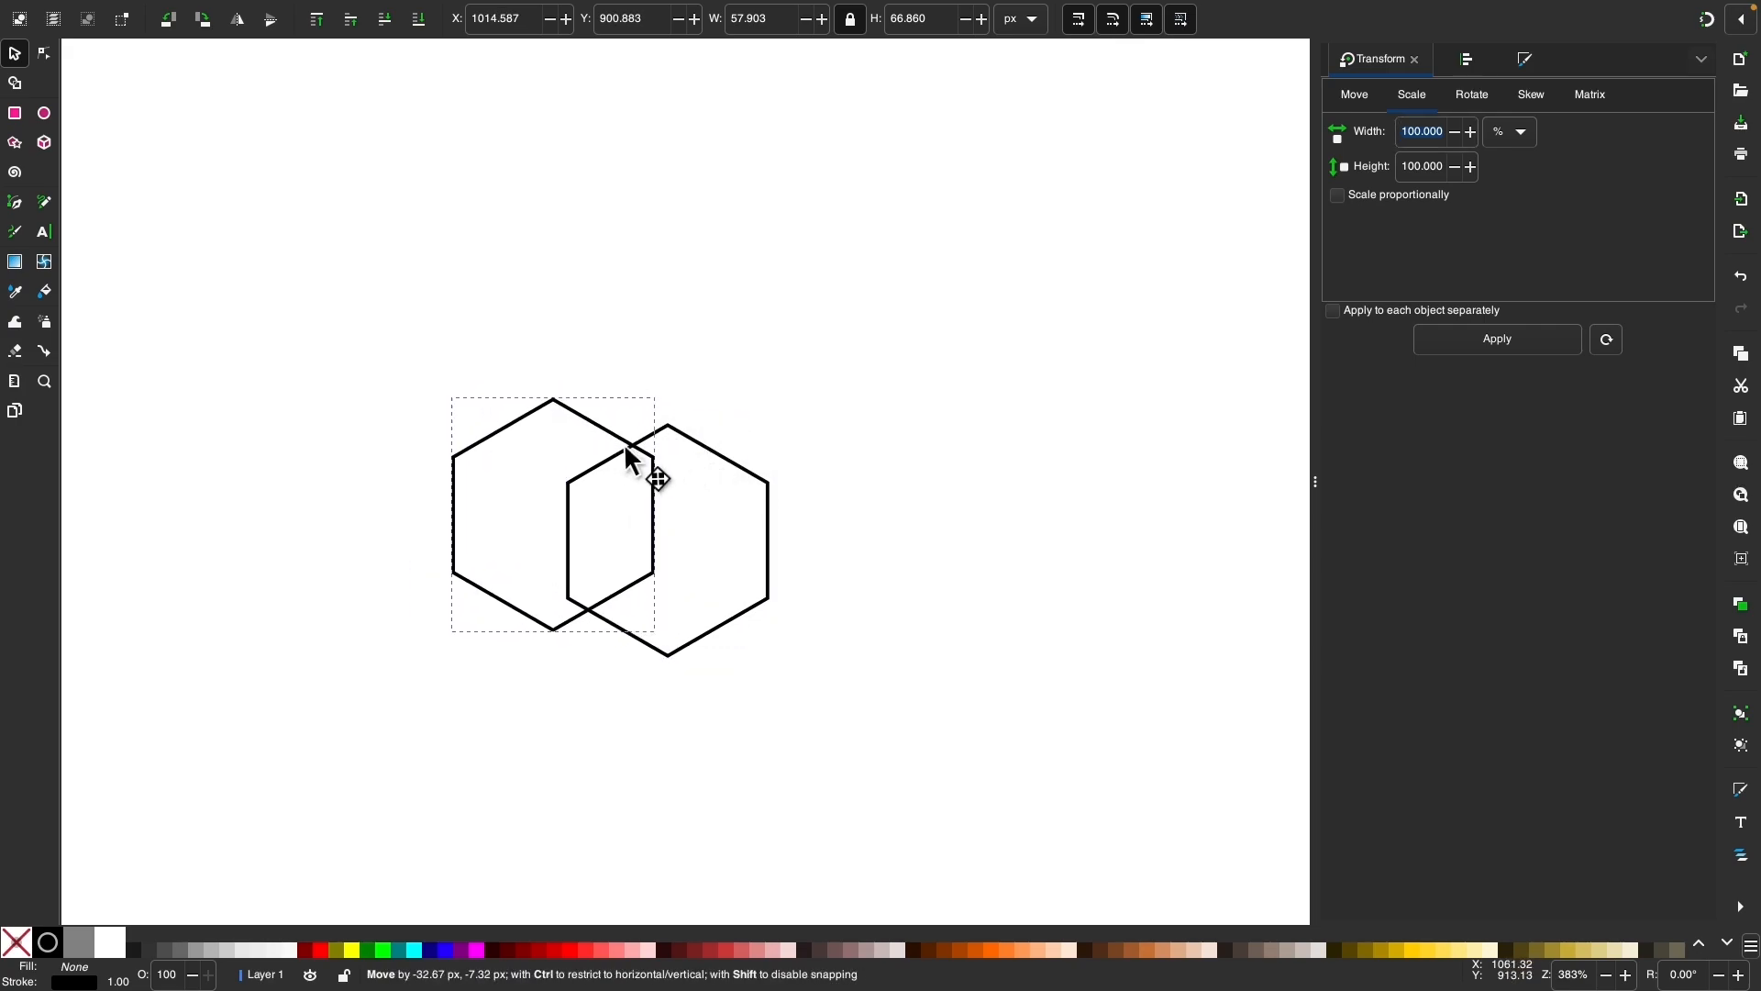
{"action": "key", "text": "cmd+z"}
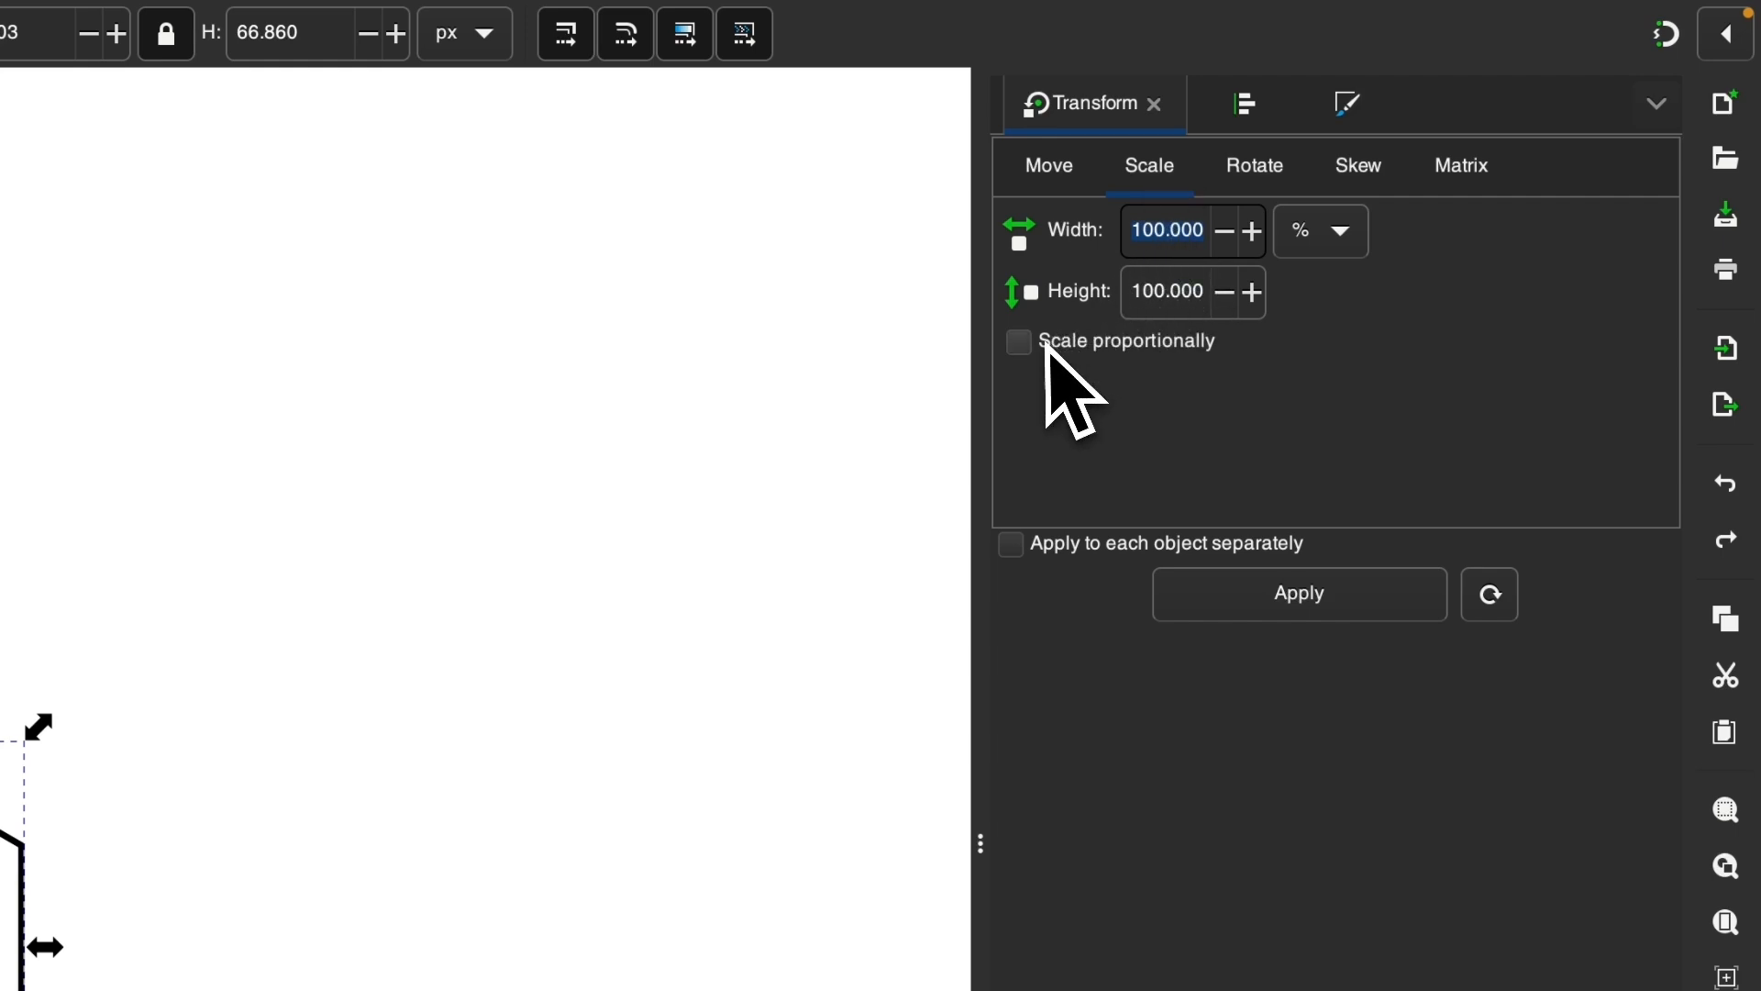
Scale the hexagon copy proportionally to 110% and enter a 10° rotation angle.
{"action": "left_click", "coordinate": [1017, 341]}
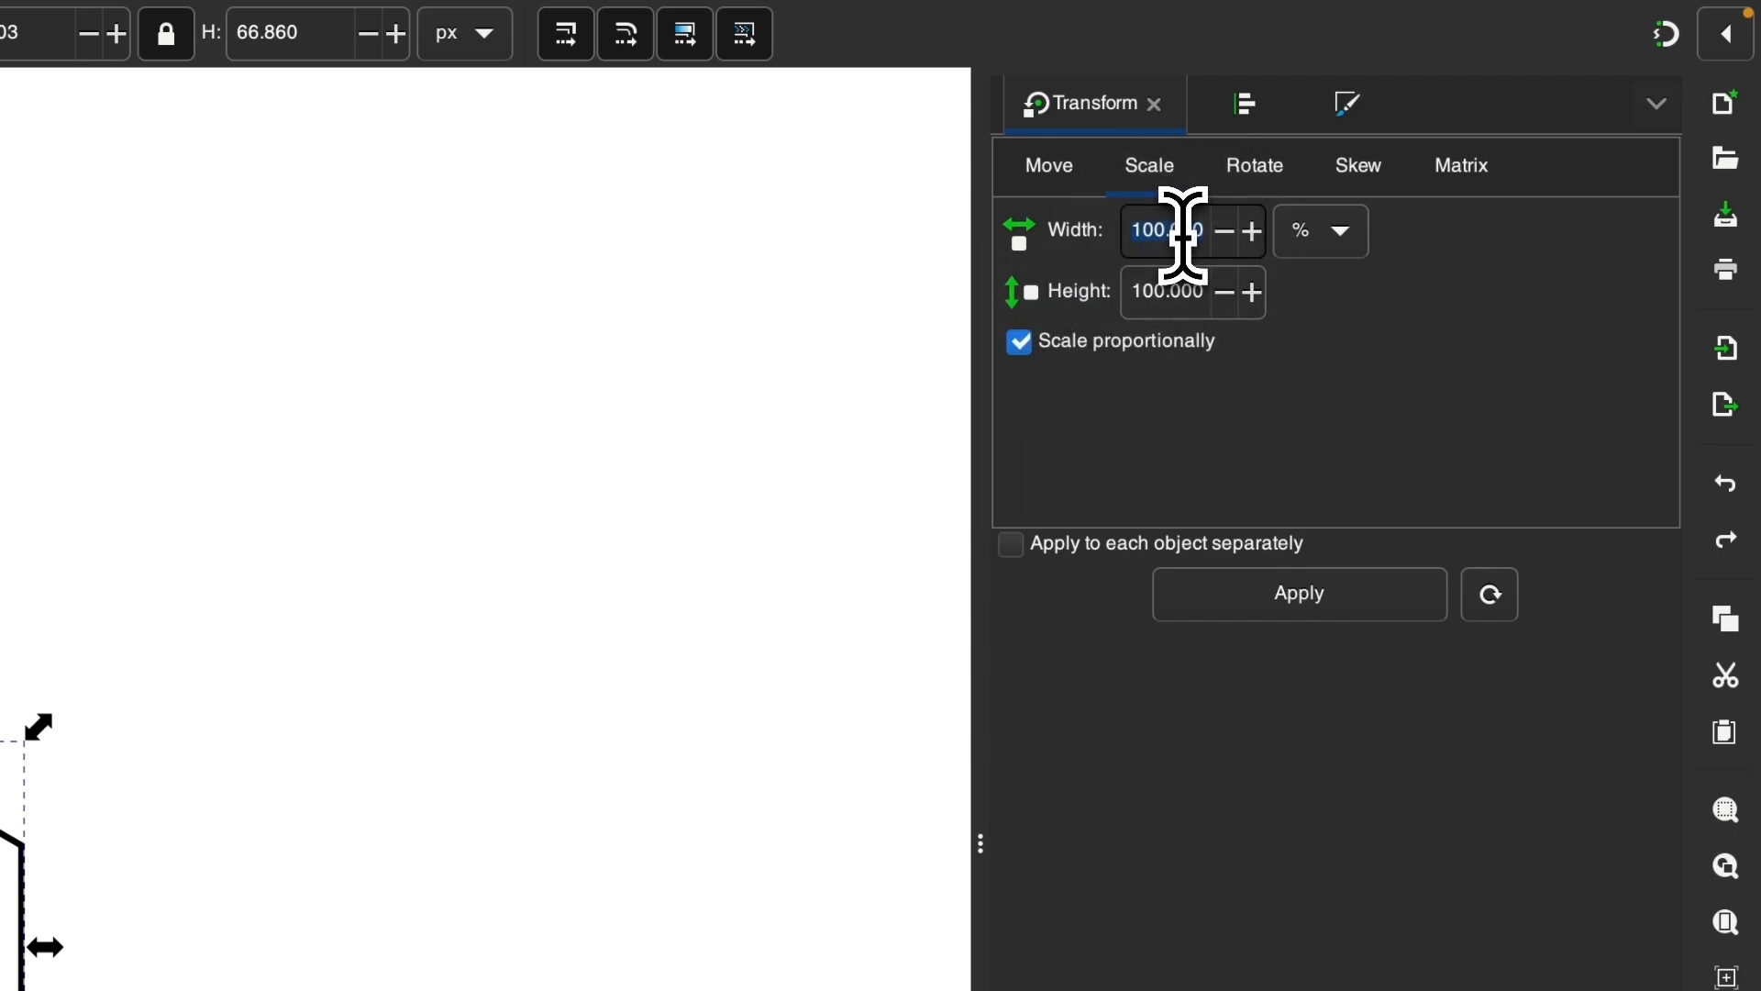
{"action": "type", "text": "110"}
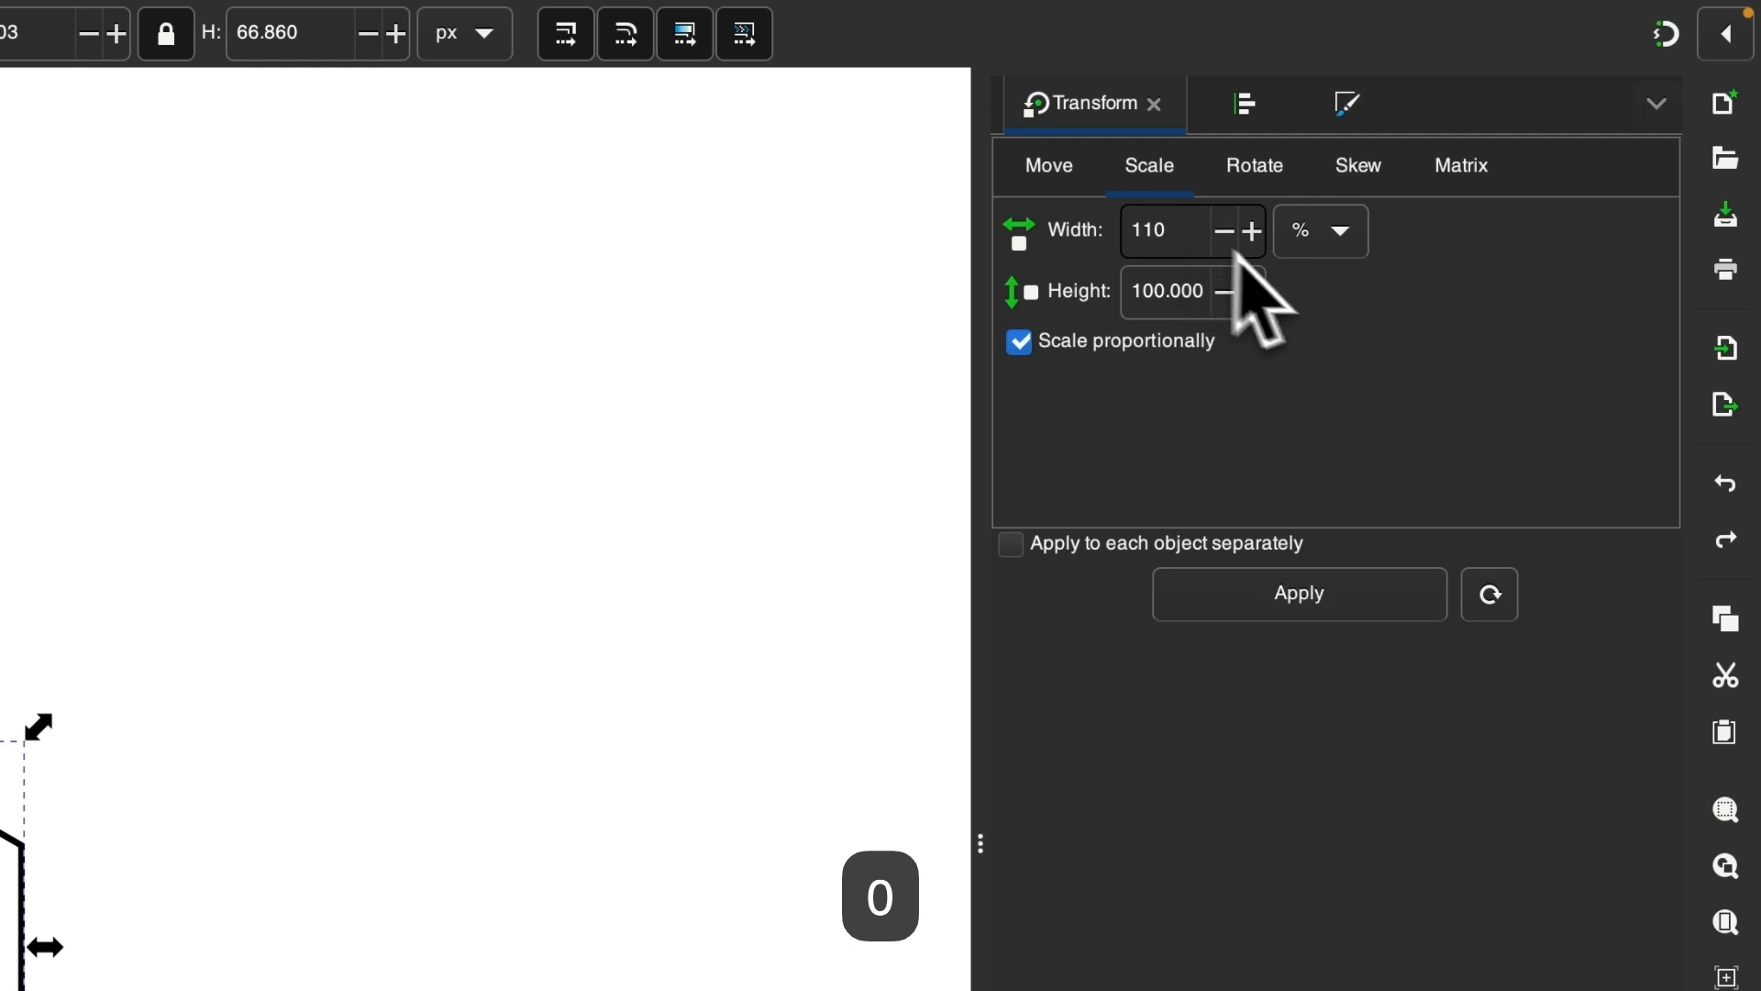
{"action": "left_click", "coordinate": [1296, 593]}
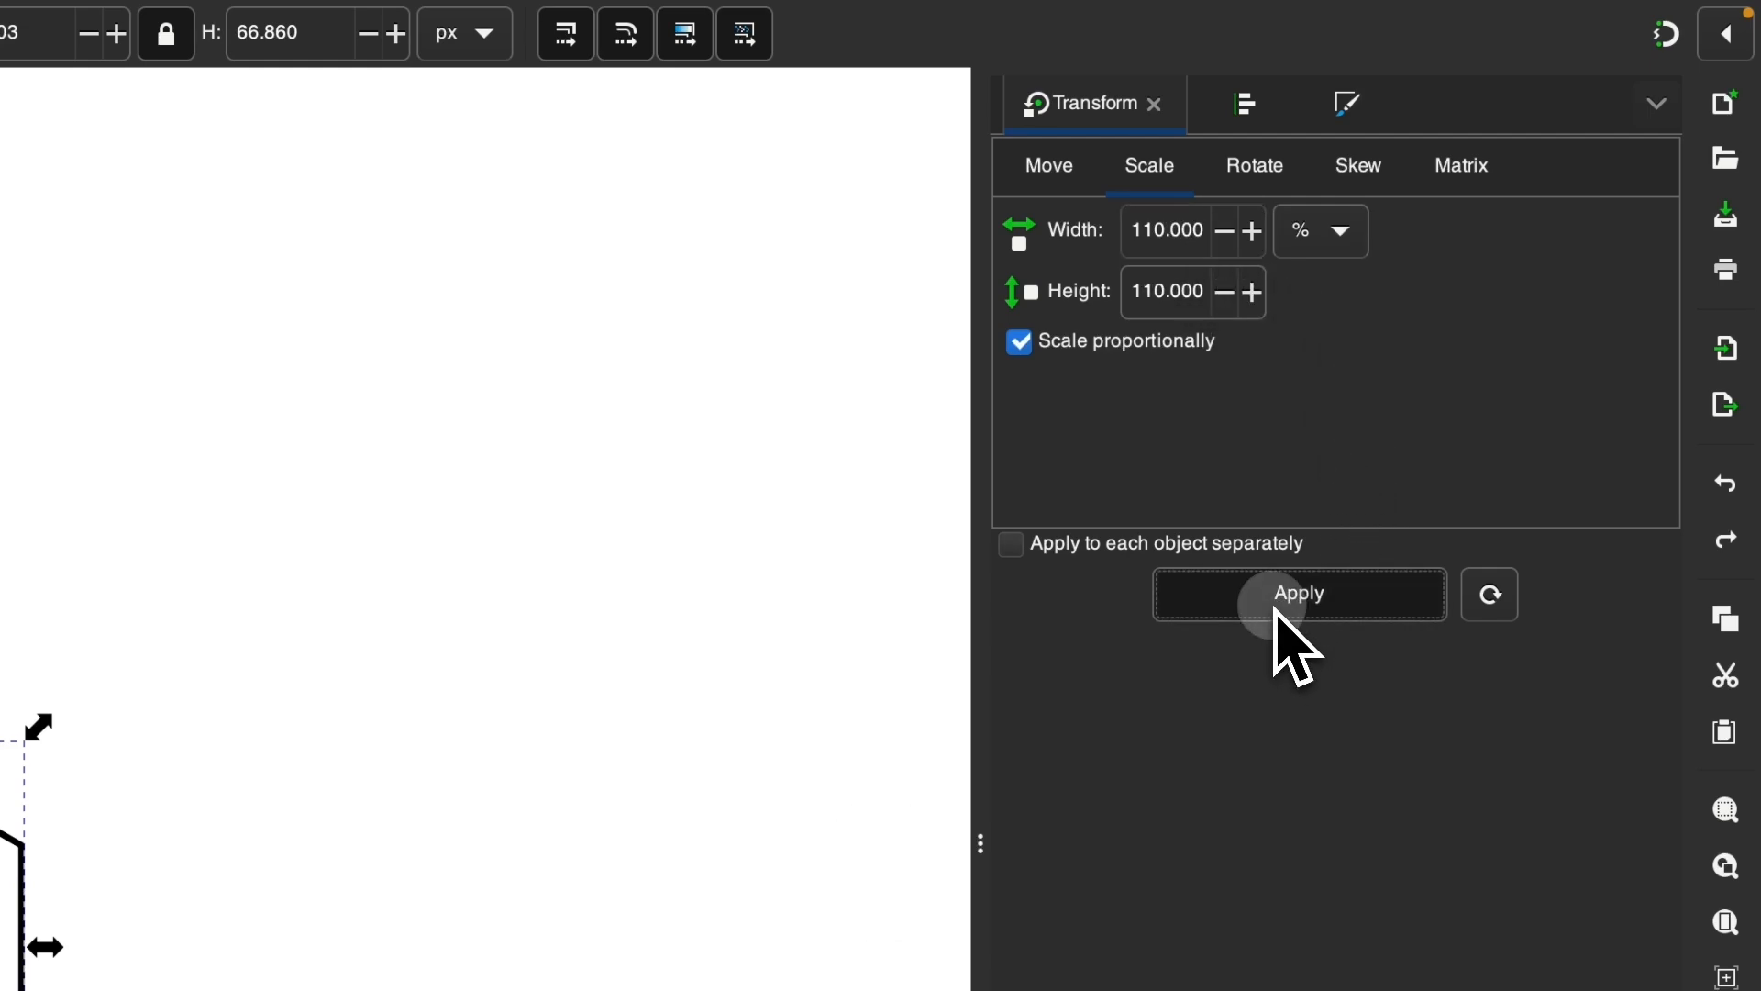
{"action": "left_click", "coordinate": [1254, 165]}
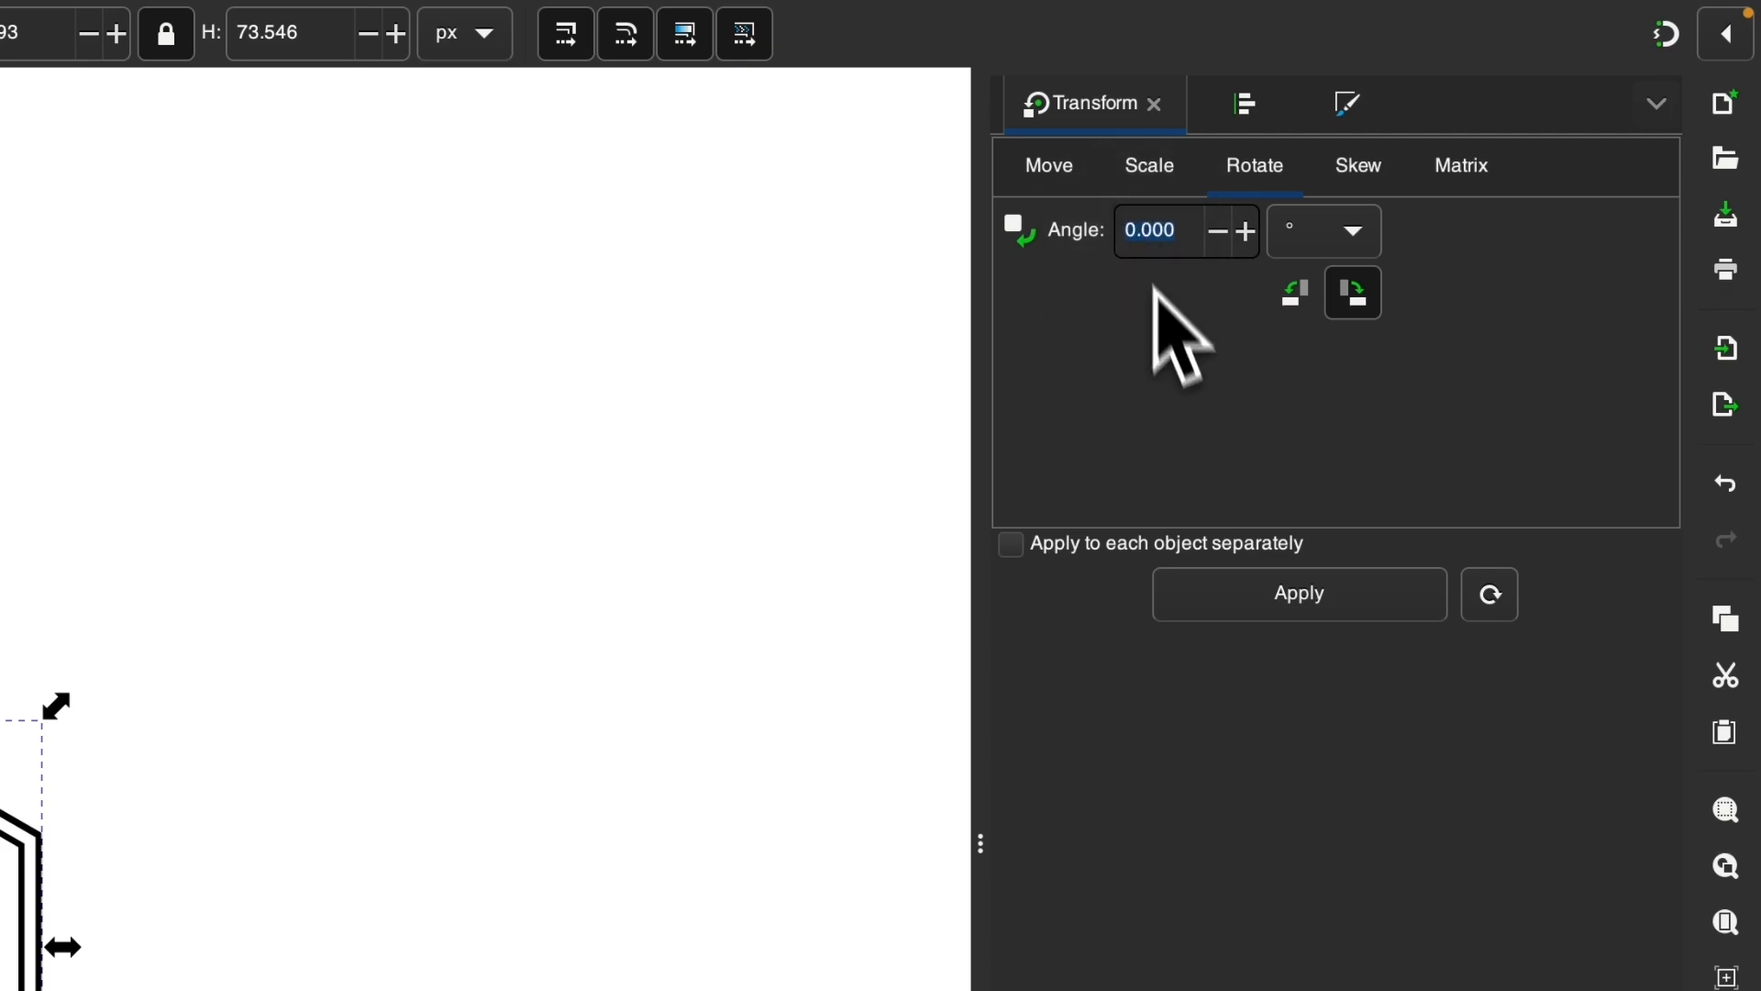
{"action": "type", "text": "10"}
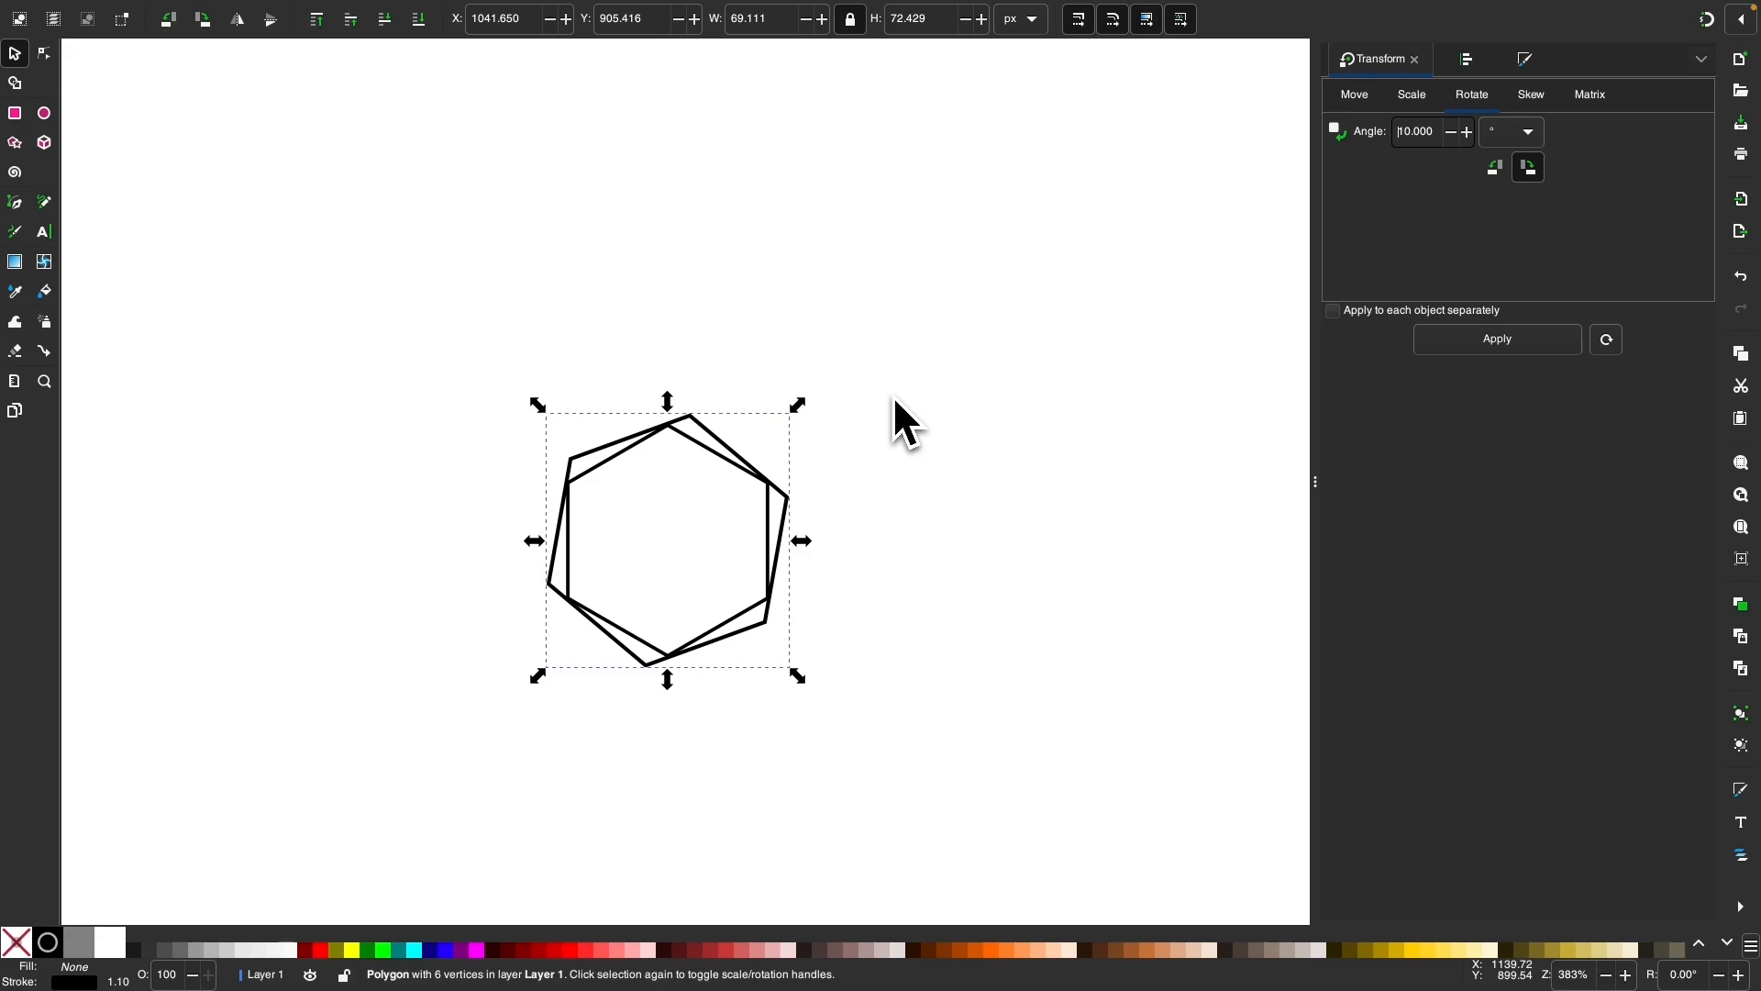
Duplicate the hexagon repeatedly, applying 10° rotation and 110% scaling to each new copy.
{"action": "key", "text": "cmd+d"}
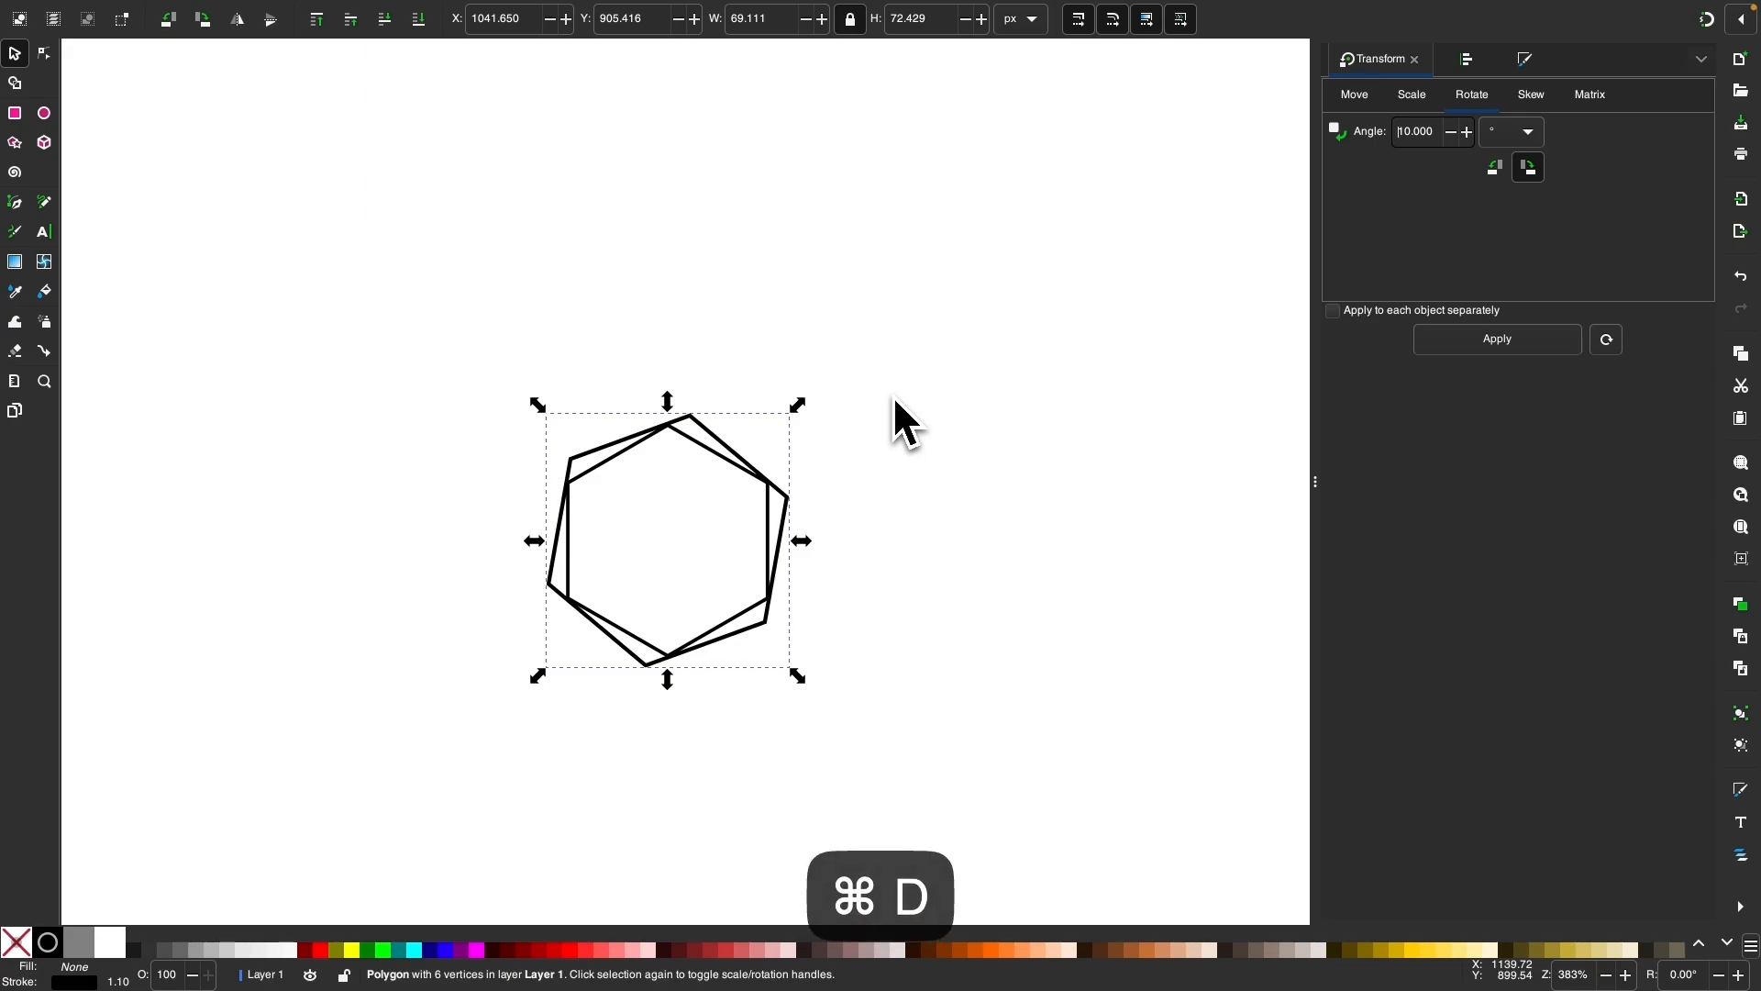
{"action": "mouse_move", "coordinate": [1500, 361]}
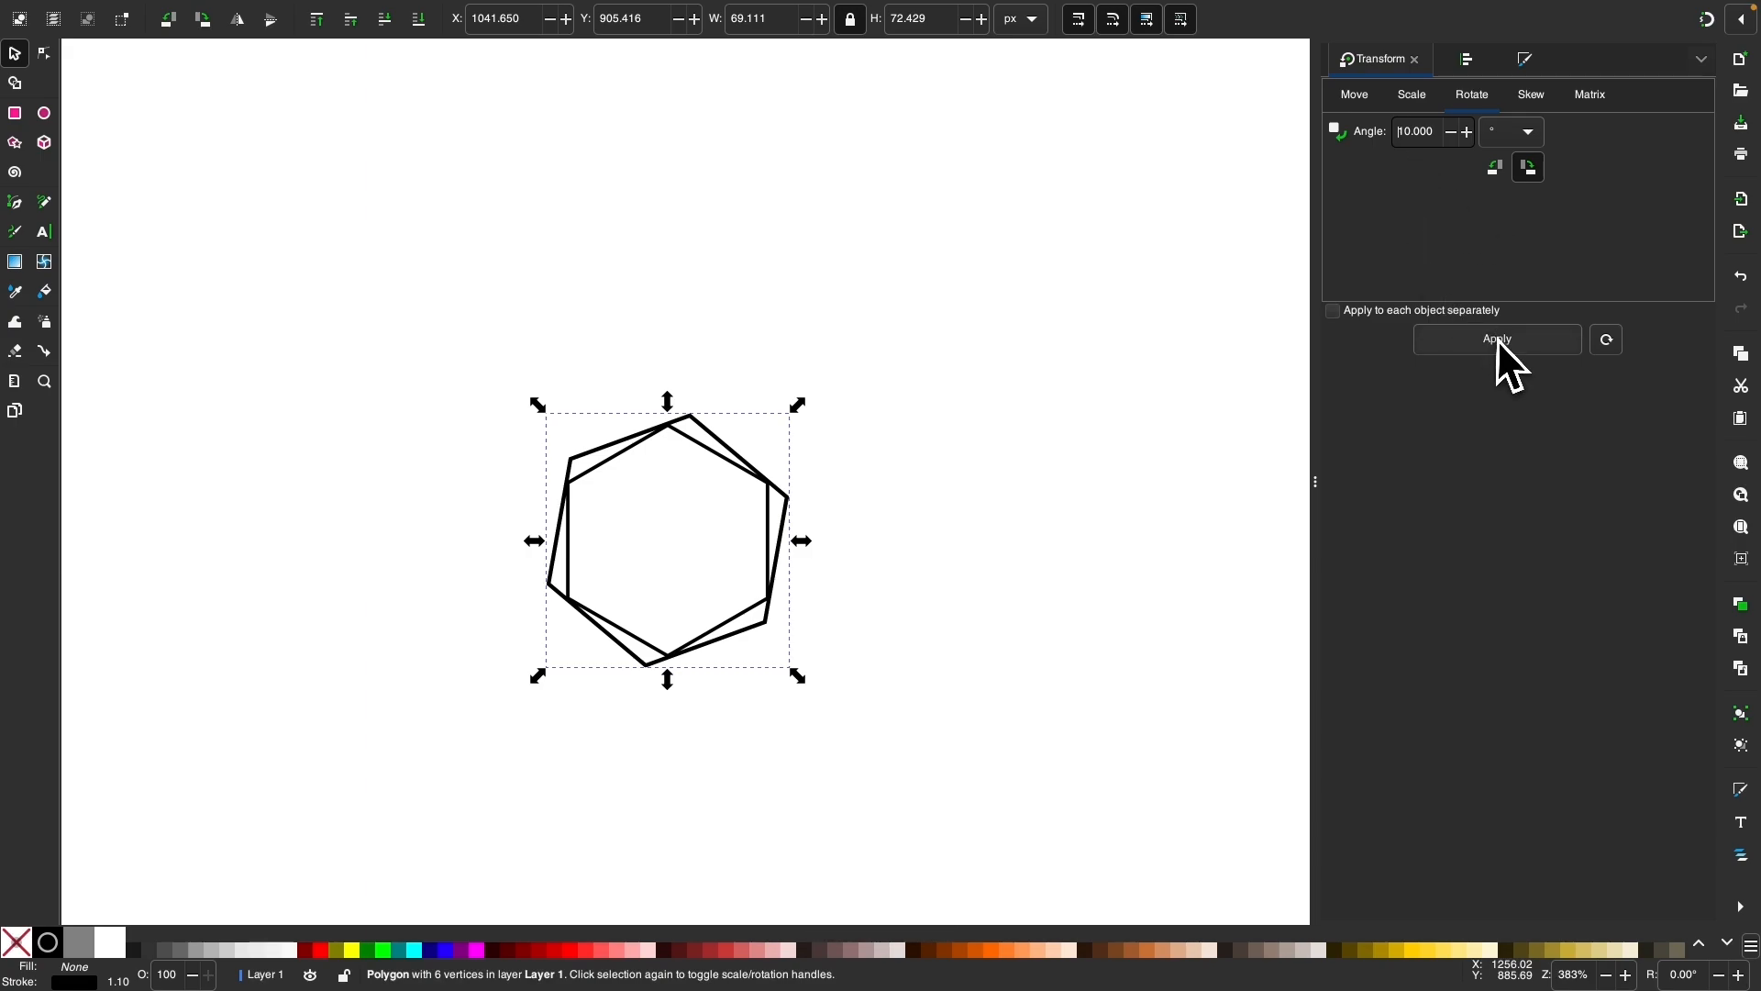
{"action": "left_click", "coordinate": [1411, 94]}
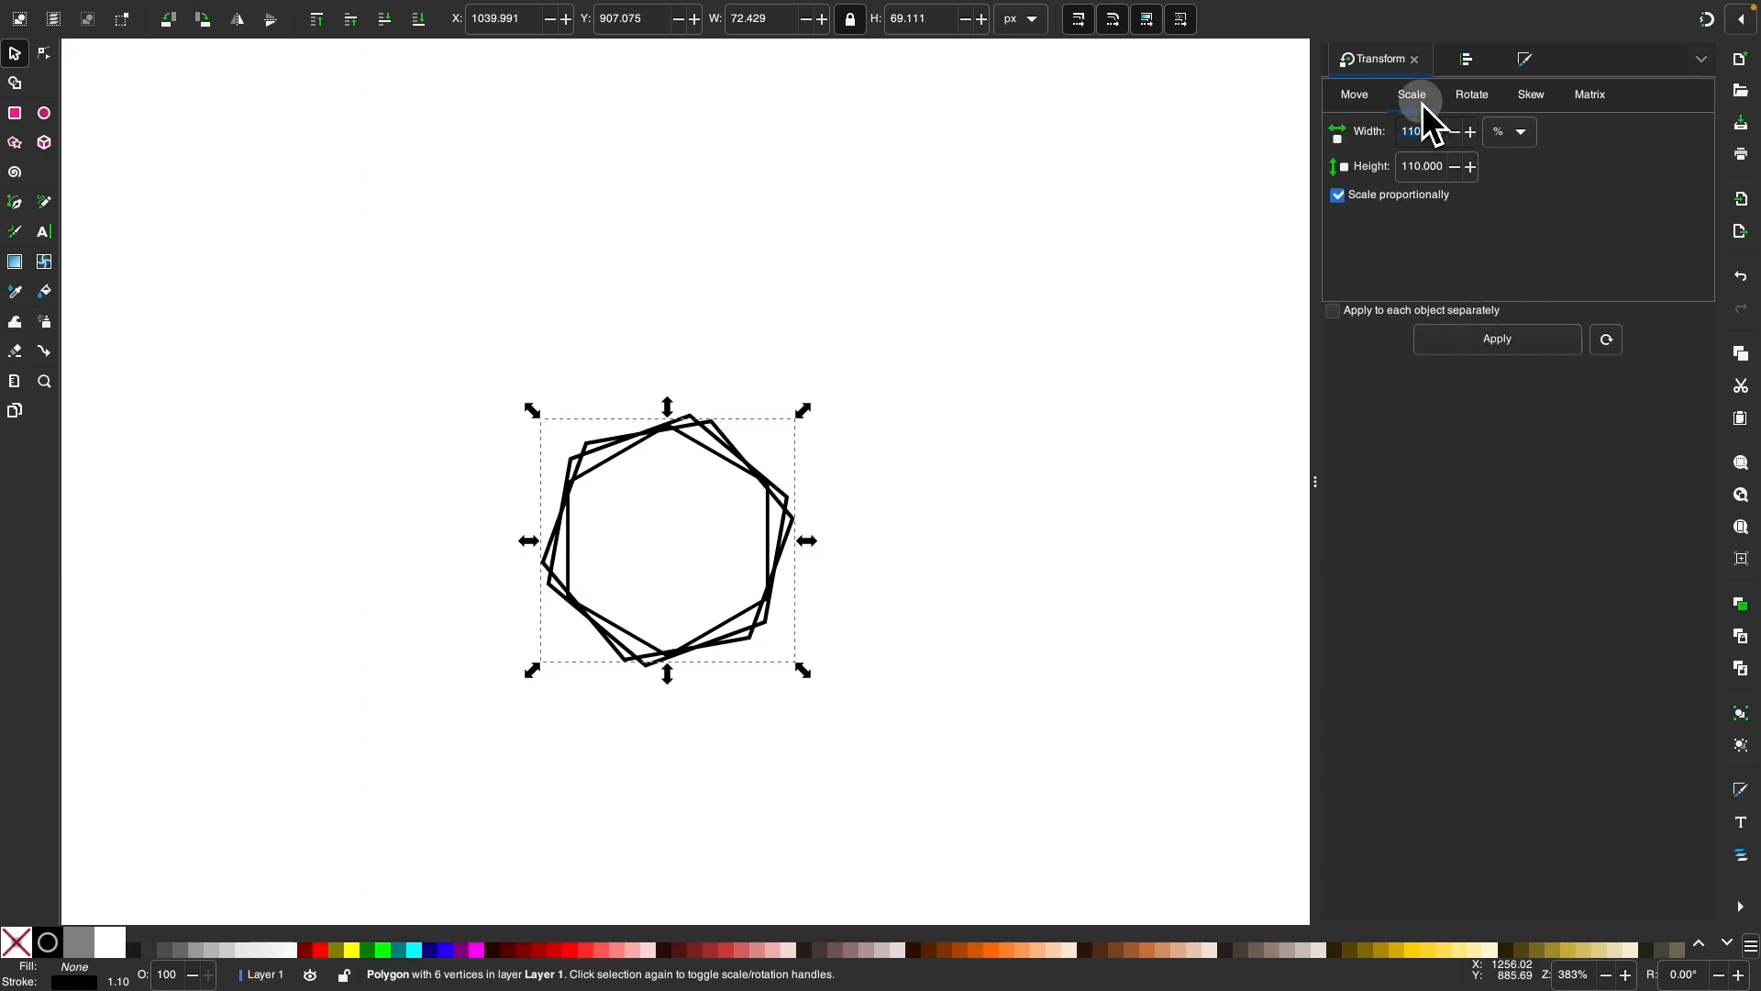
{"action": "left_click", "coordinate": [1496, 338]}
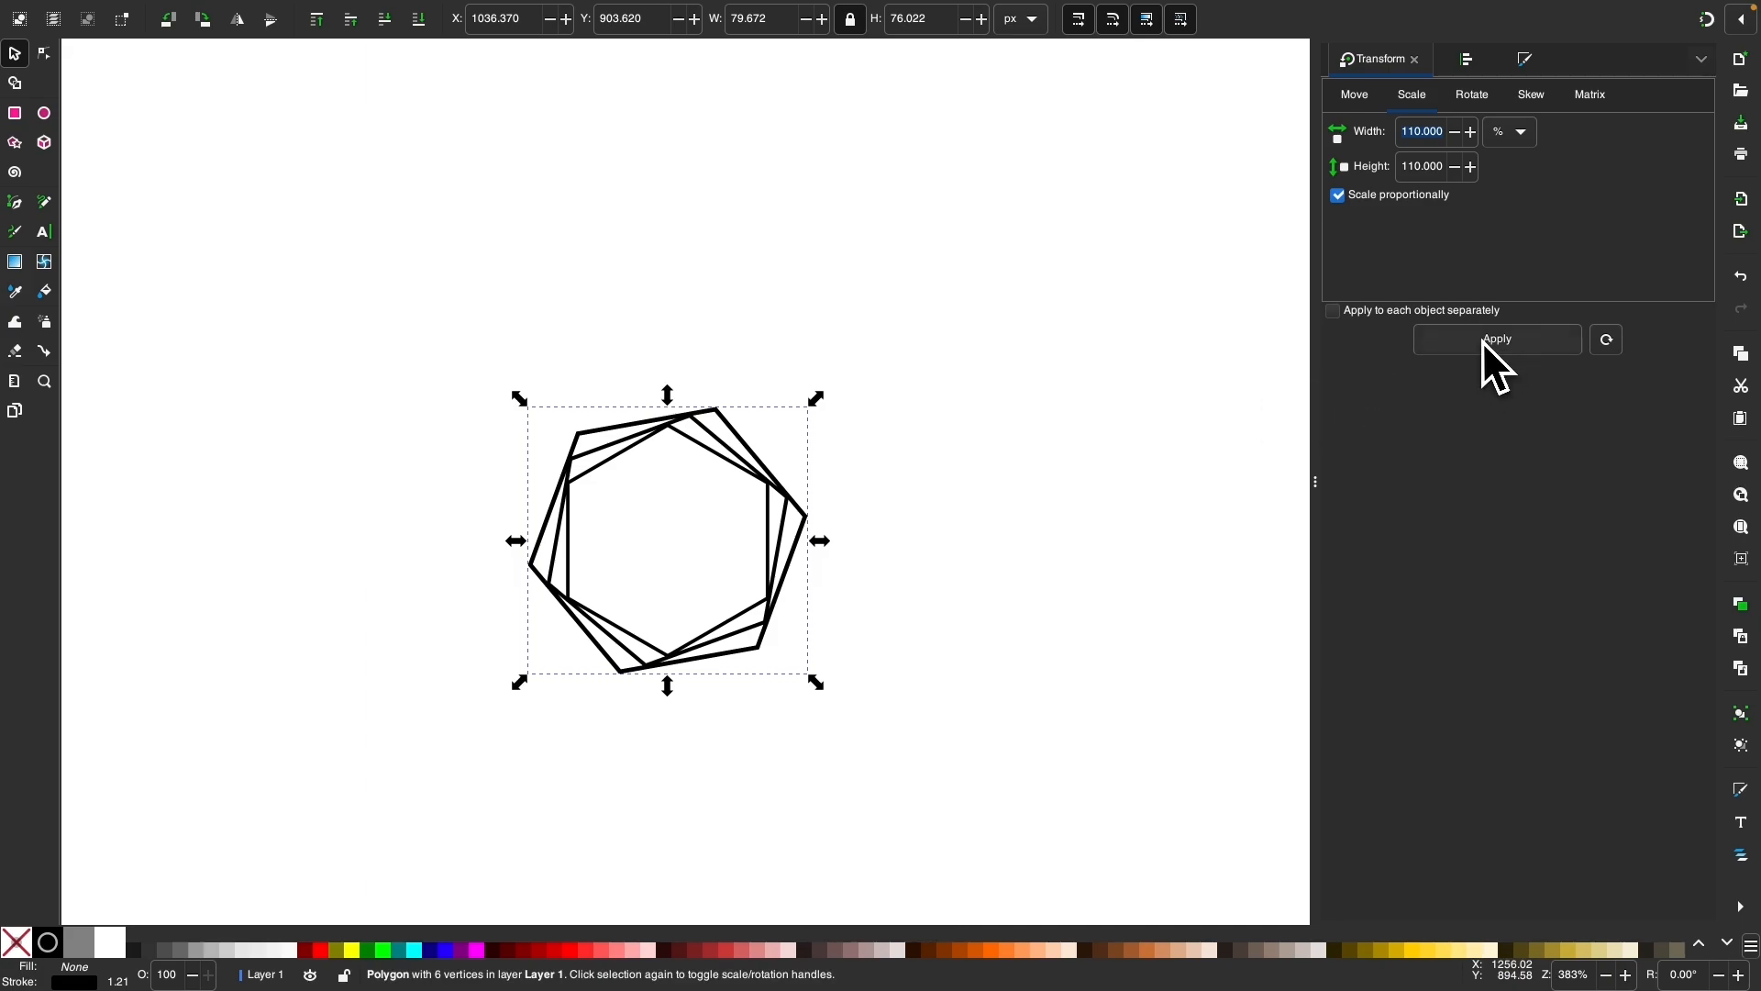
{"action": "left_click", "coordinate": [1471, 94]}
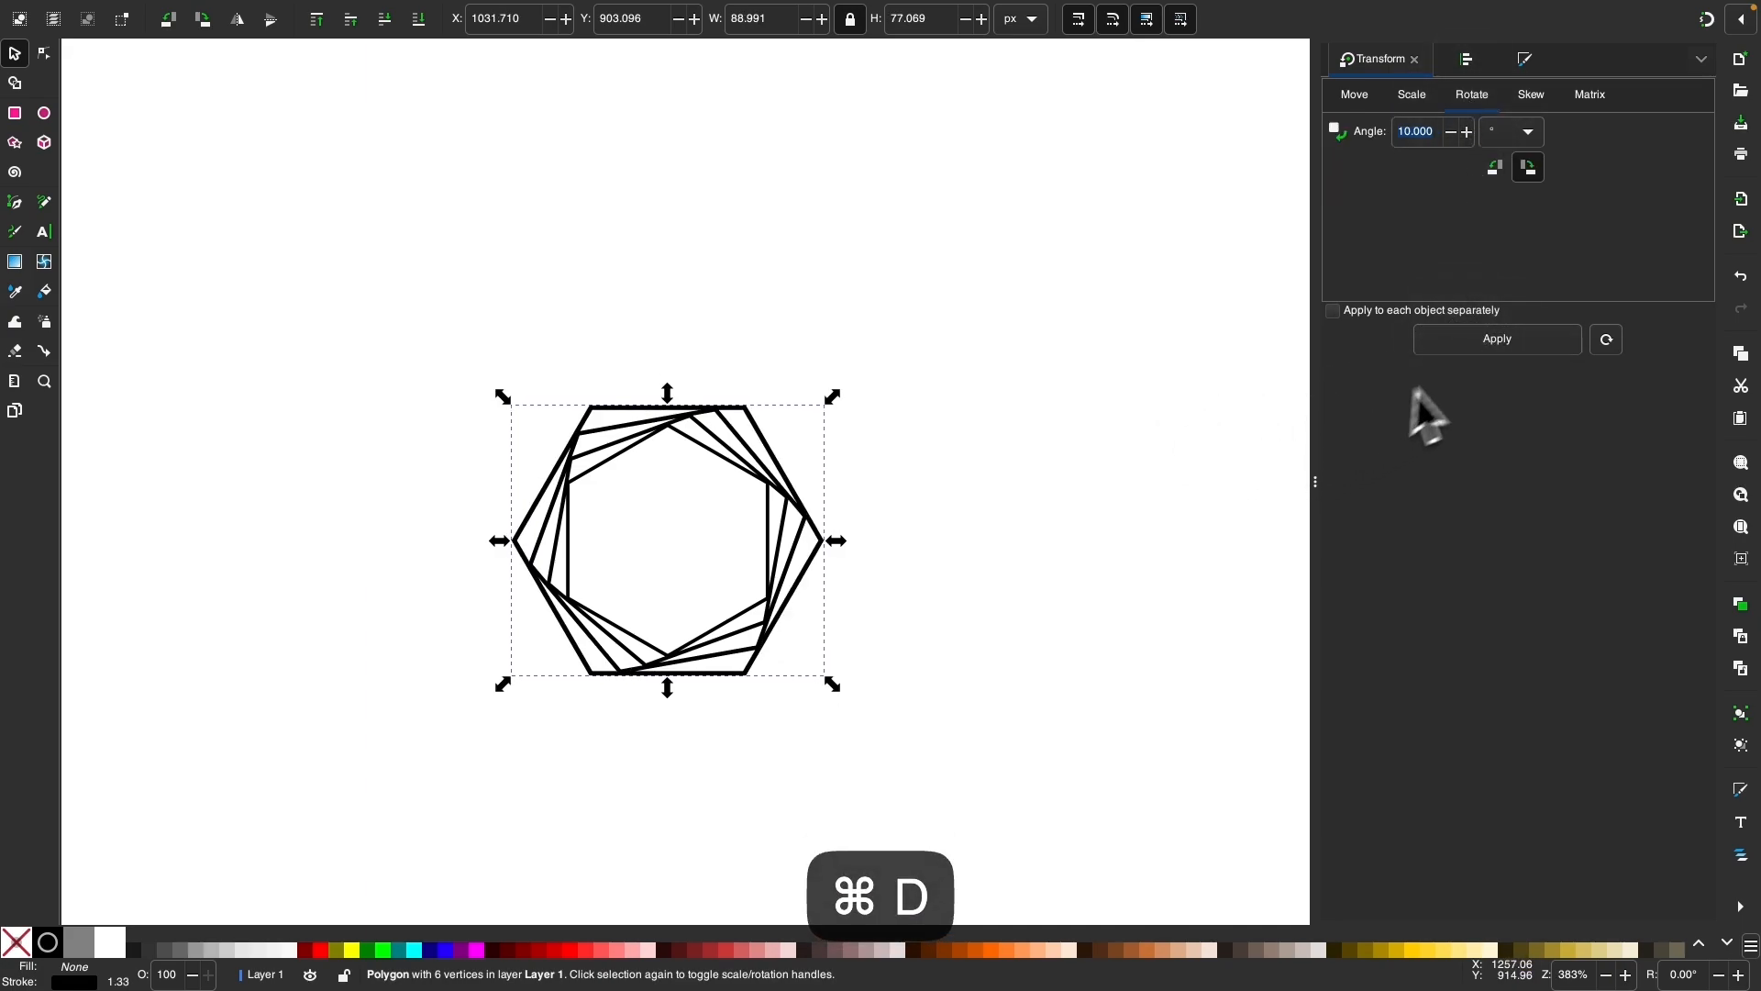
{"action": "left_click", "coordinate": [1410, 95]}
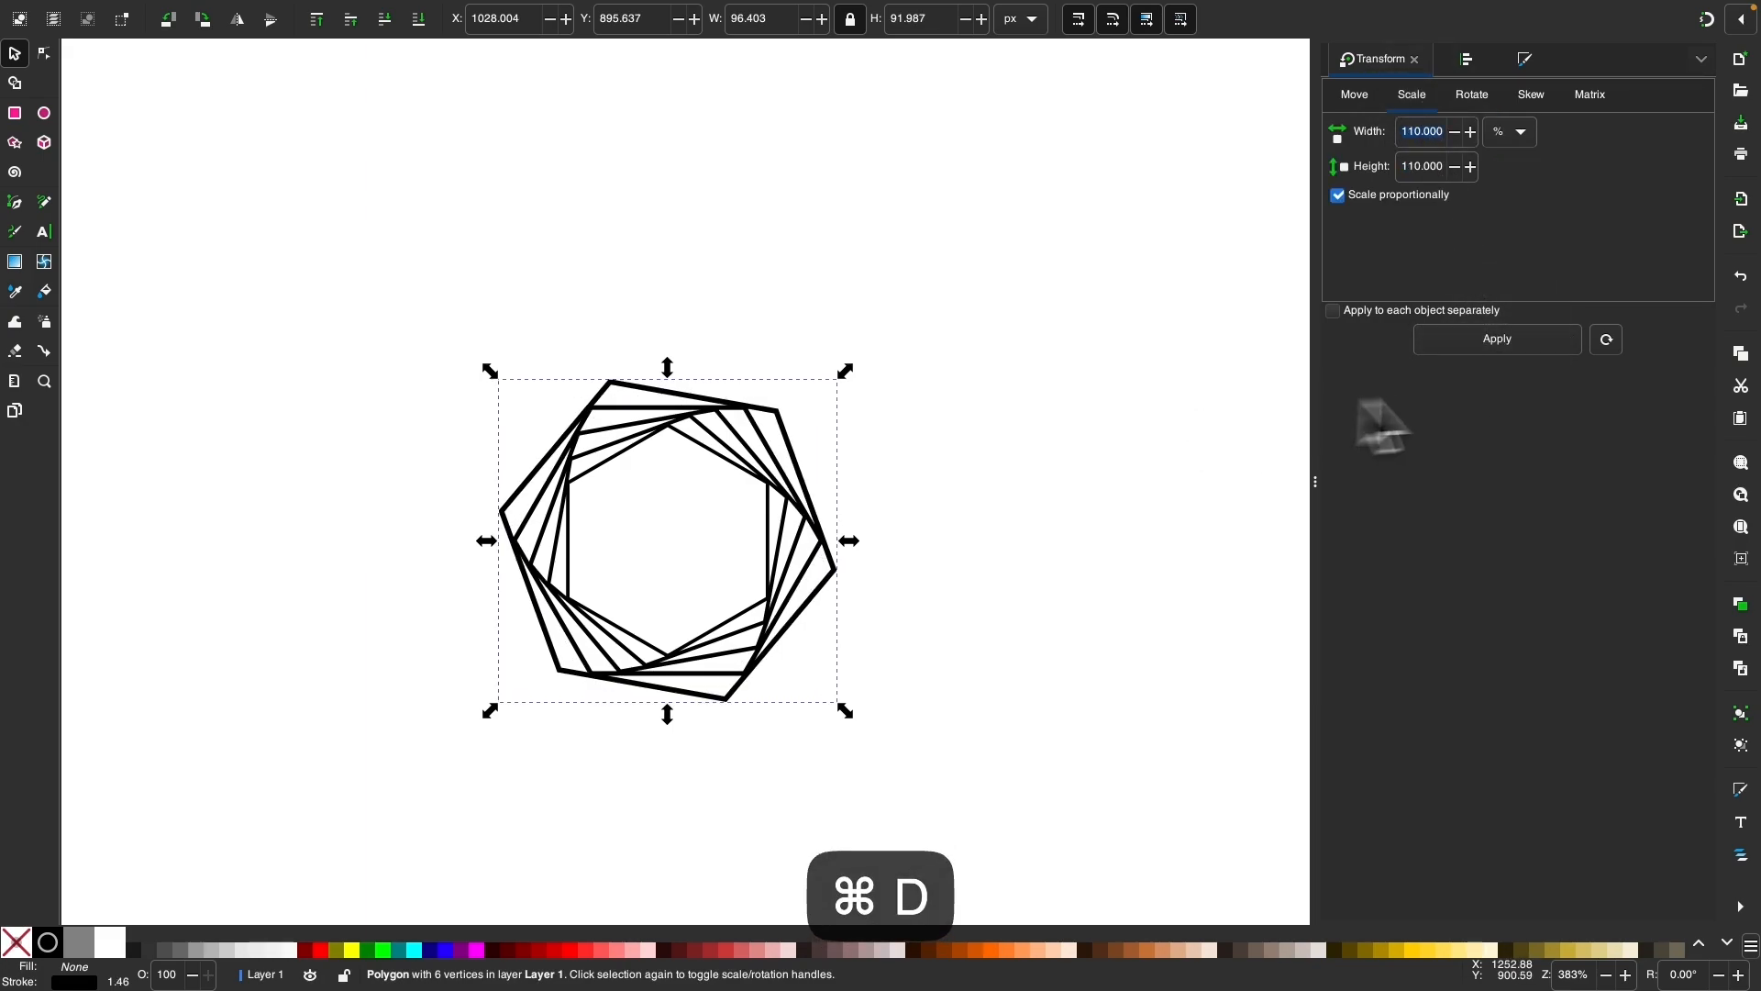
{"action": "left_click", "coordinate": [1471, 94]}
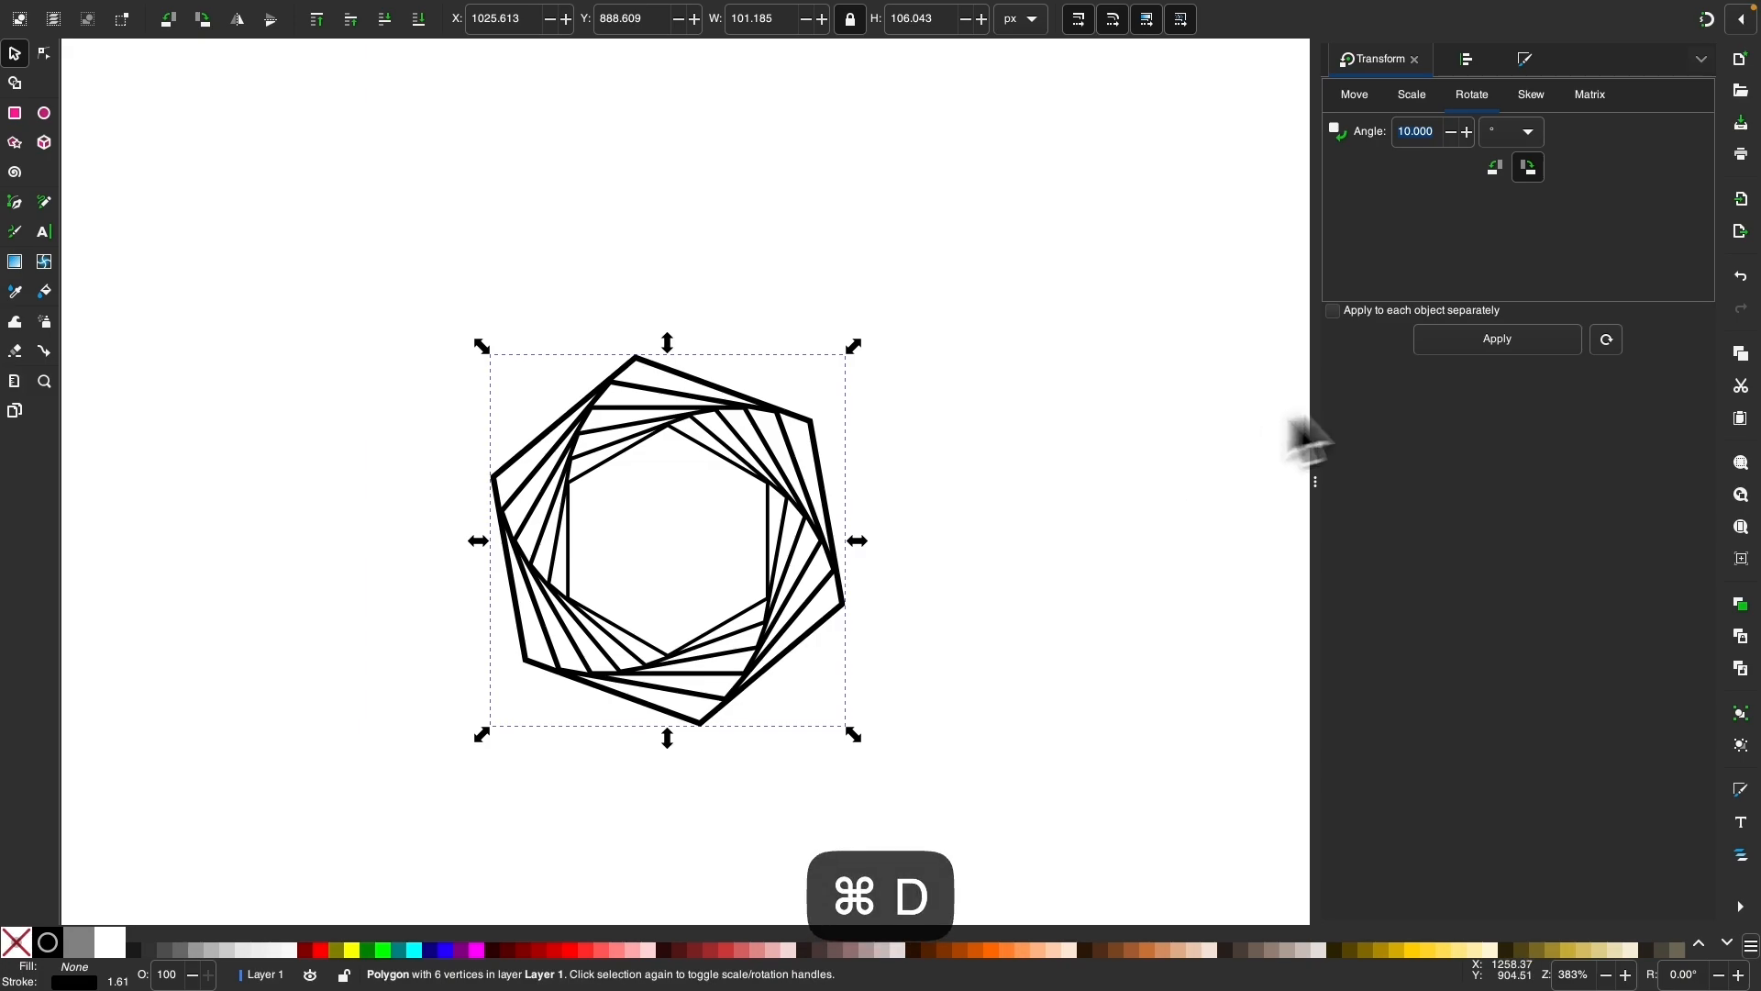
{"action": "left_click", "coordinate": [1411, 95]}
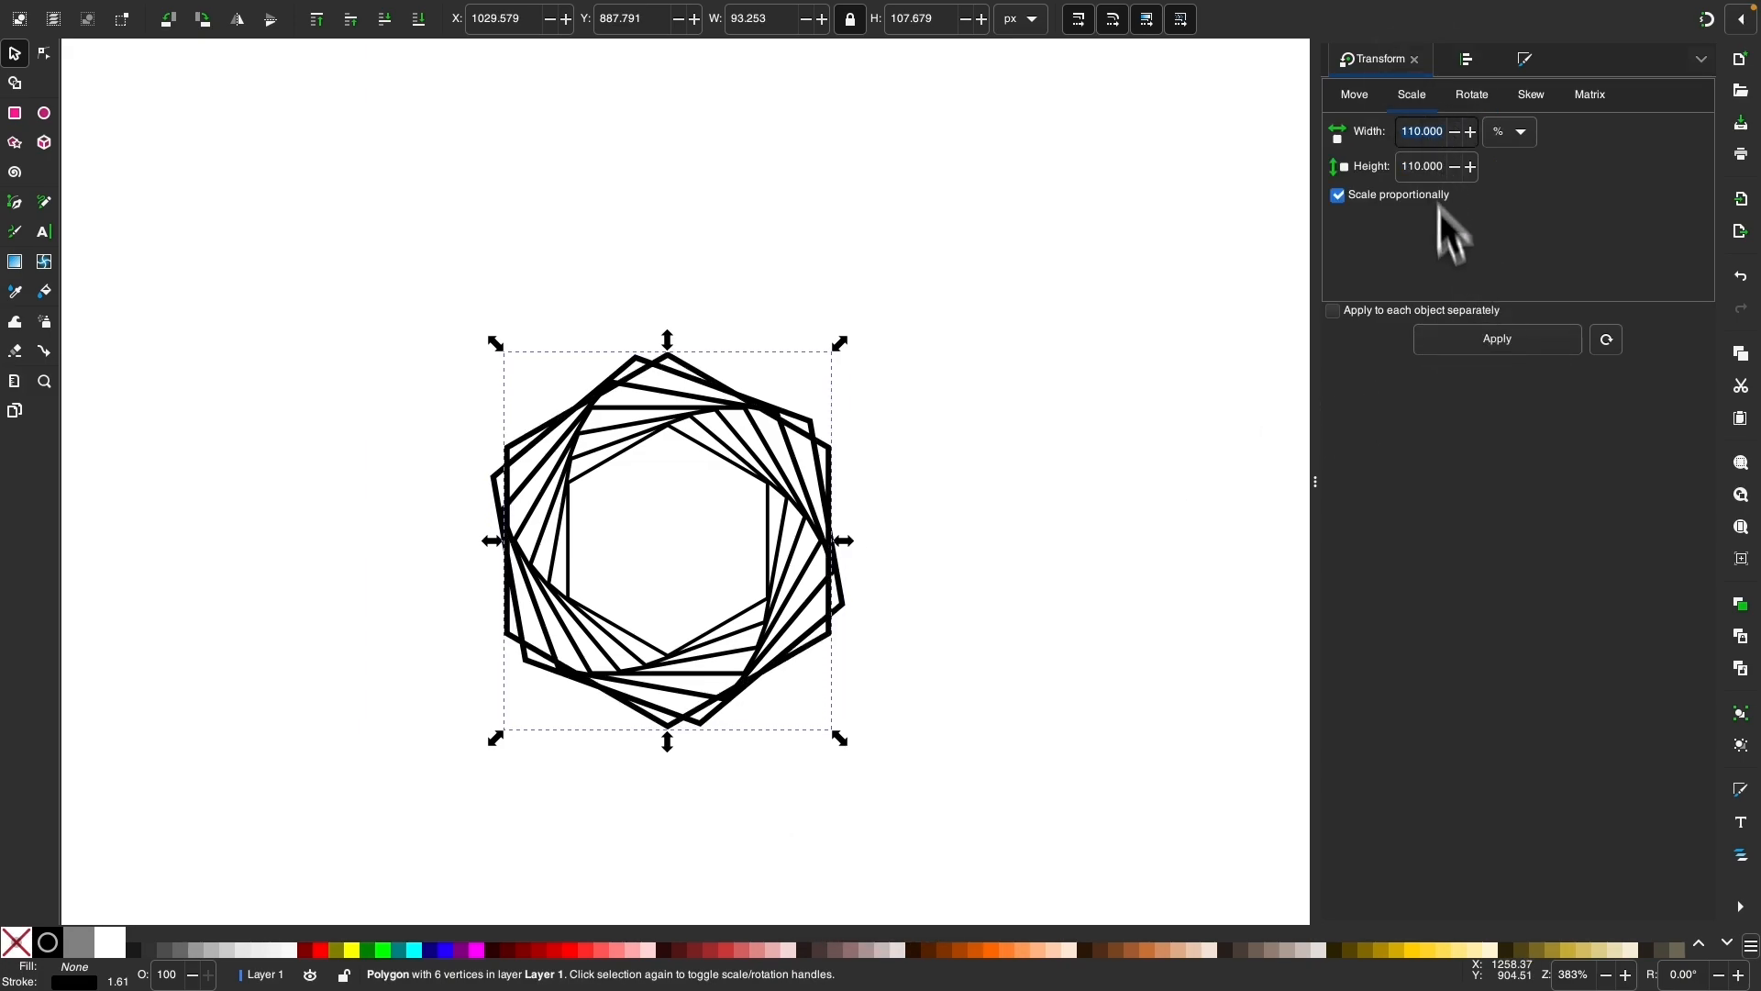
{"action": "key", "text": "cmd+d"}
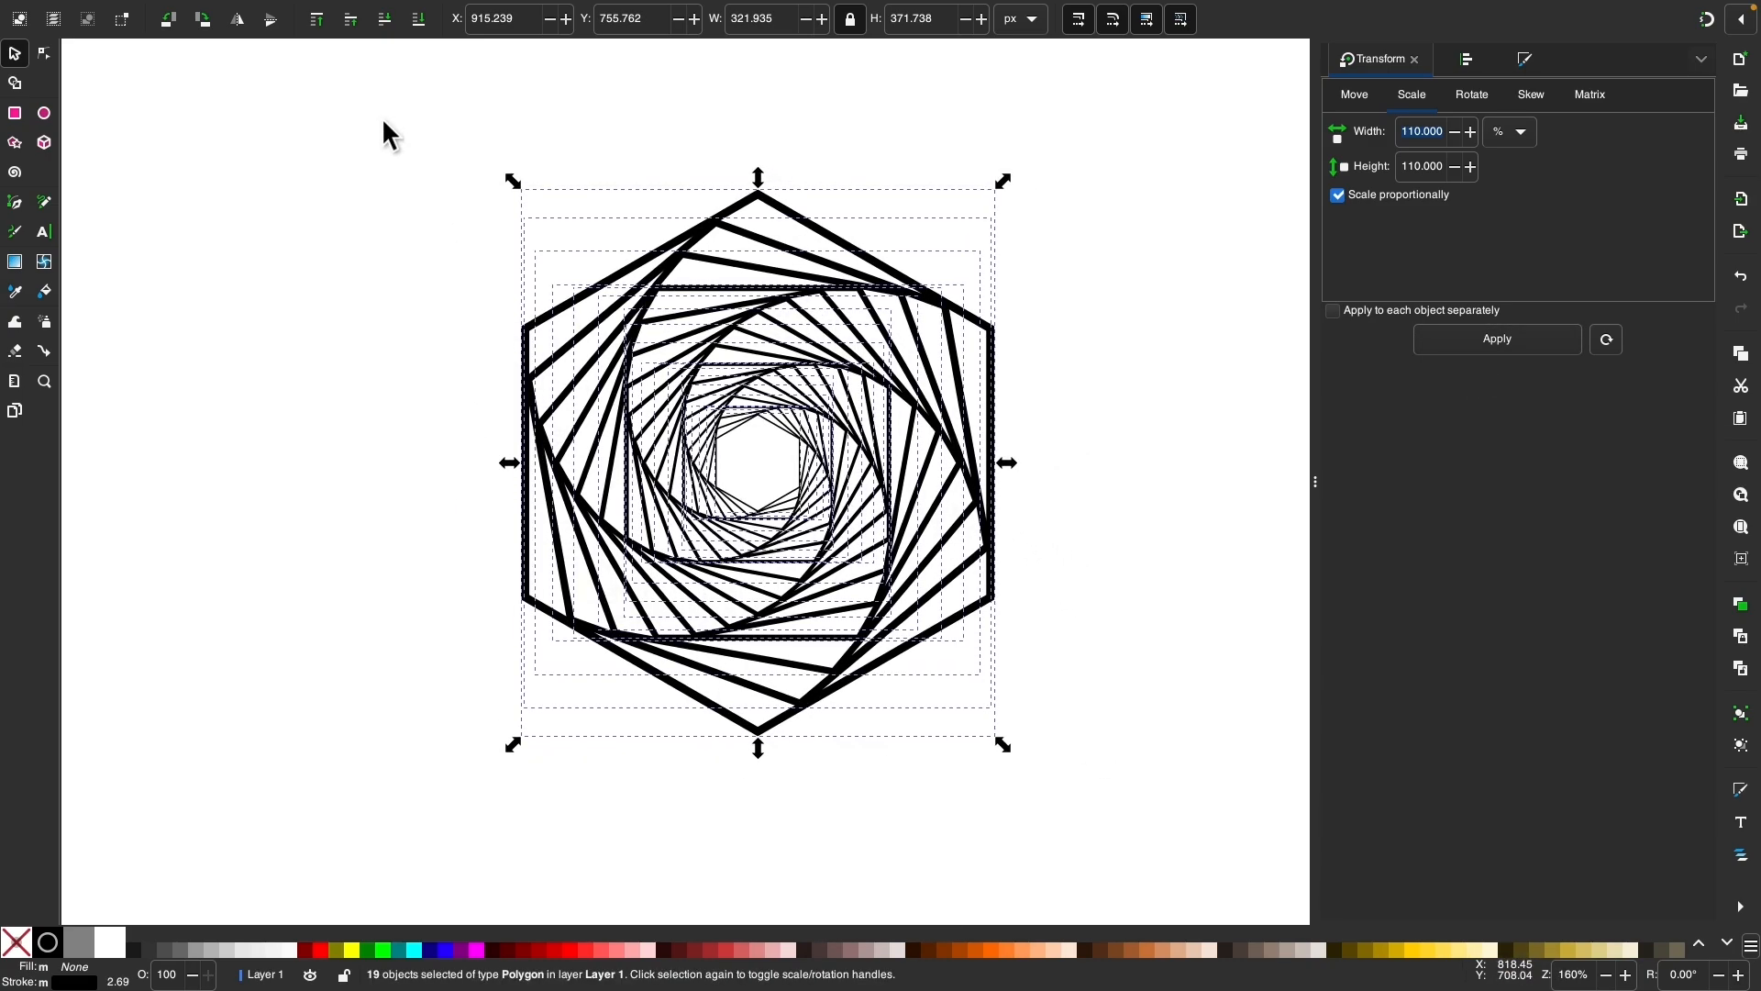
{"action": "mouse_move", "coordinate": [441, 957]}
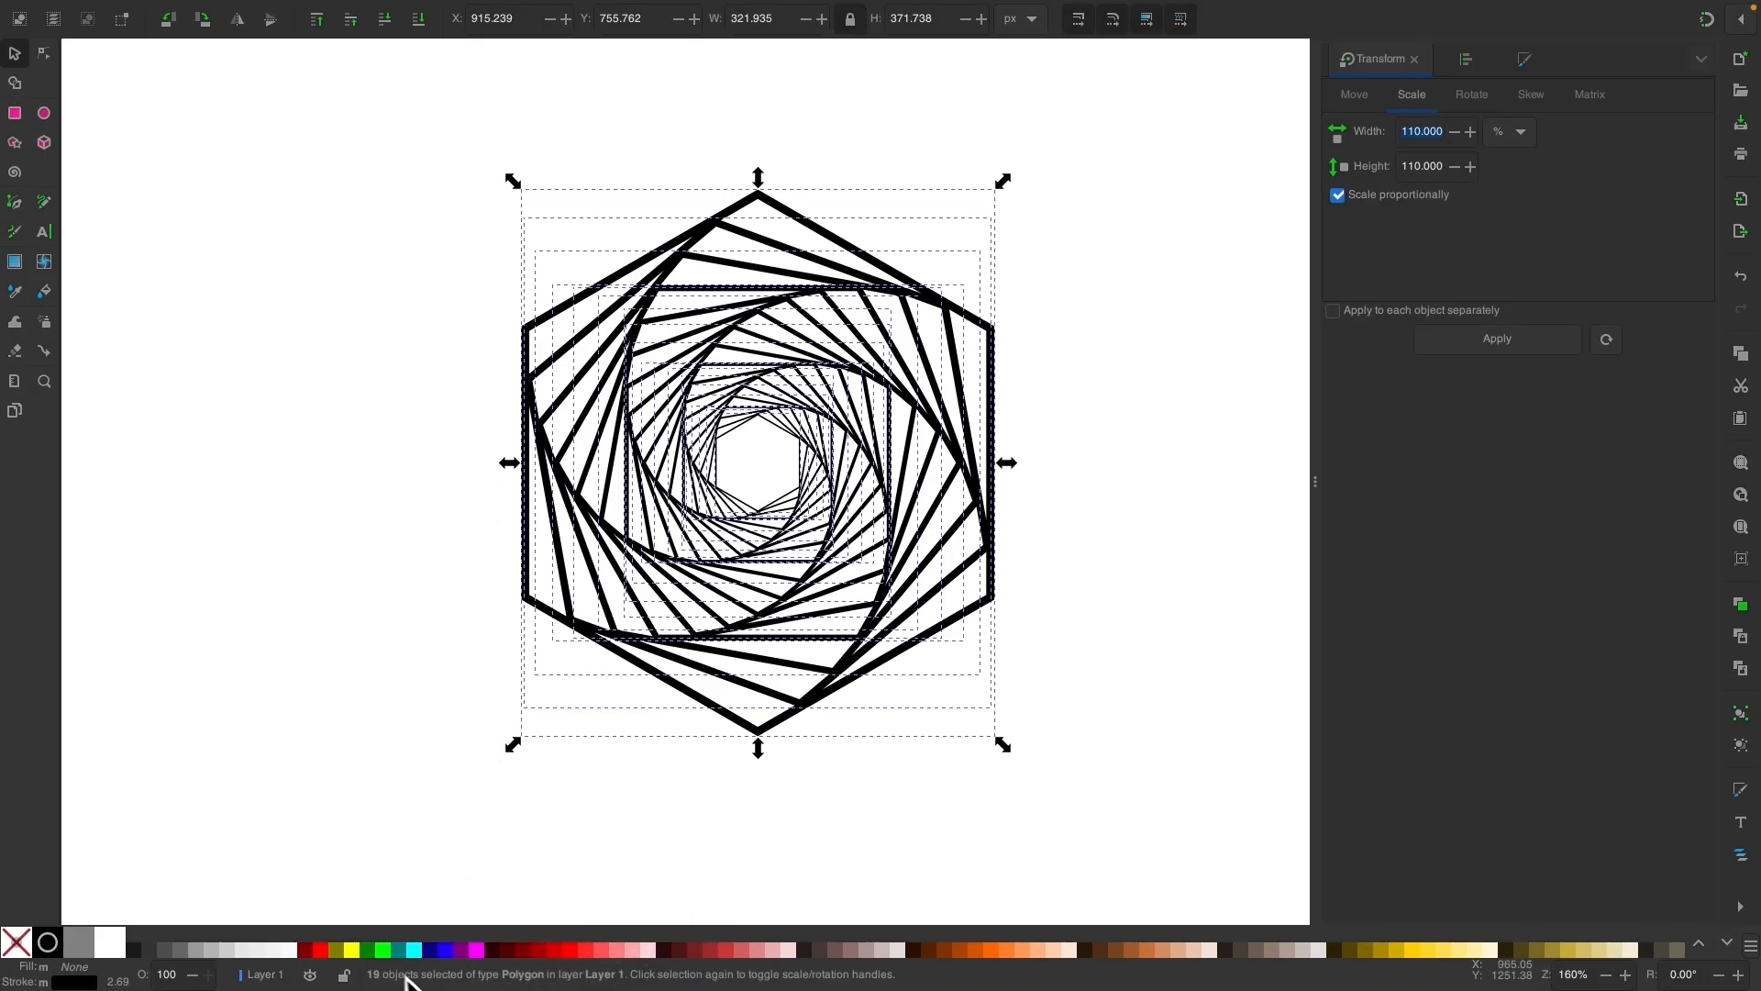
{"action": "mouse_move", "coordinate": [759, 385]}
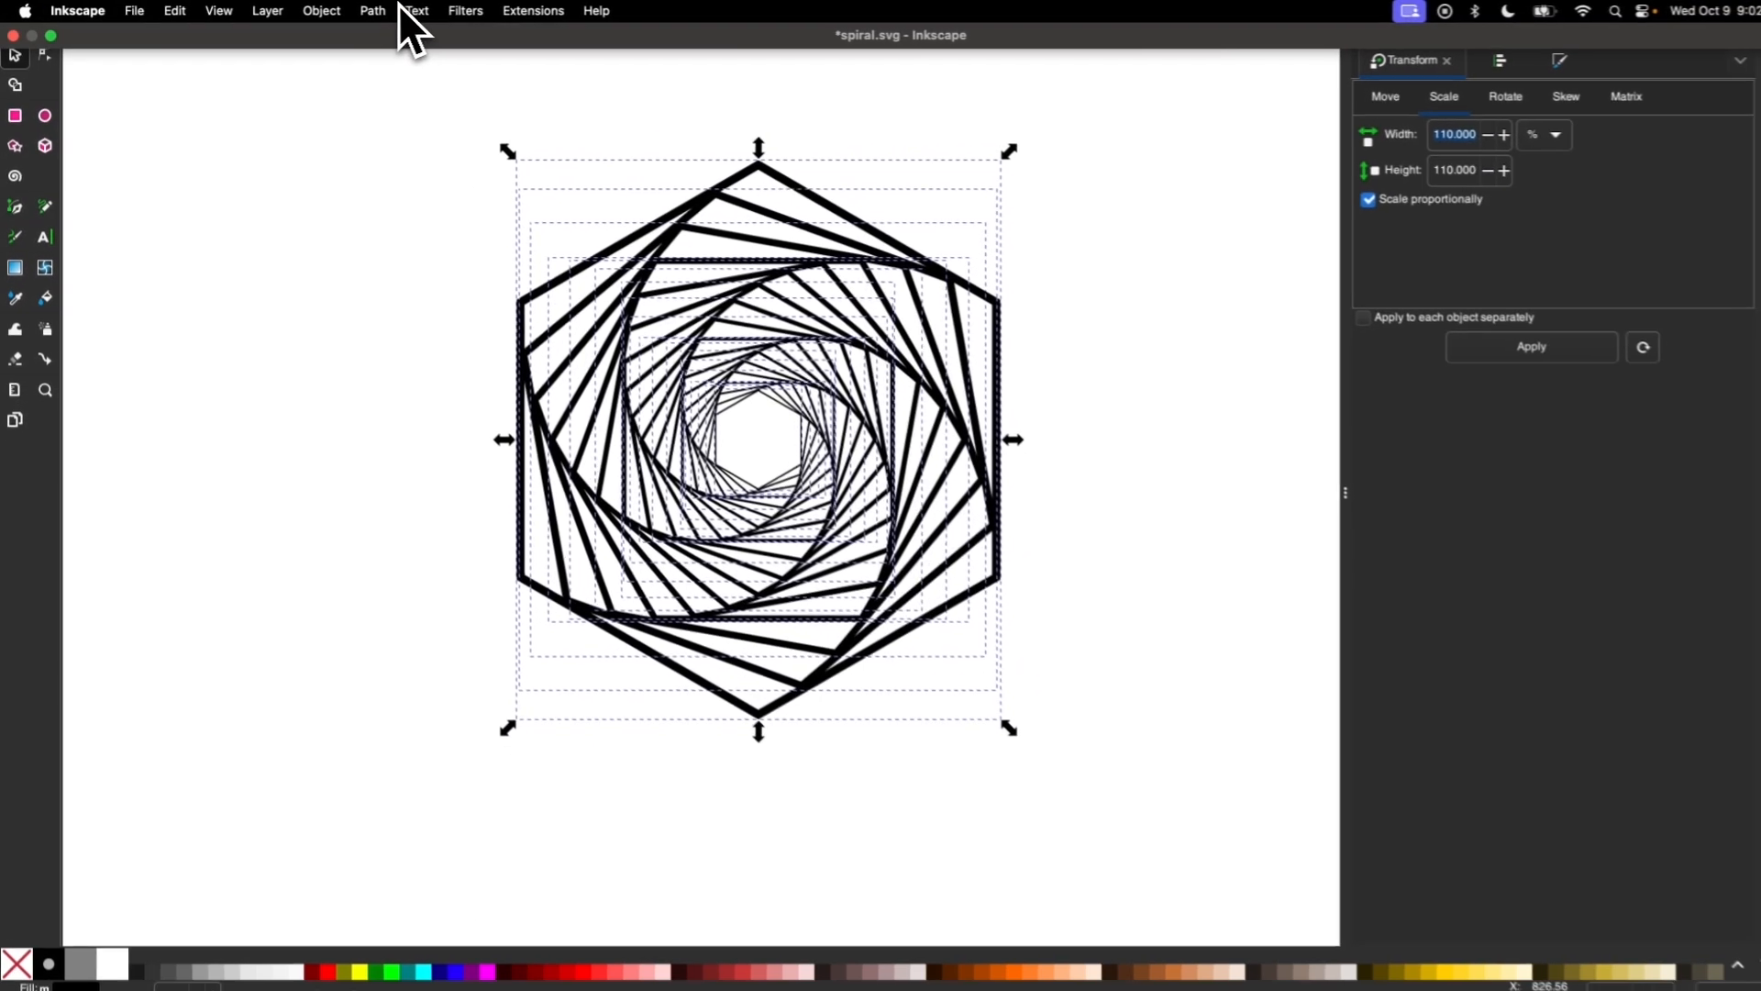
Union the 19 hexagons into one 336-node path and lower its opacity to about 56%.
{"action": "left_click", "coordinate": [364, 11]}
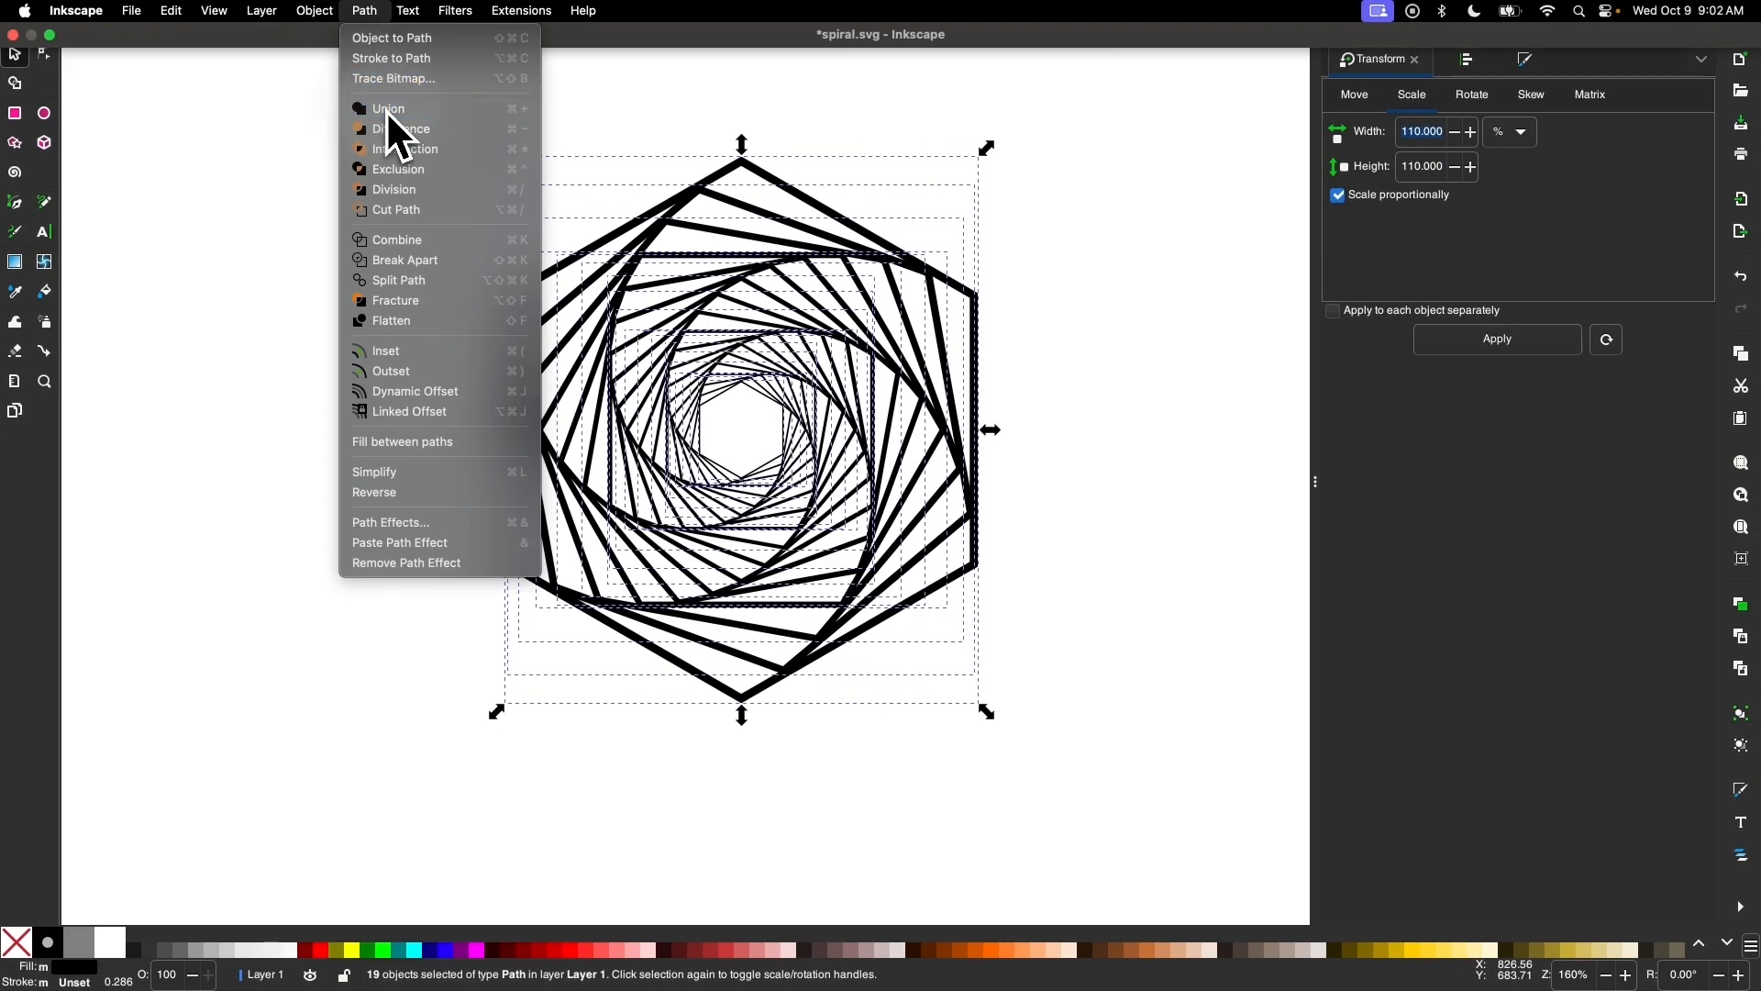
{"action": "left_click", "coordinate": [389, 108]}
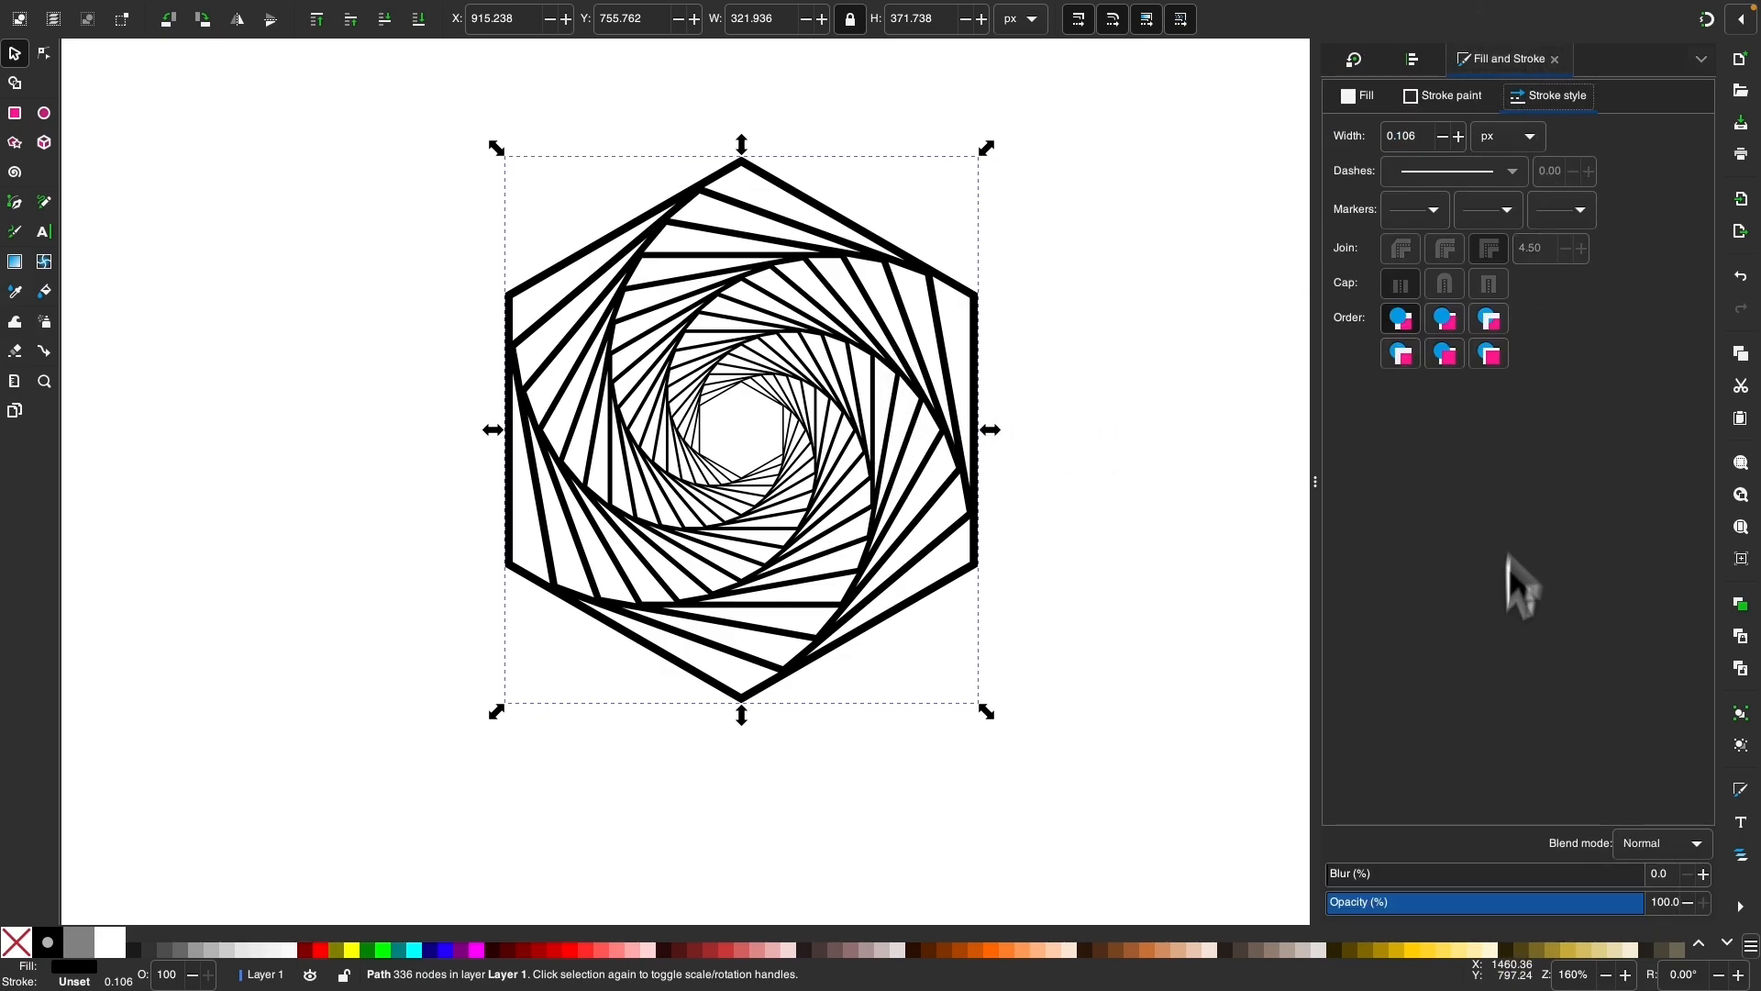
{"action": "left_click_drag", "start_coordinate": [1673, 901], "coordinate": [1505, 902]}
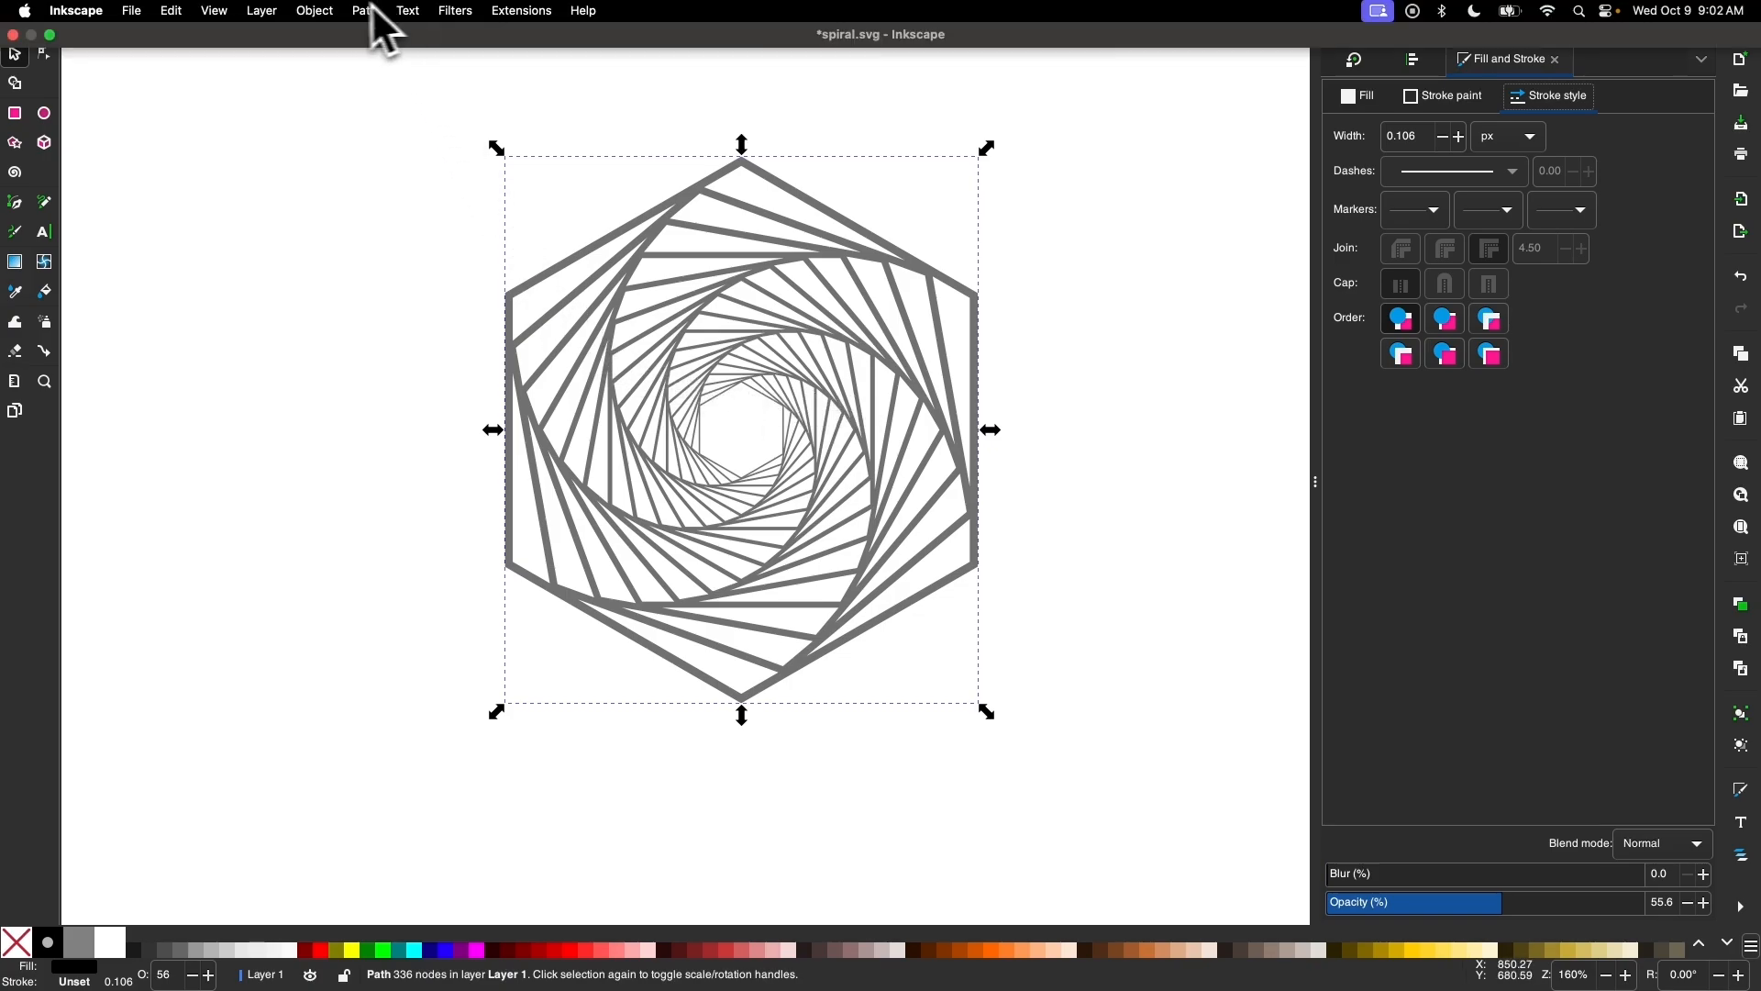
{"action": "left_click", "coordinate": [365, 10]}
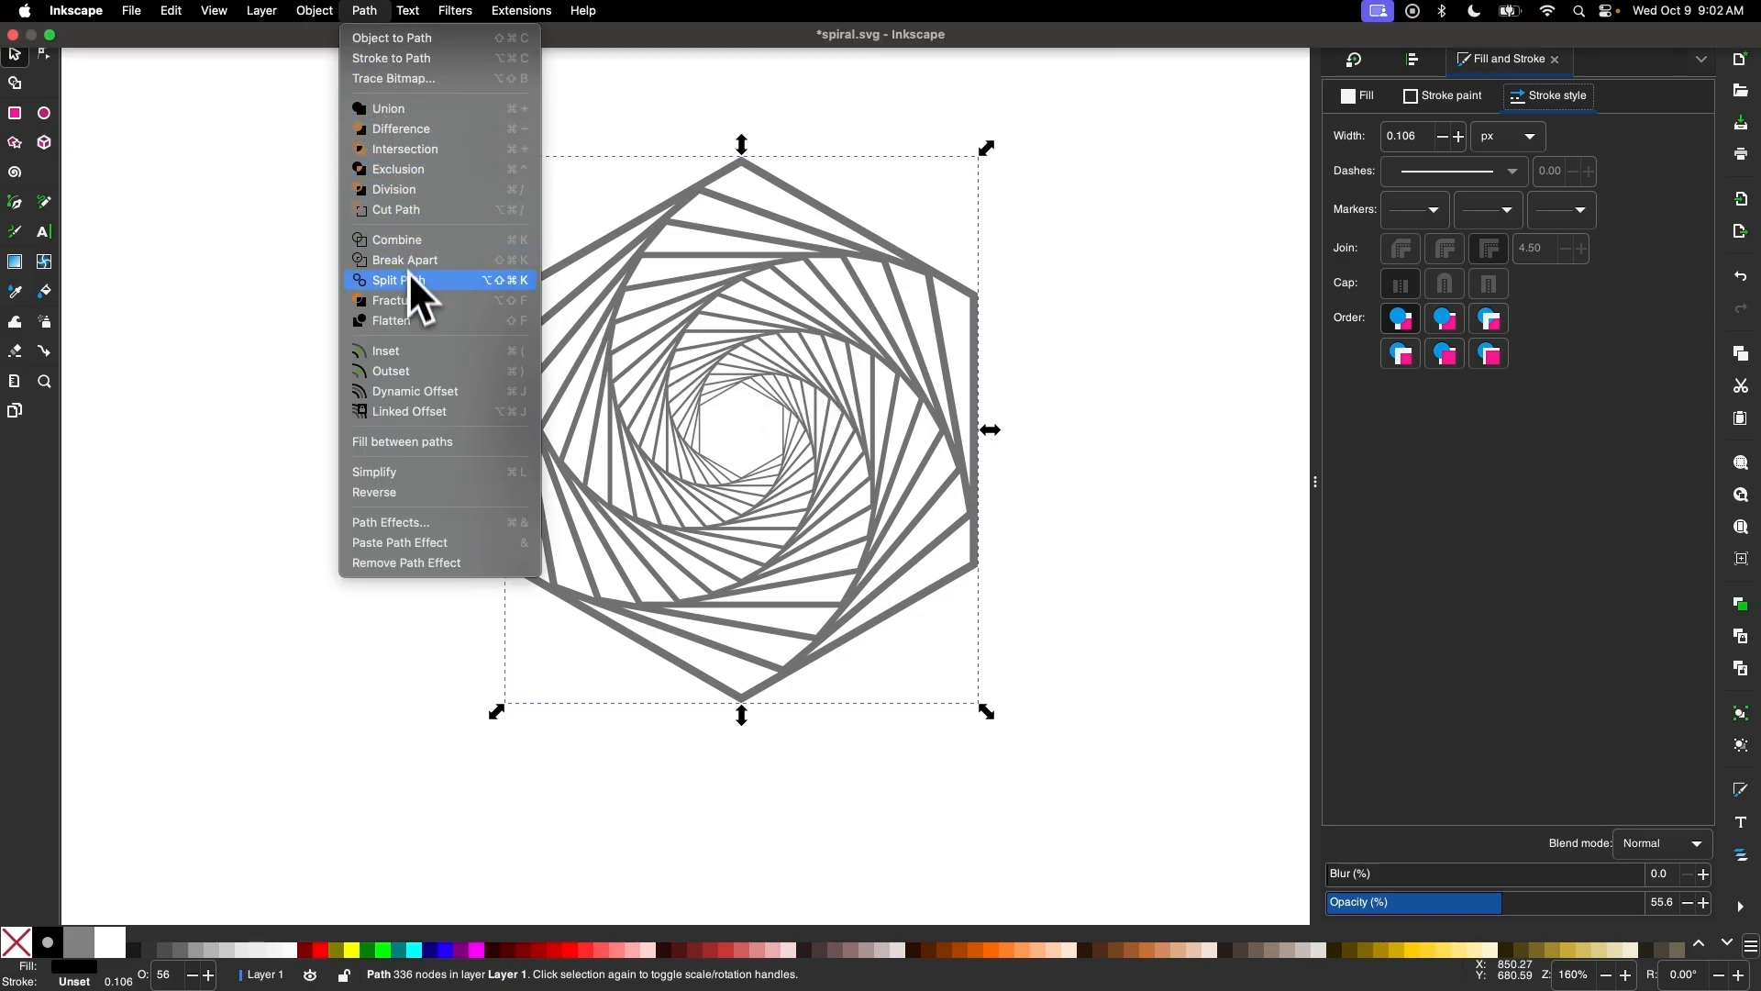
Split the merged path, delete the solid hexagon piece, and make the spiral opaque black.
{"action": "left_click", "coordinate": [399, 280]}
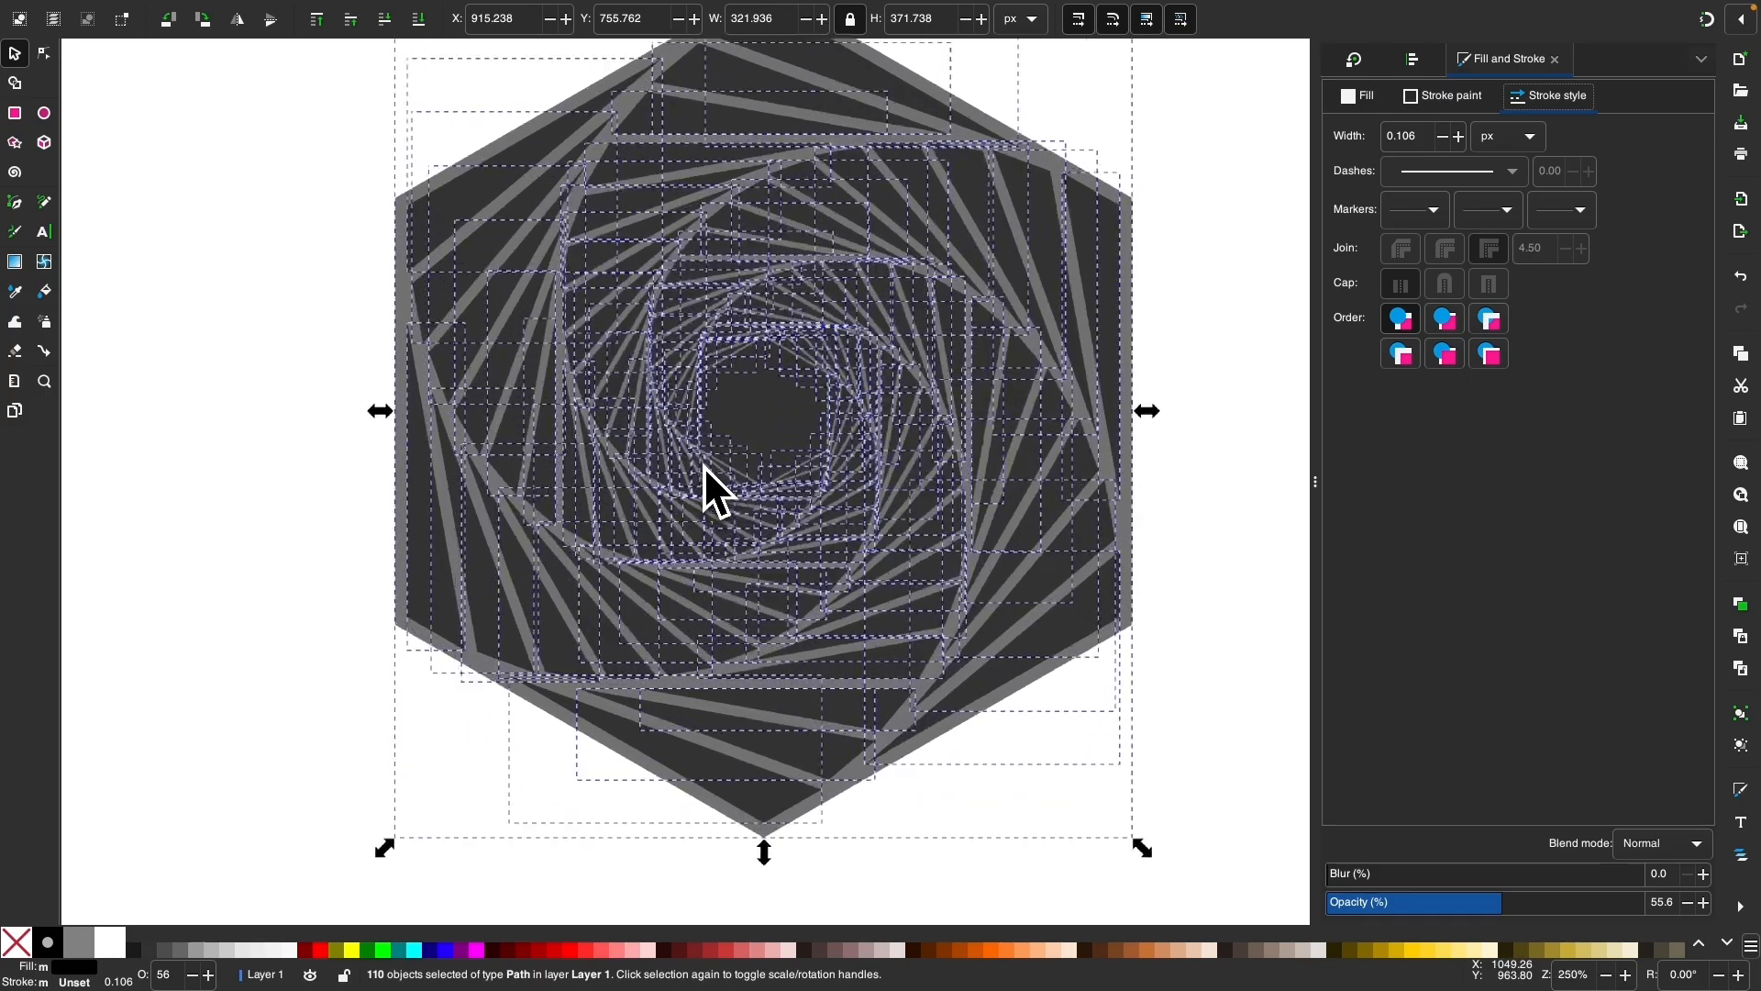
{"action": "left_click", "coordinate": [1262, 402]}
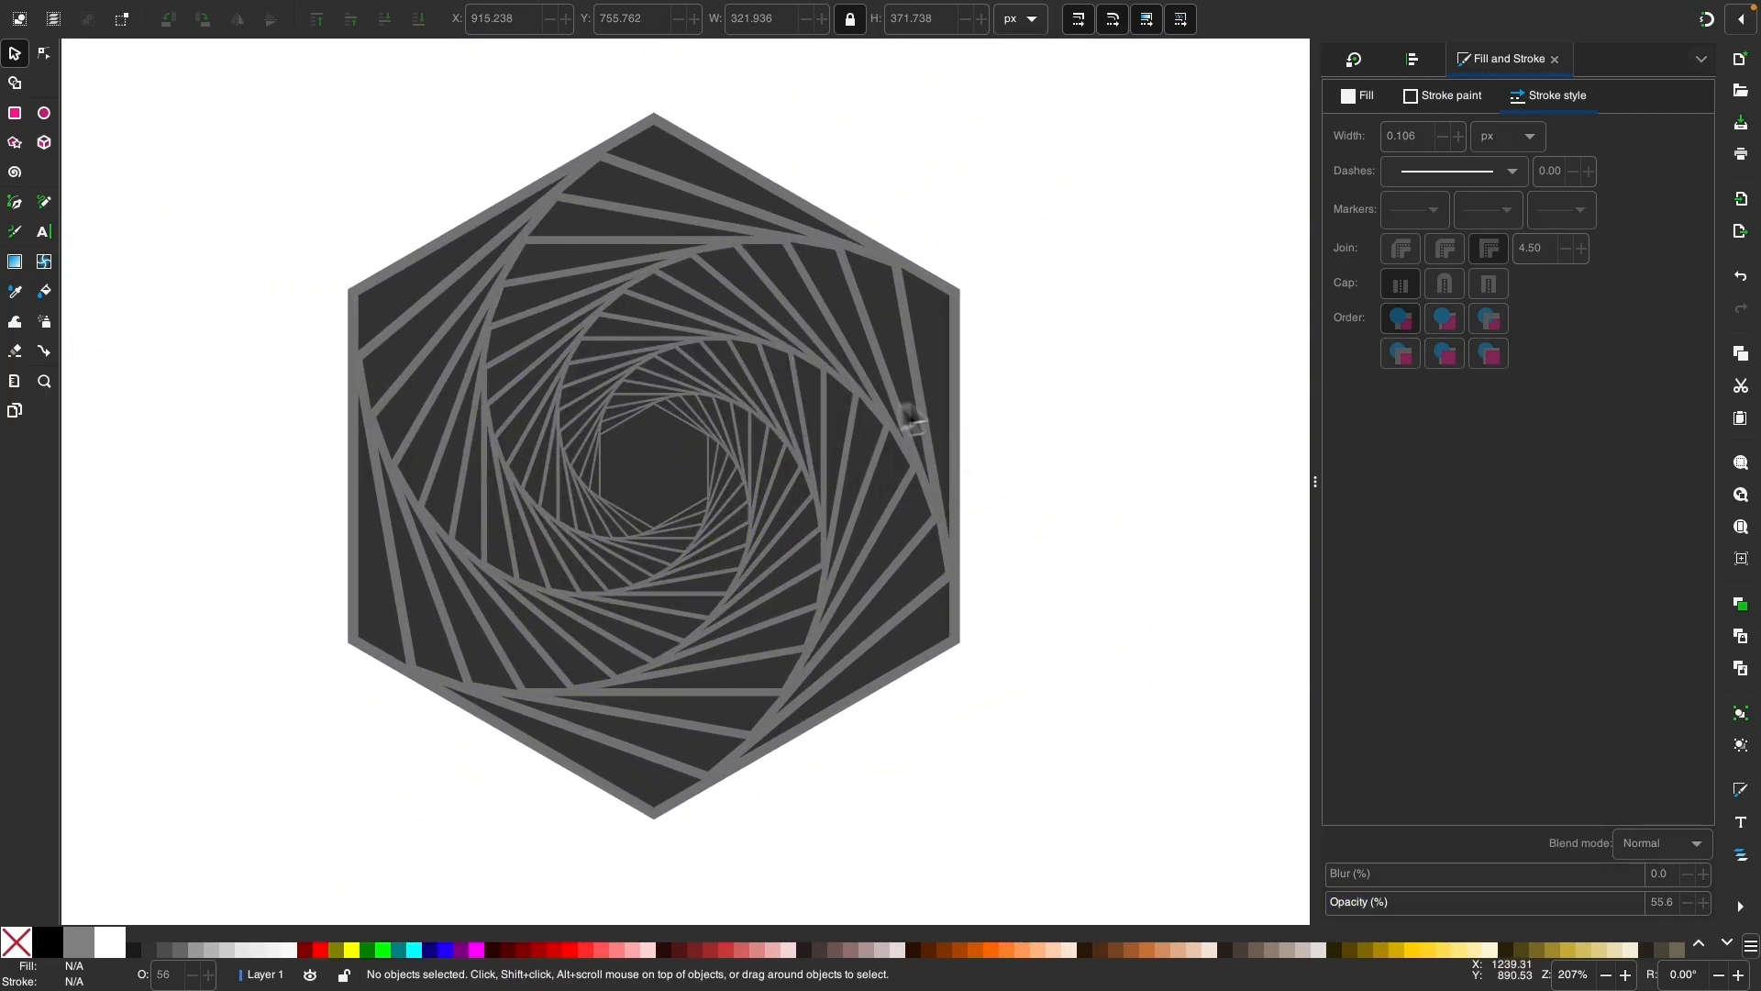
{"action": "mouse_move", "coordinate": [960, 314]}
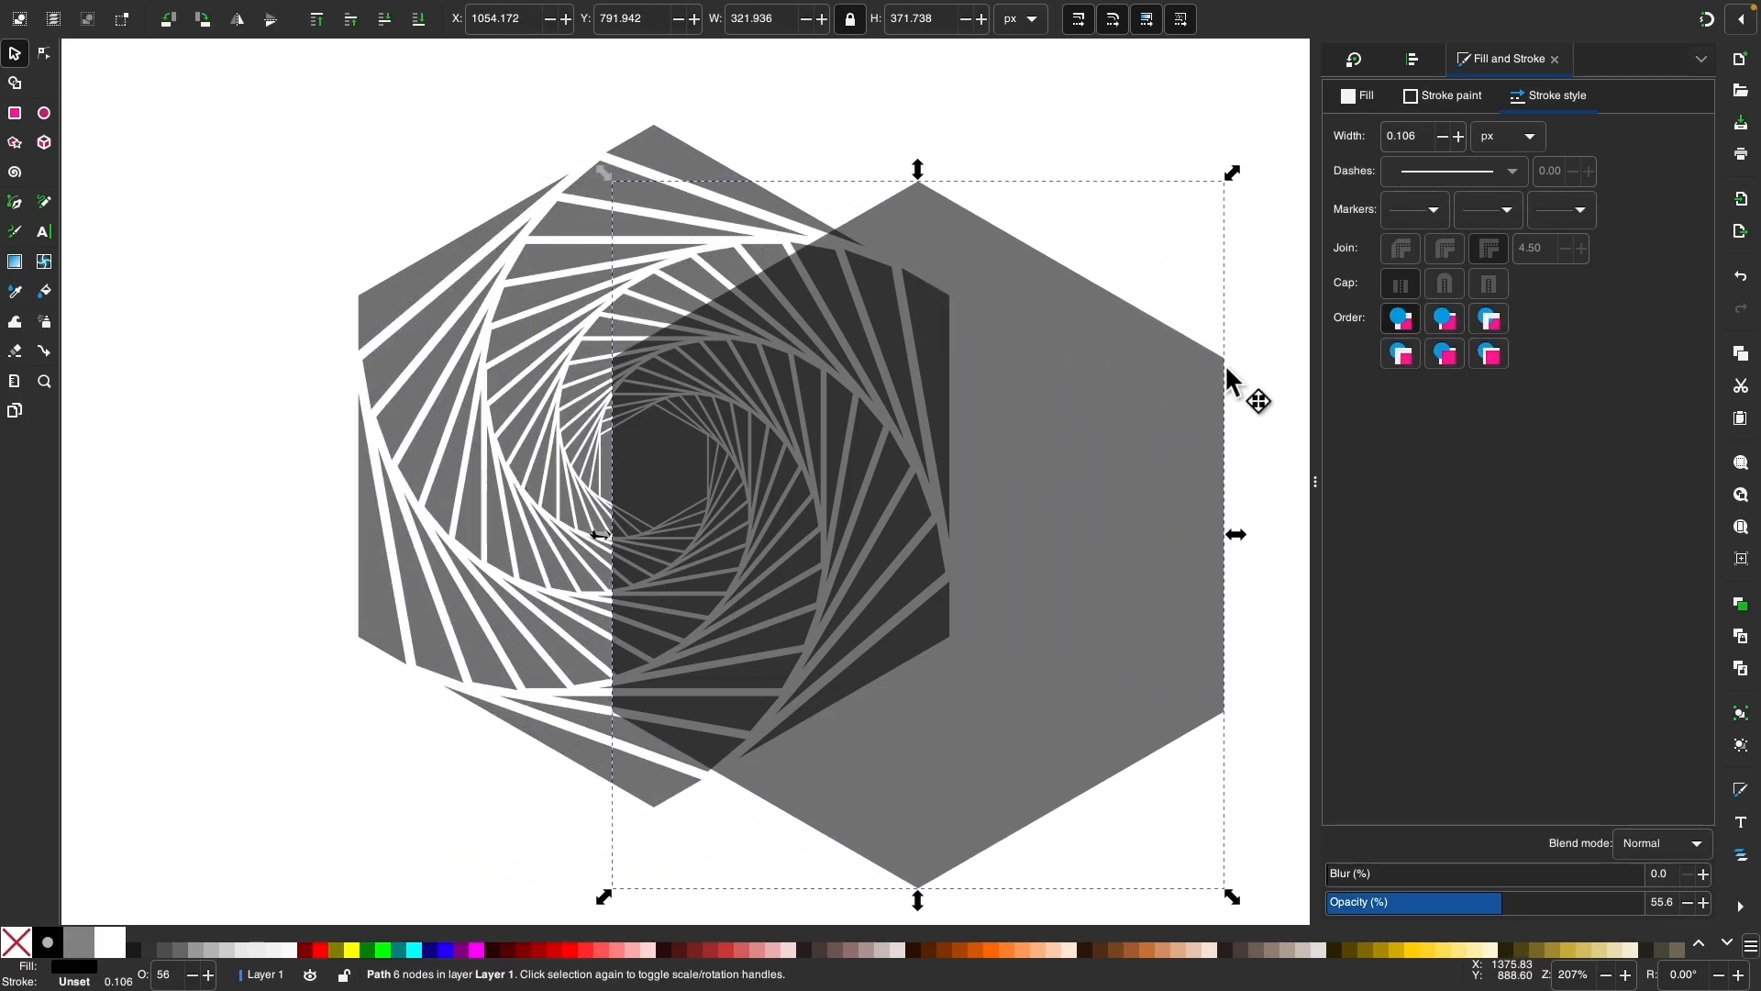
{"action": "key", "text": "Delete"}
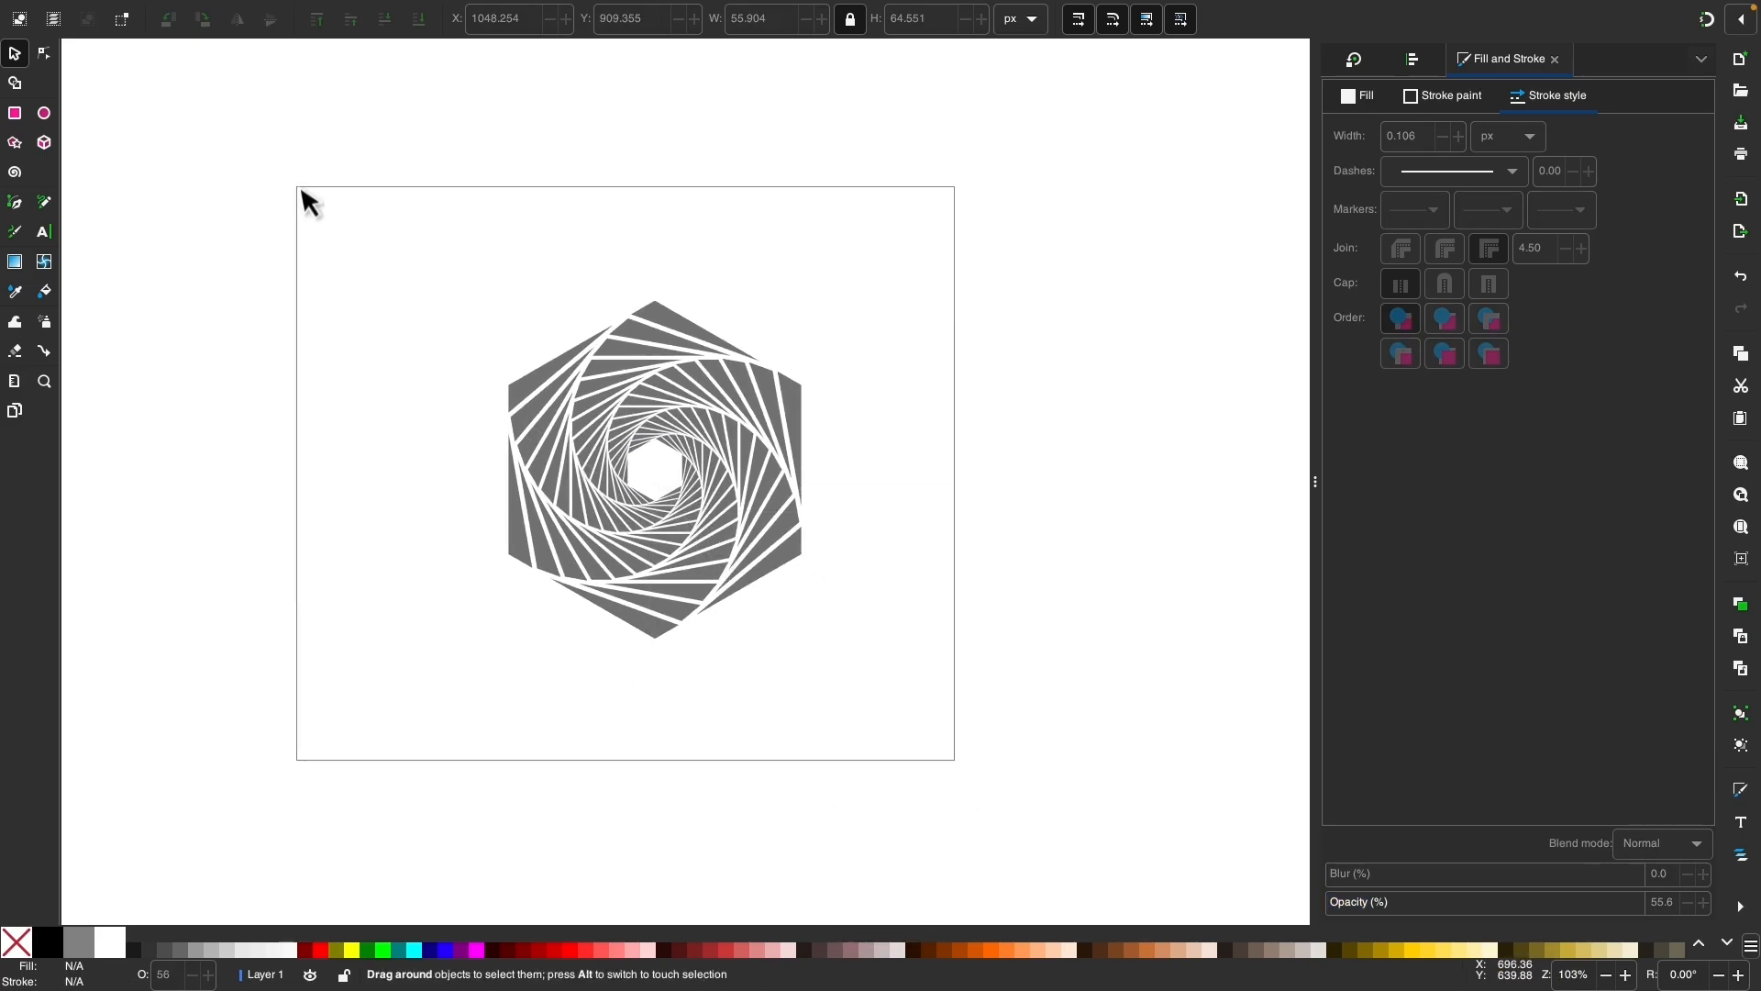
{"action": "key", "text": "ctrl+a"}
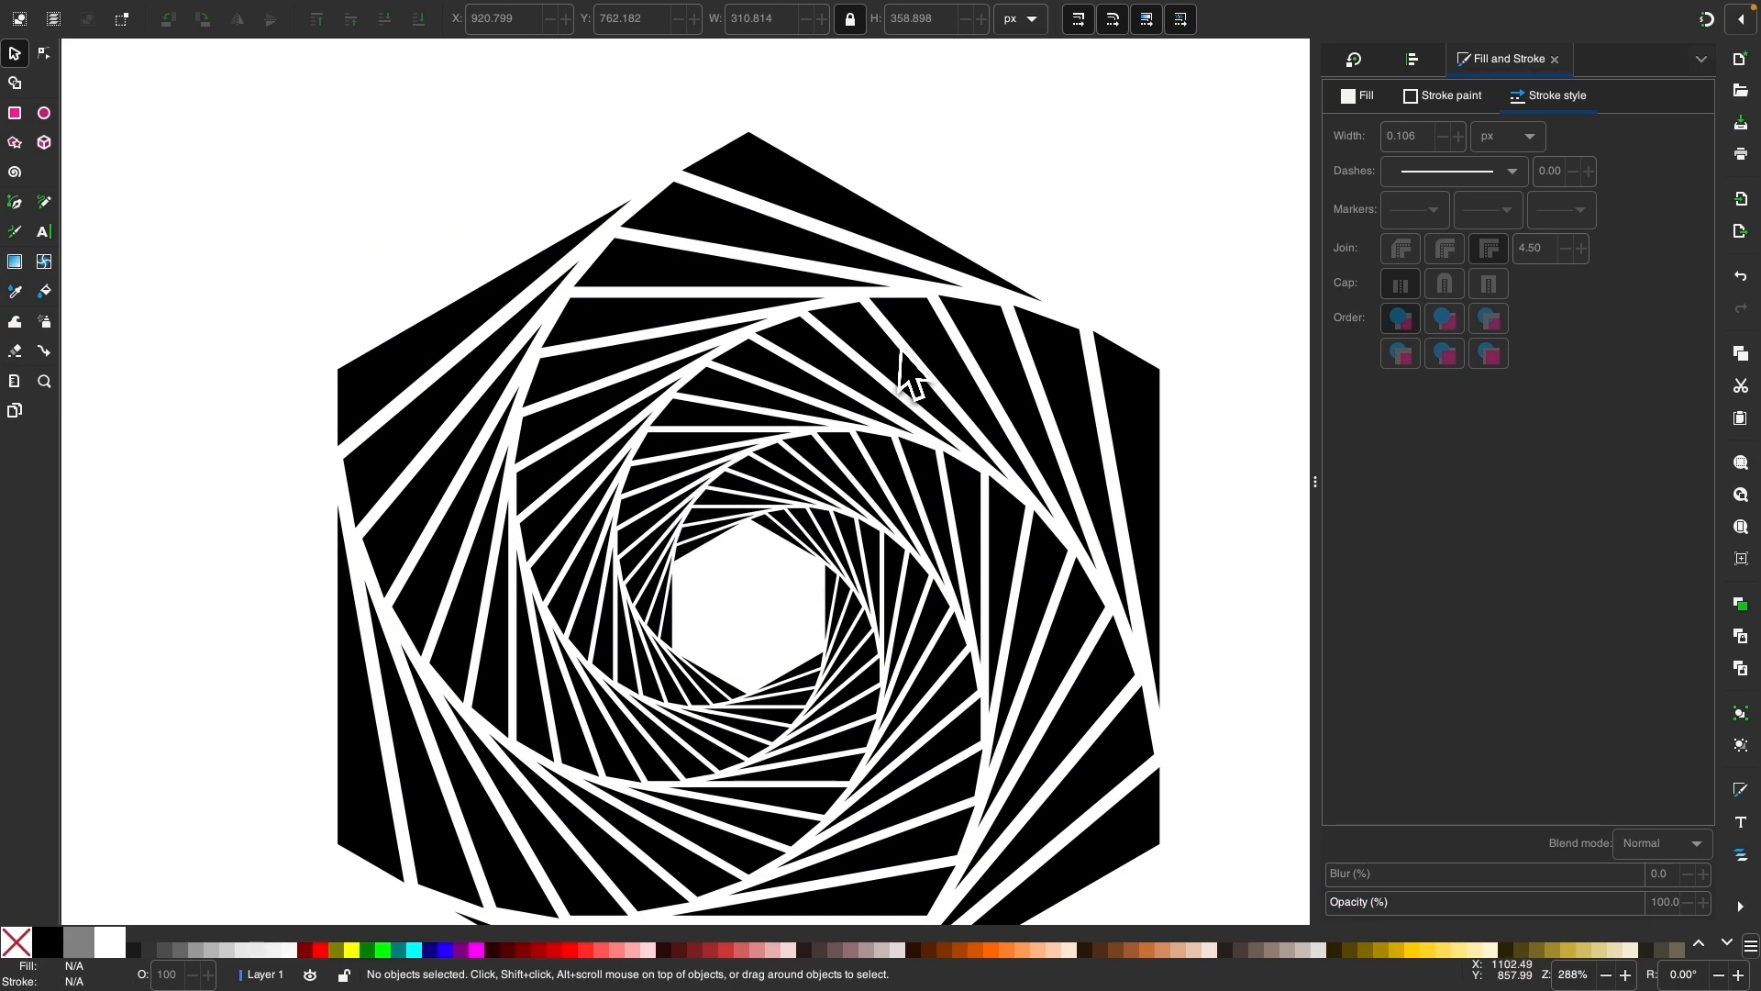
{"action": "mouse_move", "coordinate": [606, 725]}
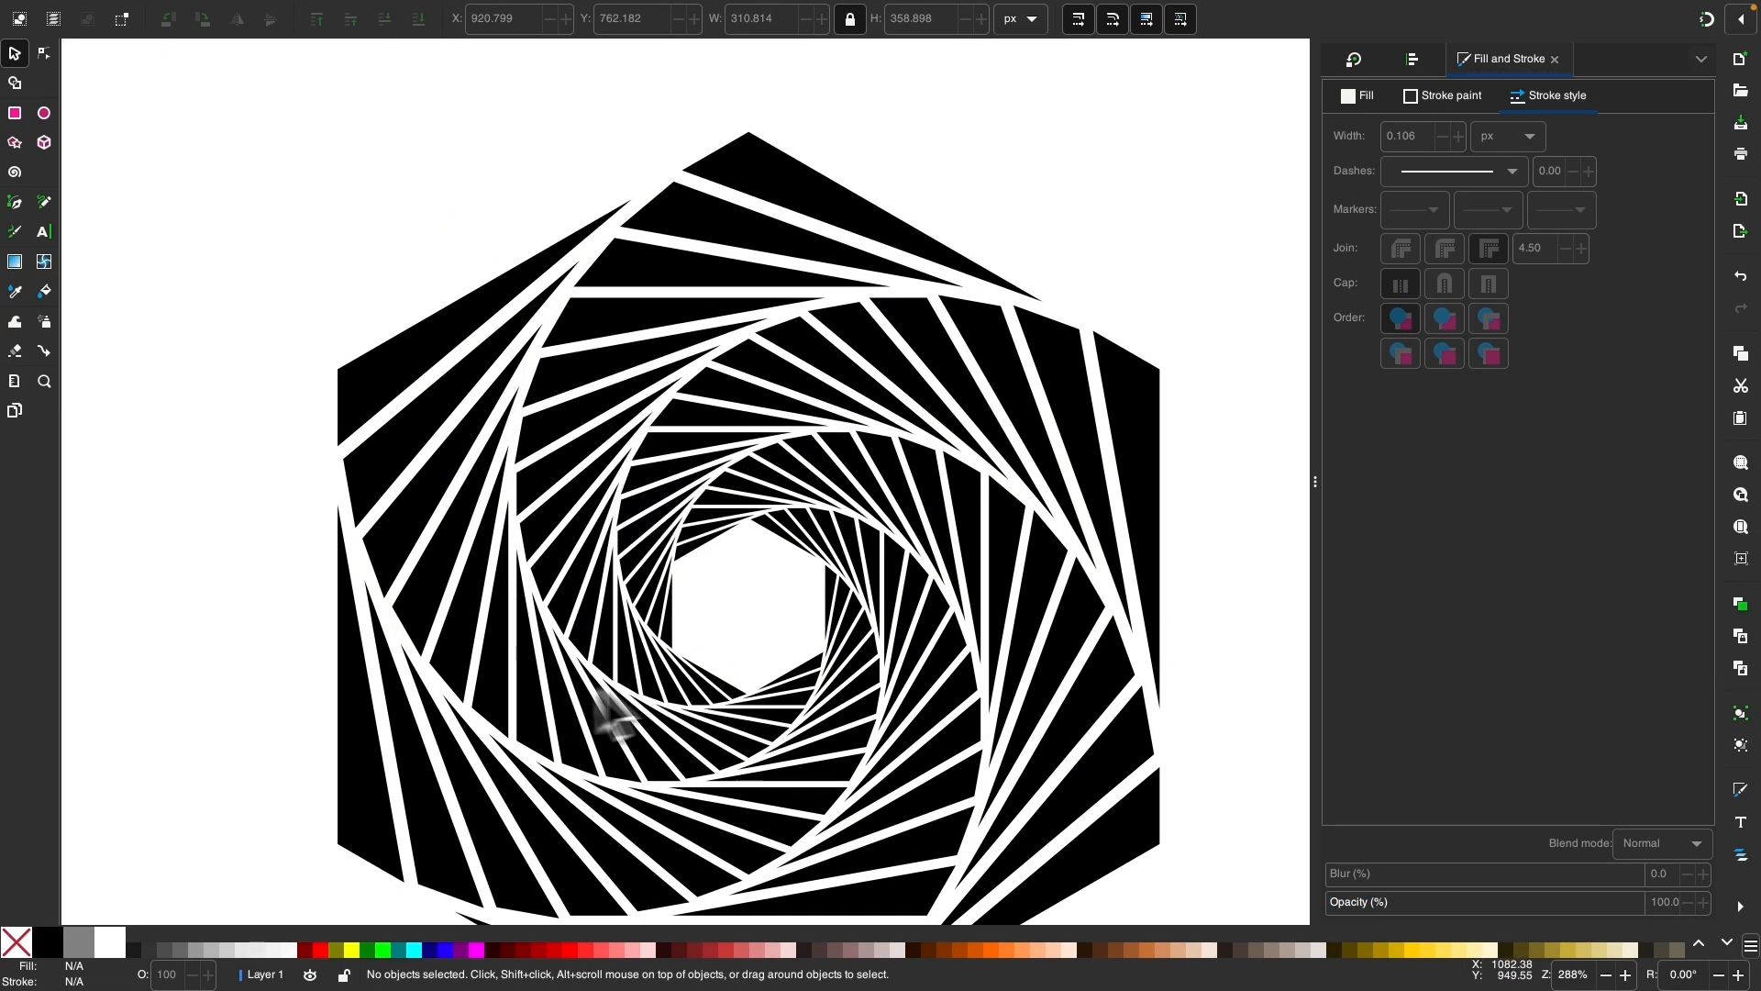
{"action": "scroll", "scroll_direction": "down", "scroll_amount": 3}
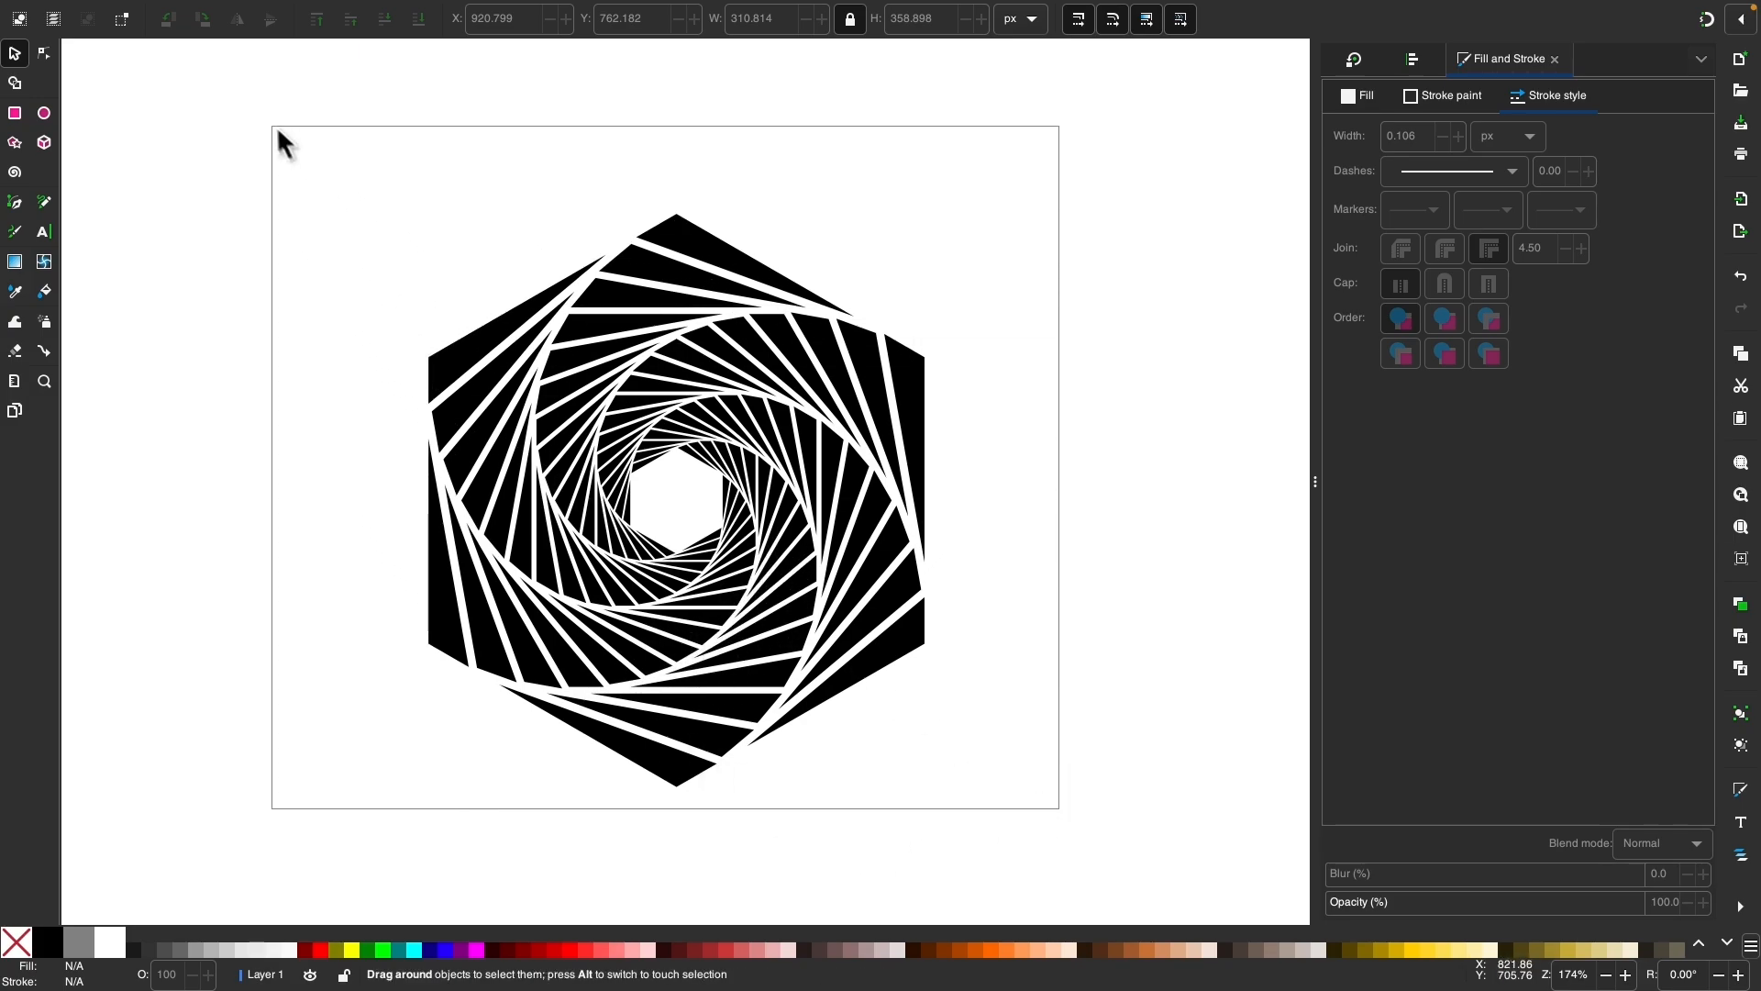
{"action": "left_click", "coordinate": [361, 10]}
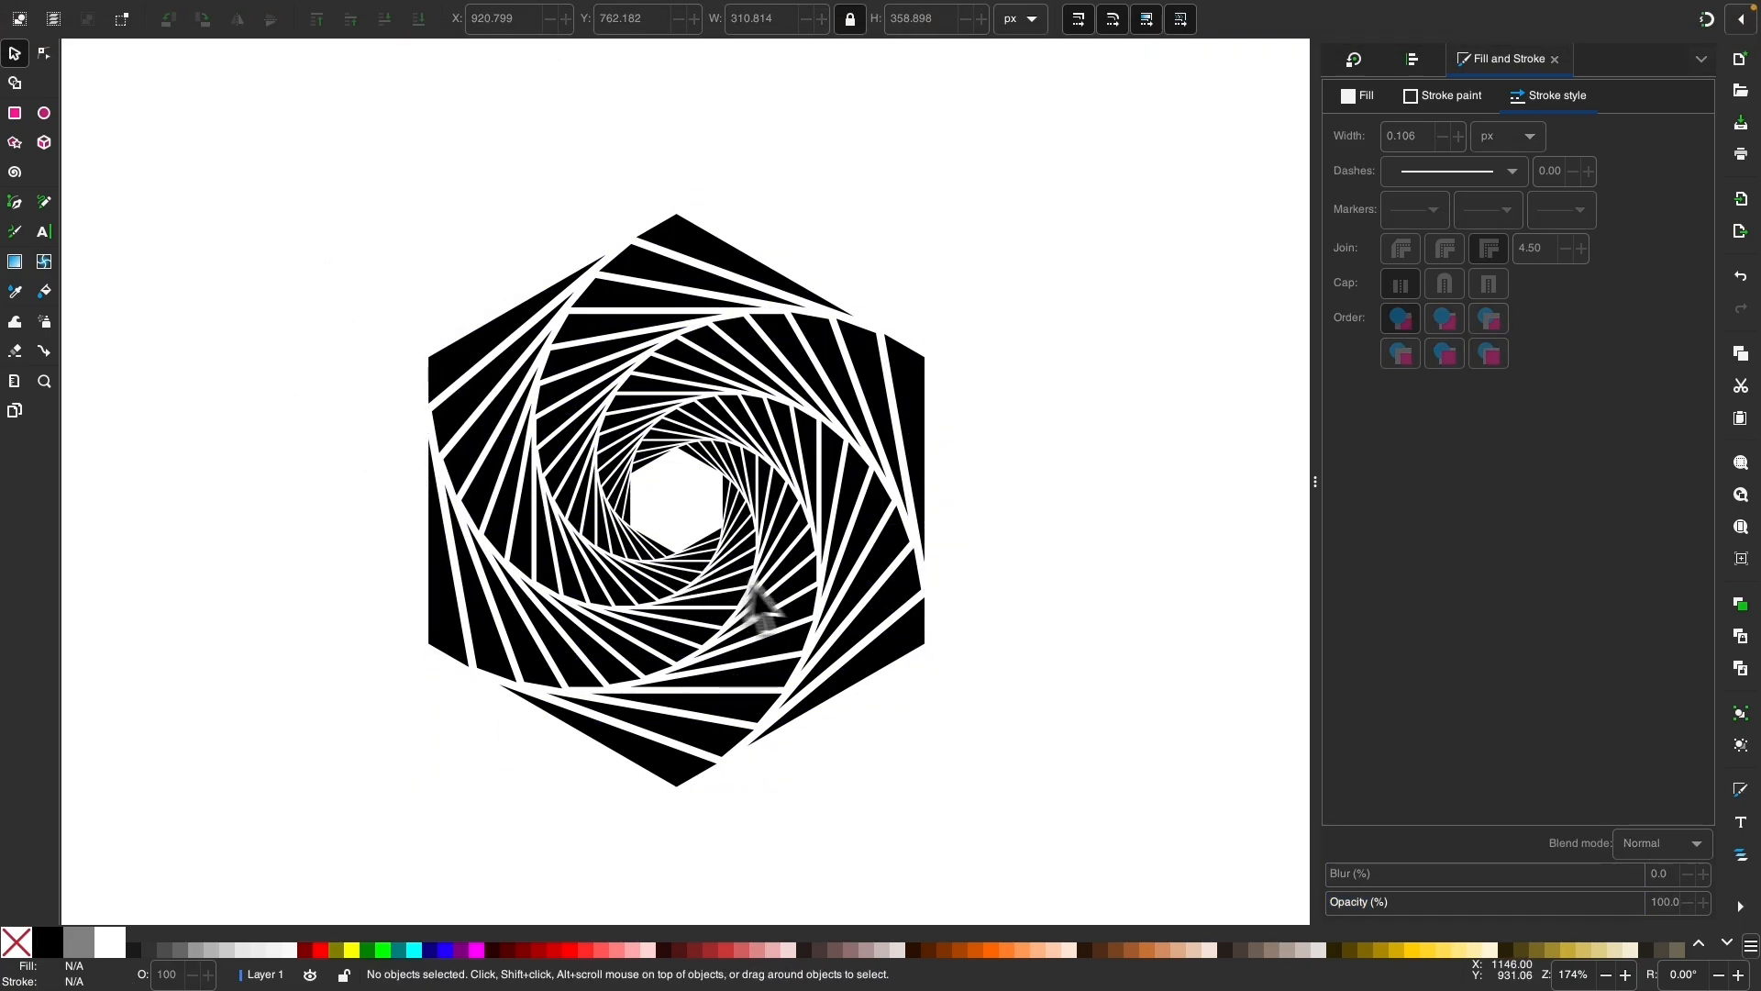
{"action": "scroll", "scroll_direction": "down", "scroll_amount": 3}
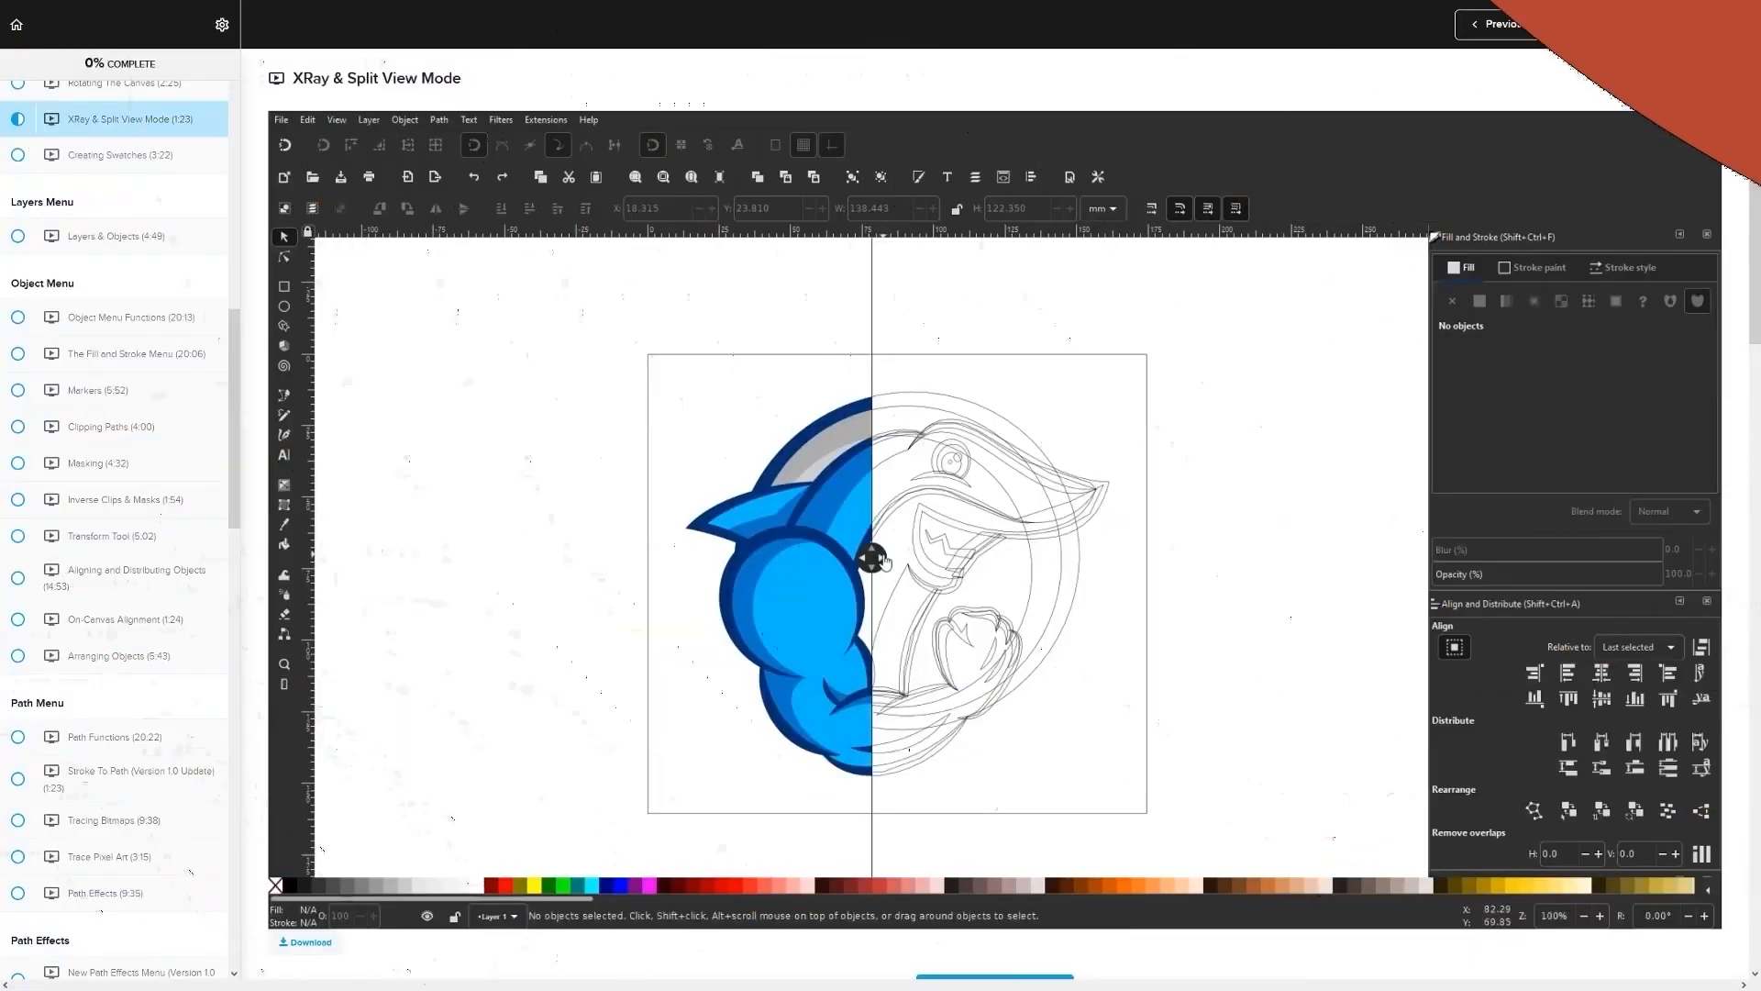
Shift the preview's split-view divider, then open Layers & Objects and the Documents Tool lecture.
{"action": "left_click_drag", "start_coordinate": [871, 560], "coordinate": [820, 561]}
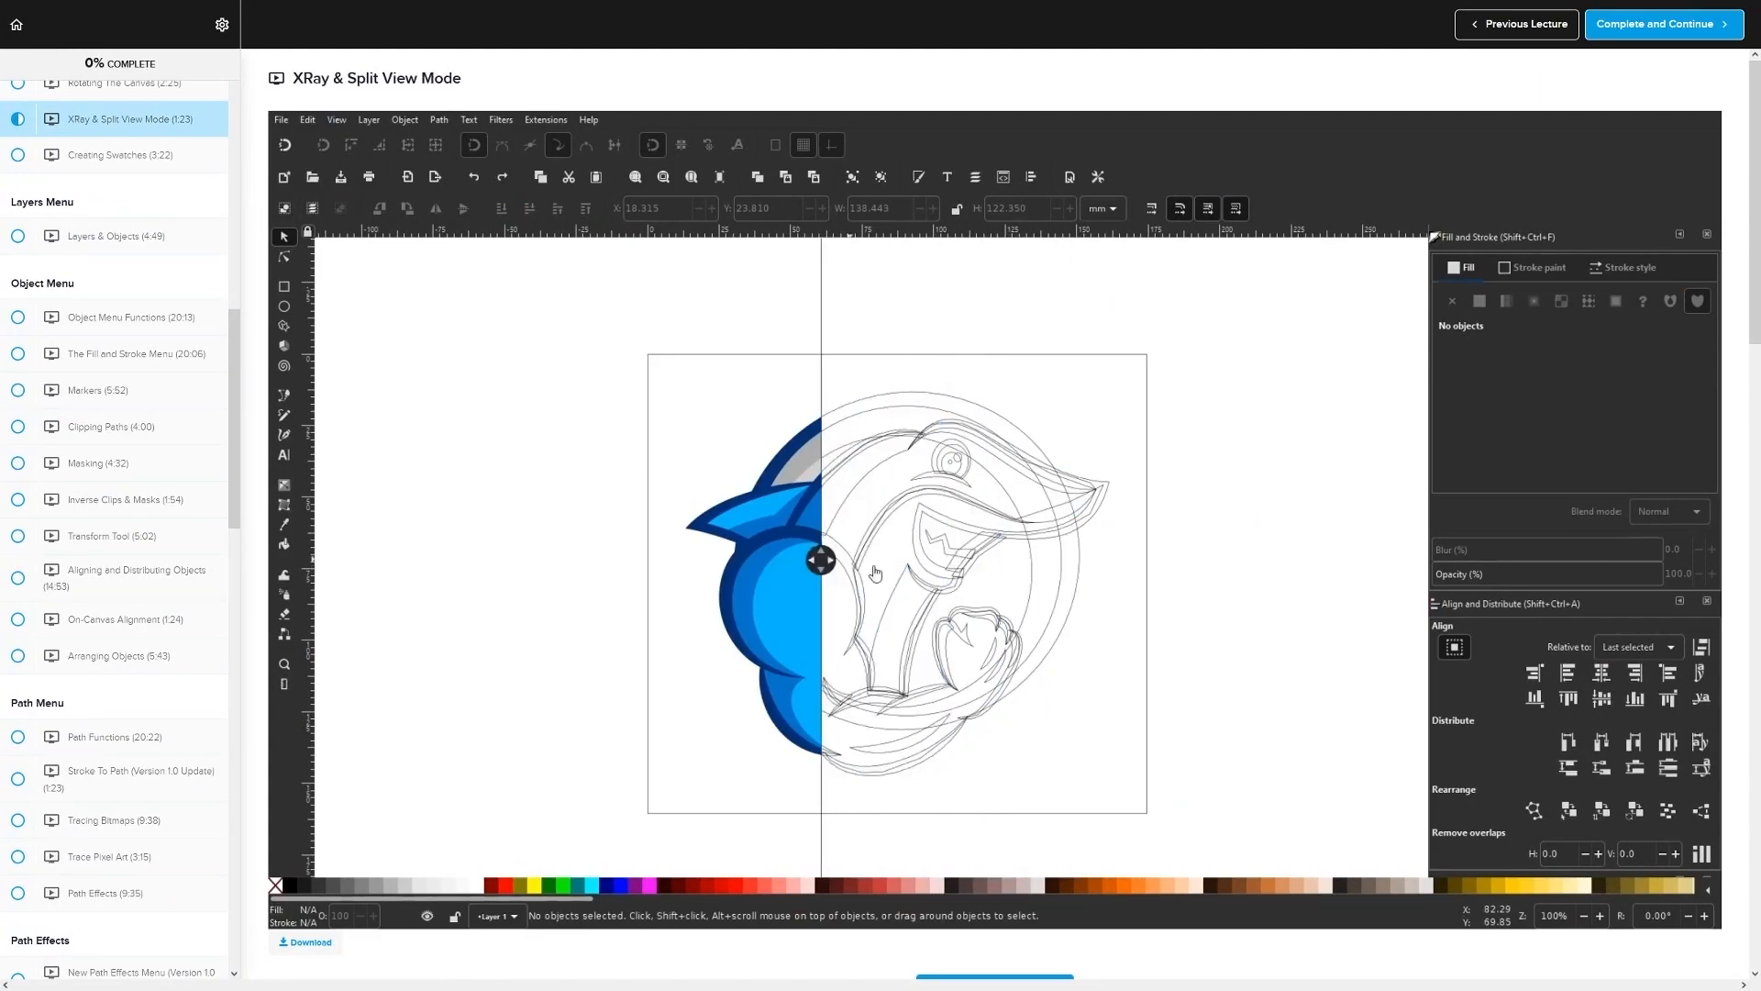
{"action": "left_click", "coordinate": [115, 119]}
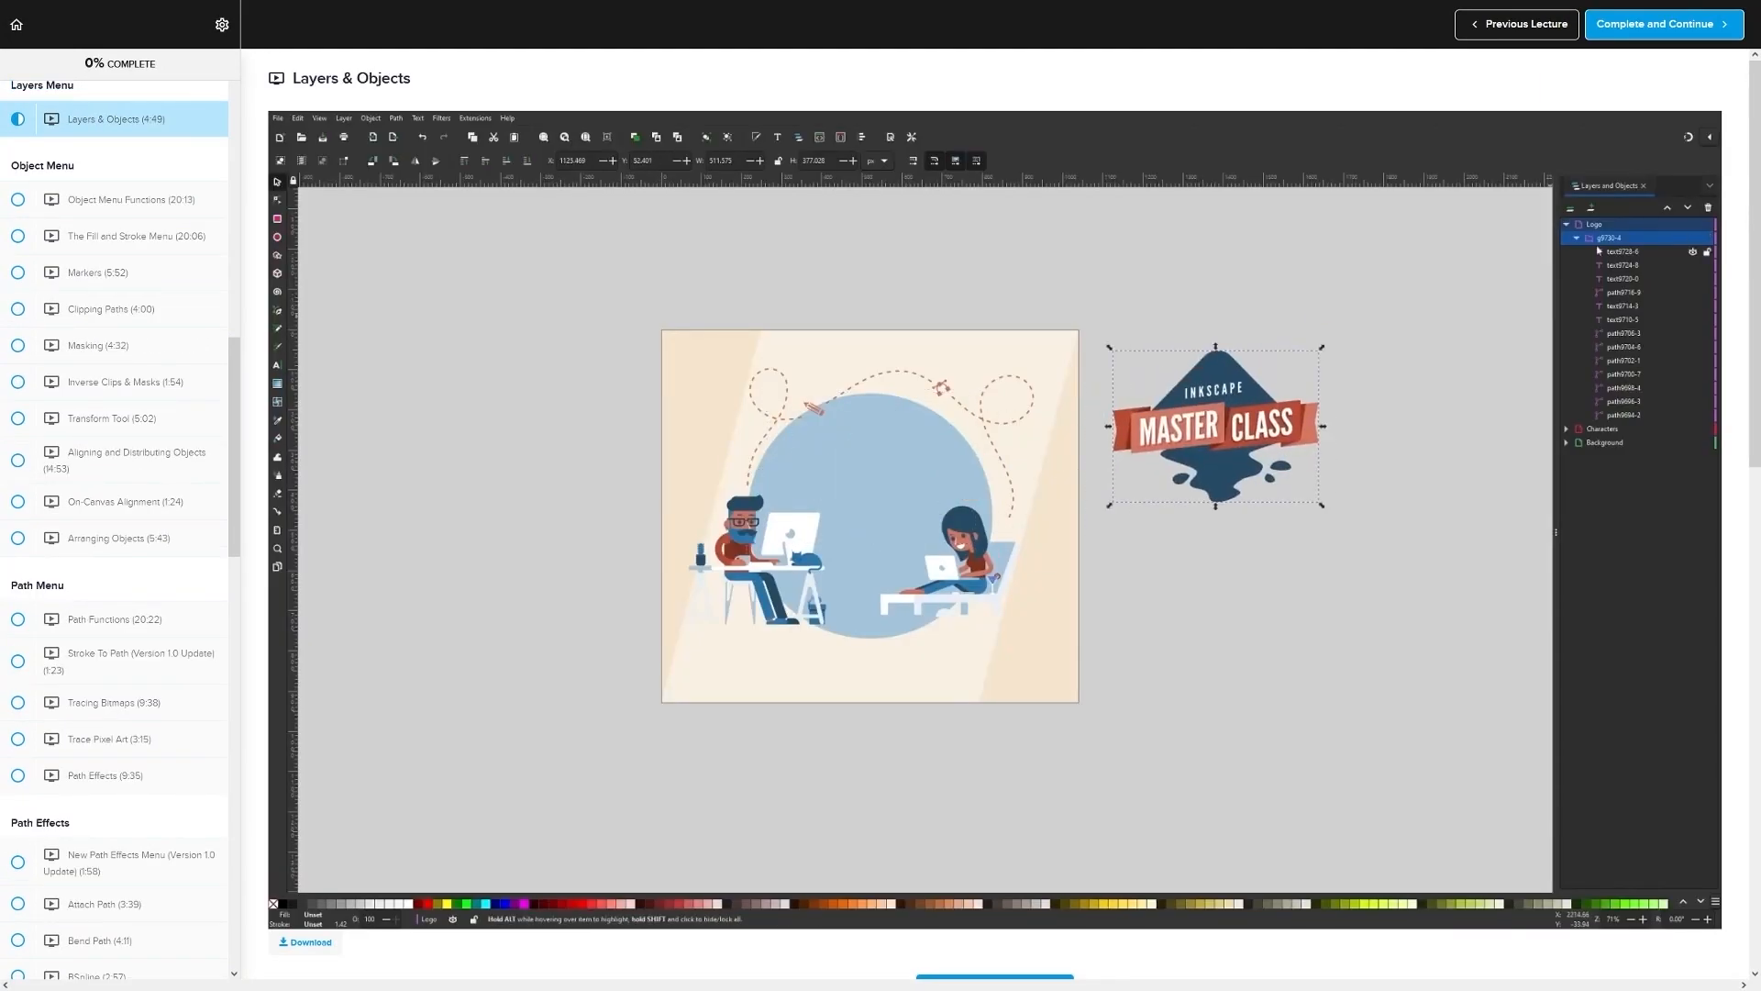
{"action": "left_click", "coordinate": [111, 119]}
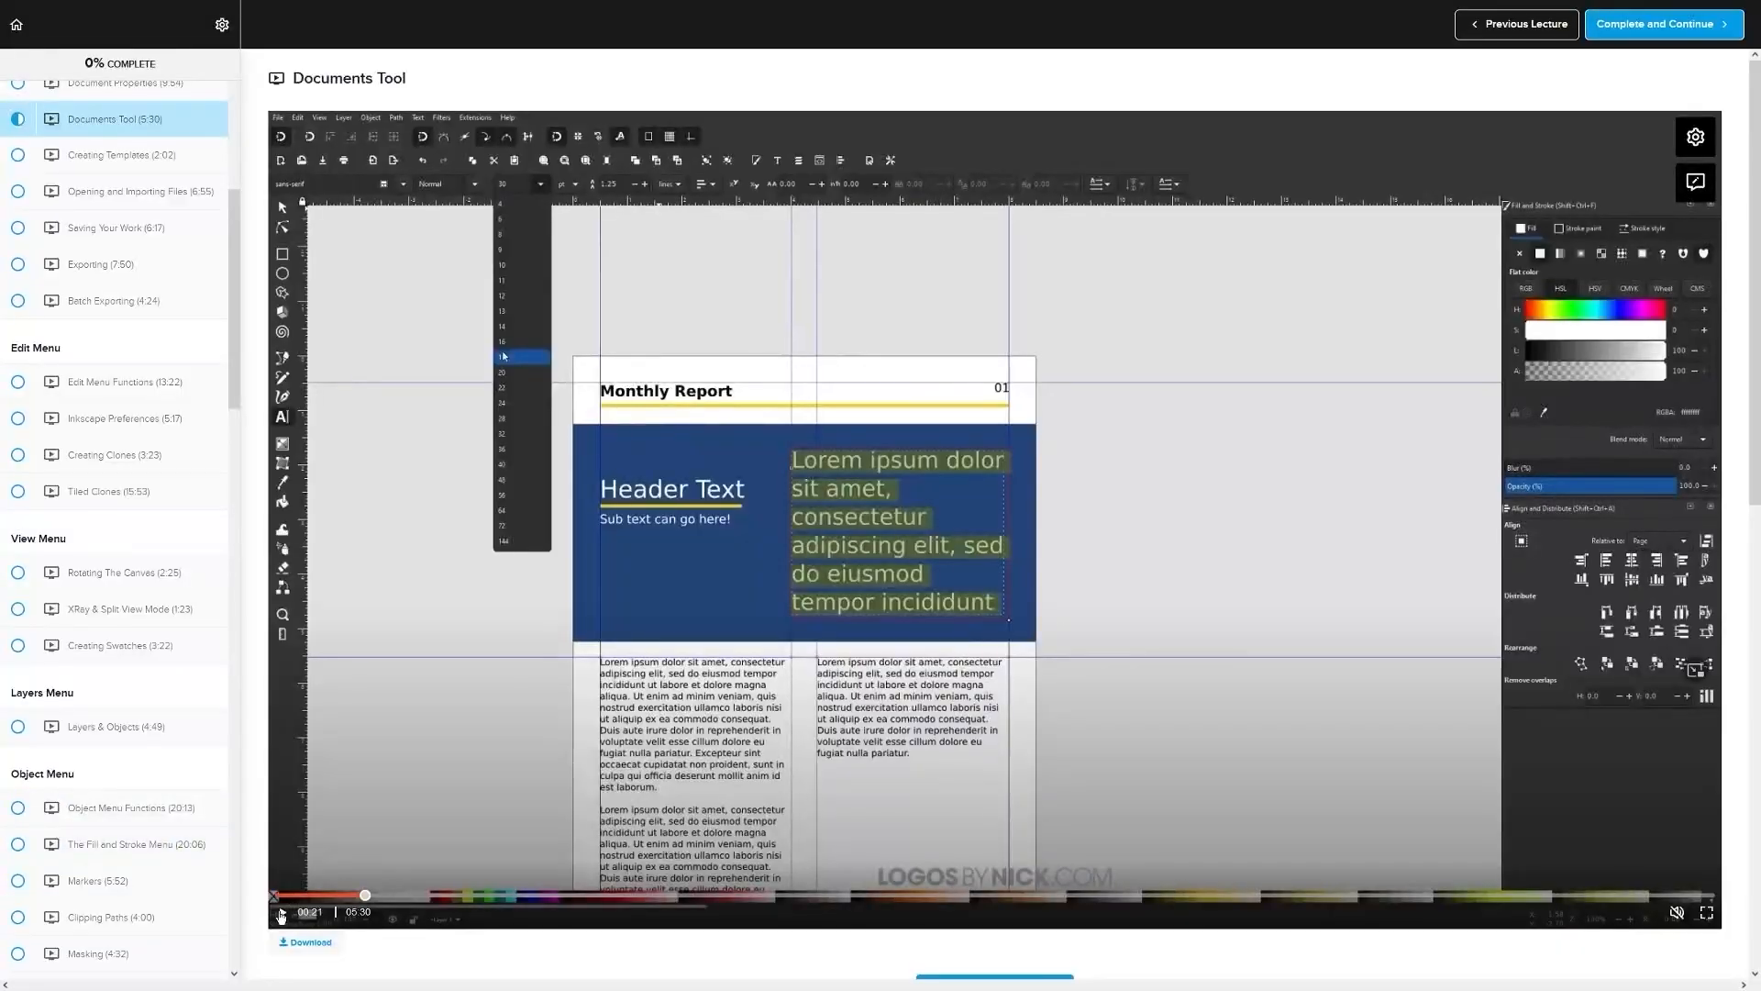